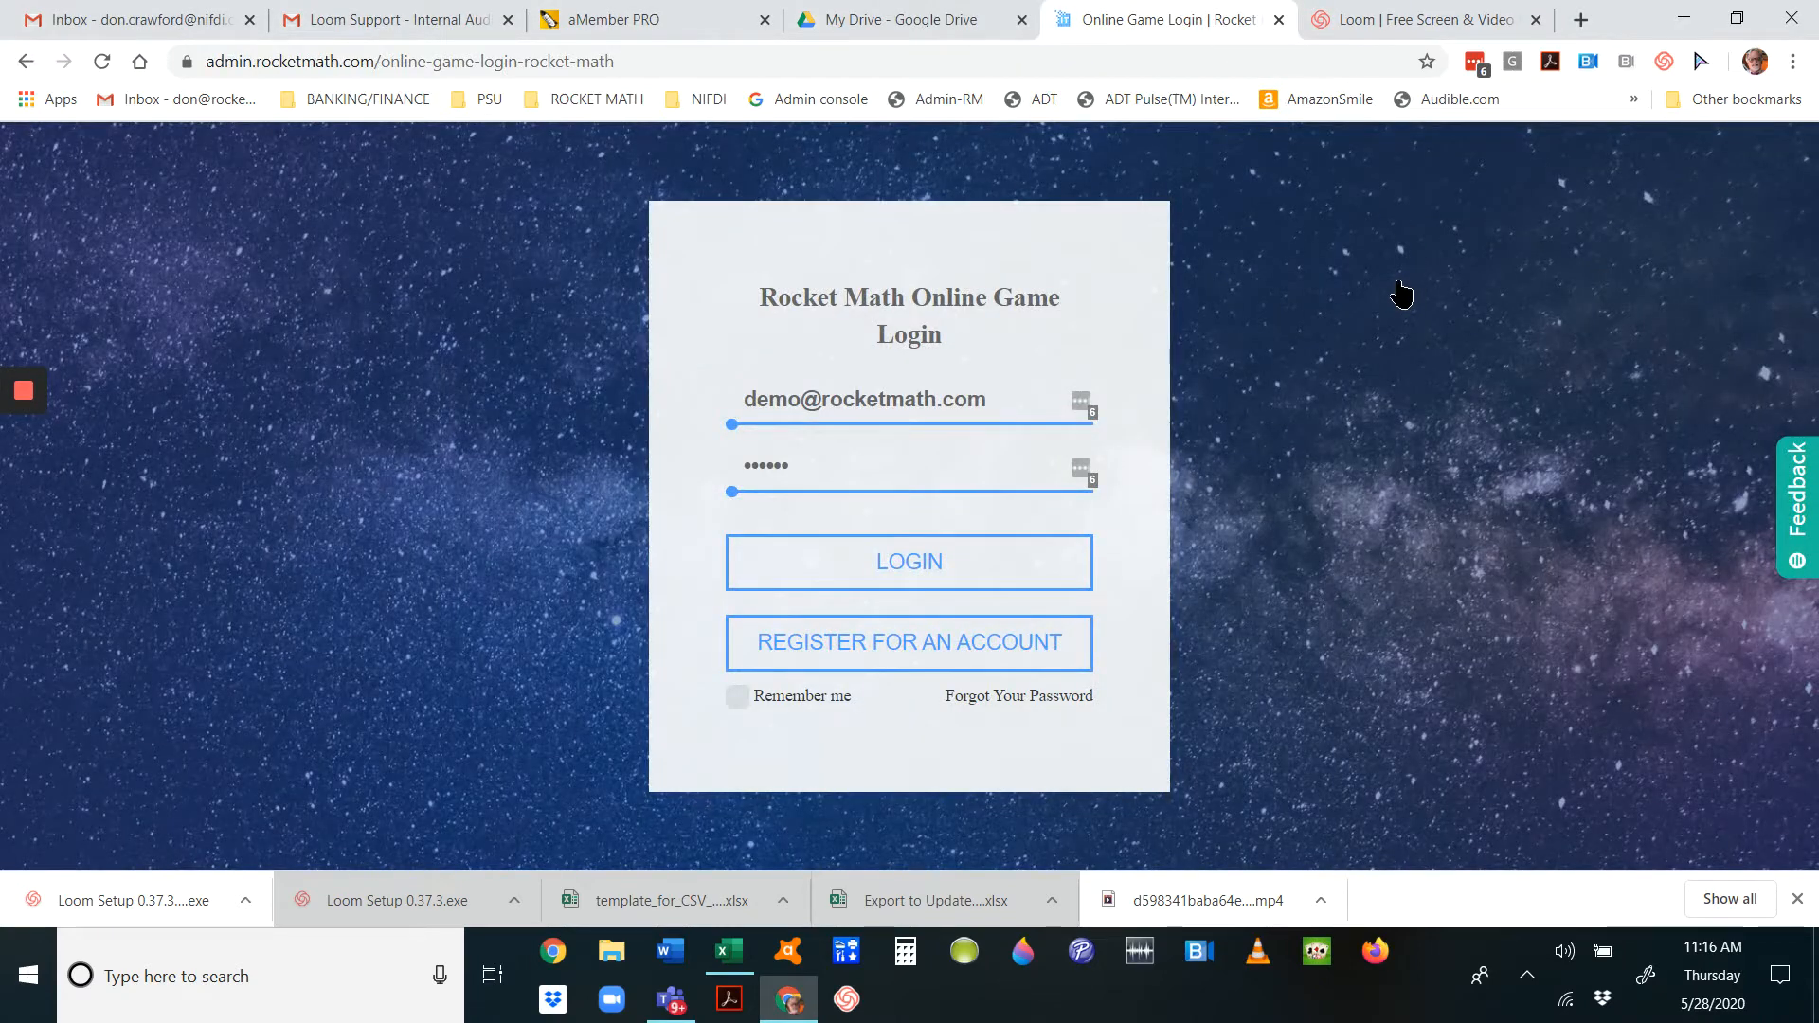
{"action": "mouse_move", "coordinate": [1406, 287]}
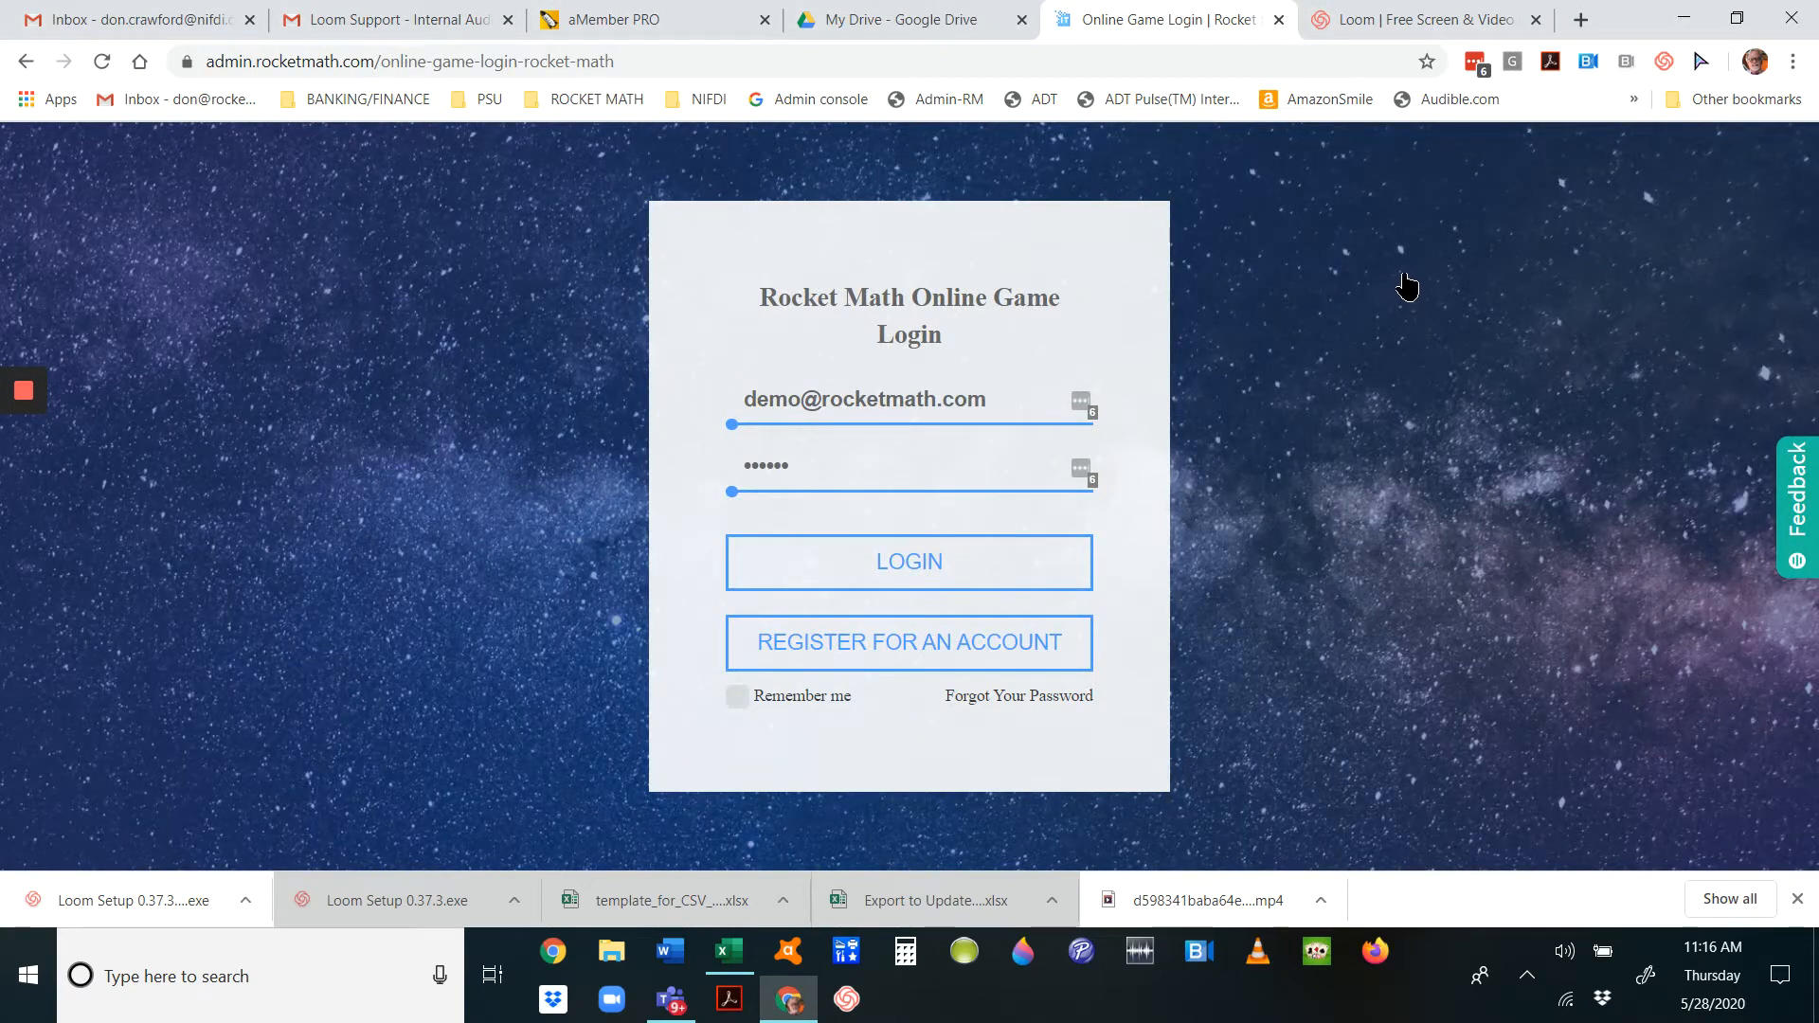
{"action": "mouse_move", "coordinate": [1410, 280]}
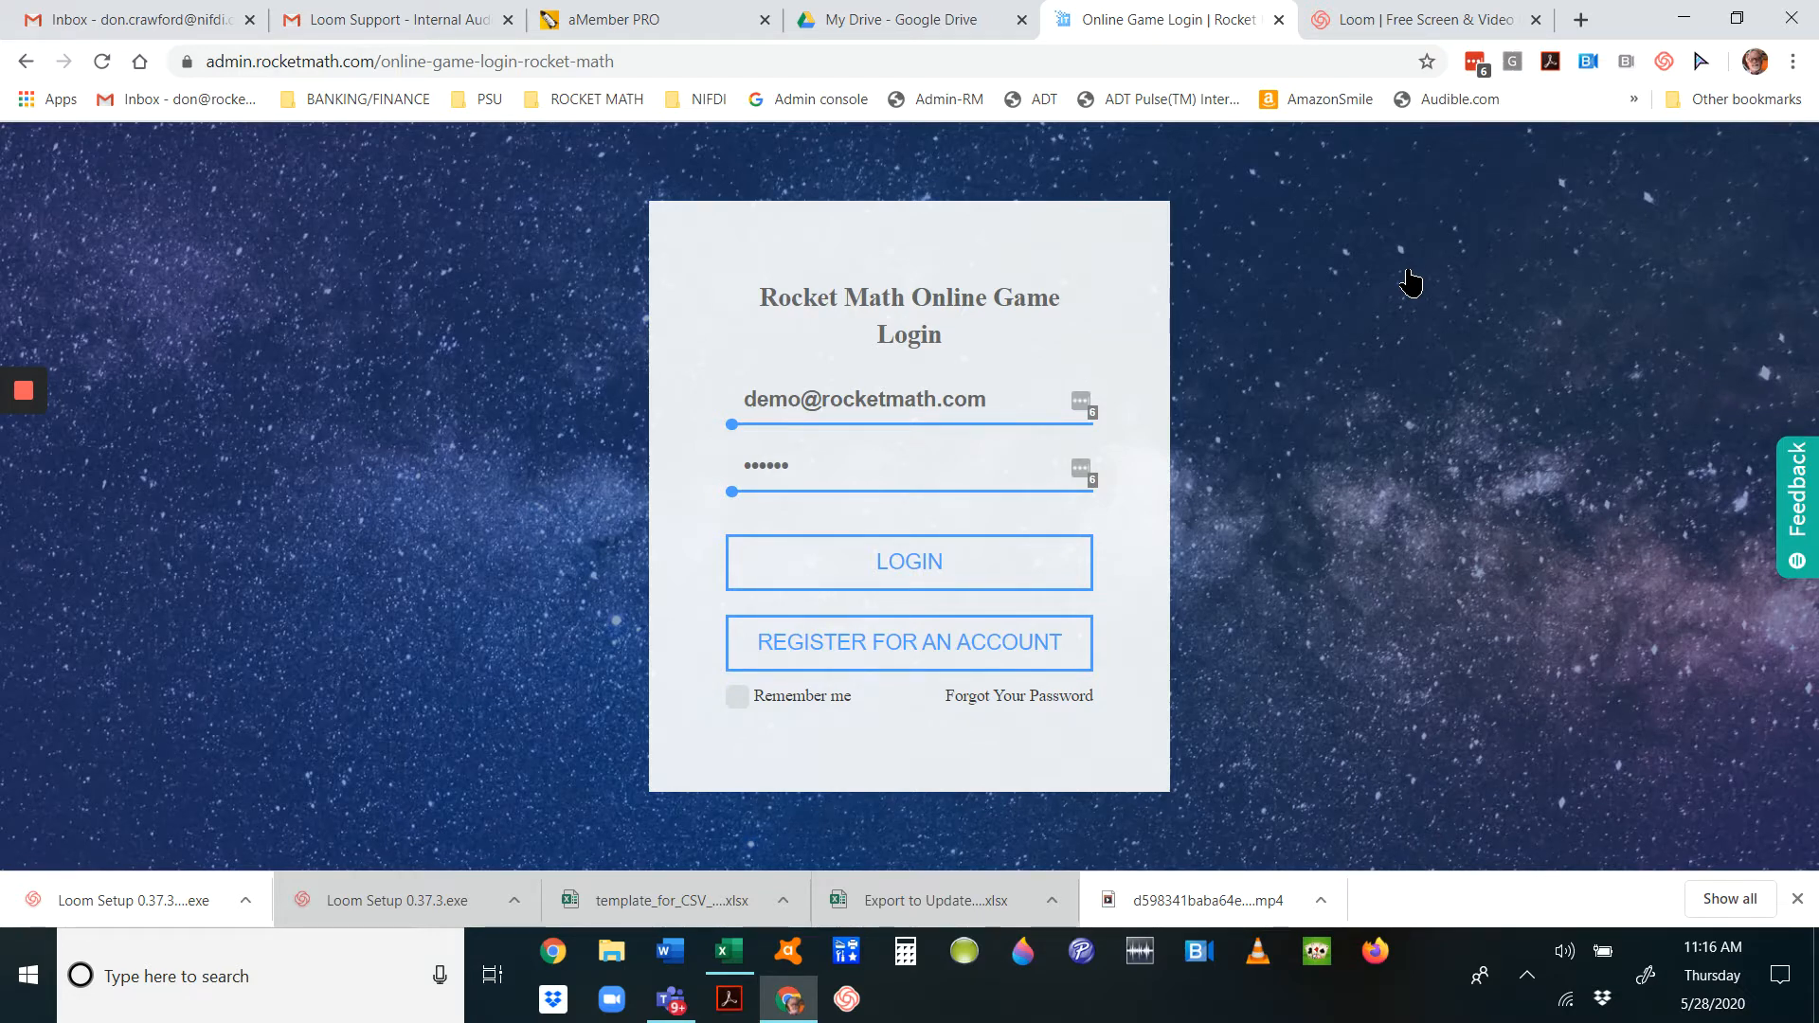
{"action": "mouse_move", "coordinate": [1399, 284]}
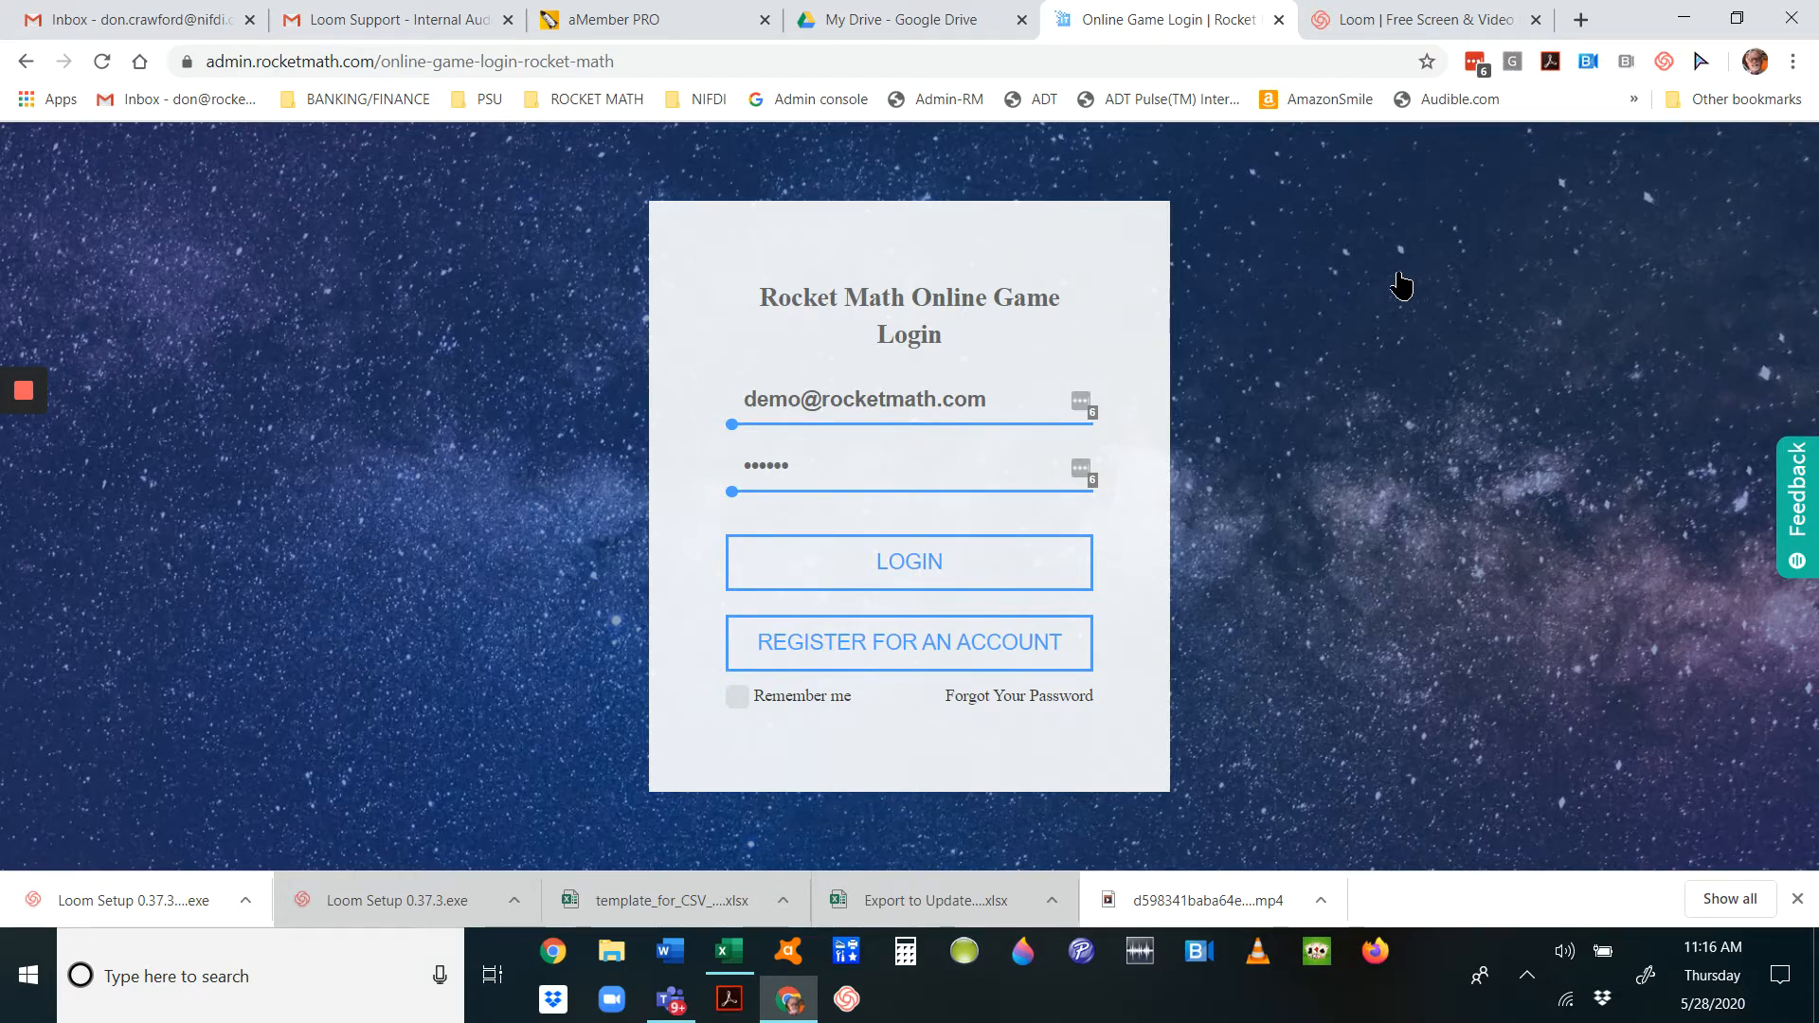
{"action": "mouse_move", "coordinate": [1410, 466]}
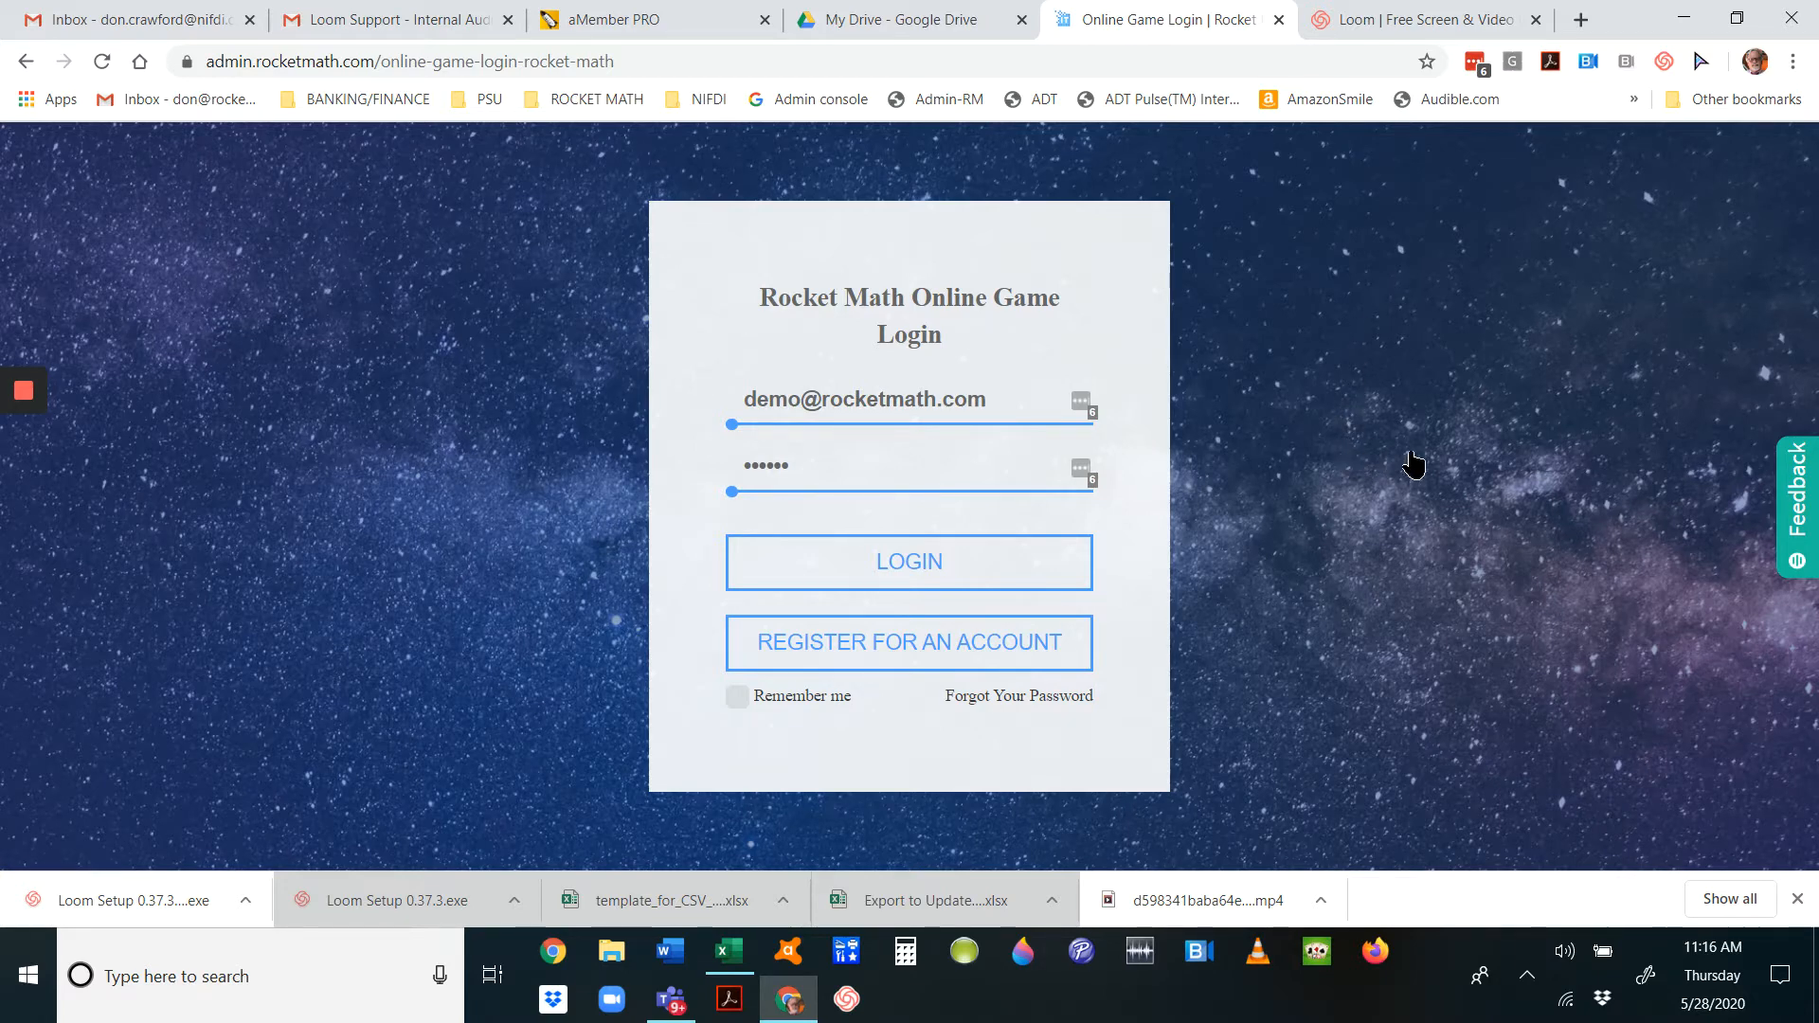
{"action": "mouse_move", "coordinate": [793, 756]}
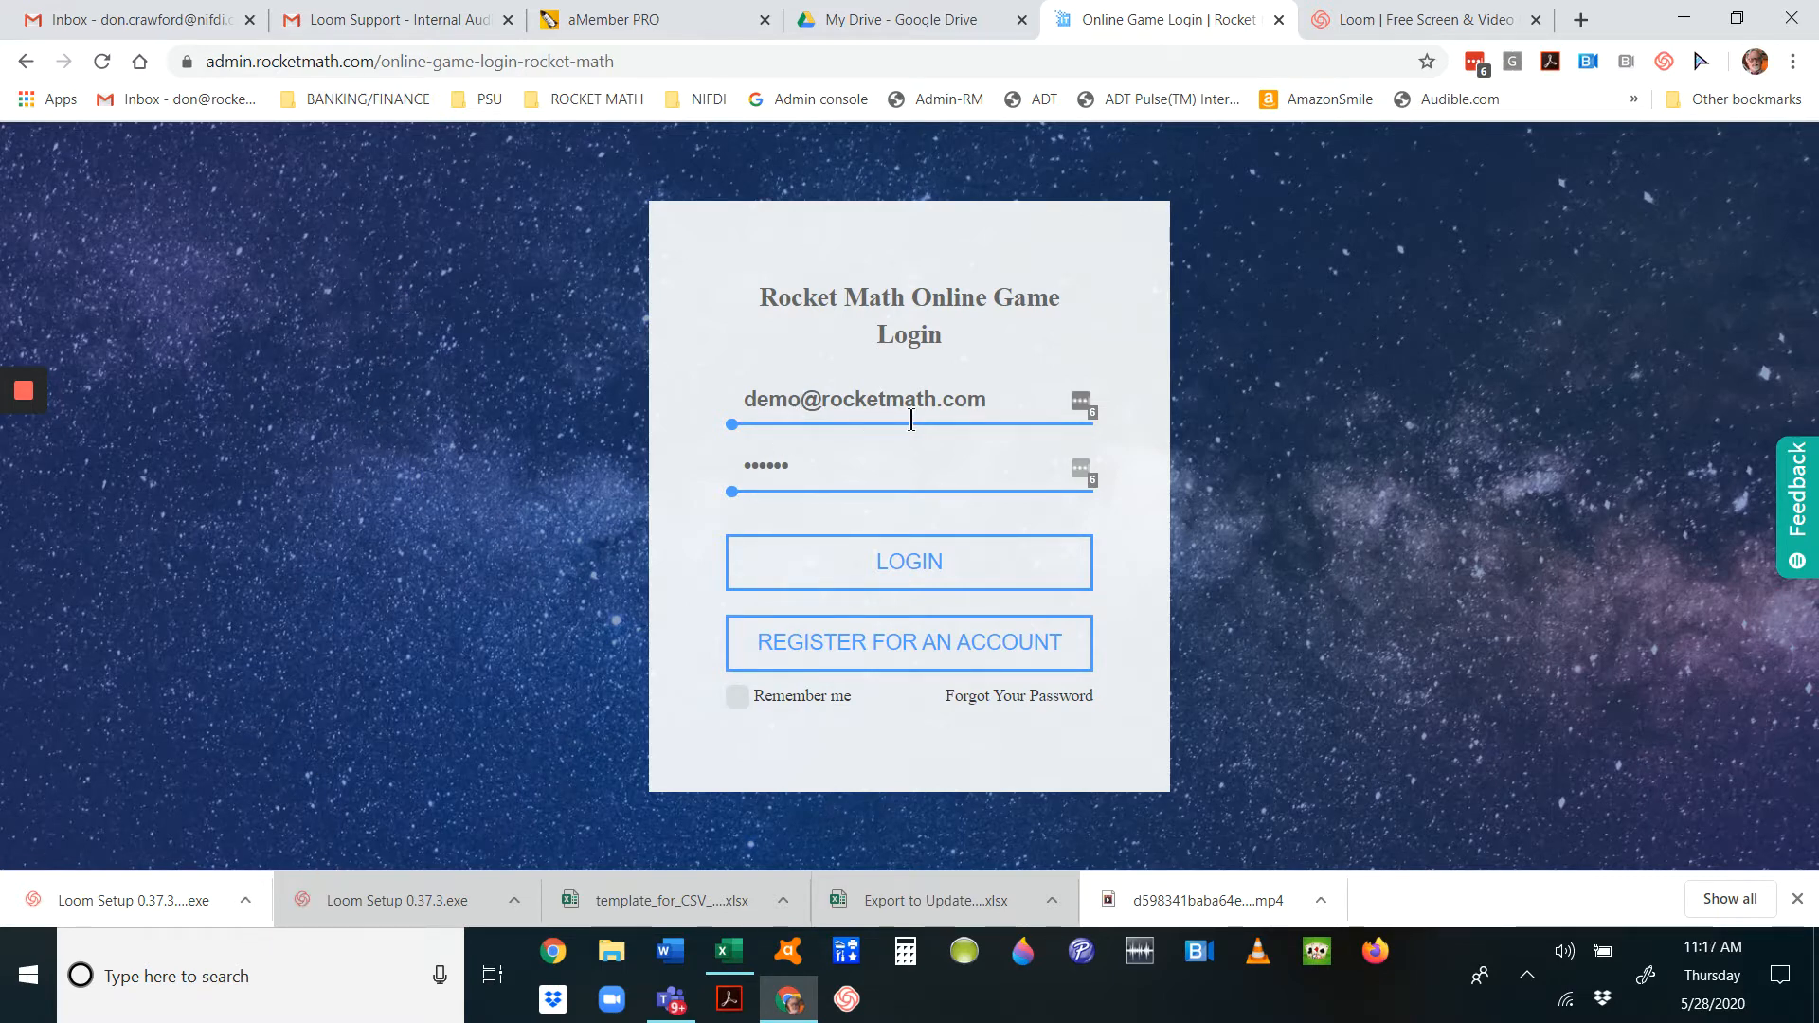
{"action": "mouse_move", "coordinate": [1084, 405]}
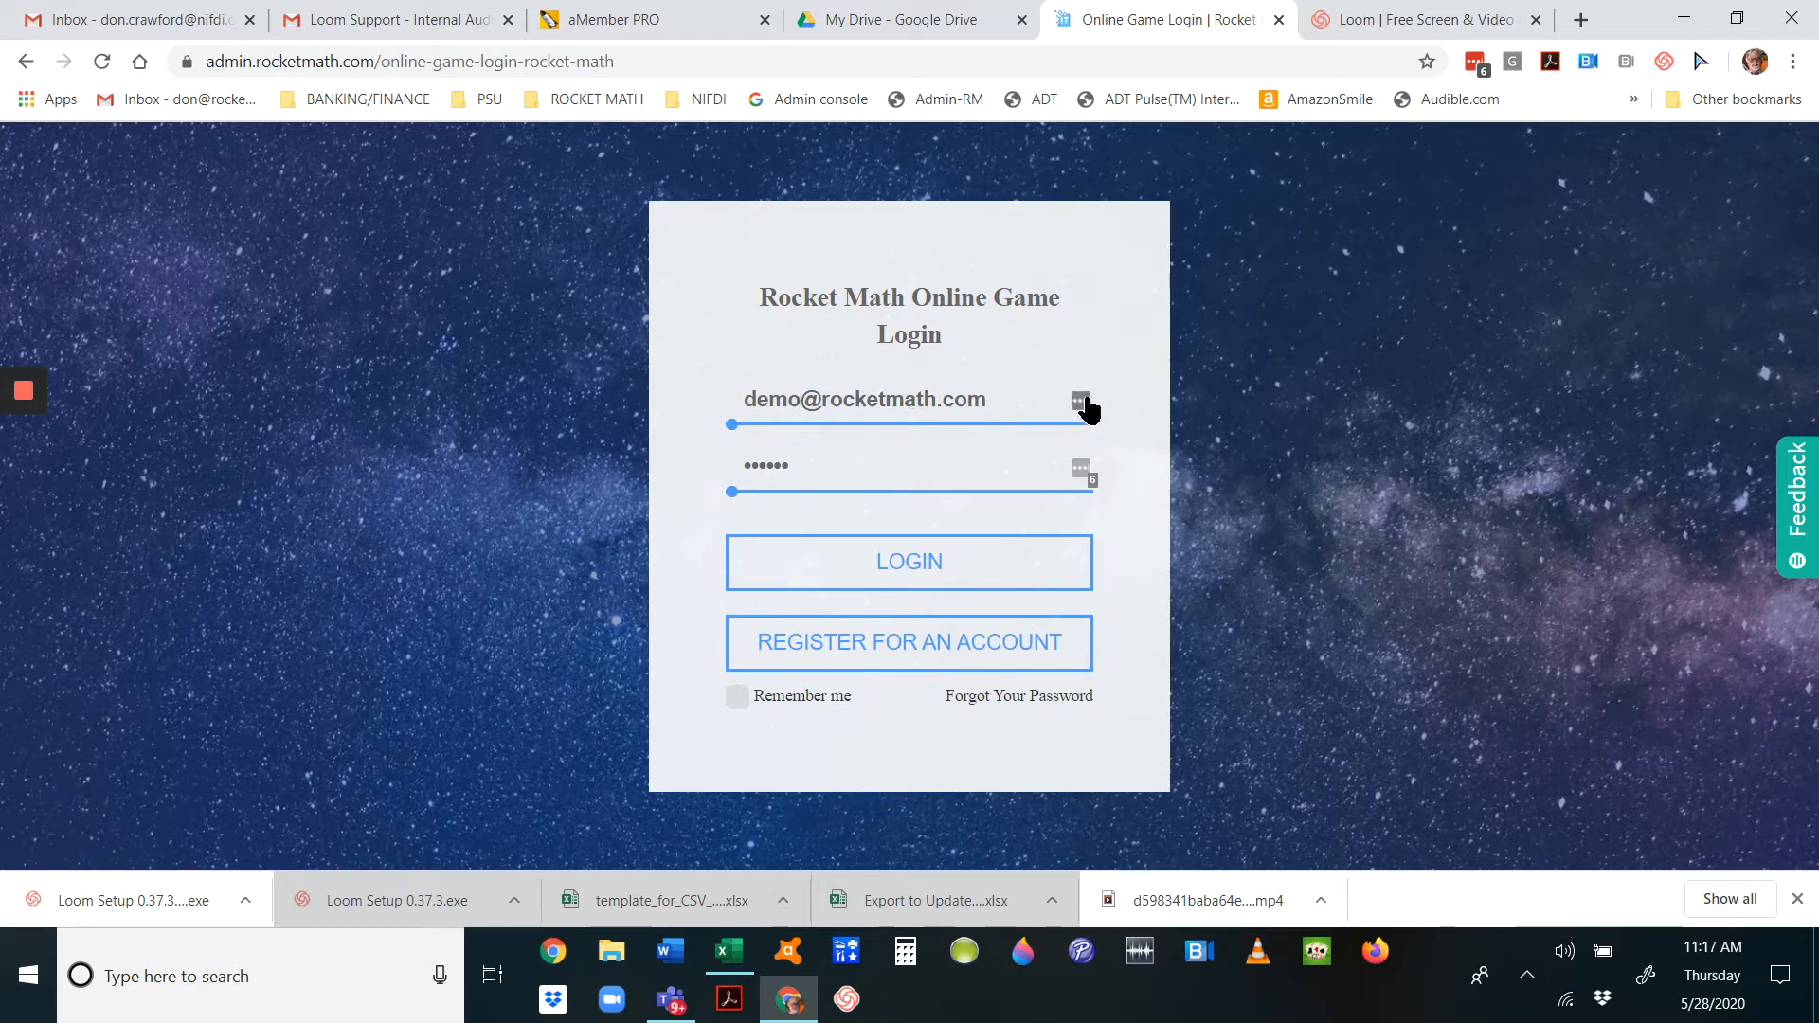
Step: Sign in with the saved admin account chosen from the LastPass login list
{"action": "left_click", "coordinate": [1082, 400]}
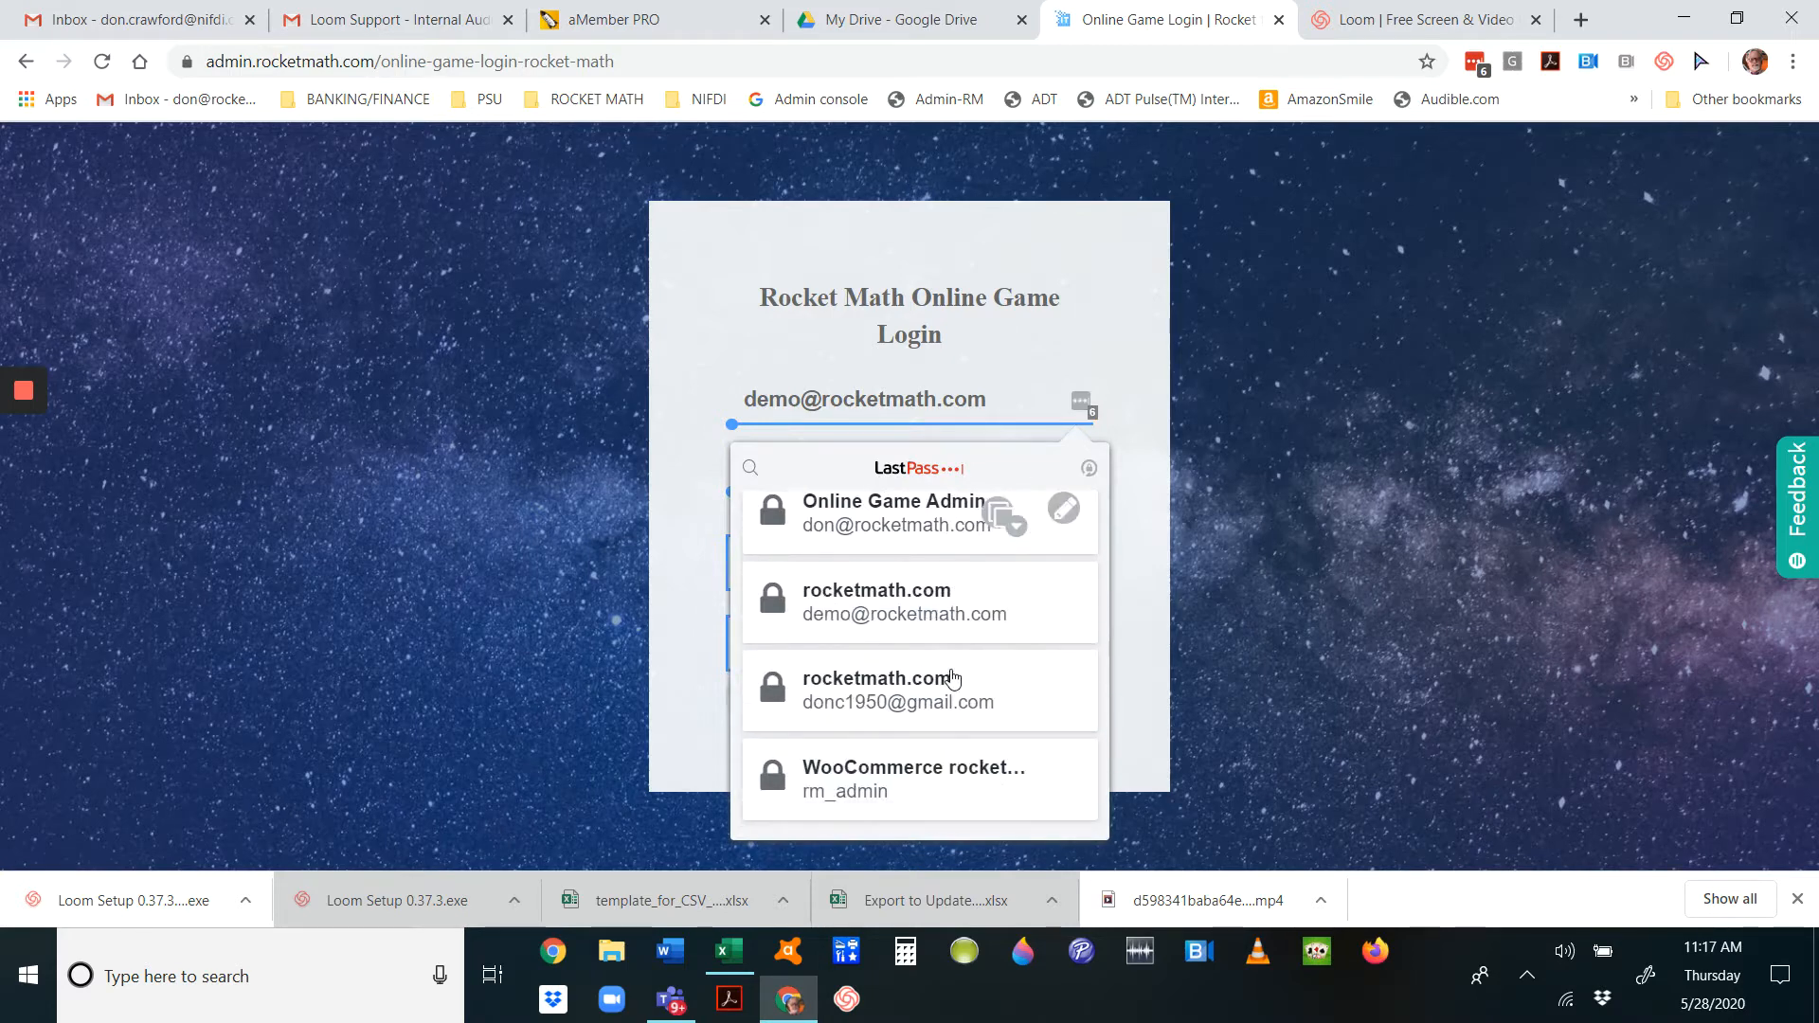
{"action": "left_click", "coordinate": [899, 689]}
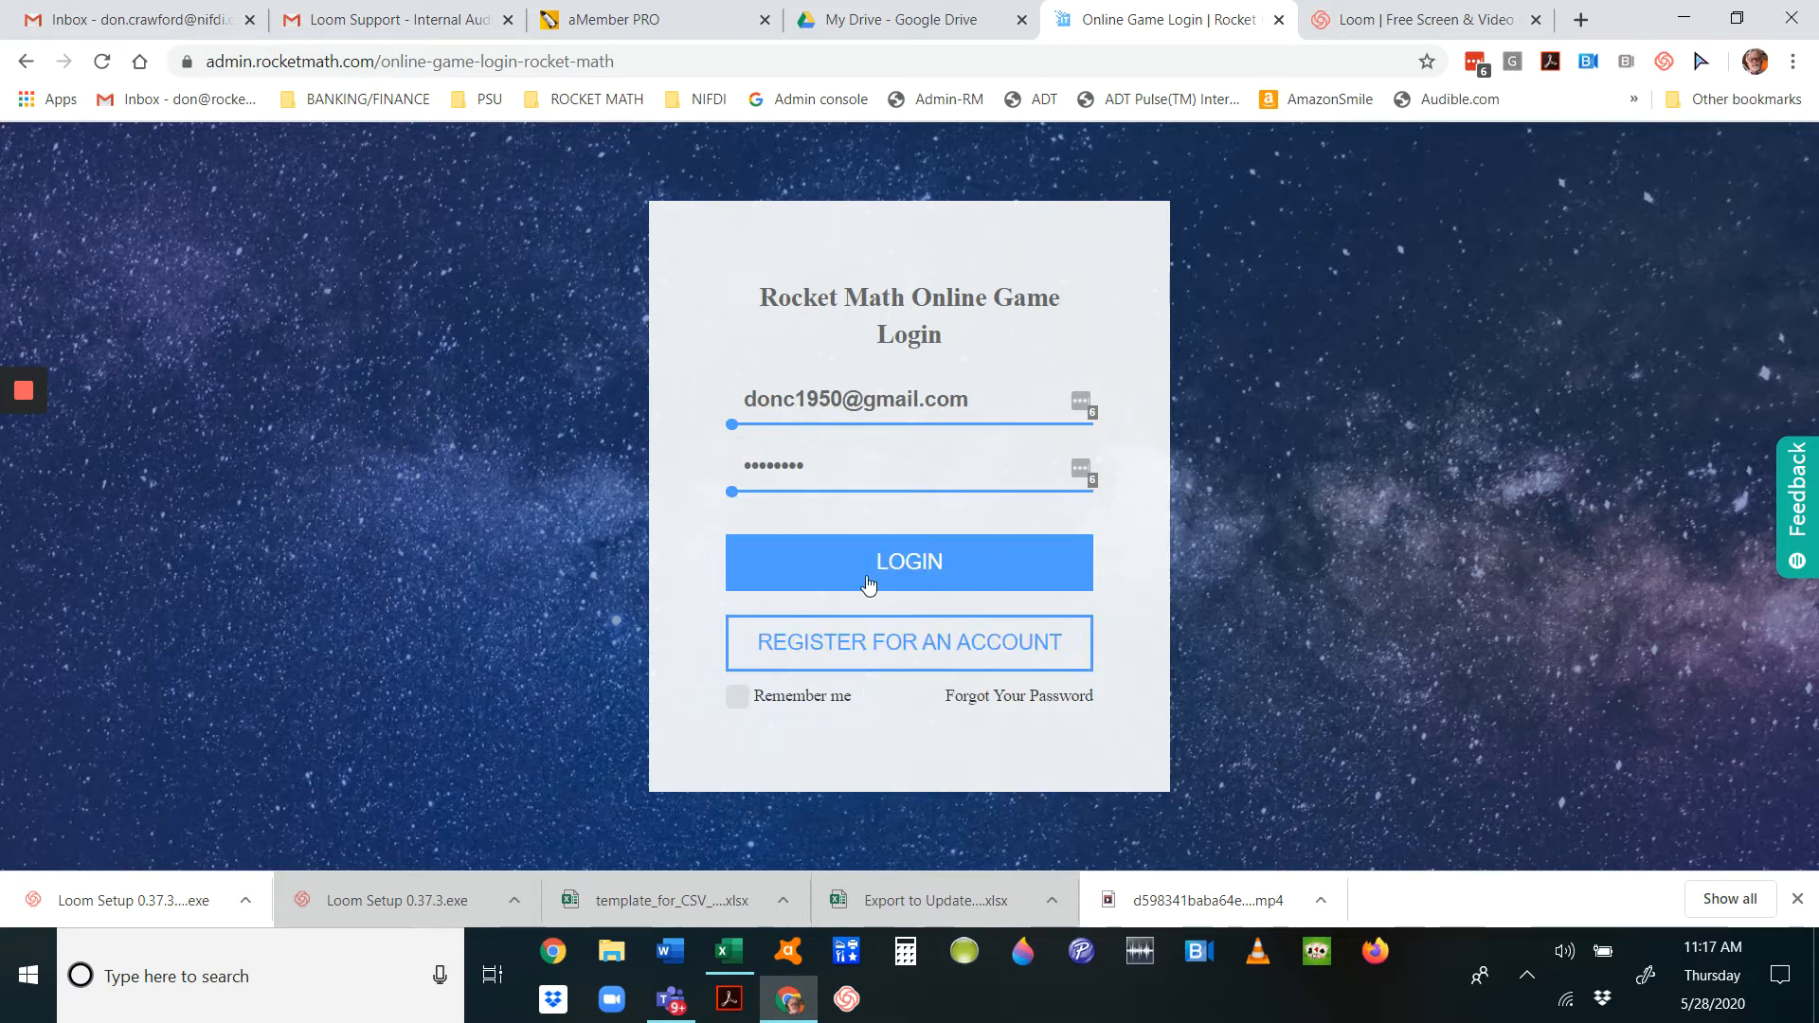
{"action": "left_click", "coordinate": [910, 561]}
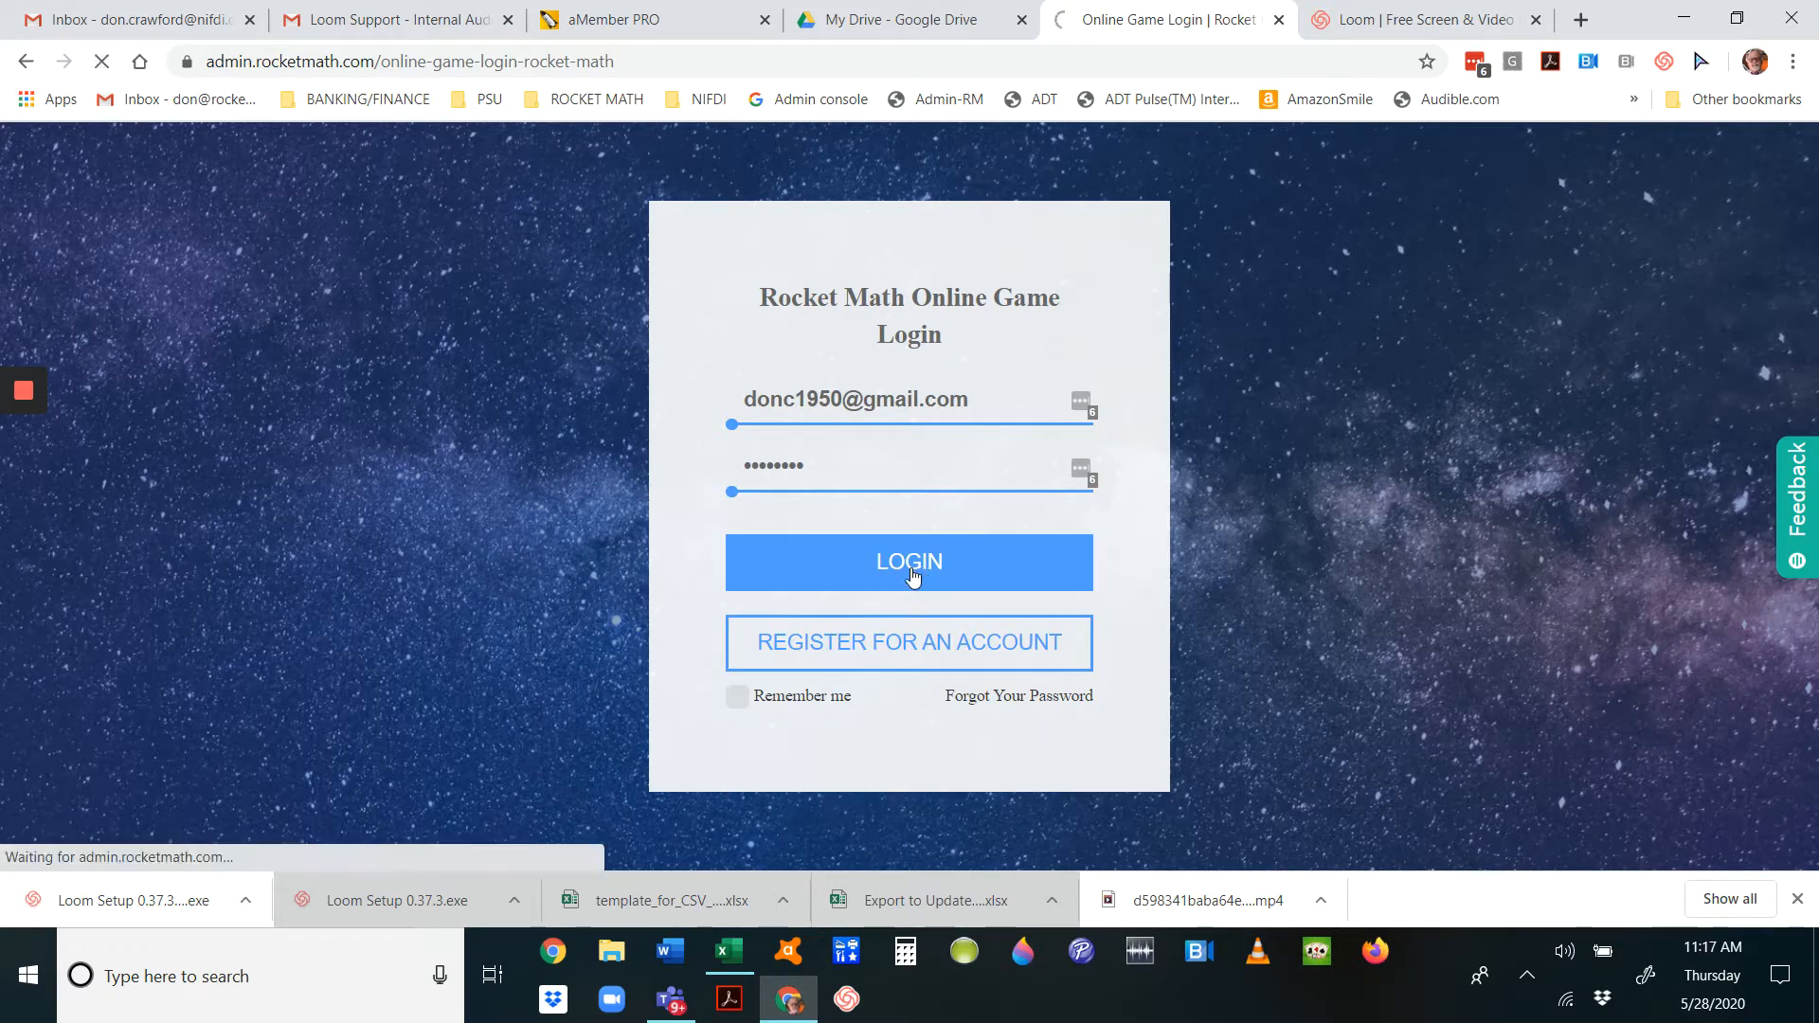
{"action": "left_click", "coordinate": [910, 561]}
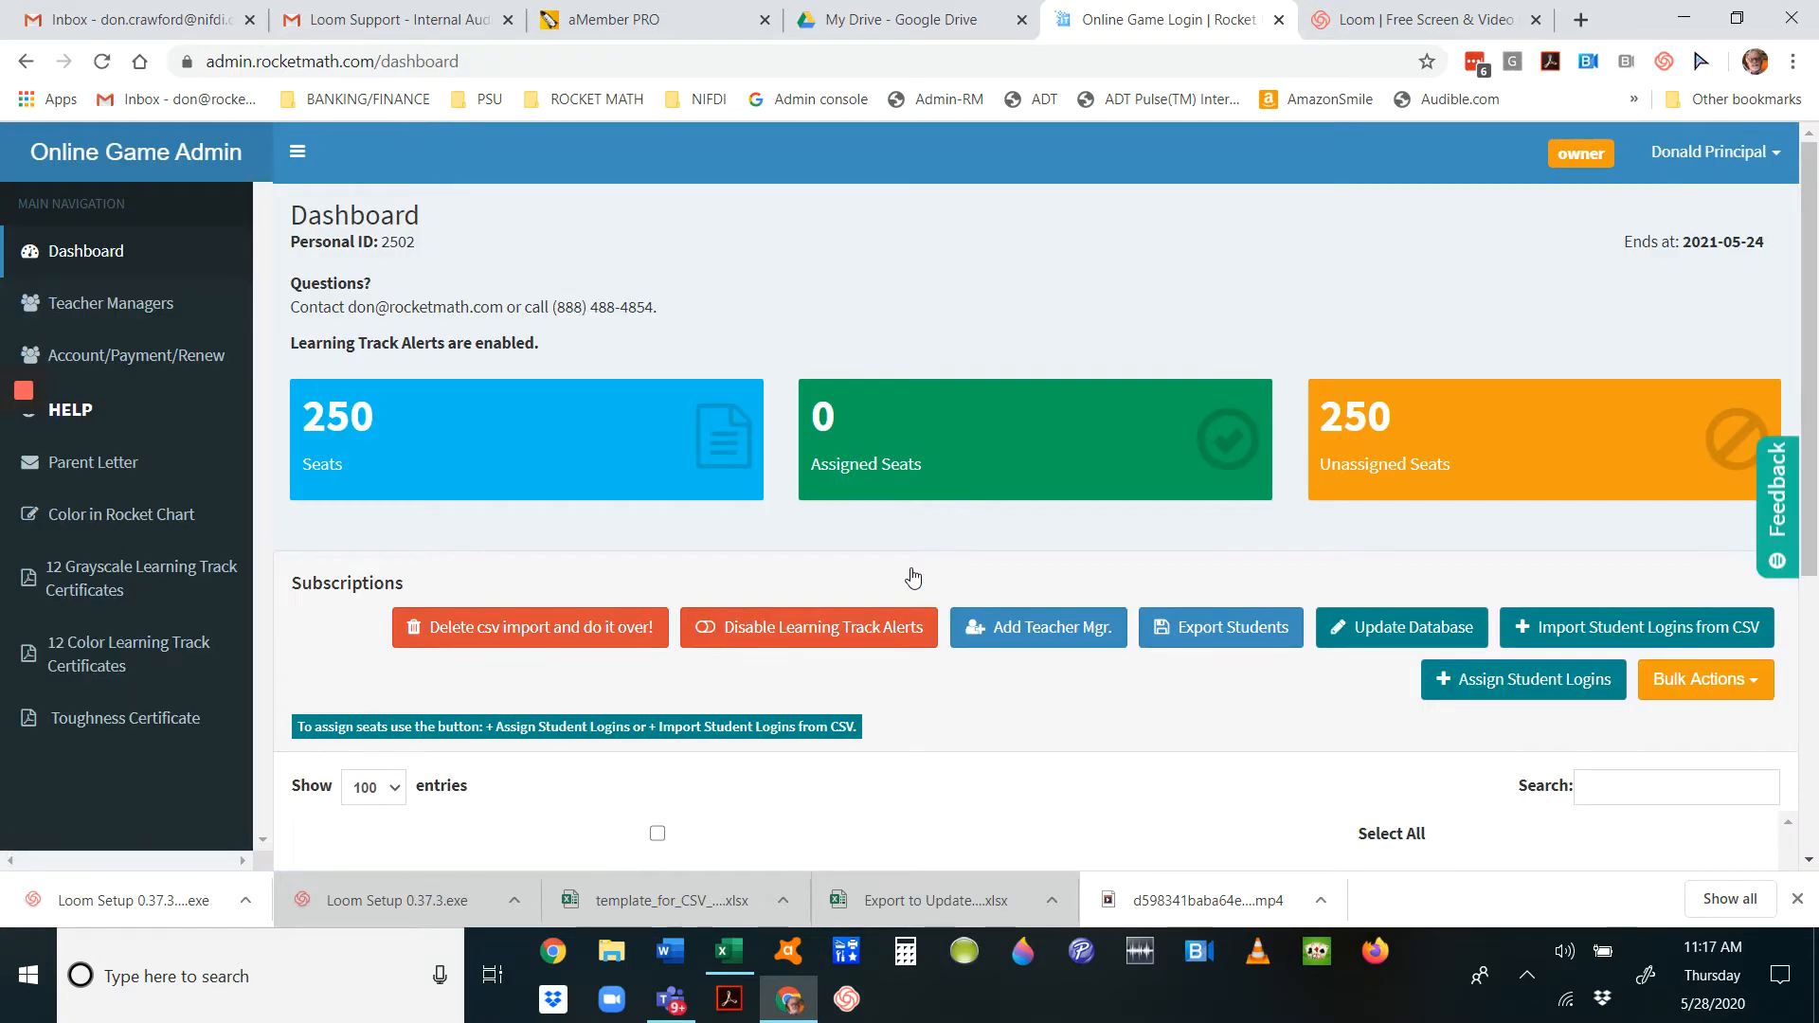
Step: Bring up the Assign Student Logins form and clear the prefilled demo usernames in the first rows
{"action": "left_click", "coordinate": [1523, 678]}
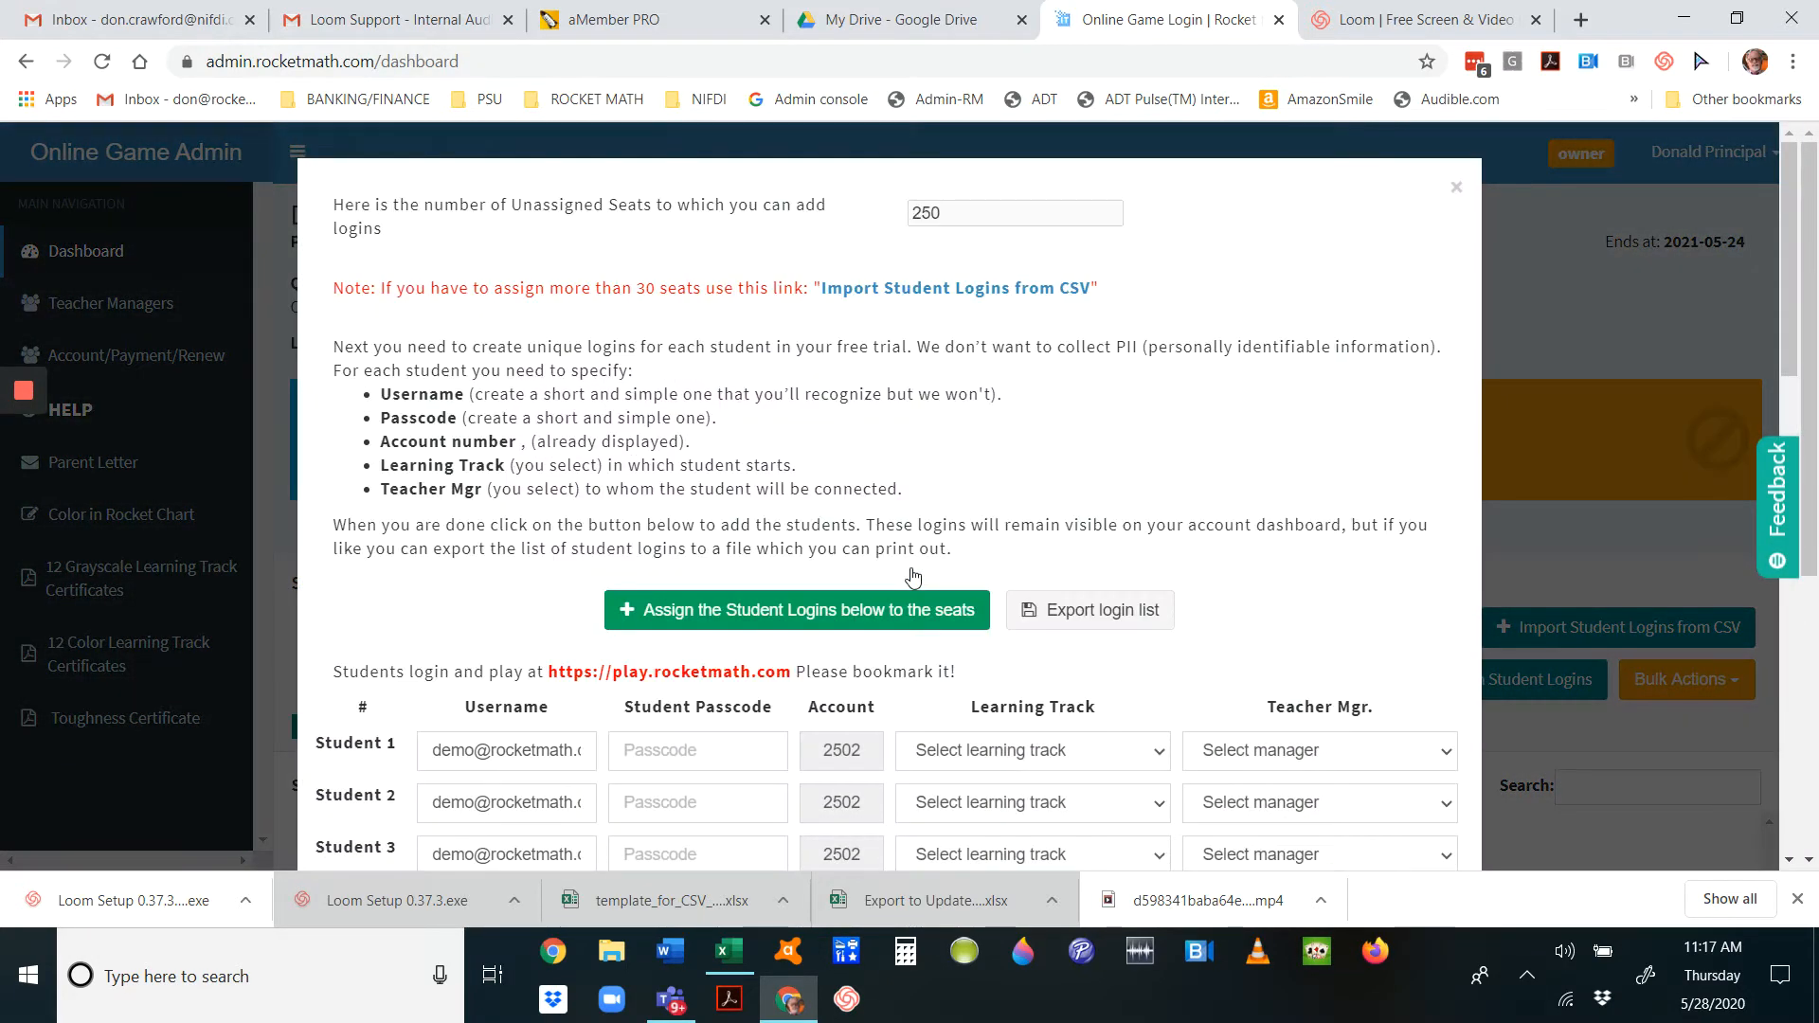
{"action": "mouse_move", "coordinate": [1285, 166]}
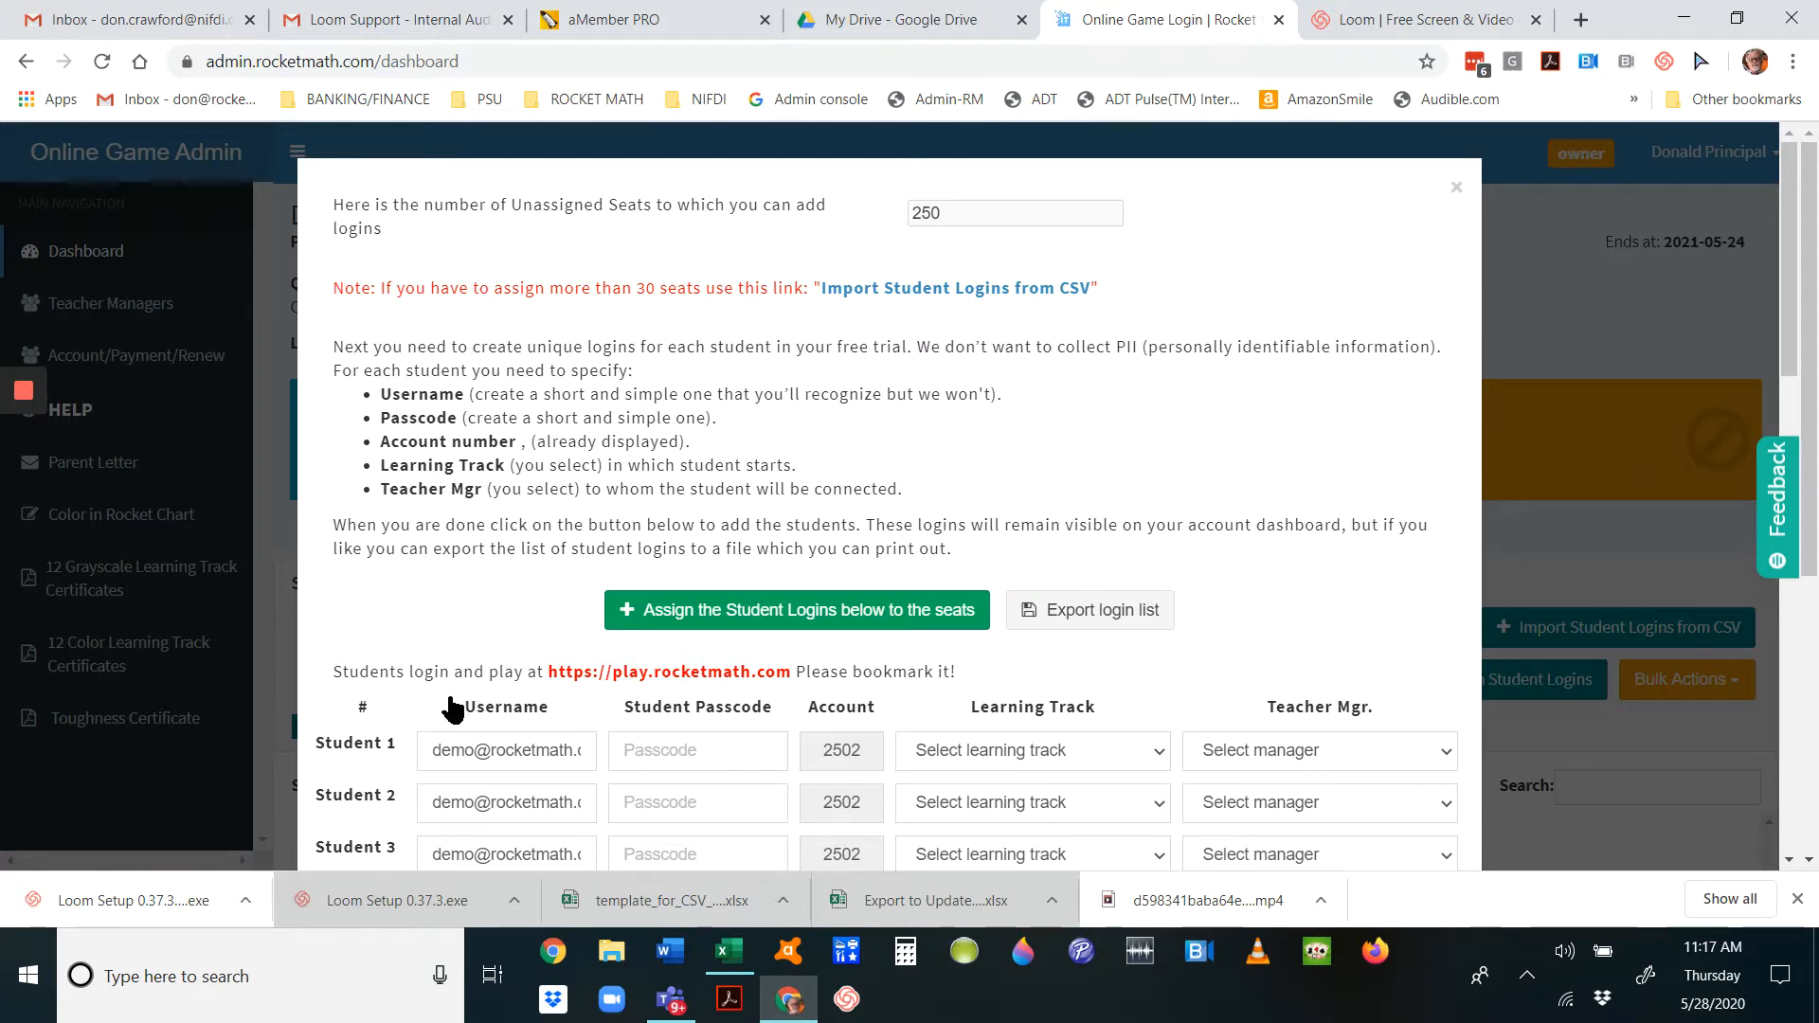
{"action": "left_click", "coordinate": [506, 751]}
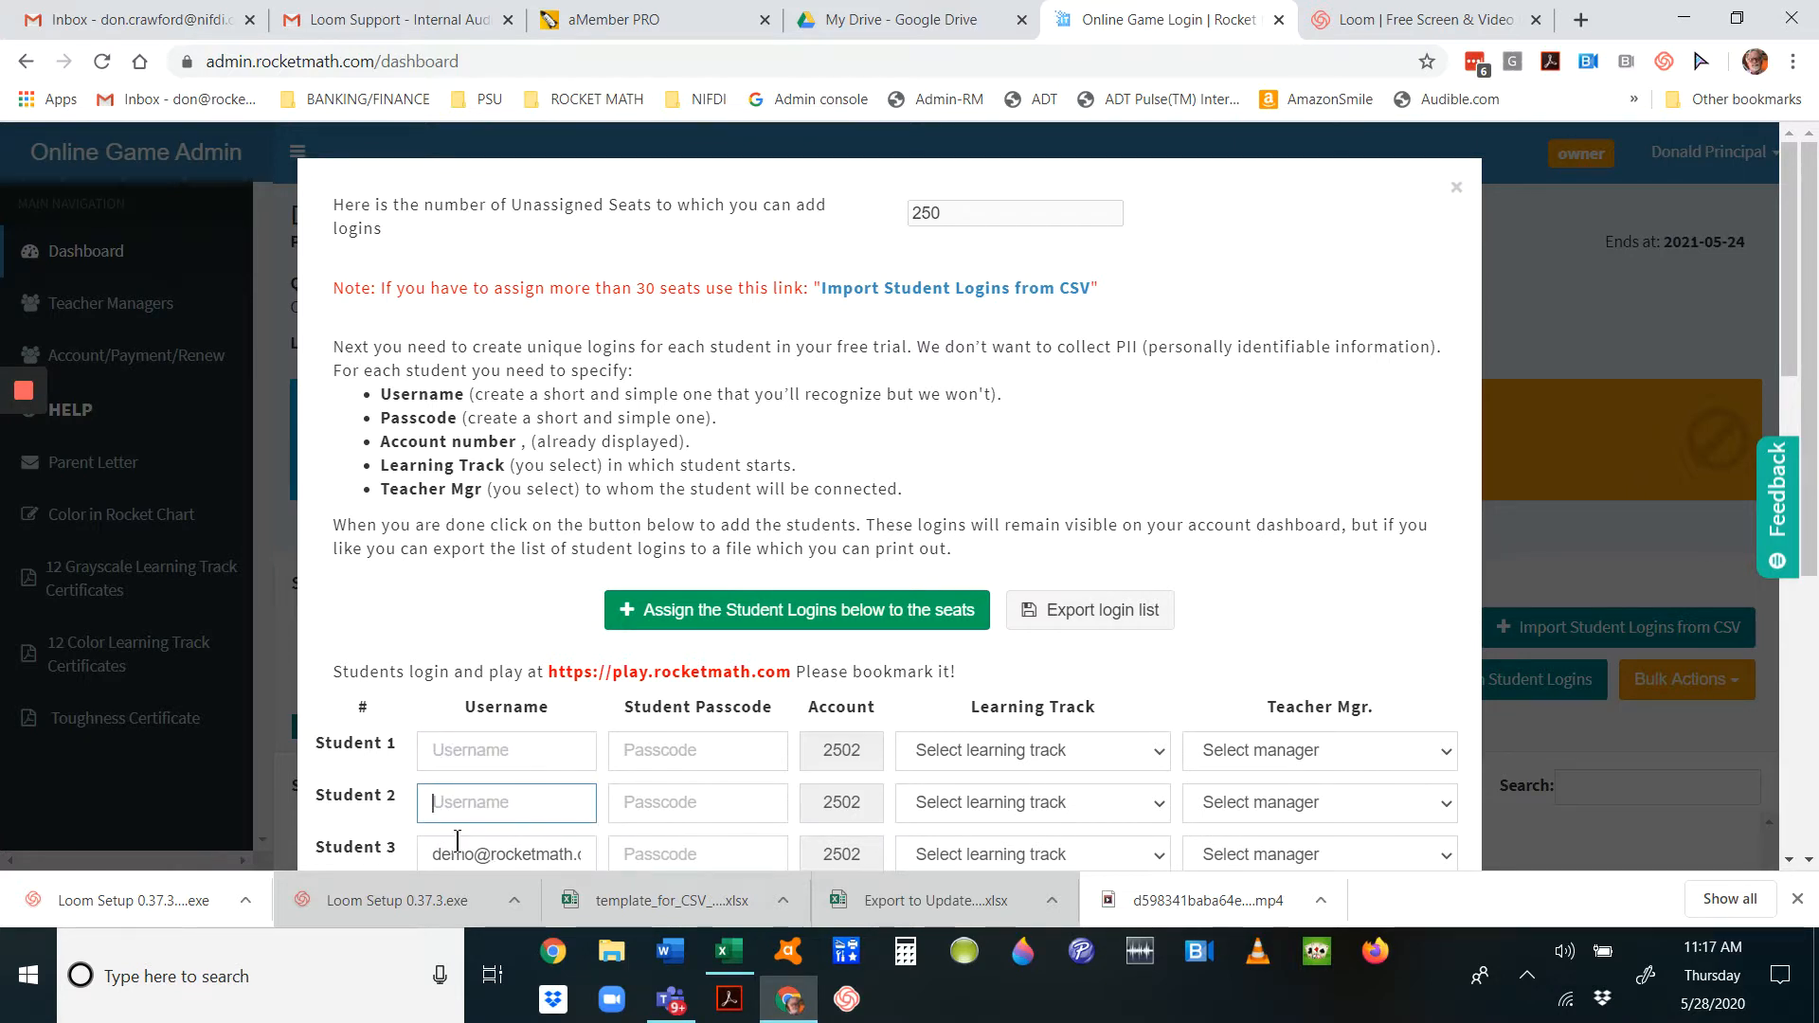
{"action": "left_click", "coordinate": [506, 854]}
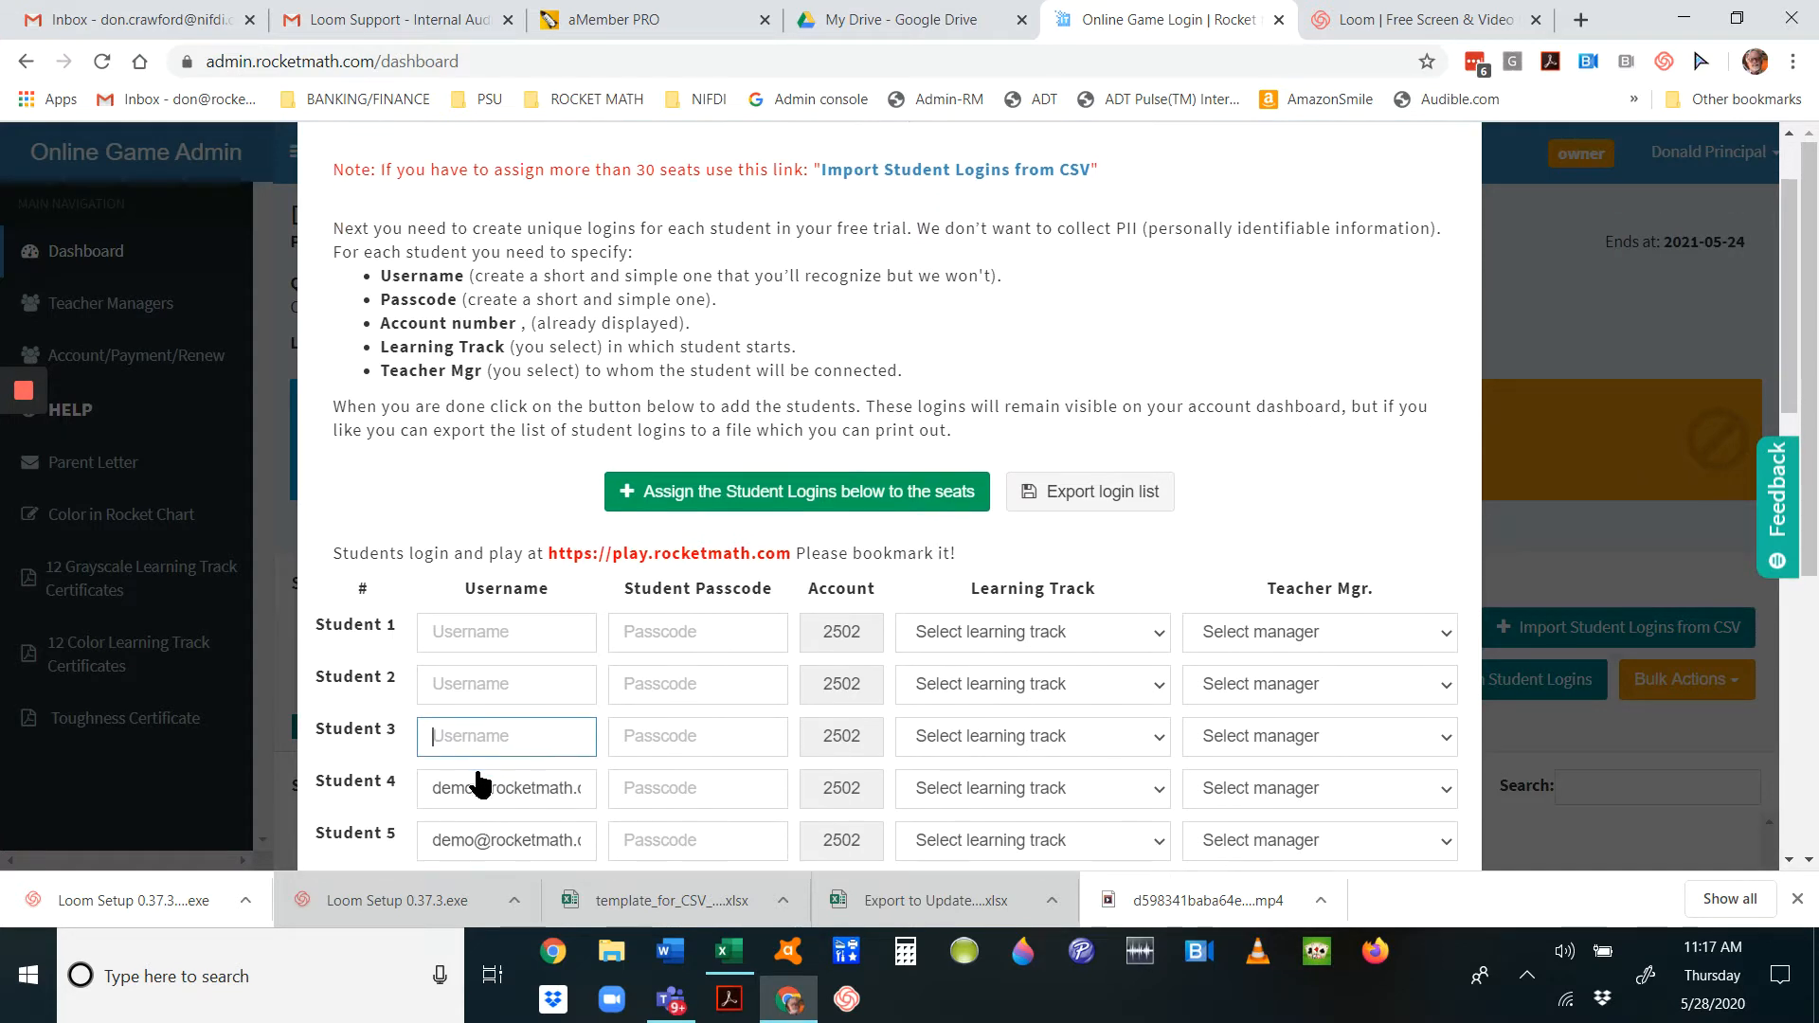
{"action": "double_click", "coordinate": [507, 788]}
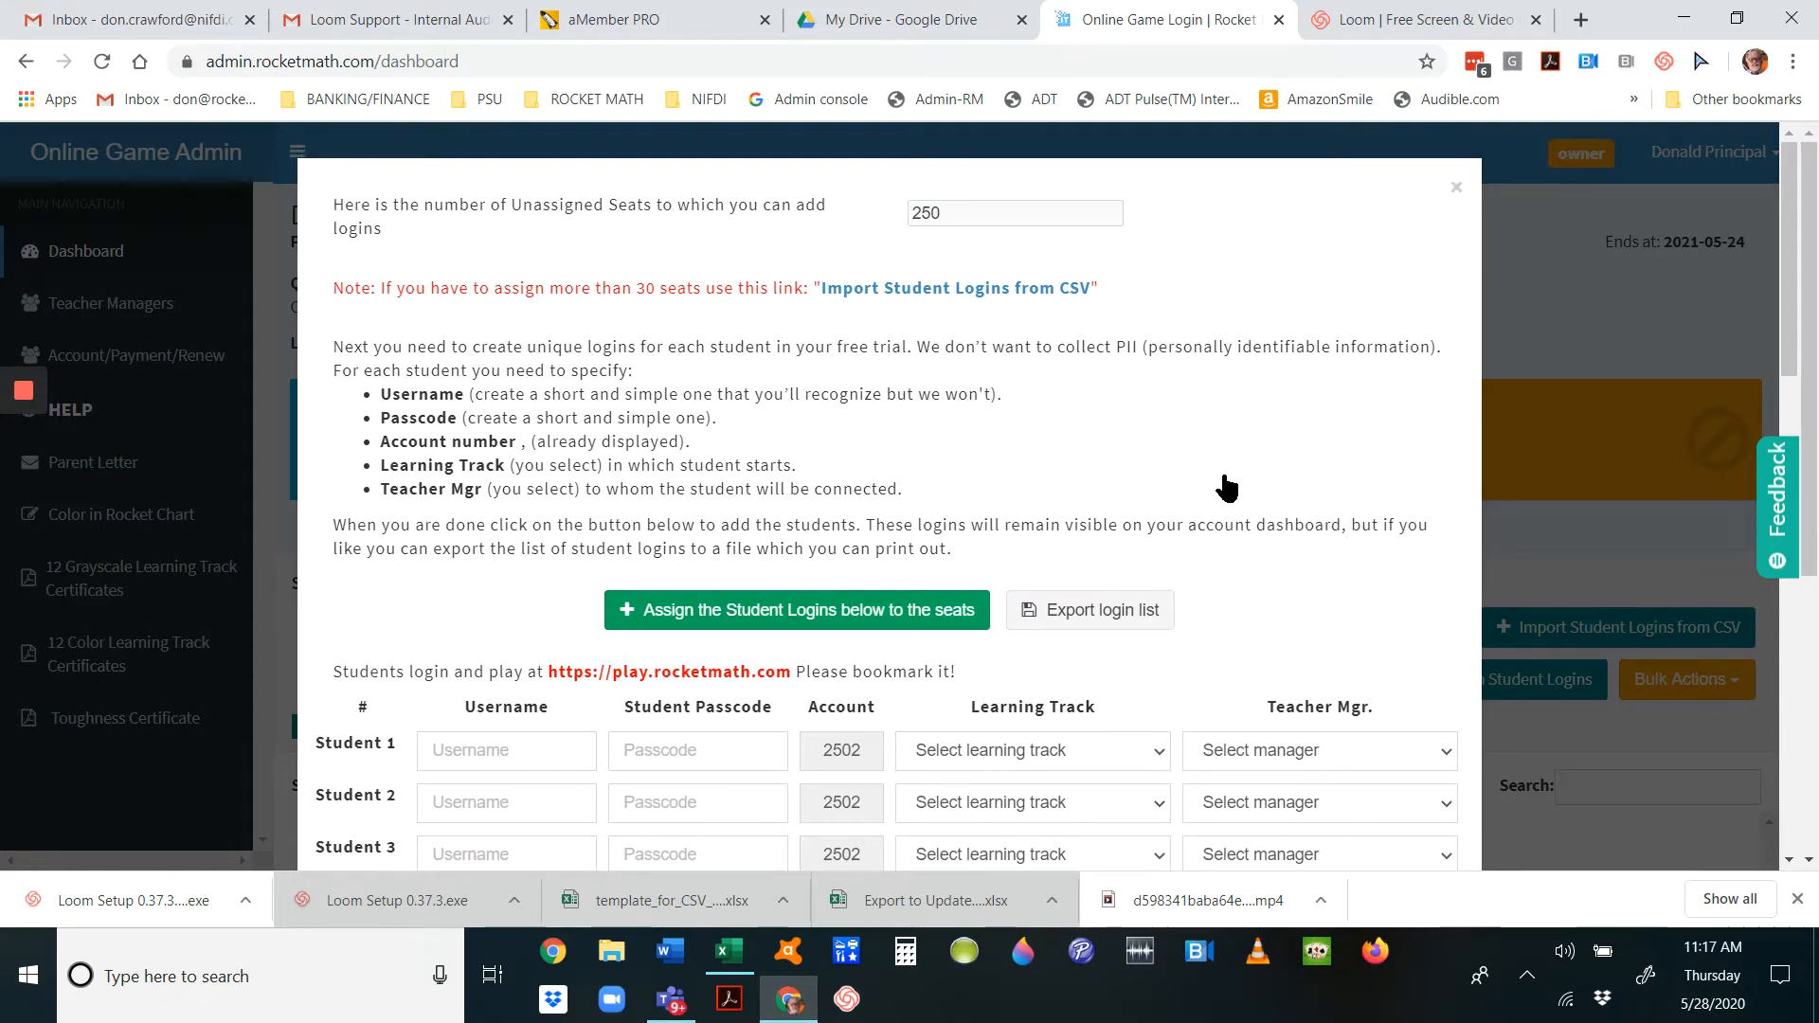
{"action": "scroll", "scroll_direction": "down", "scroll_amount": 3}
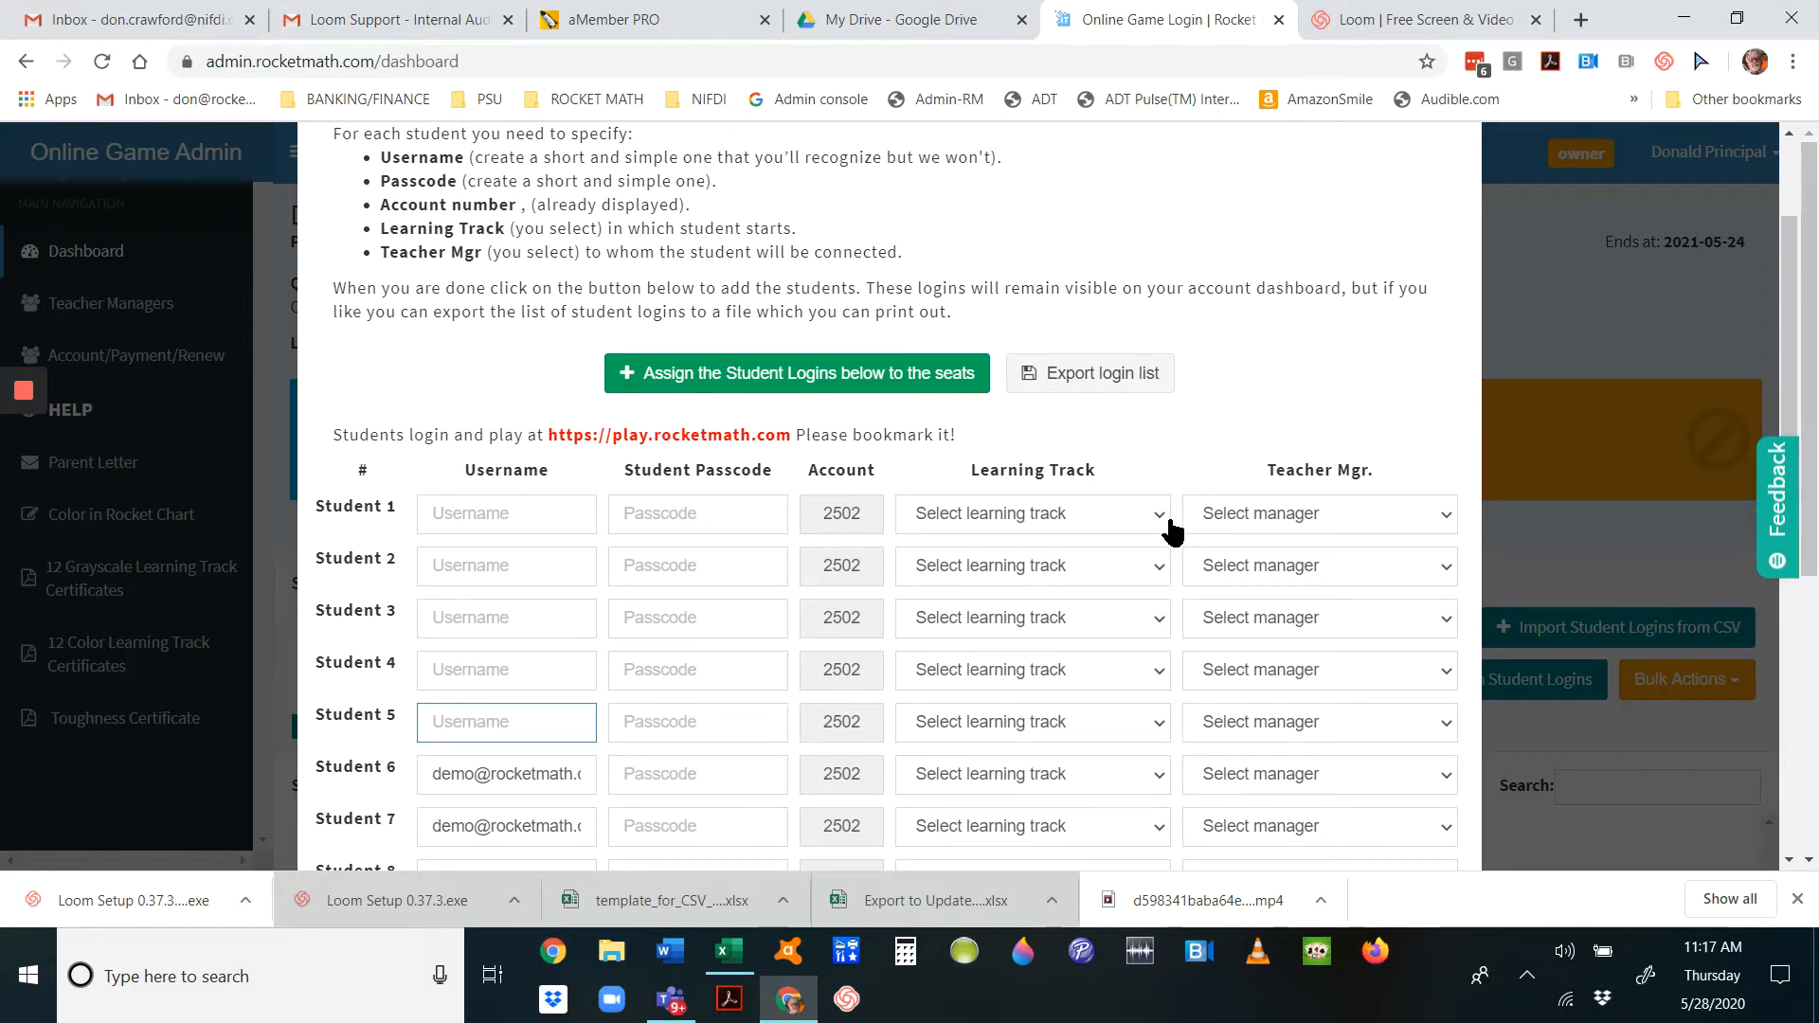
{"action": "mouse_move", "coordinate": [1304, 433]}
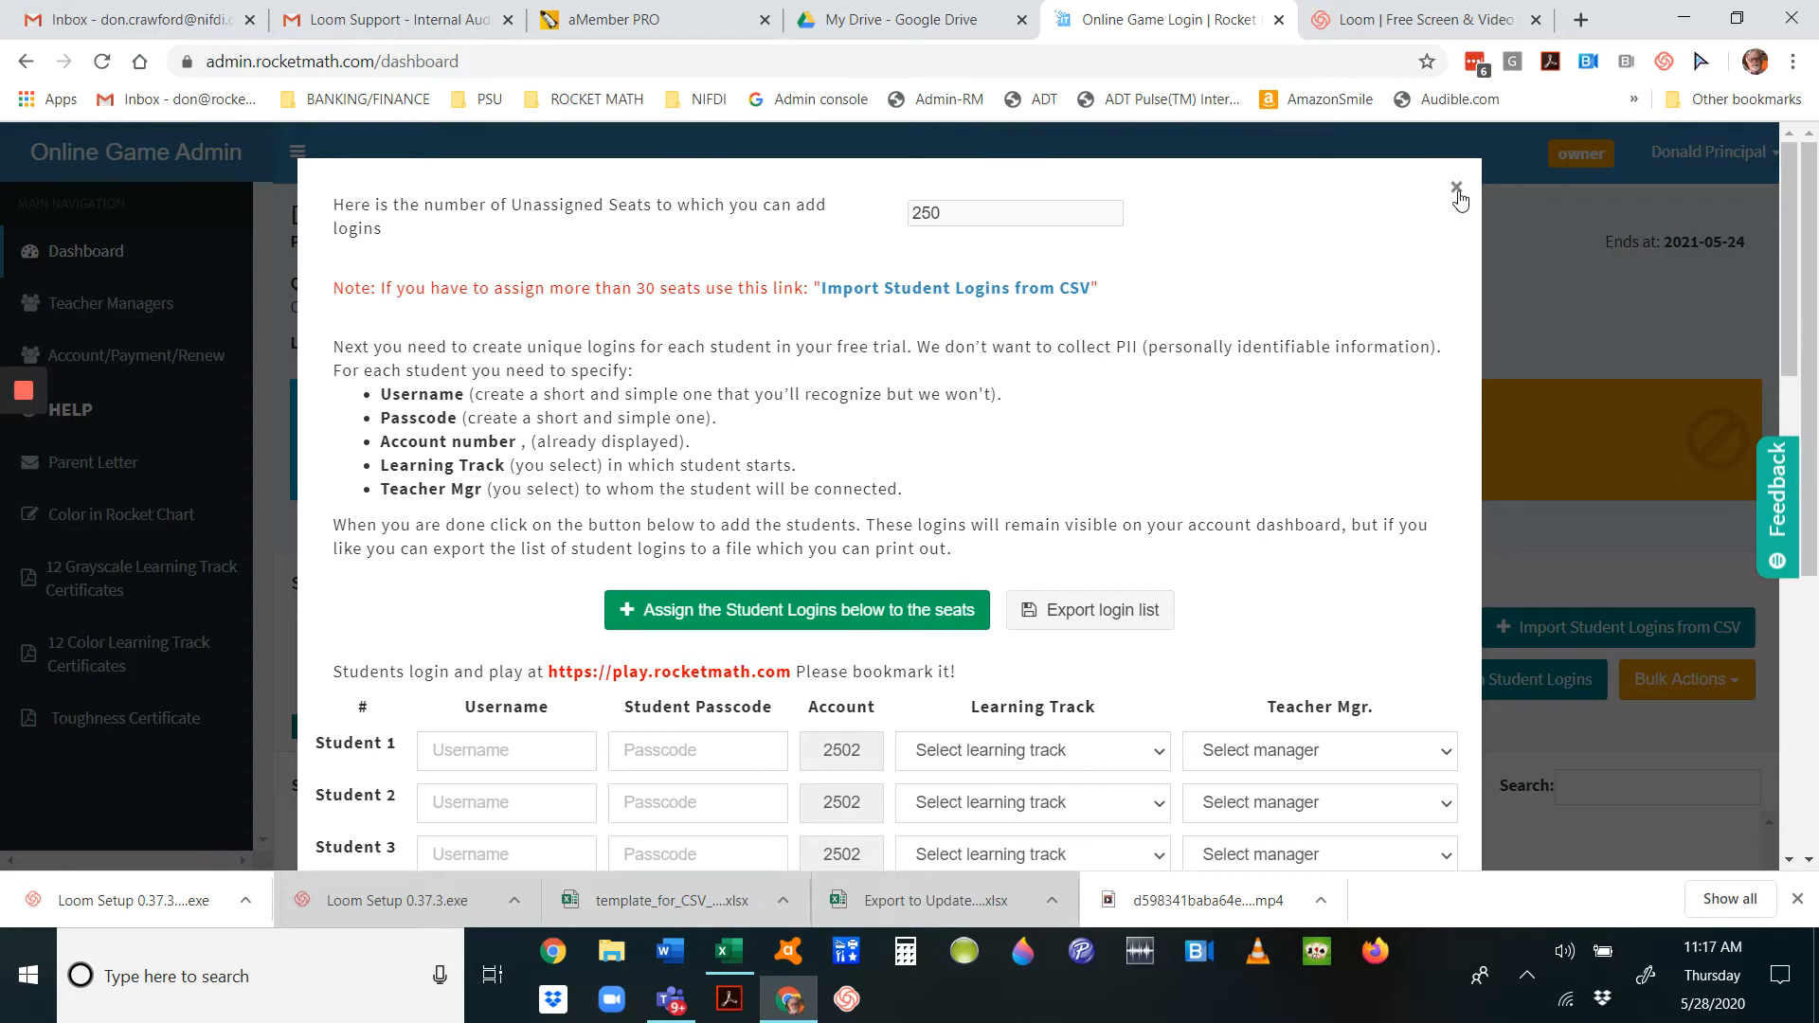
Step: Close the Assign Student Logins form, returning to the dashboard with 0 seats assigned
{"action": "left_click", "coordinate": [1455, 186]}
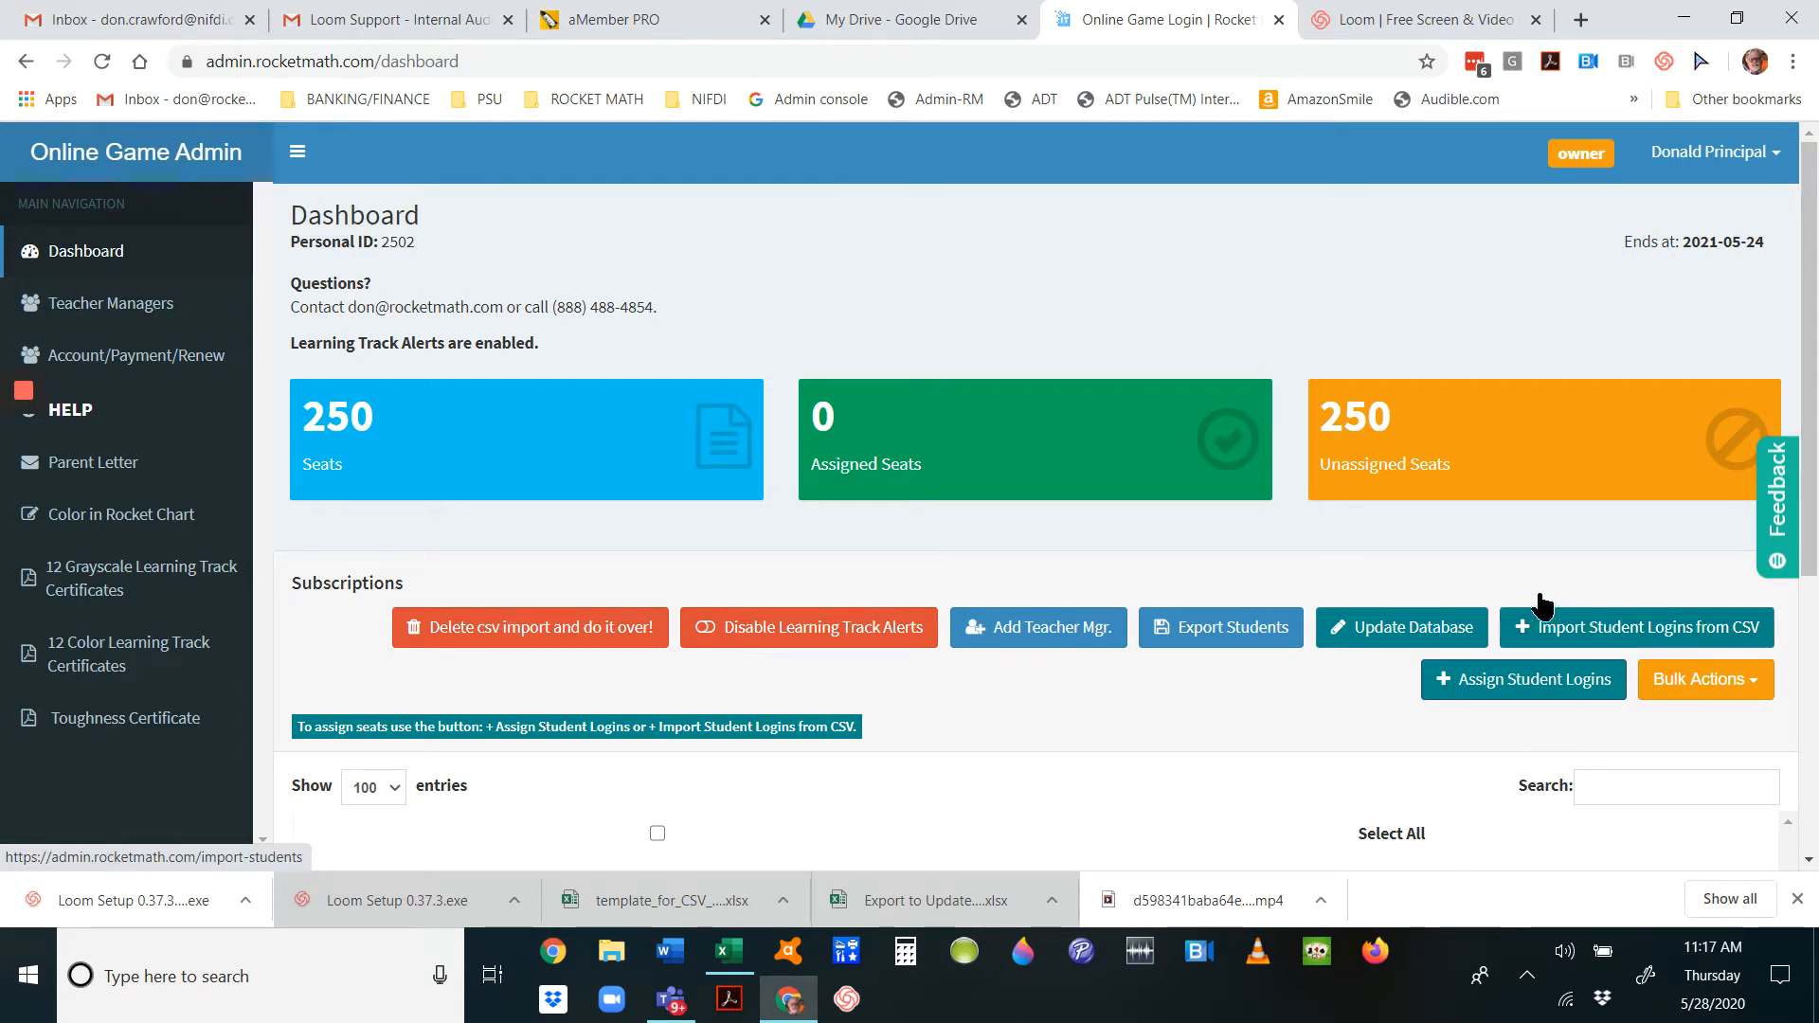
{"action": "mouse_move", "coordinate": [1598, 639]}
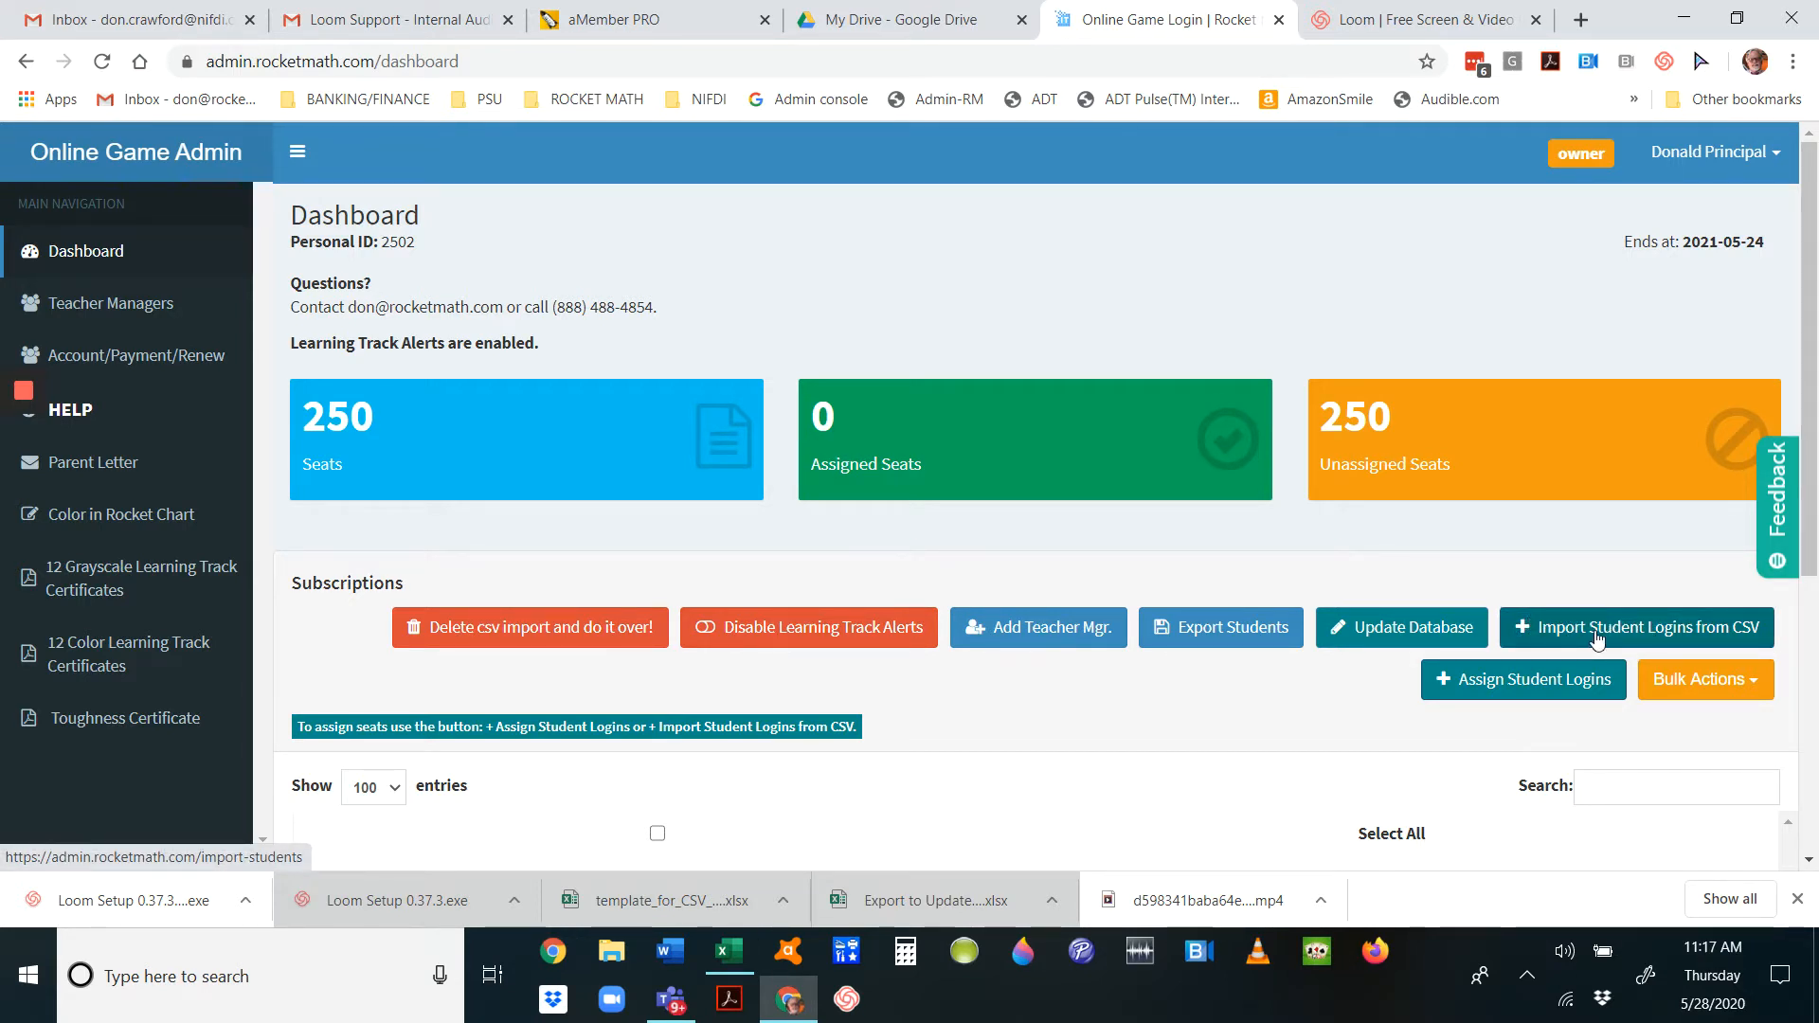
{"action": "mouse_move", "coordinate": [152, 292]}
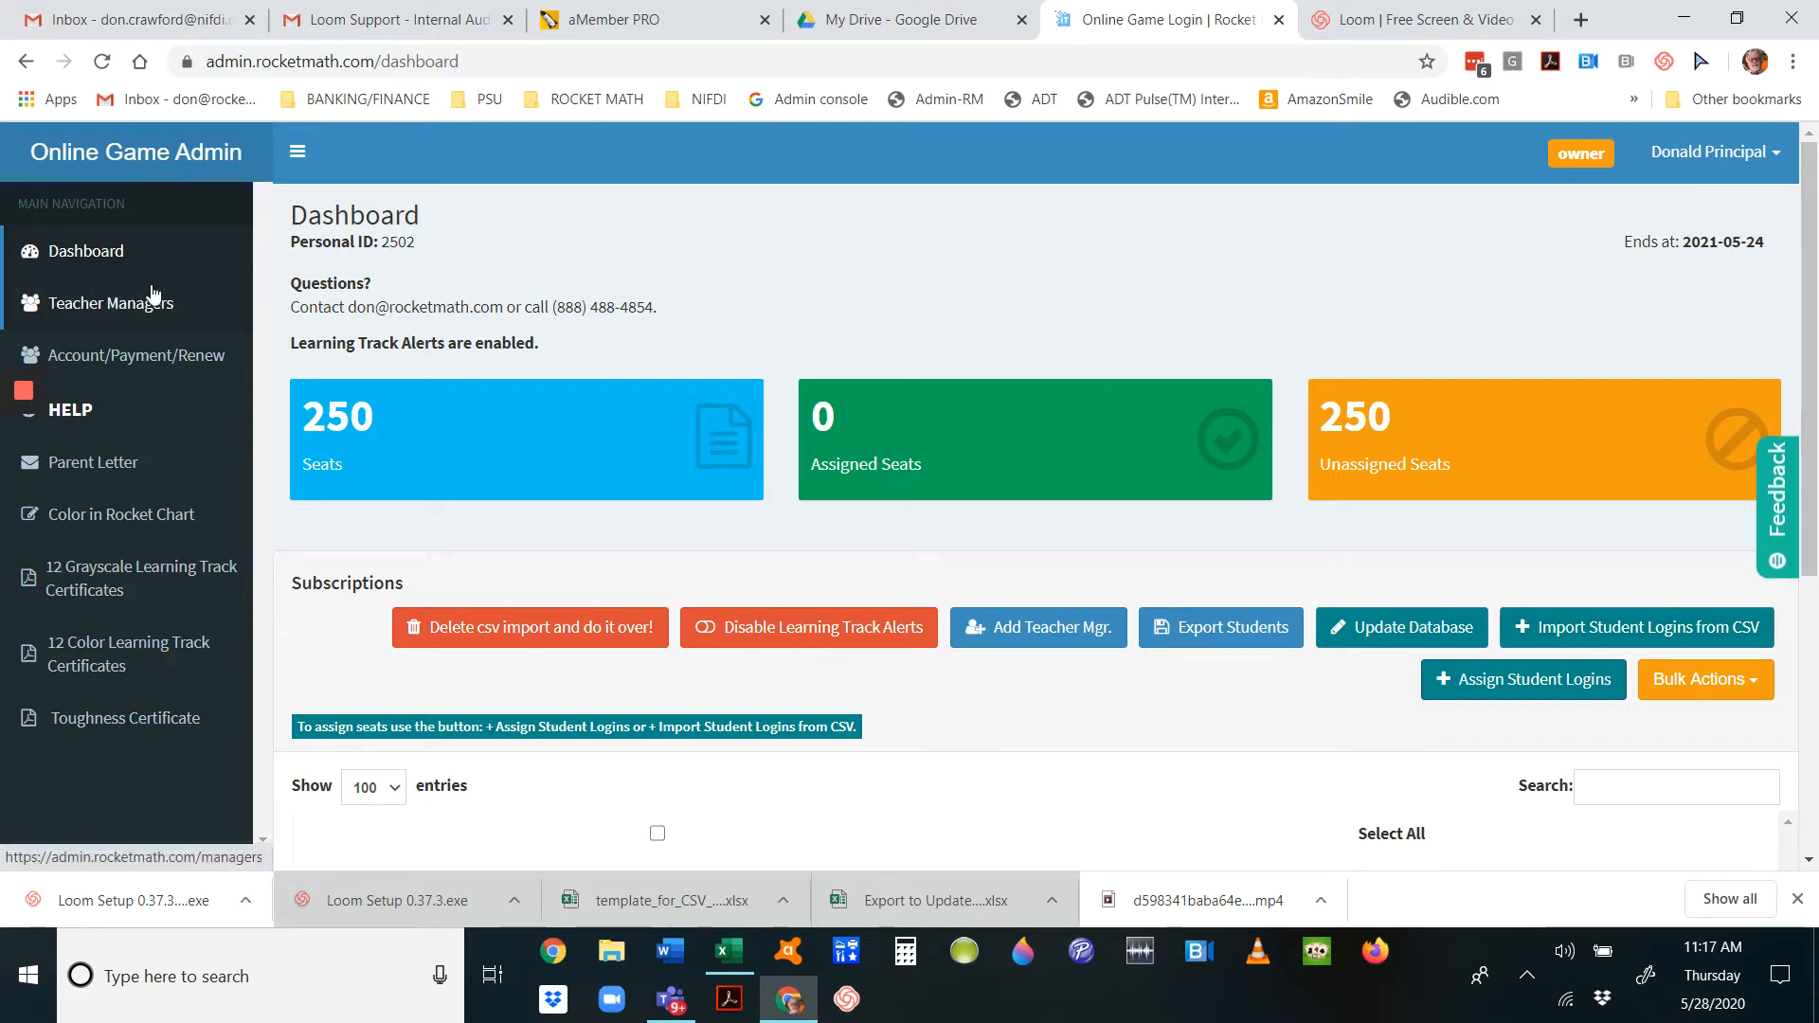
{"action": "mouse_move", "coordinate": [141, 315]}
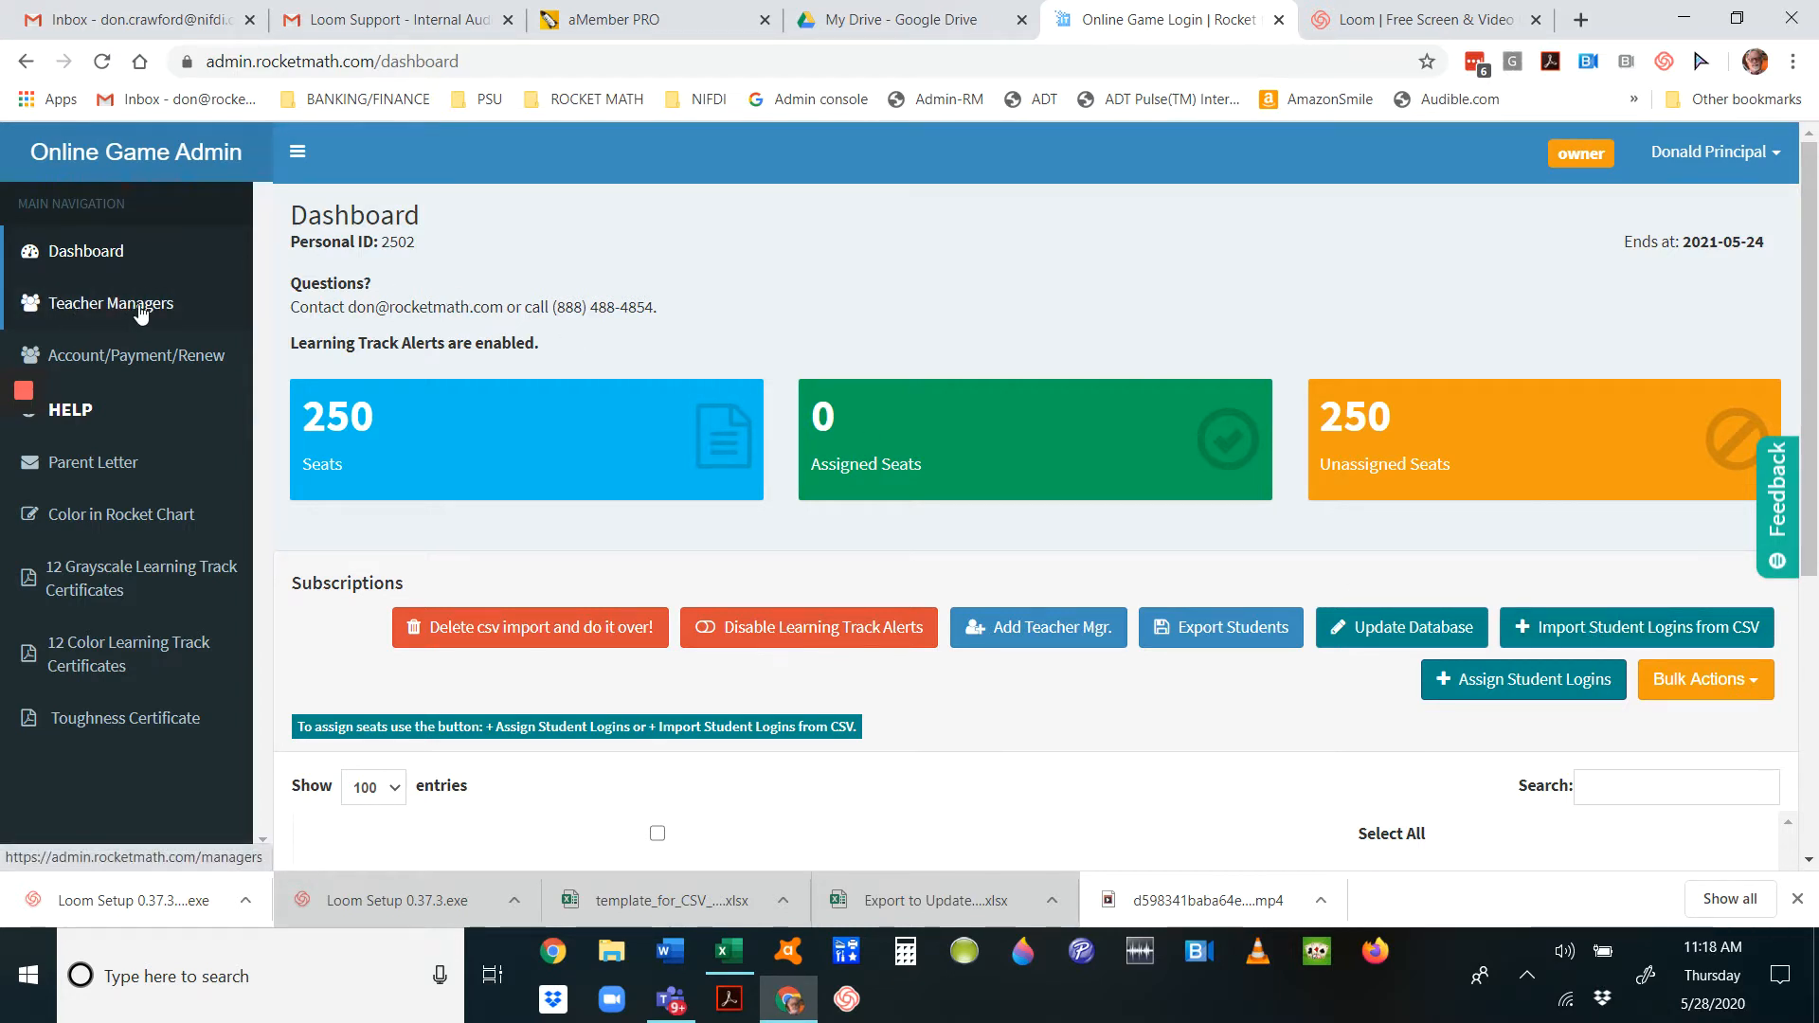
Step: Show the Teacher Managers list with the existing managers and their email addresses
{"action": "left_click", "coordinate": [109, 303]}
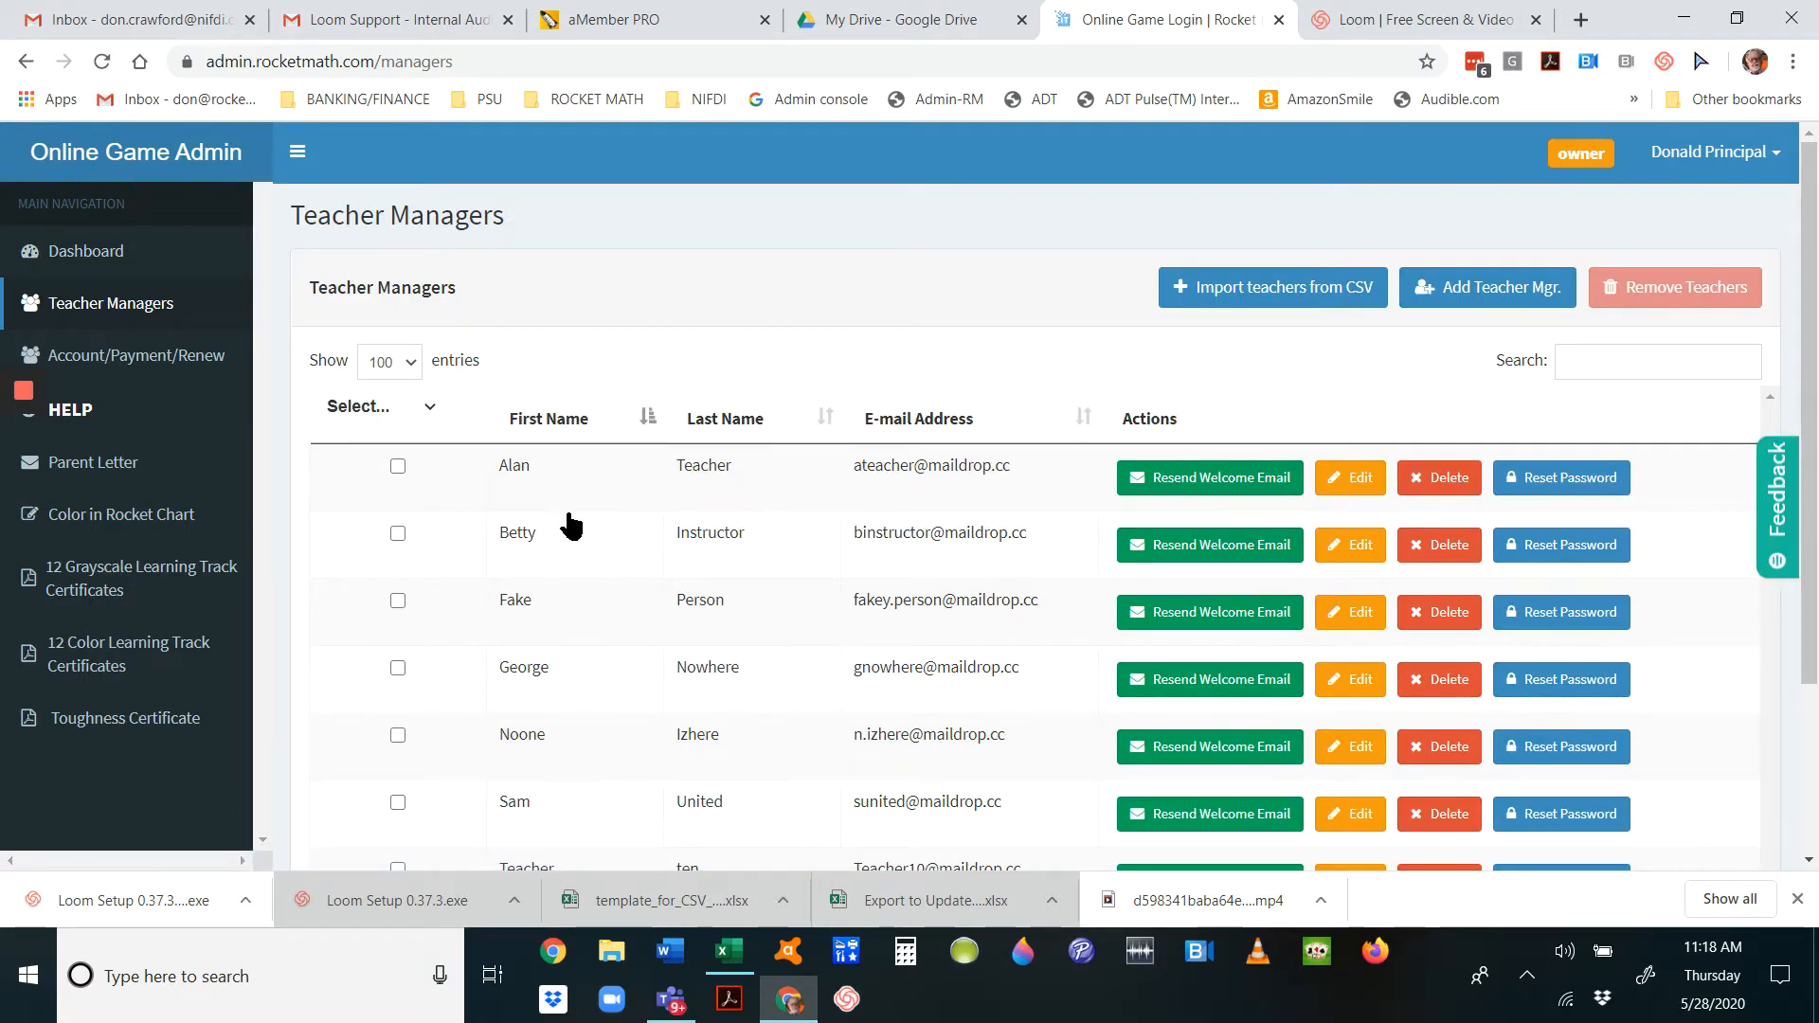
{"action": "mouse_move", "coordinate": [1037, 735]}
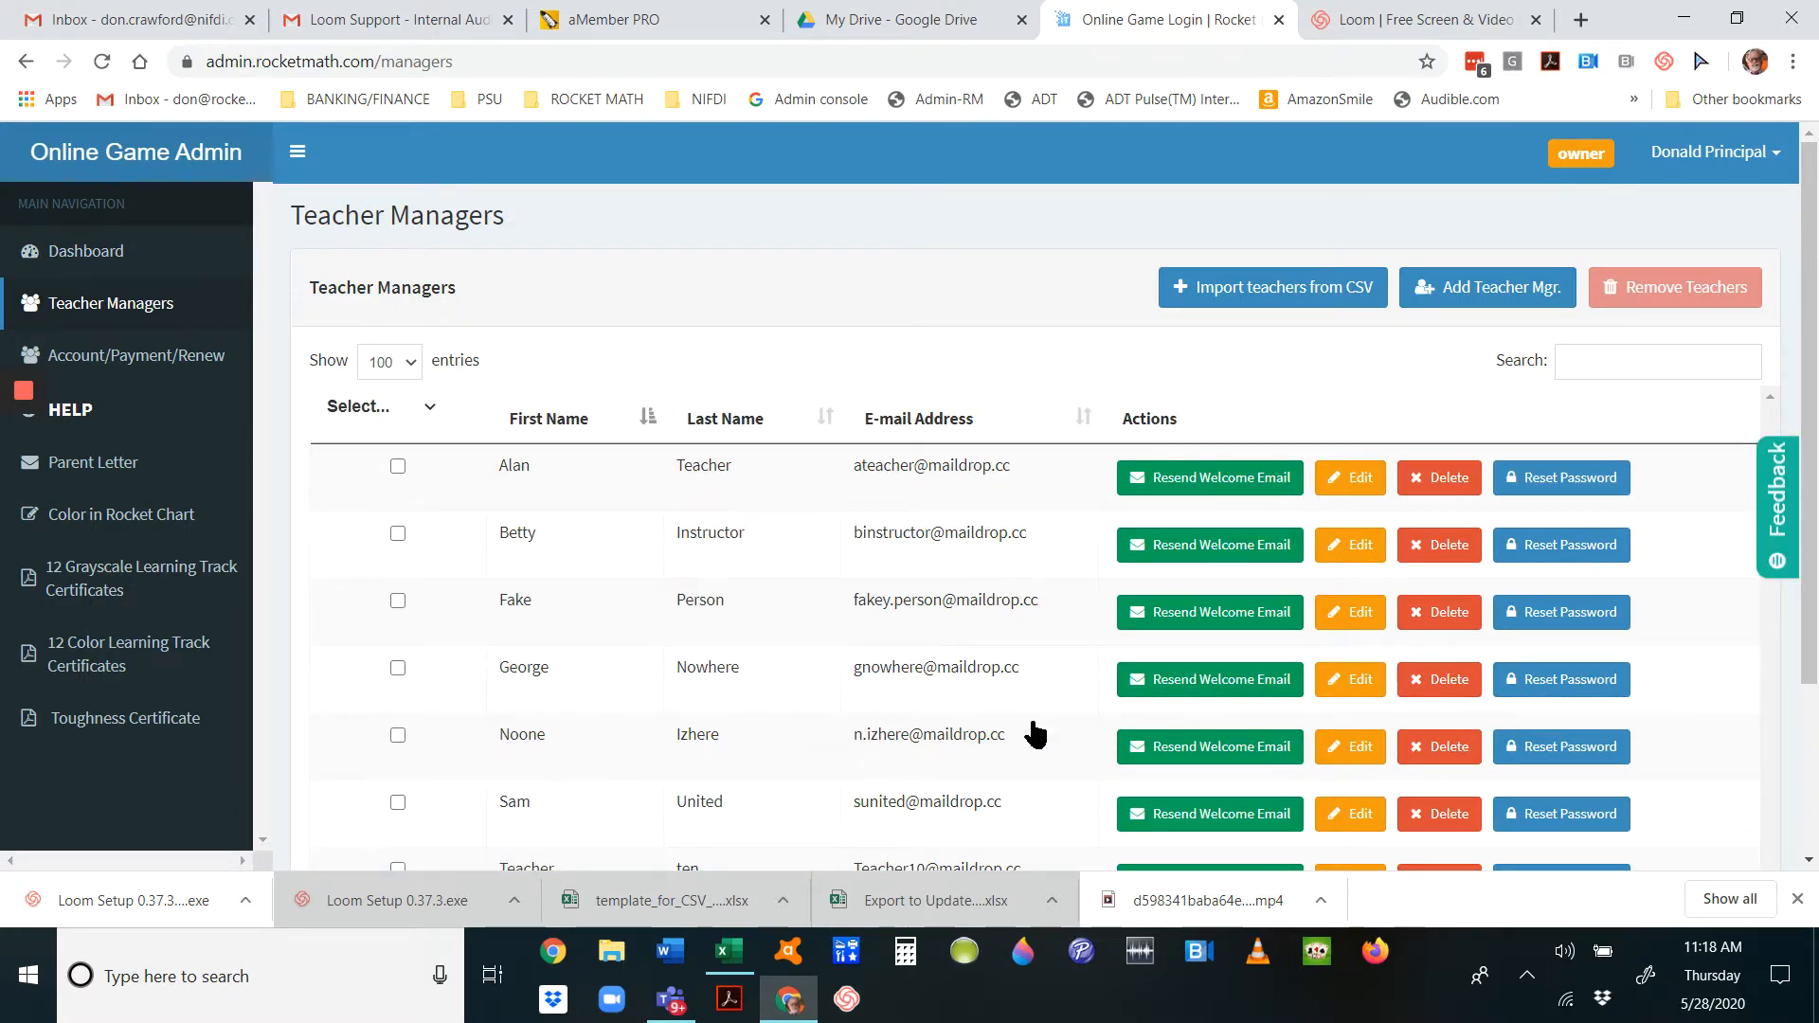
{"action": "scroll", "scroll_direction": "down", "scroll_amount": 3}
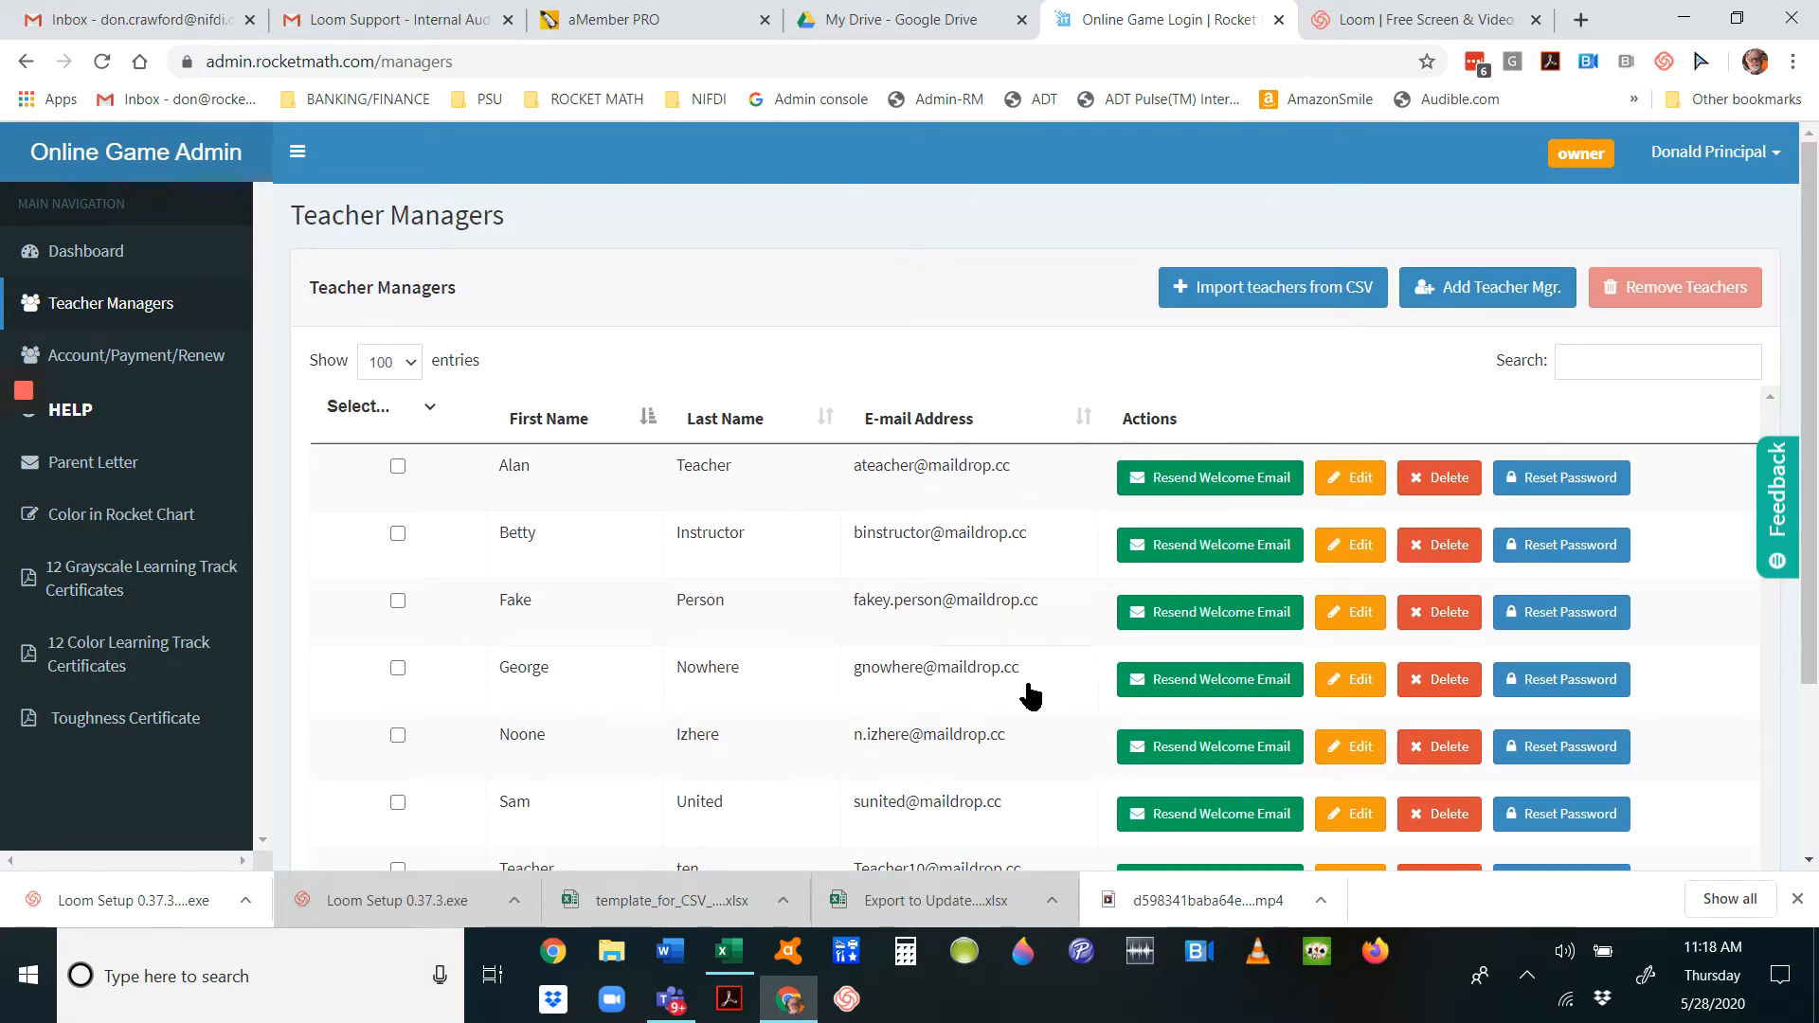
{"action": "mouse_move", "coordinate": [1065, 534]}
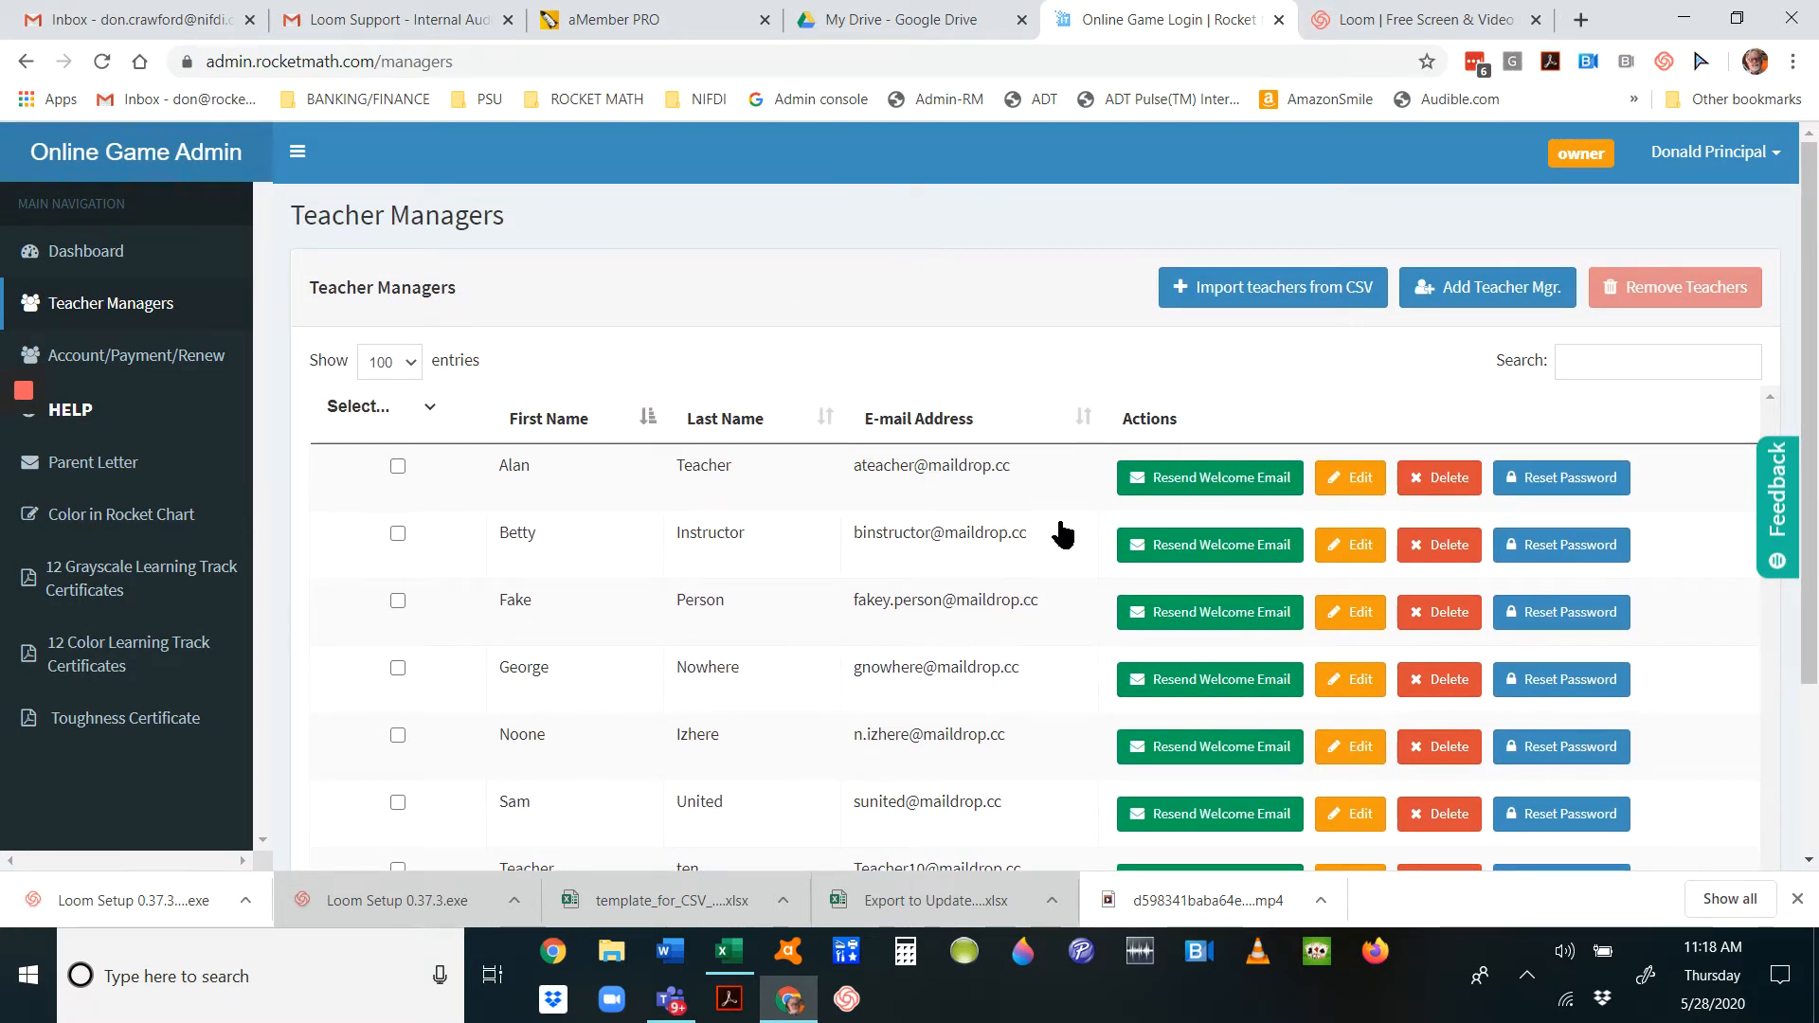
{"action": "mouse_move", "coordinate": [891, 530]}
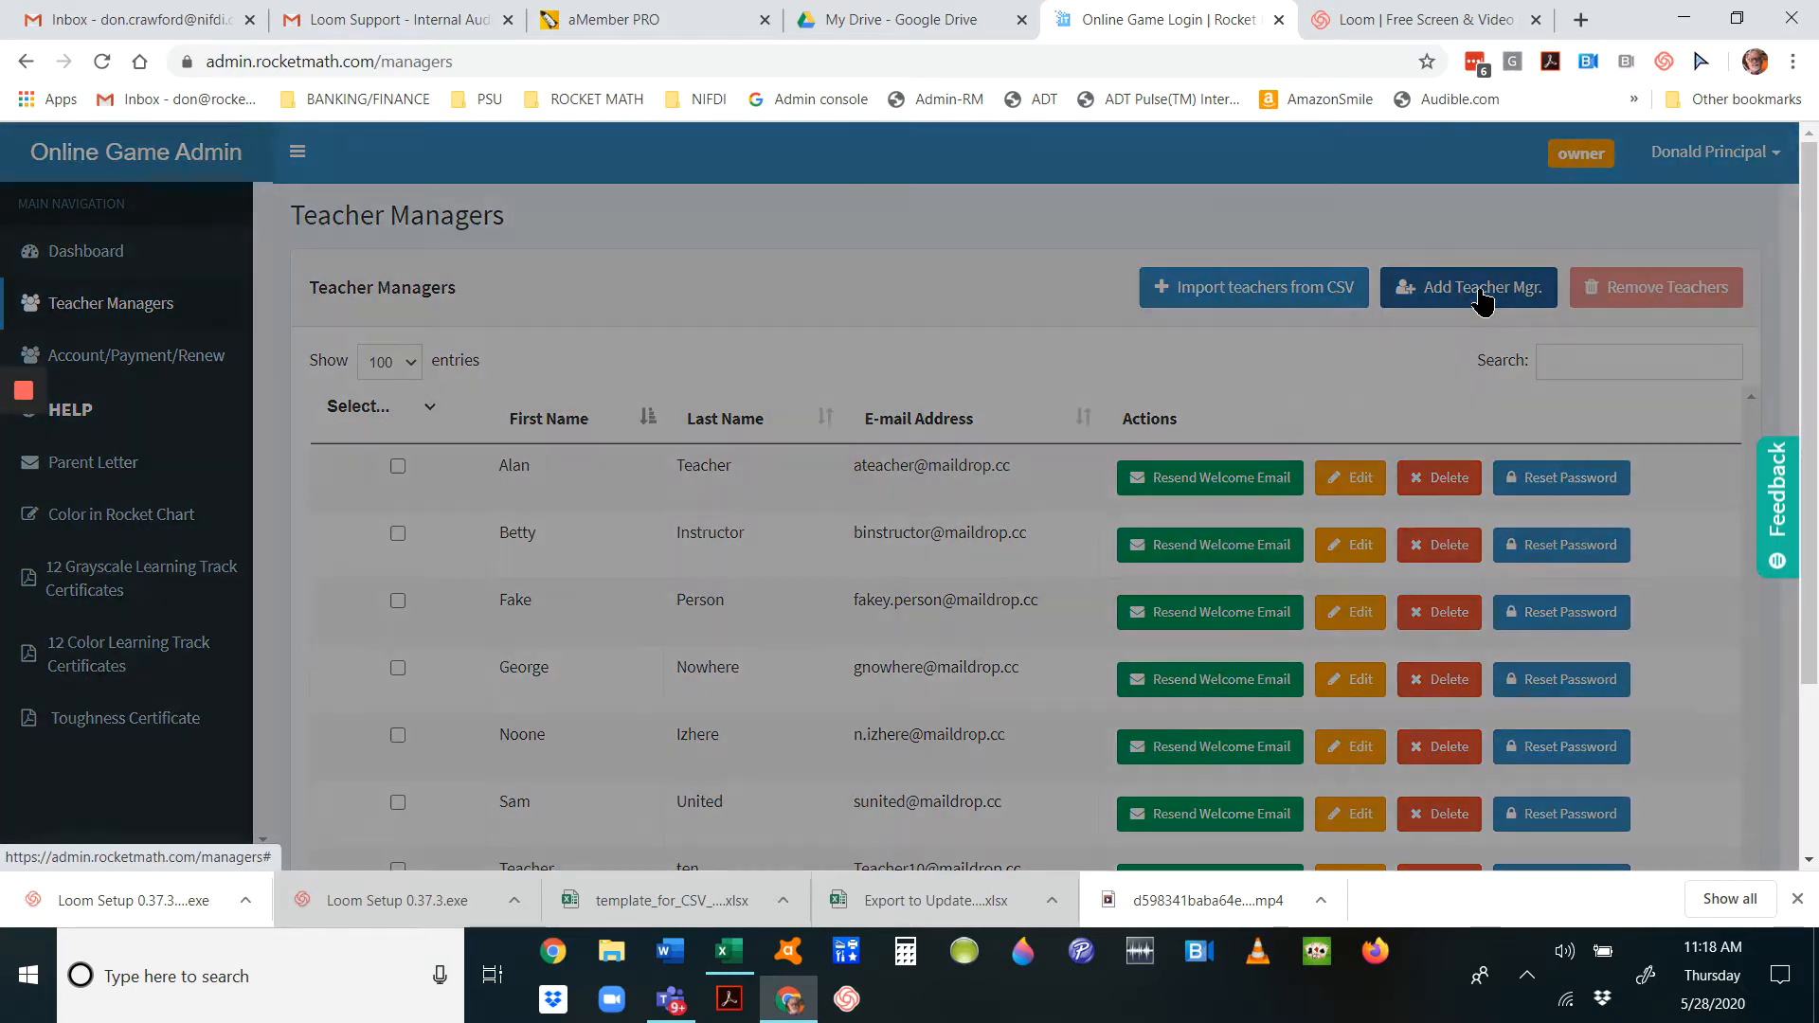
{"action": "left_click", "coordinate": [1468, 288]}
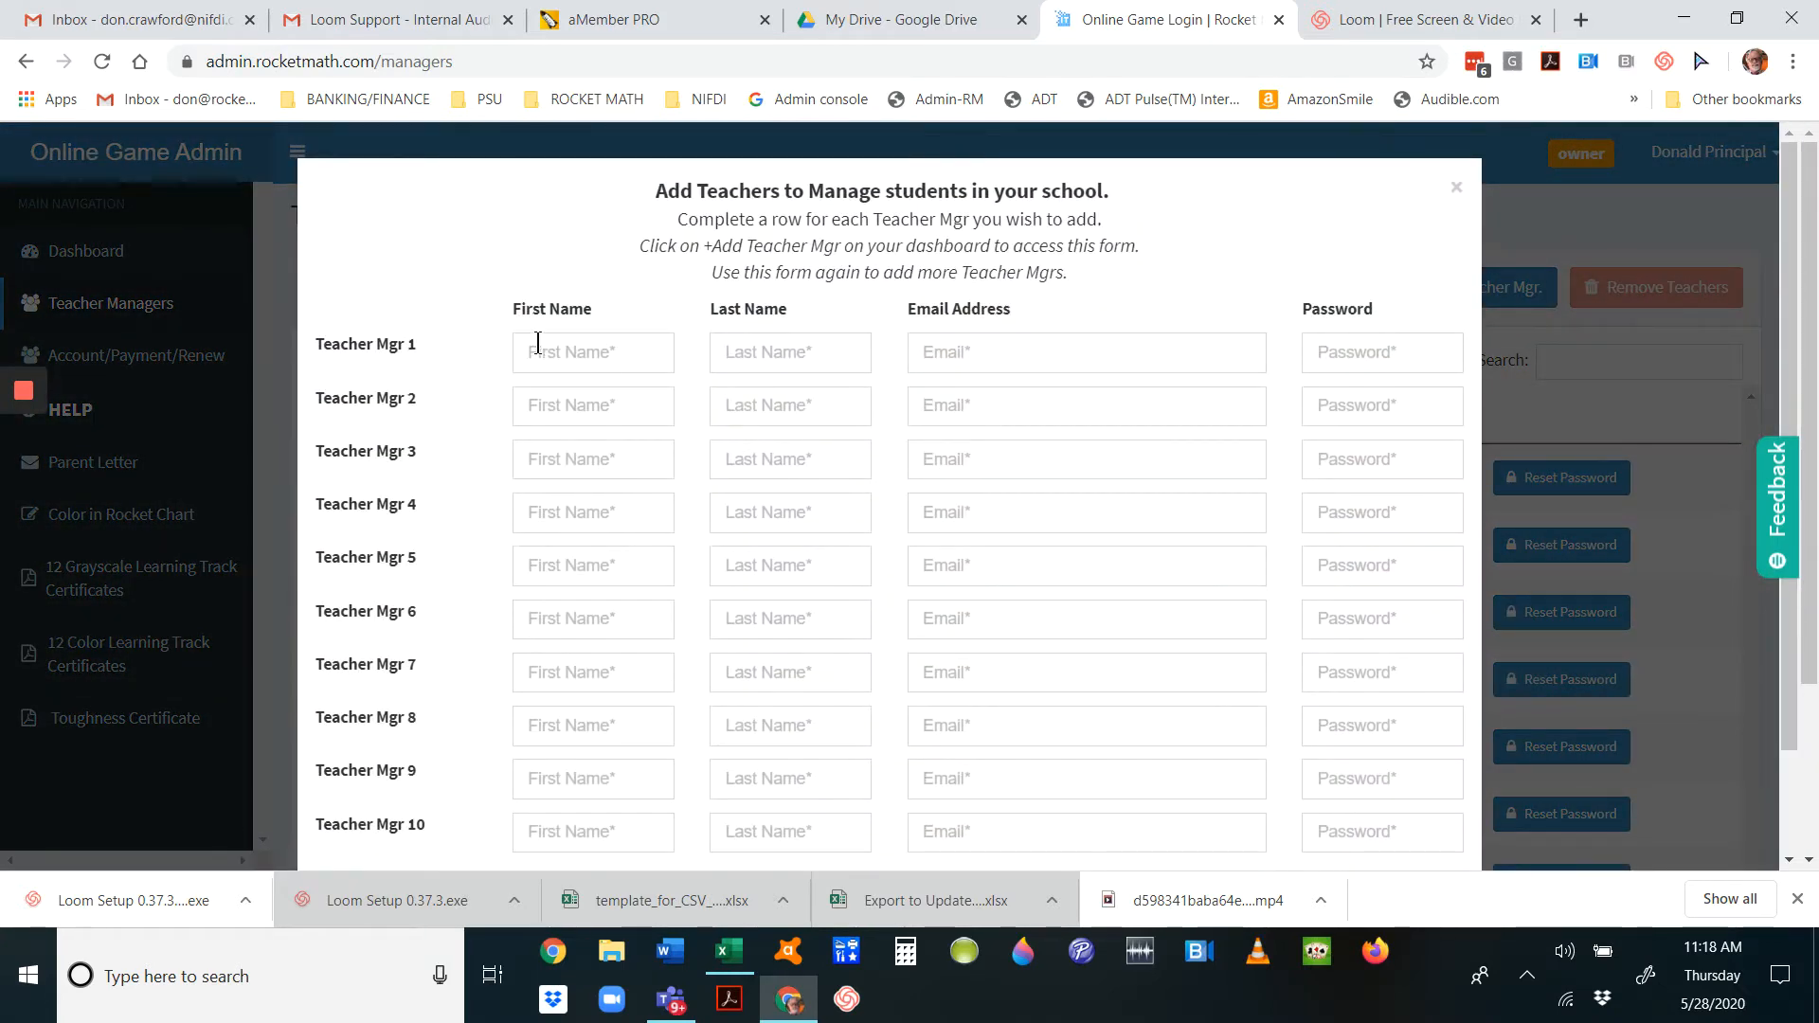
{"action": "left_click", "coordinate": [593, 353]}
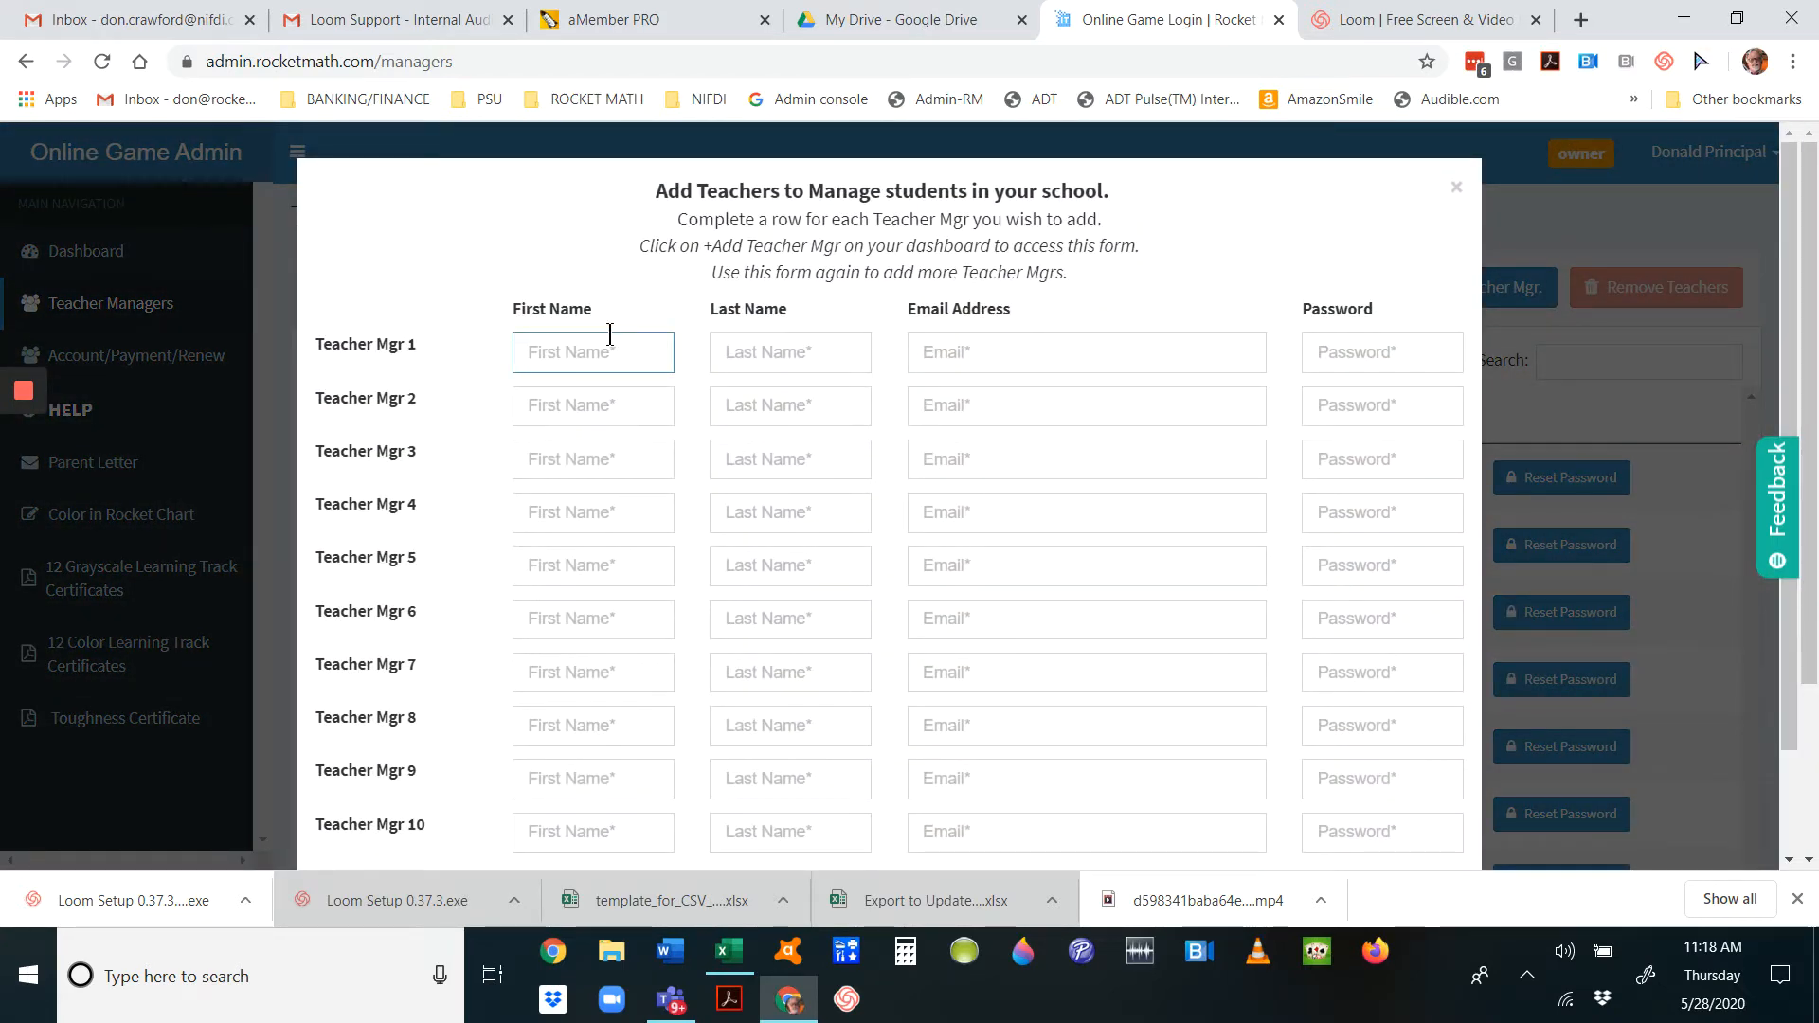
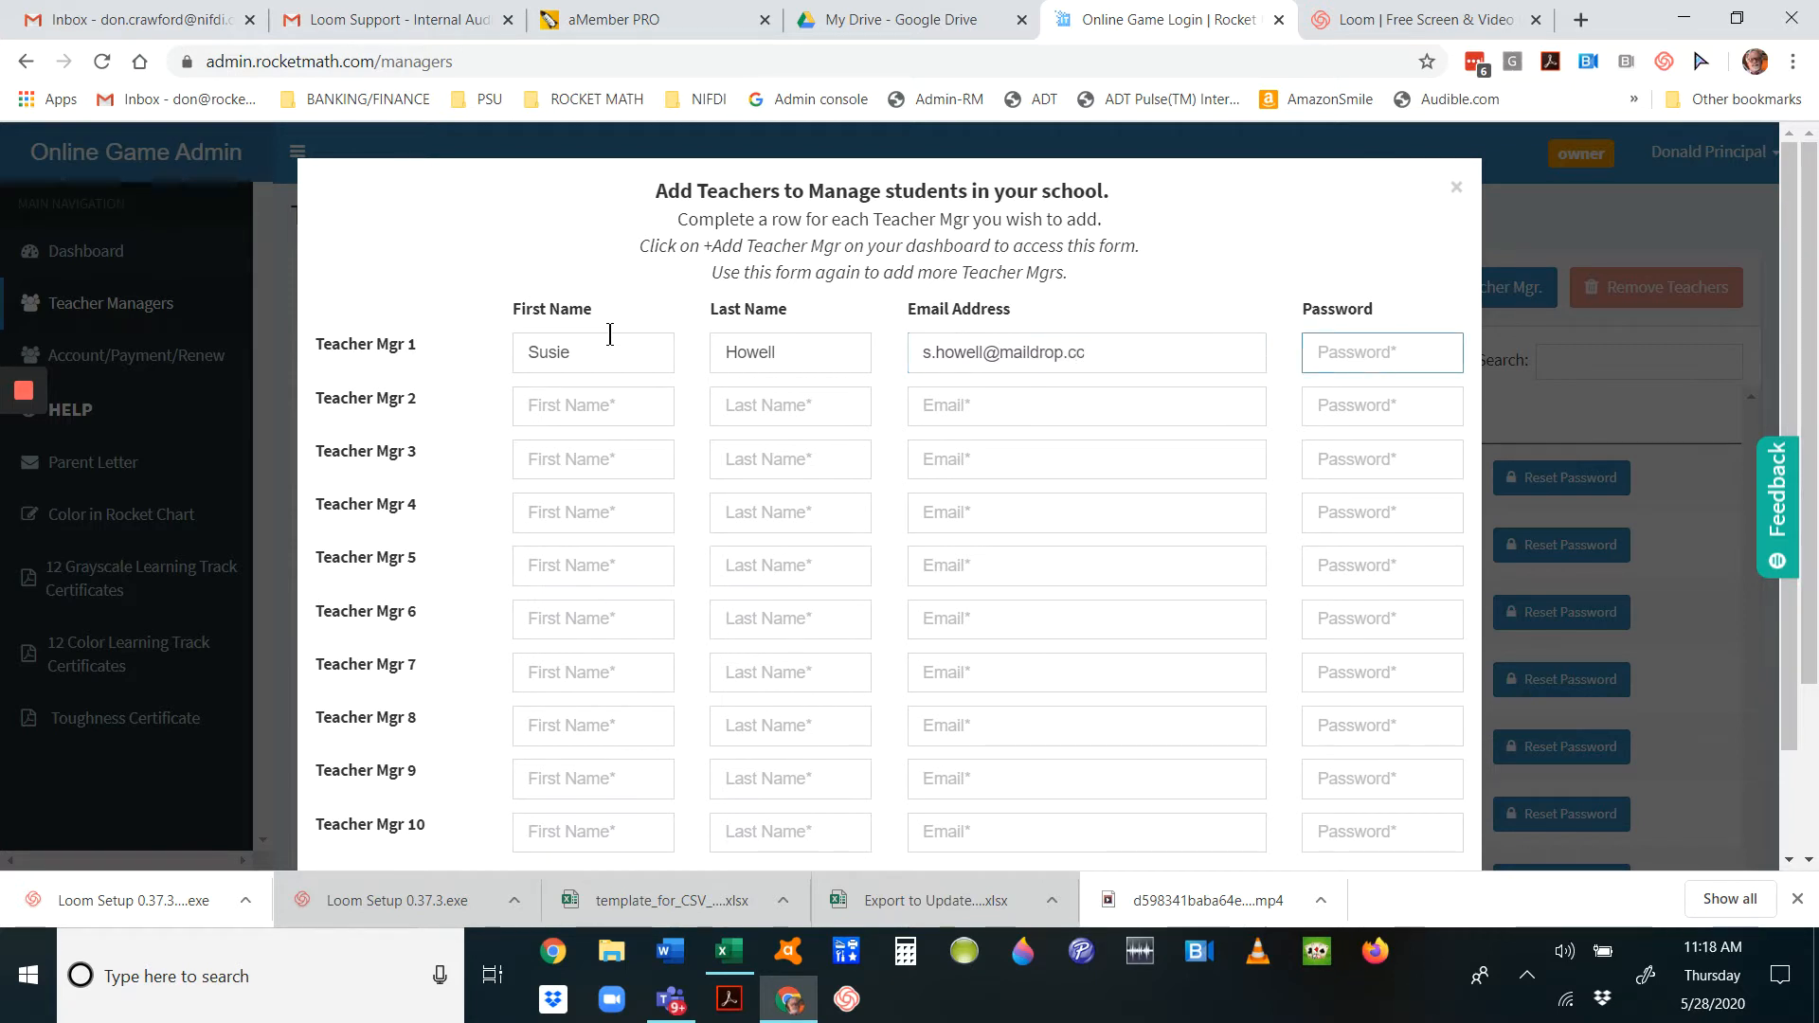
{"action": "type", "text": "•••••"}
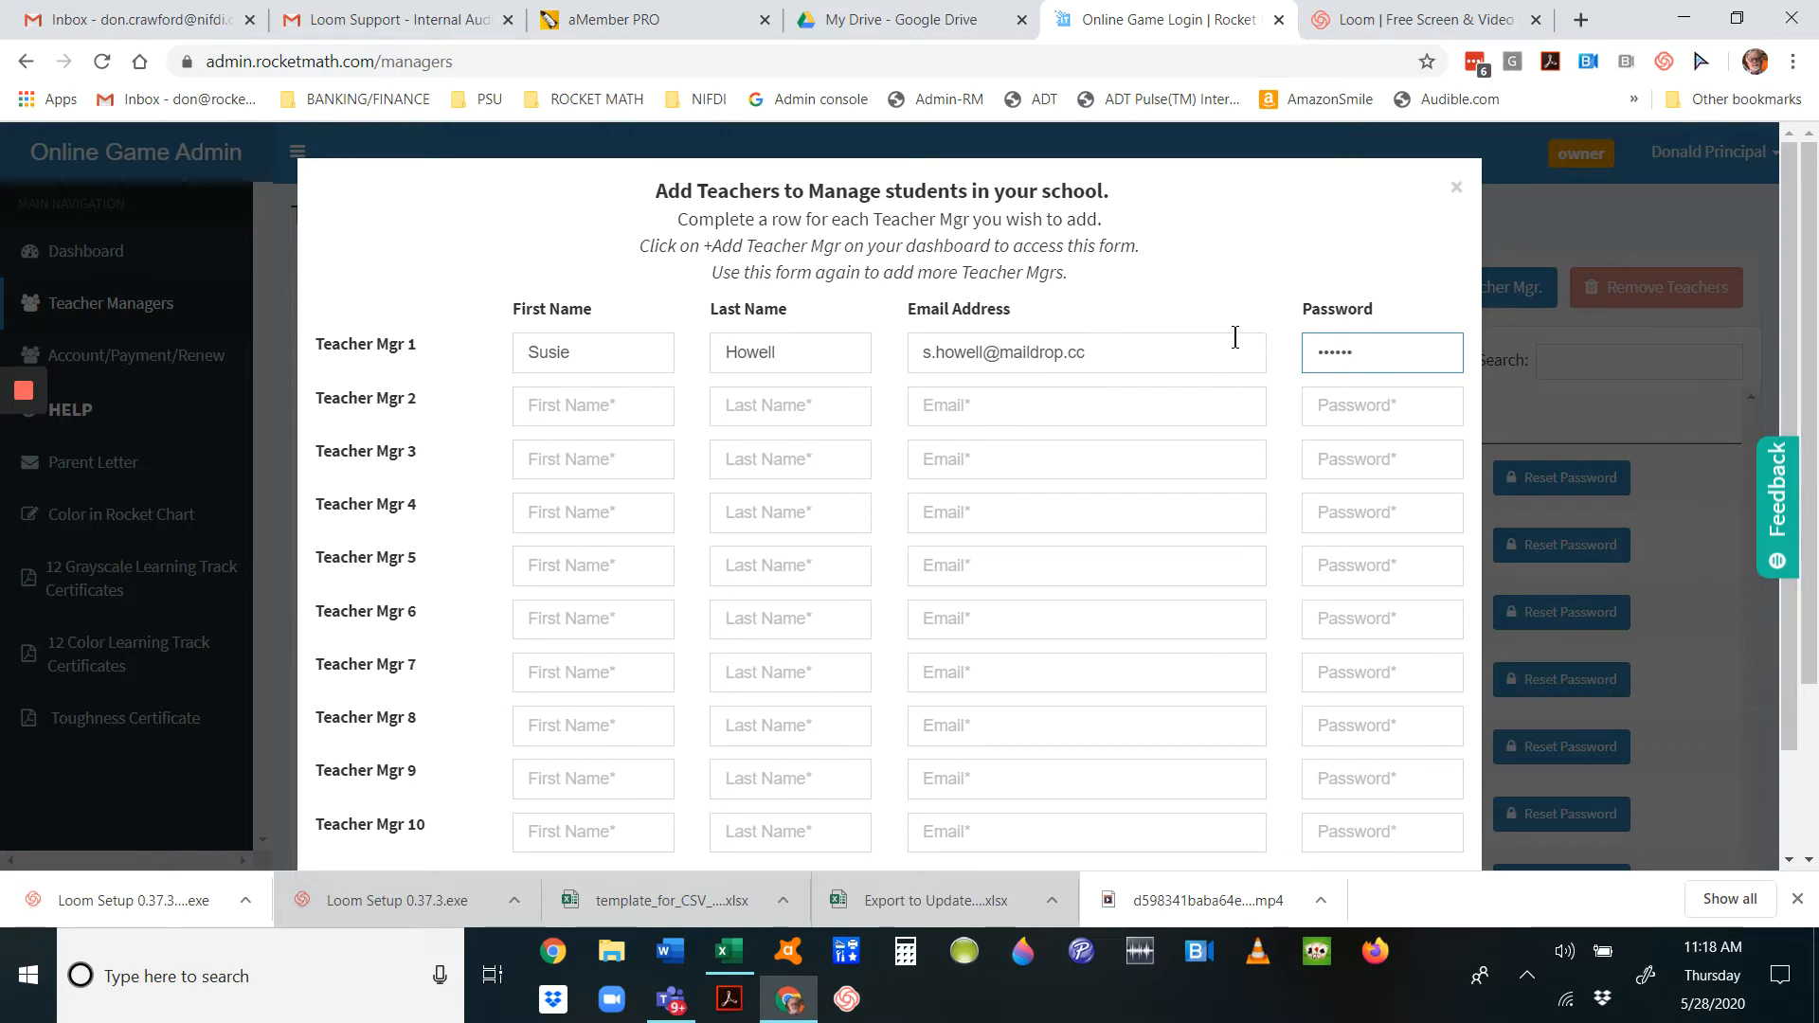
{"action": "scroll", "scroll_direction": "down", "scroll_amount": 3}
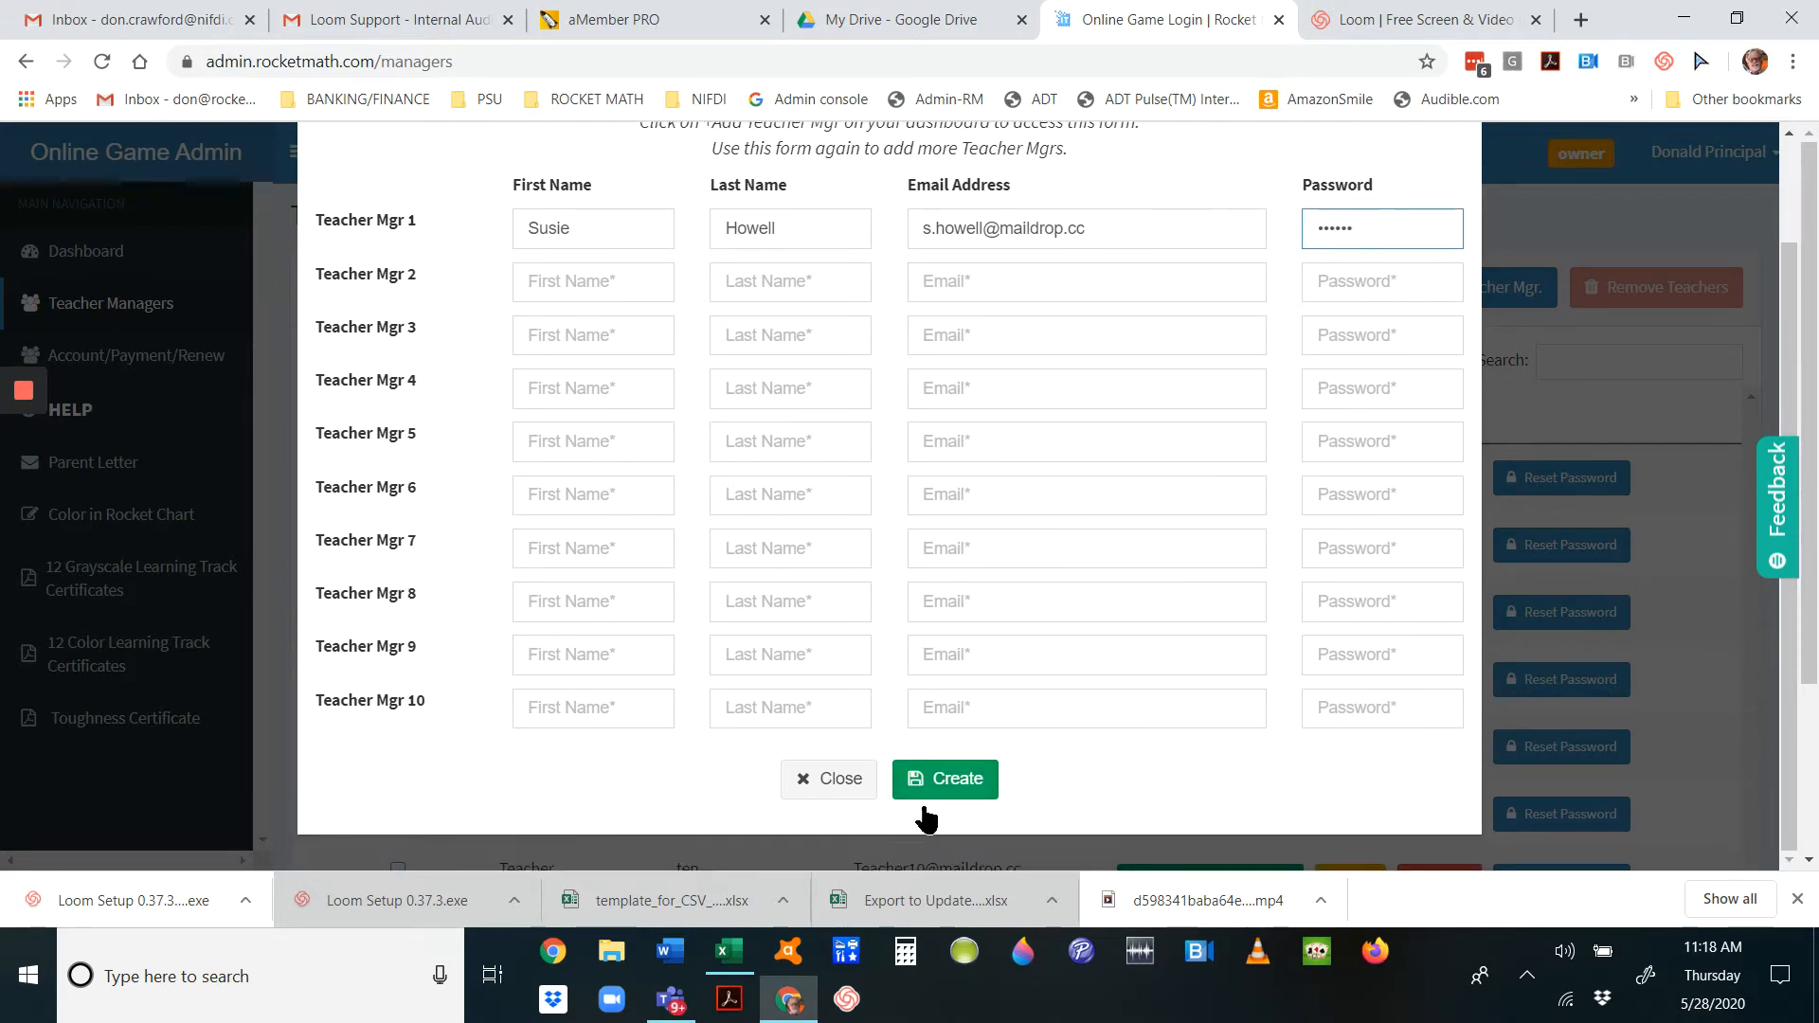
{"action": "left_click", "coordinate": [944, 779]}
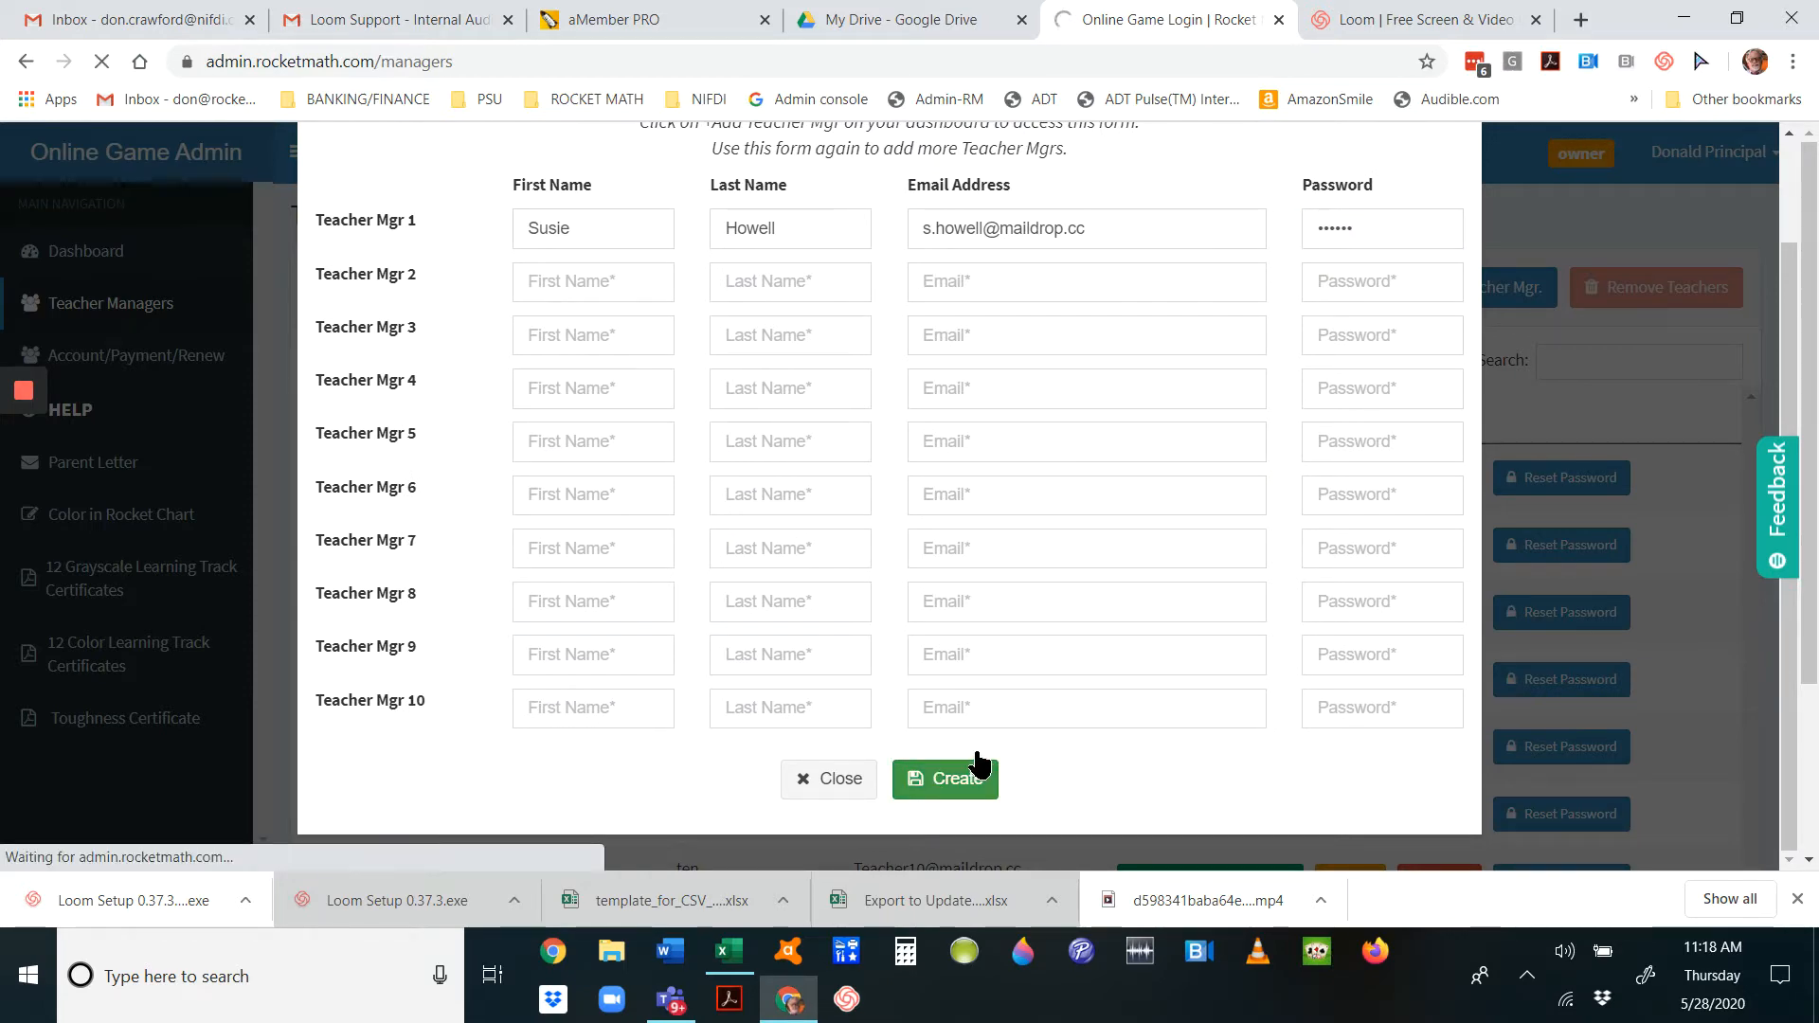
{"action": "left_click", "coordinate": [946, 779]}
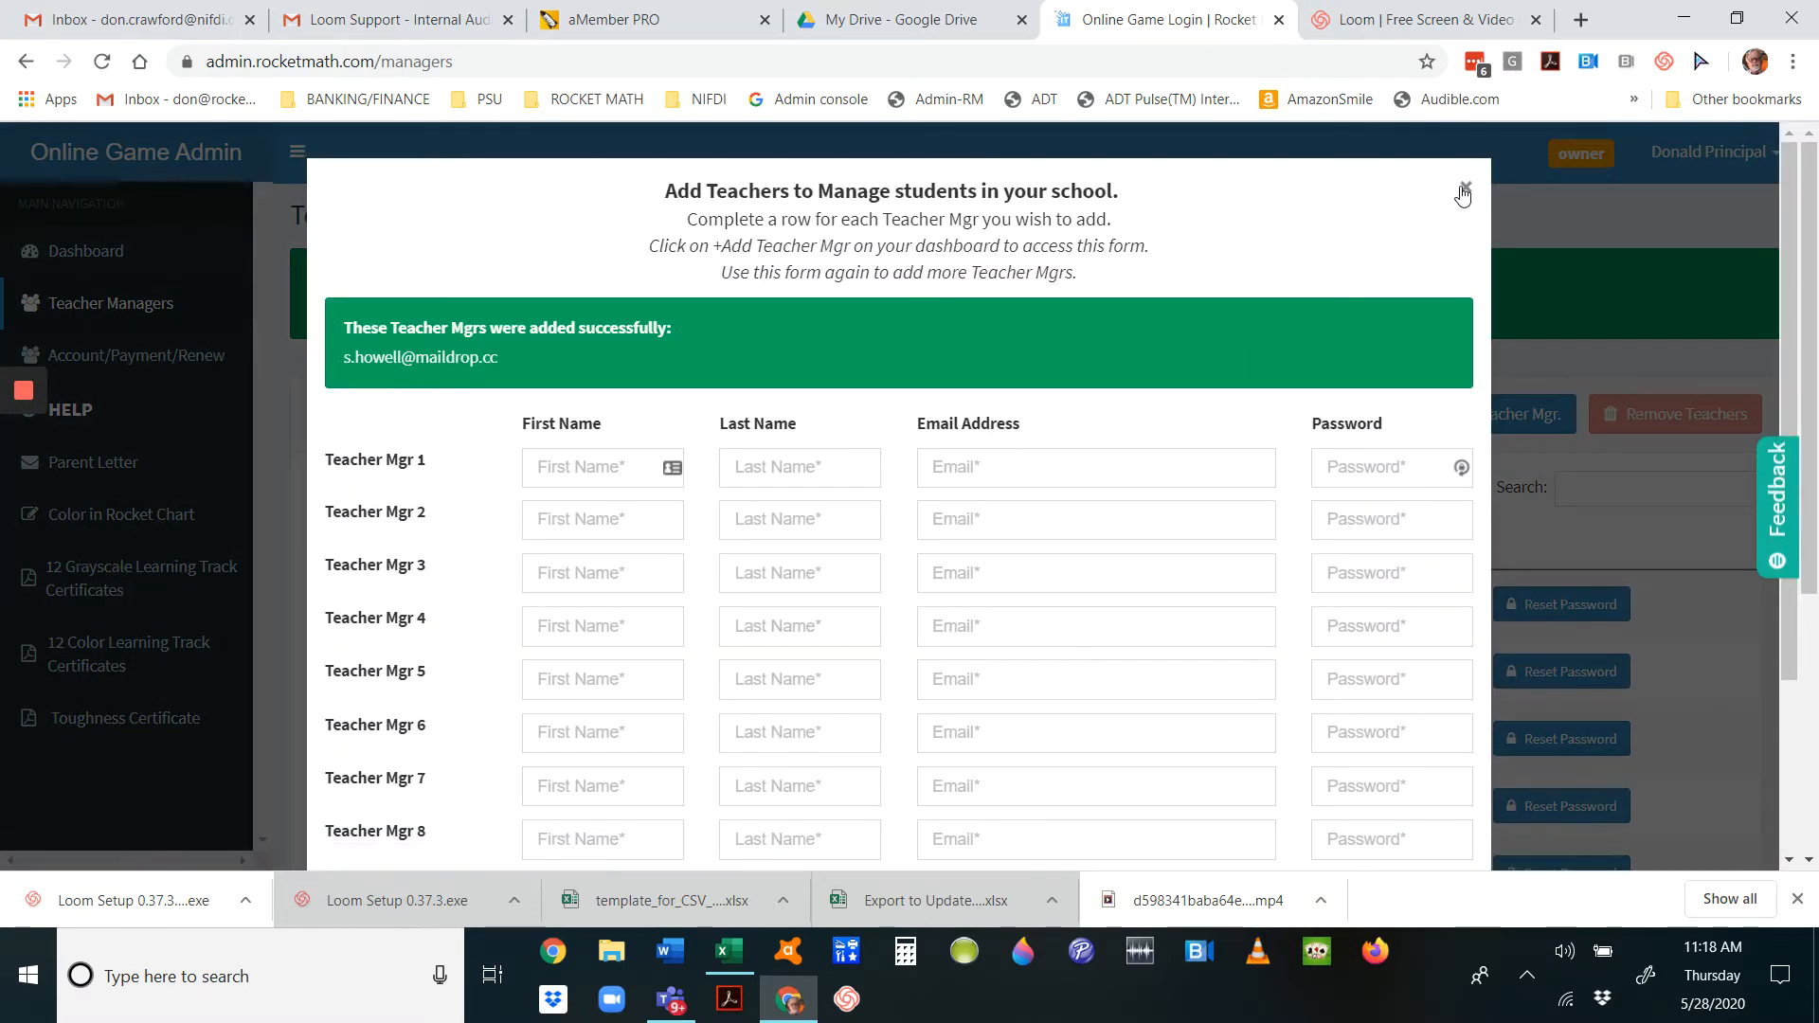
Step: Close the Add Teachers form and return to the account dashboard
{"action": "left_click", "coordinate": [1463, 189]}
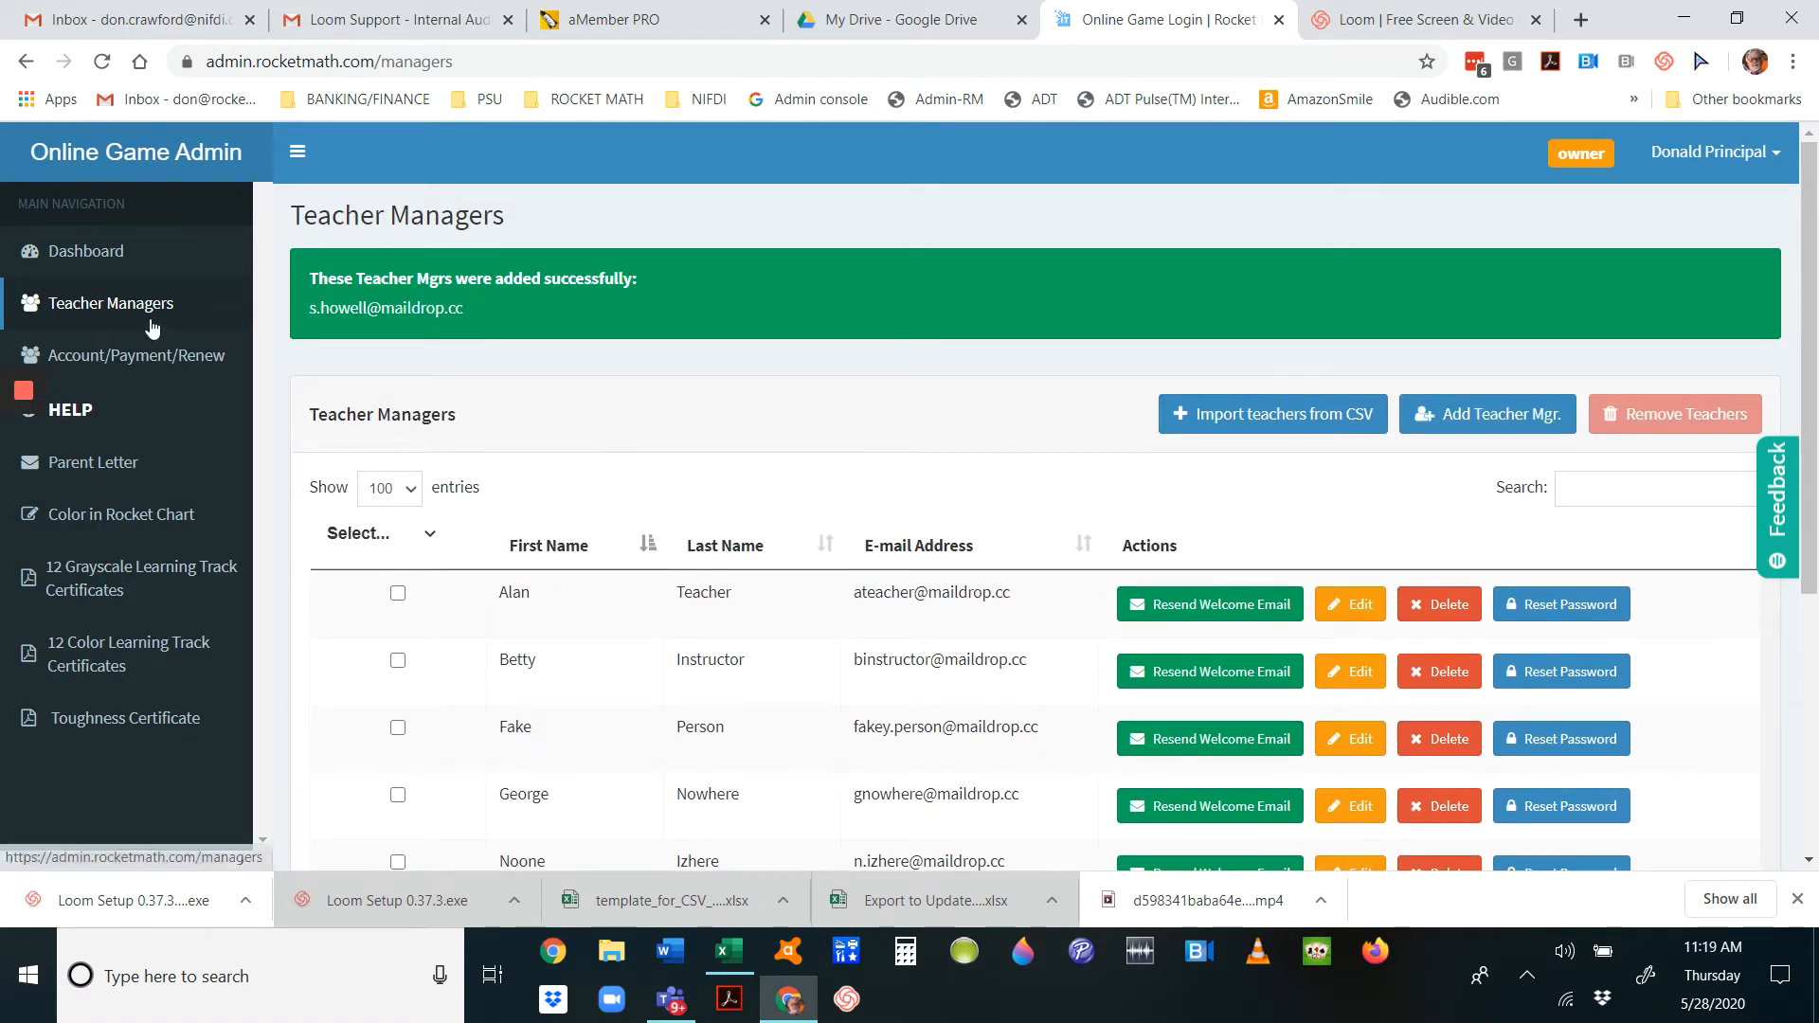
{"action": "mouse_move", "coordinate": [80, 255]}
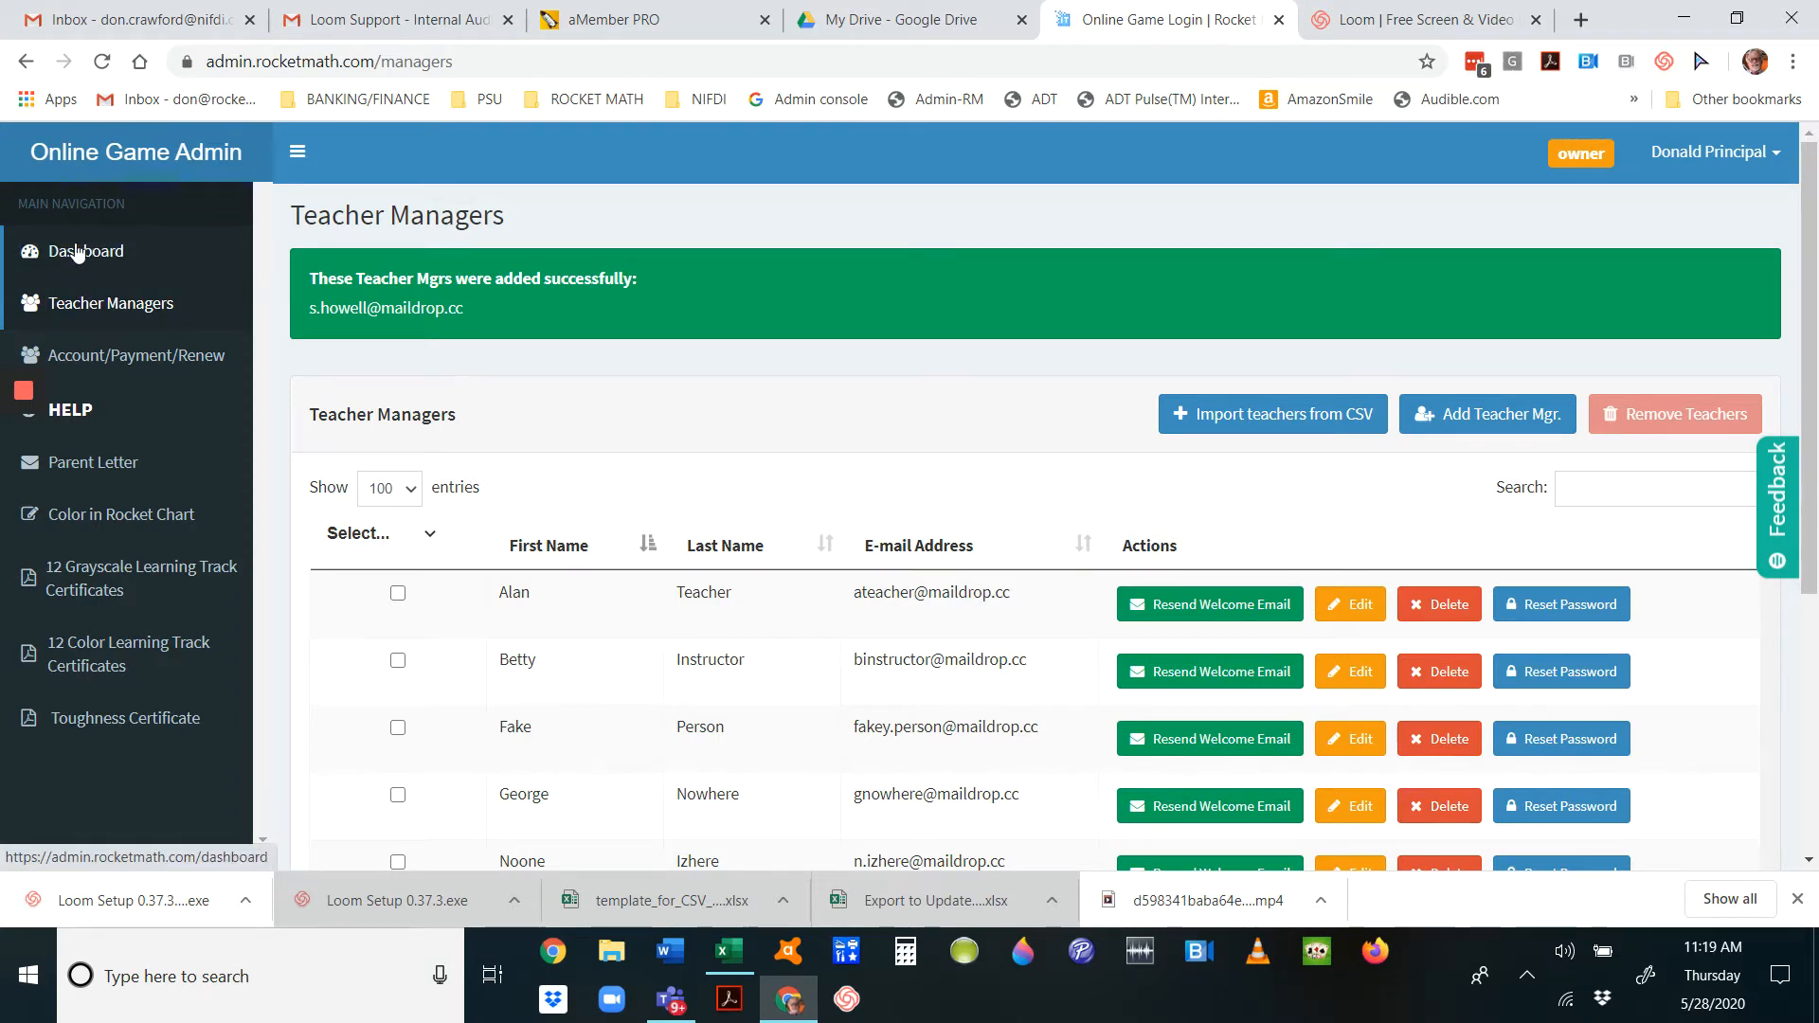
{"action": "left_click", "coordinate": [72, 251]}
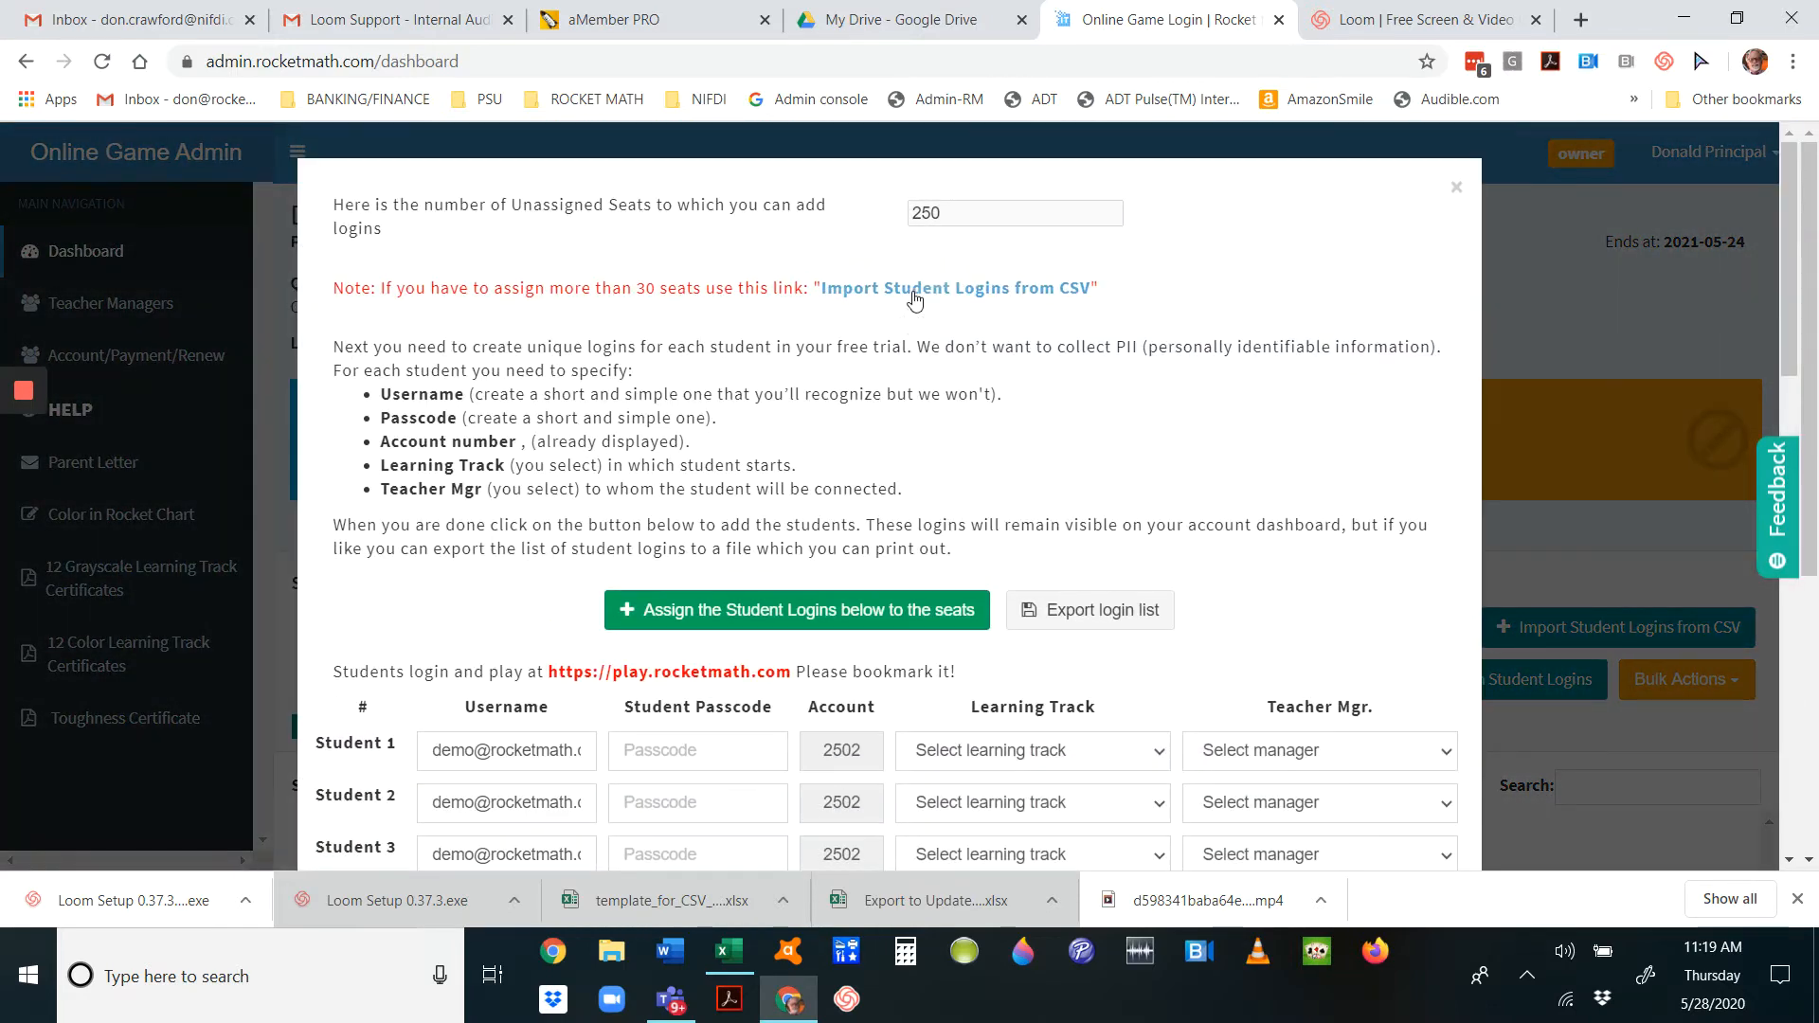
Step: Dismiss the student login form and go to Import Student Logins from CSV
{"action": "left_click", "coordinate": [1455, 186]}
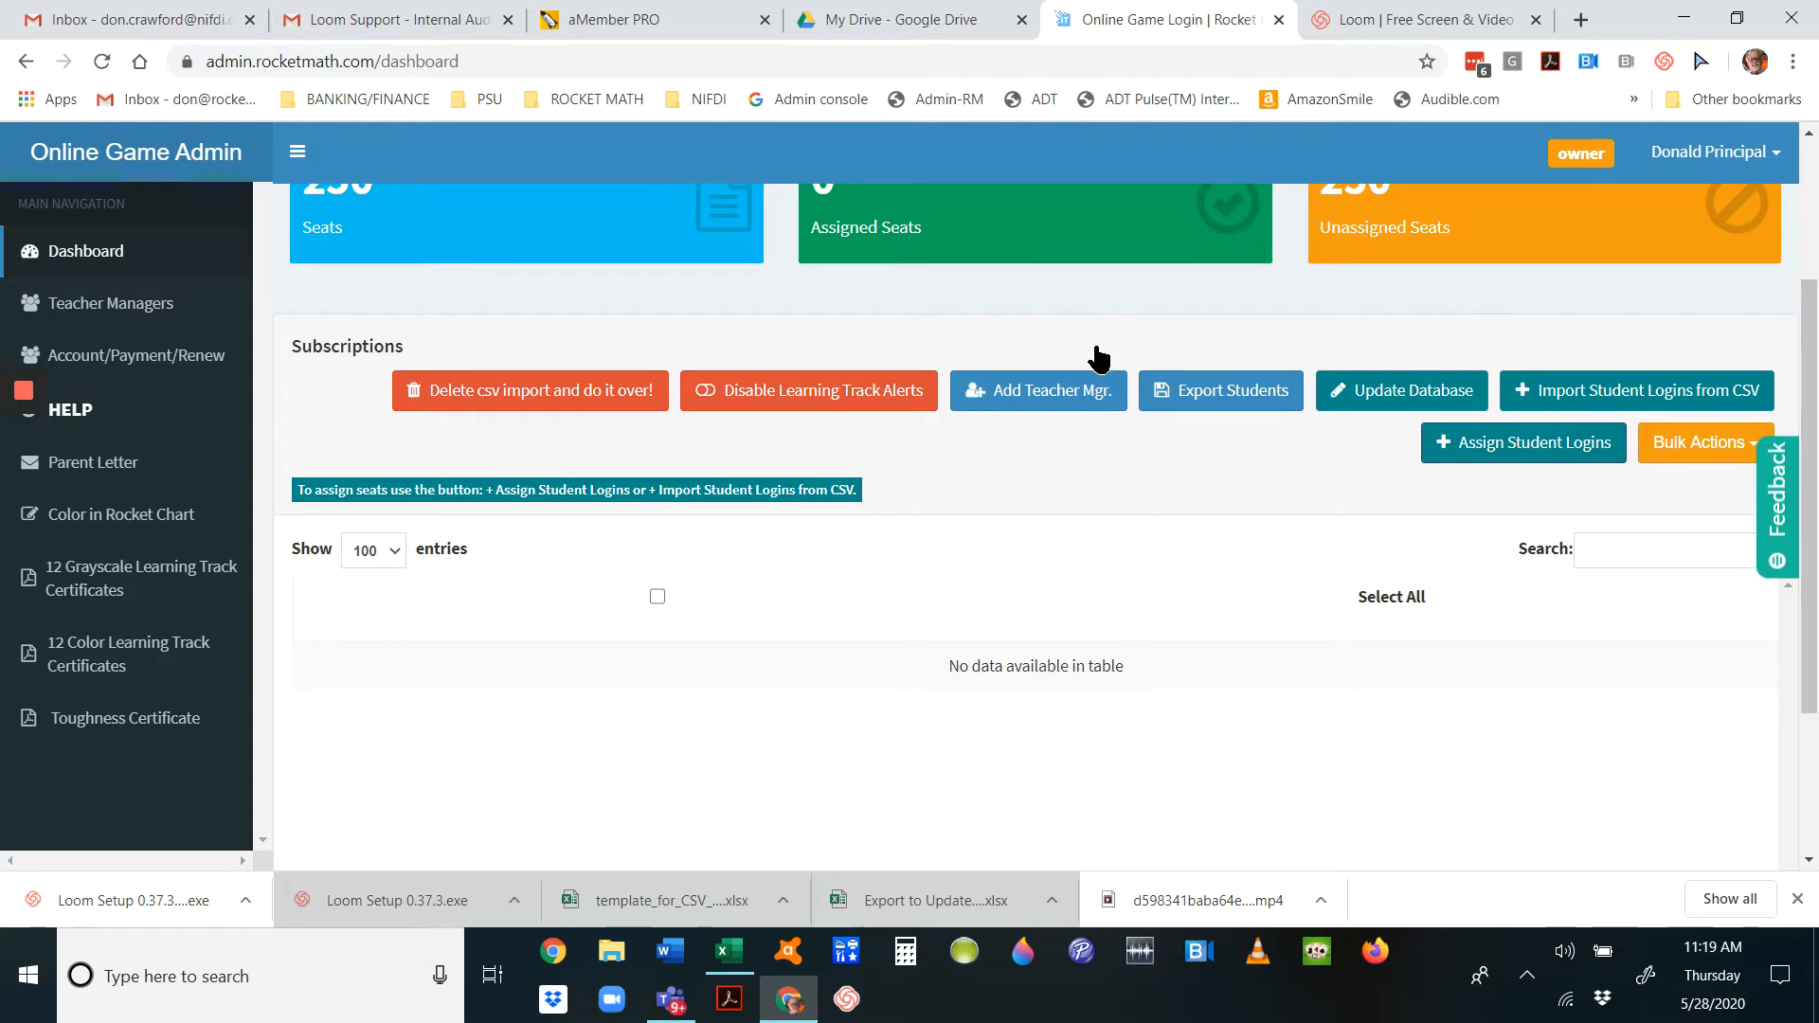
{"action": "mouse_move", "coordinate": [1583, 402]}
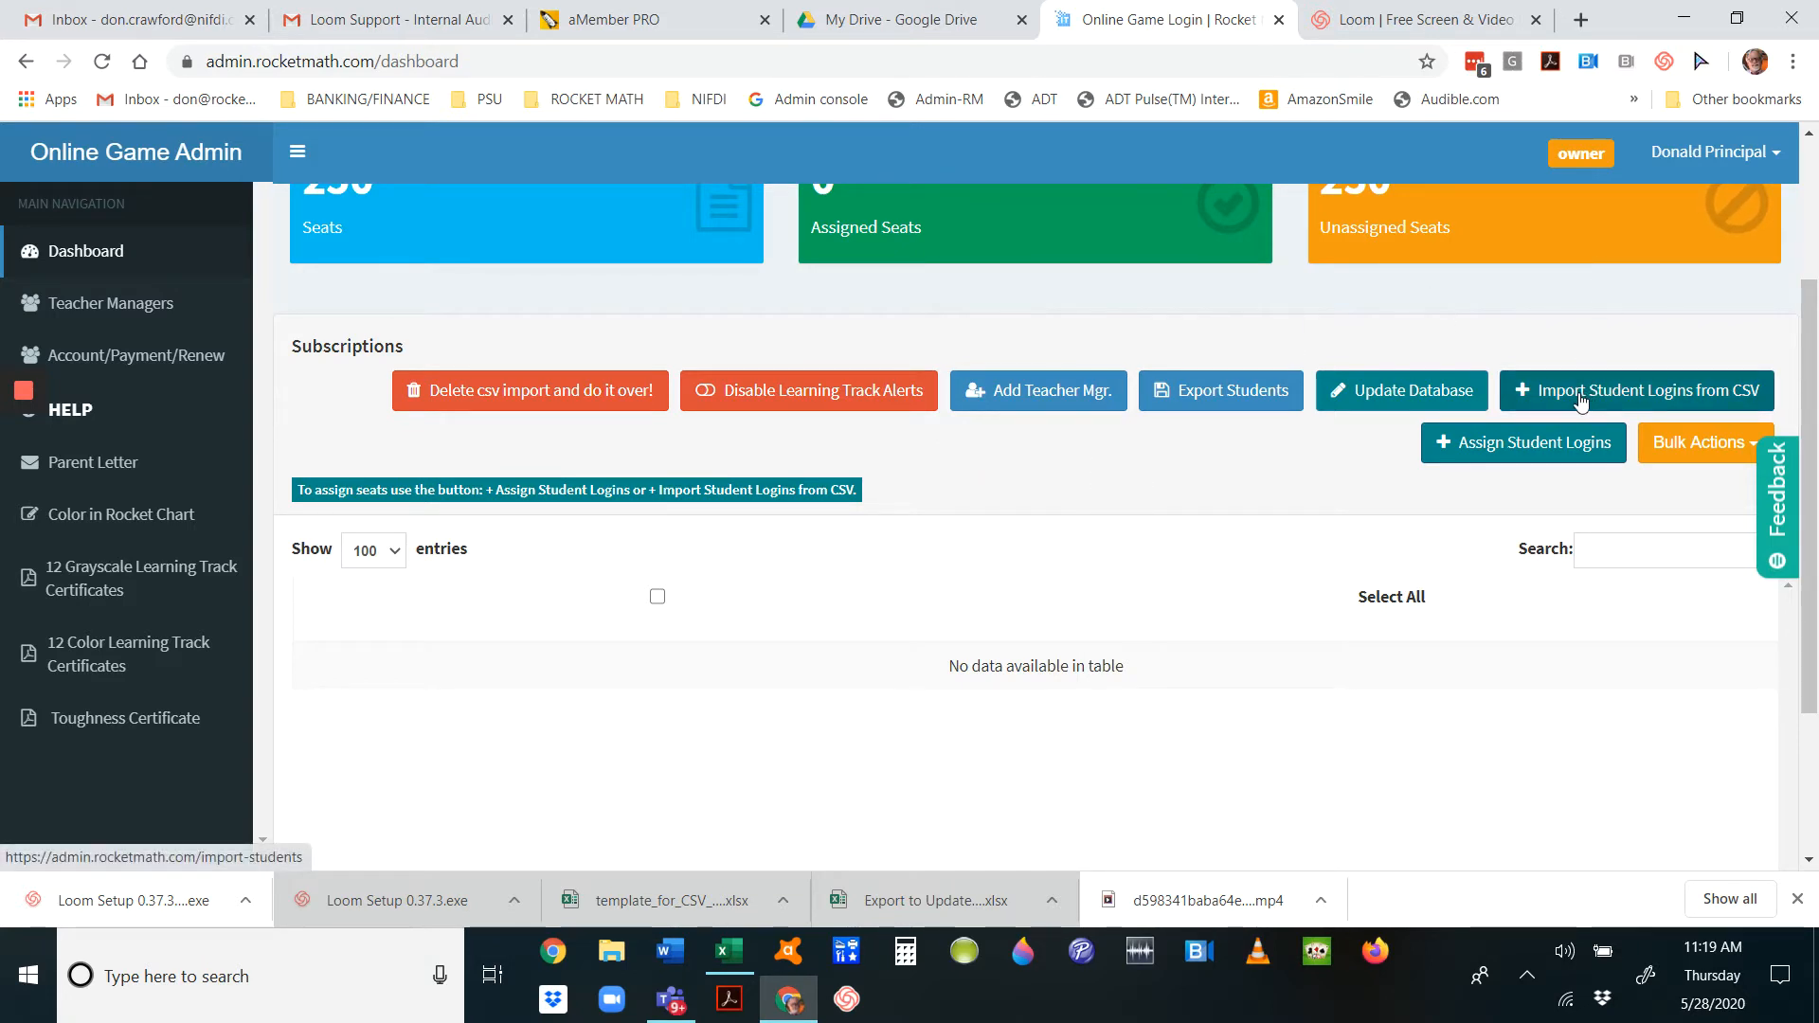
{"action": "left_click", "coordinate": [1583, 391]}
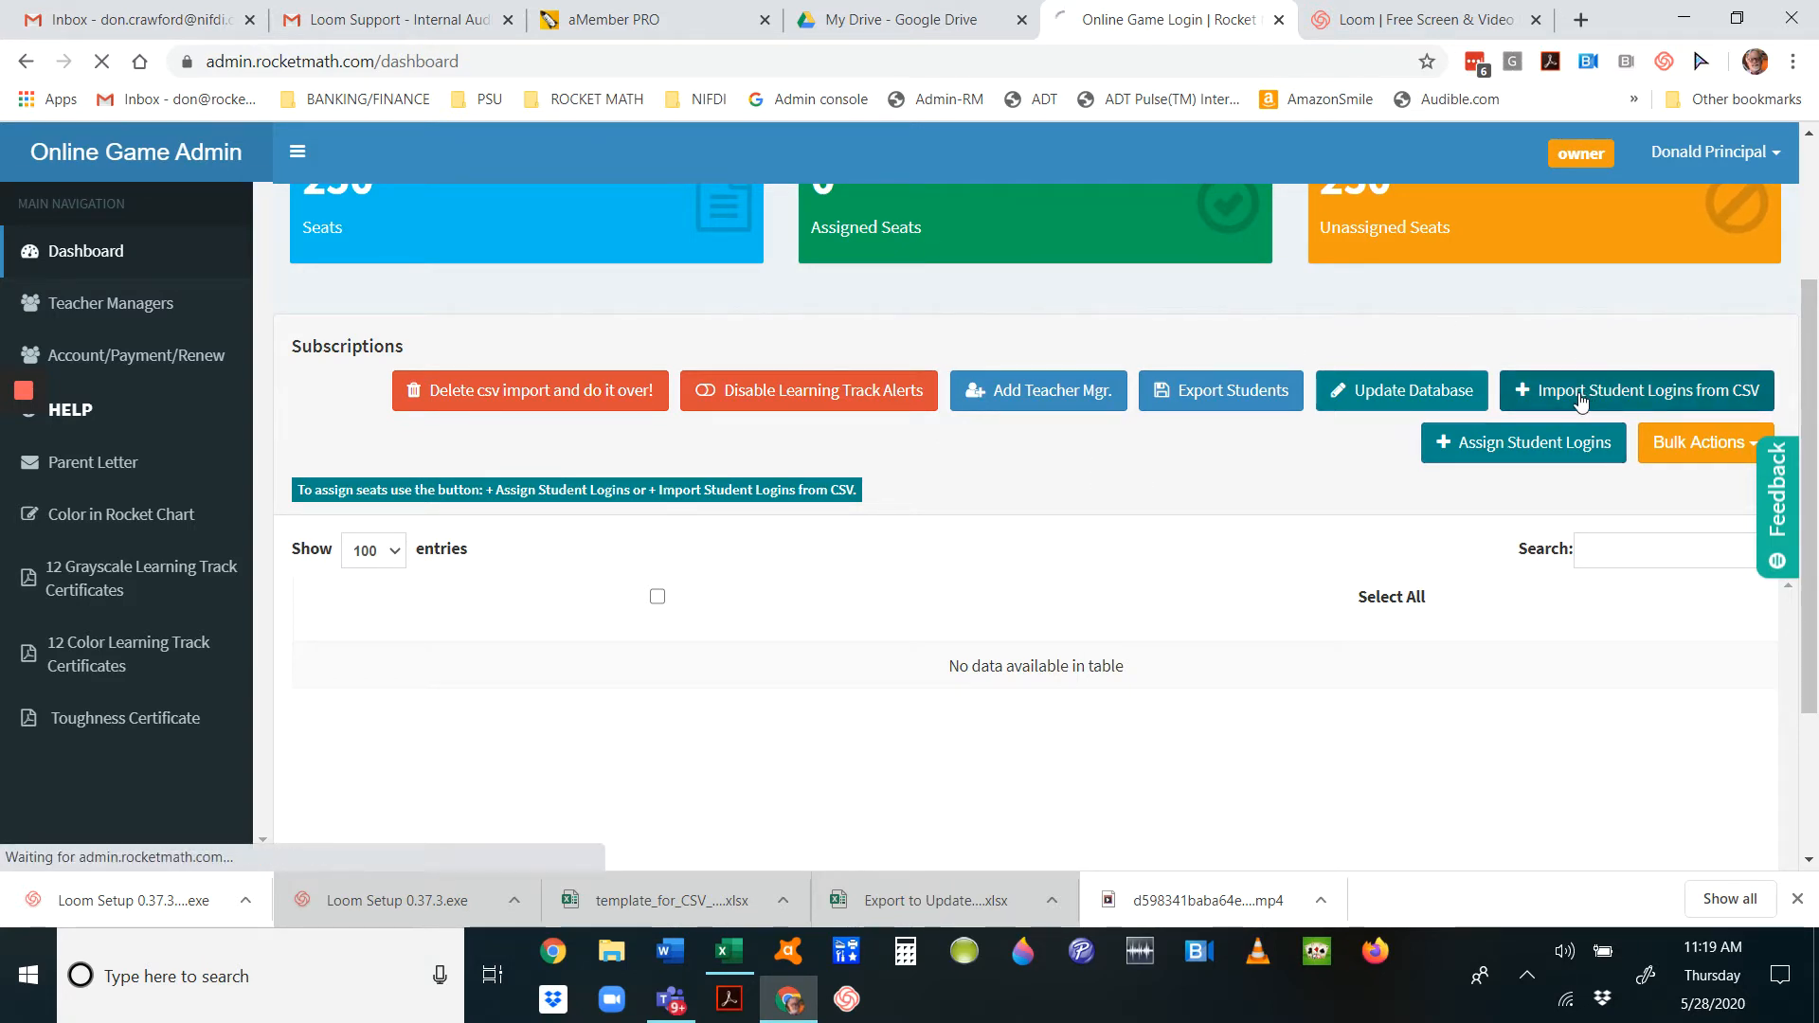
{"action": "left_click", "coordinate": [1637, 391]}
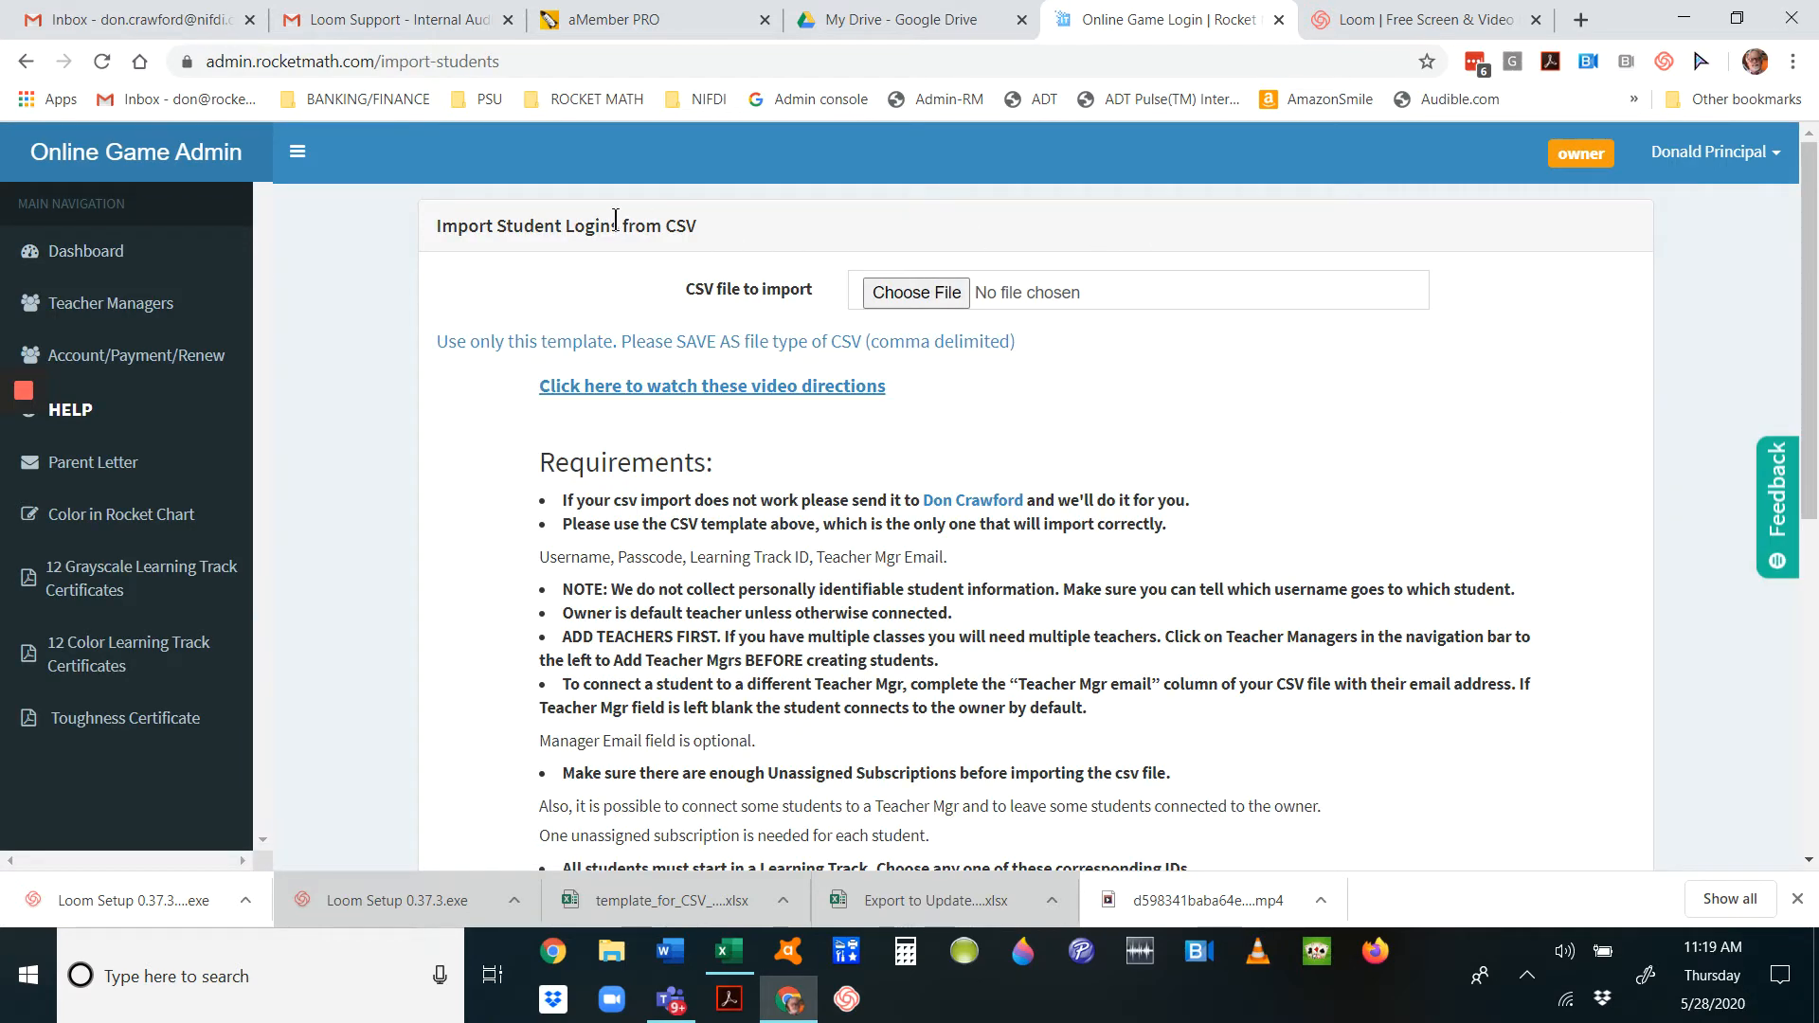
{"action": "mouse_move", "coordinate": [1216, 347]}
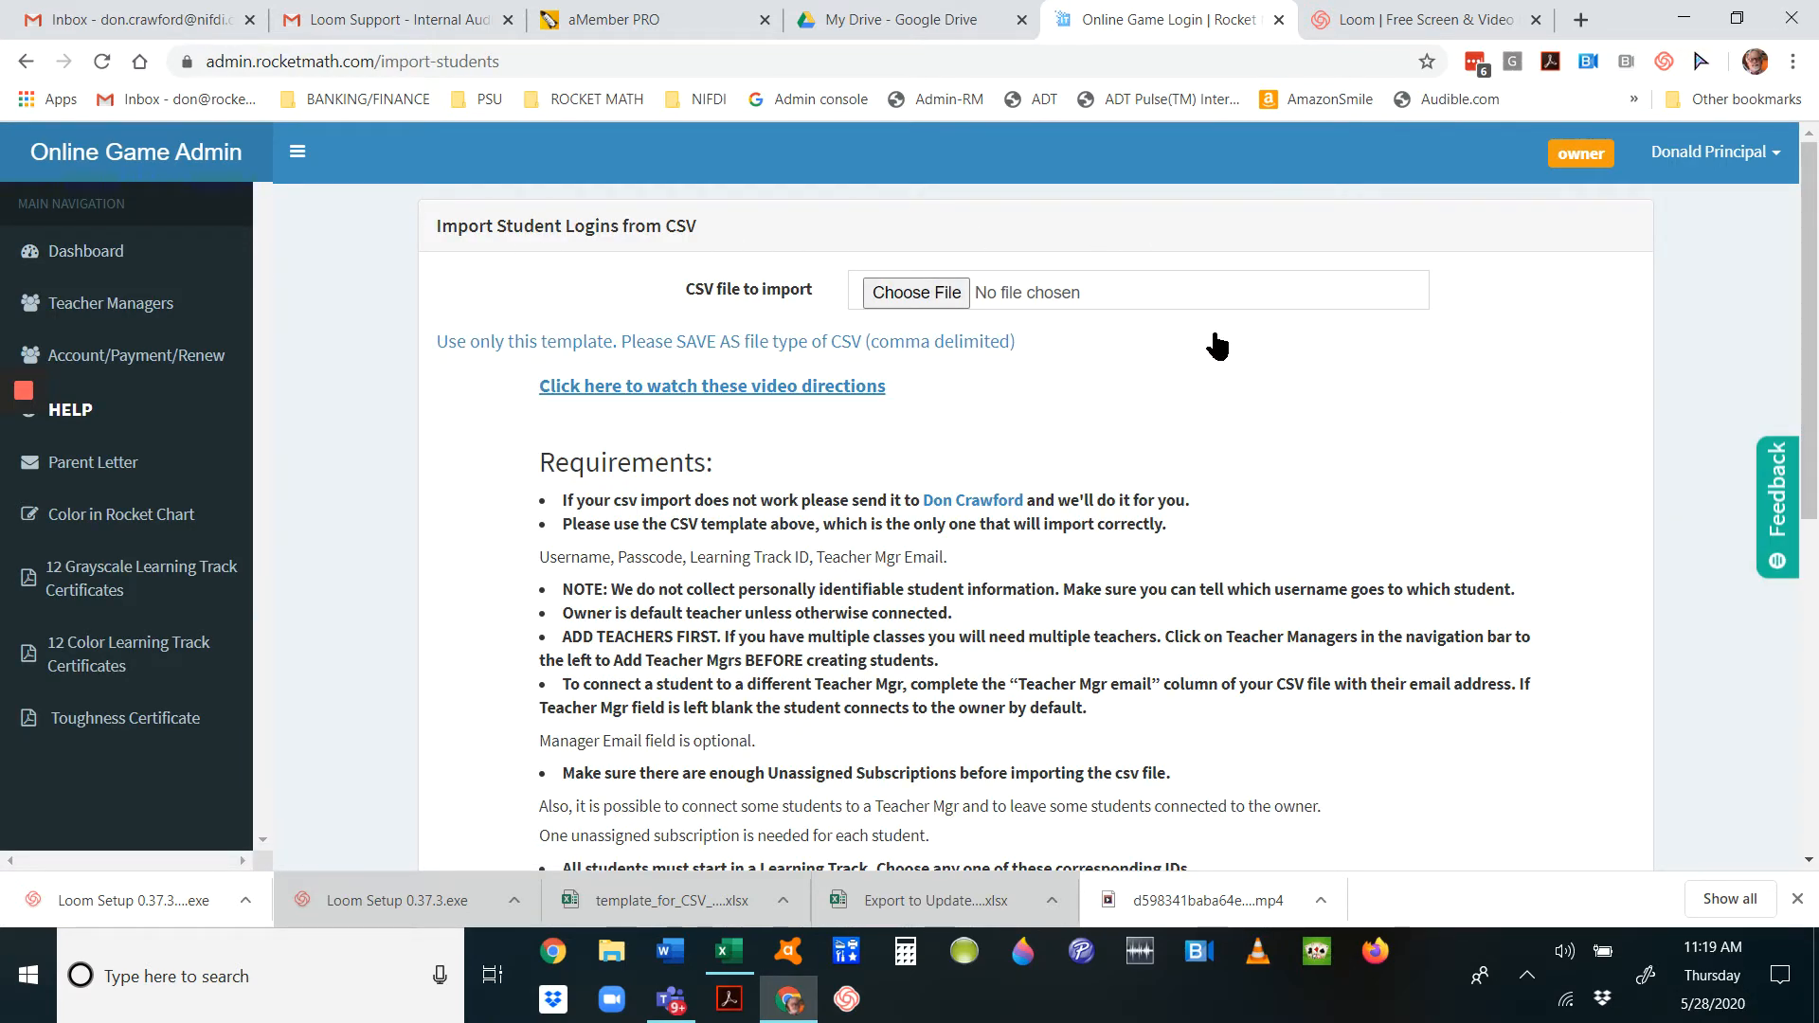
{"action": "mouse_move", "coordinate": [777, 409]}
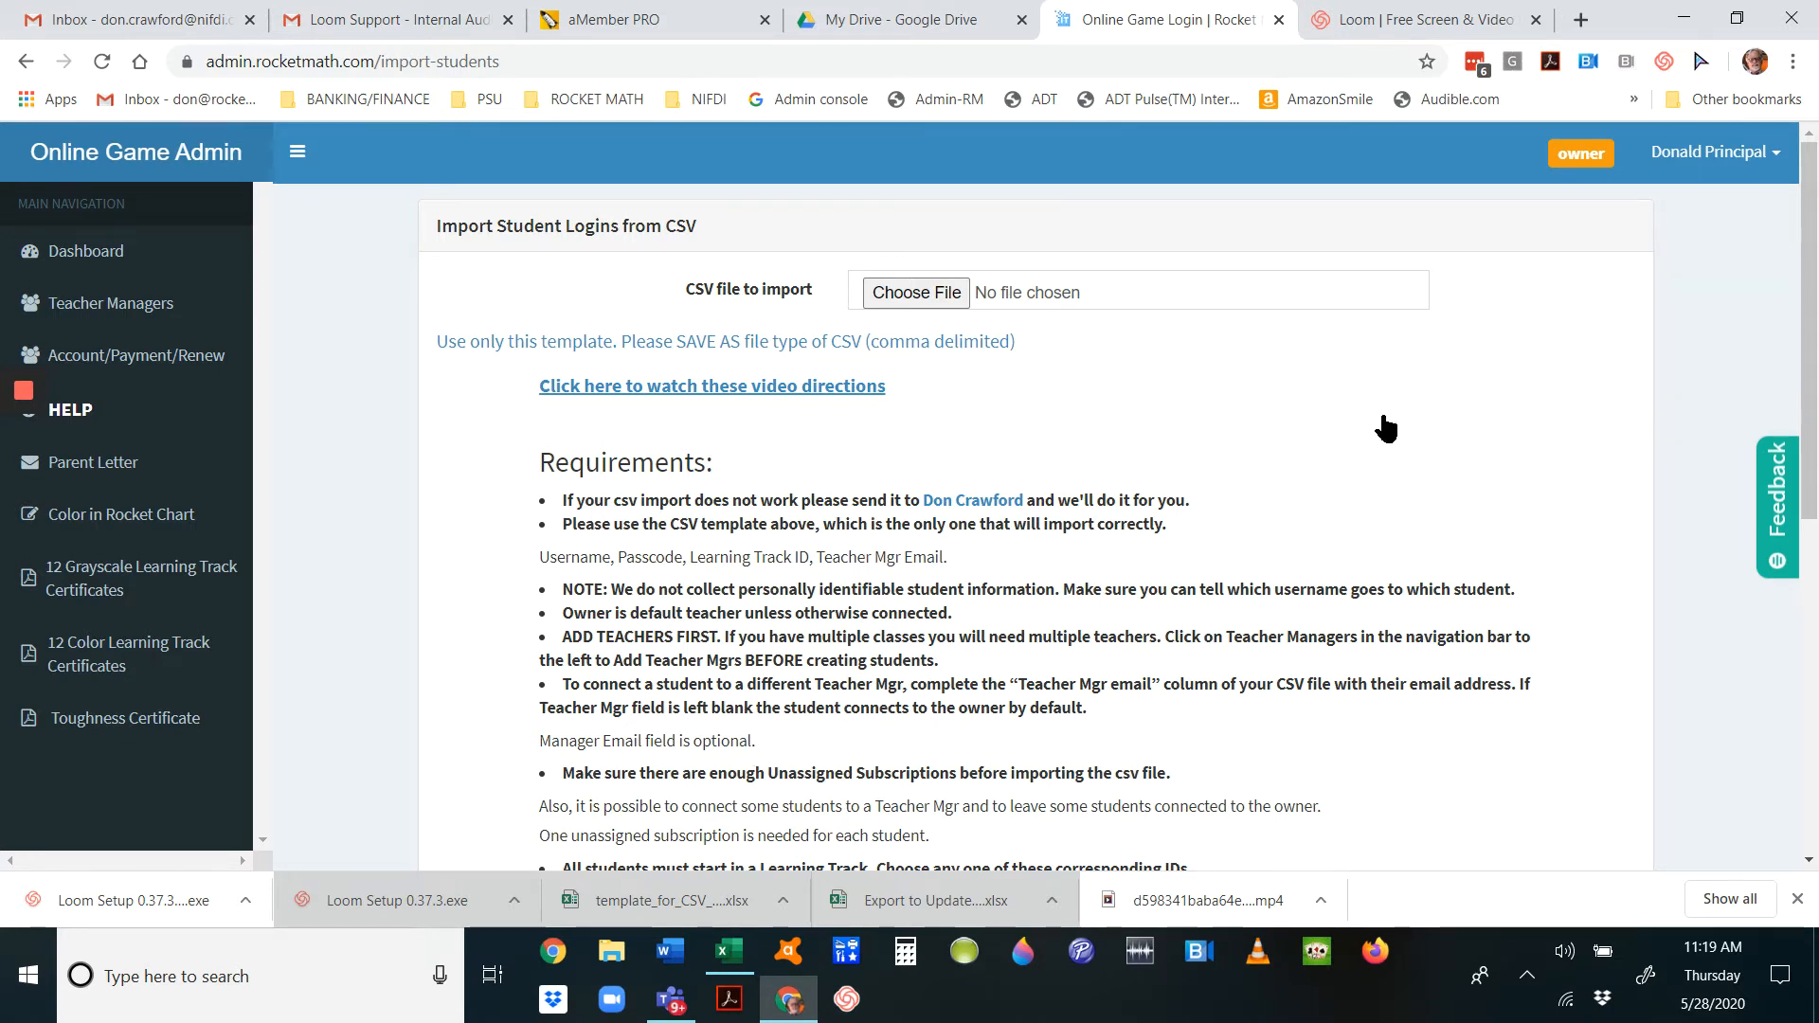
{"action": "mouse_move", "coordinate": [1317, 423]}
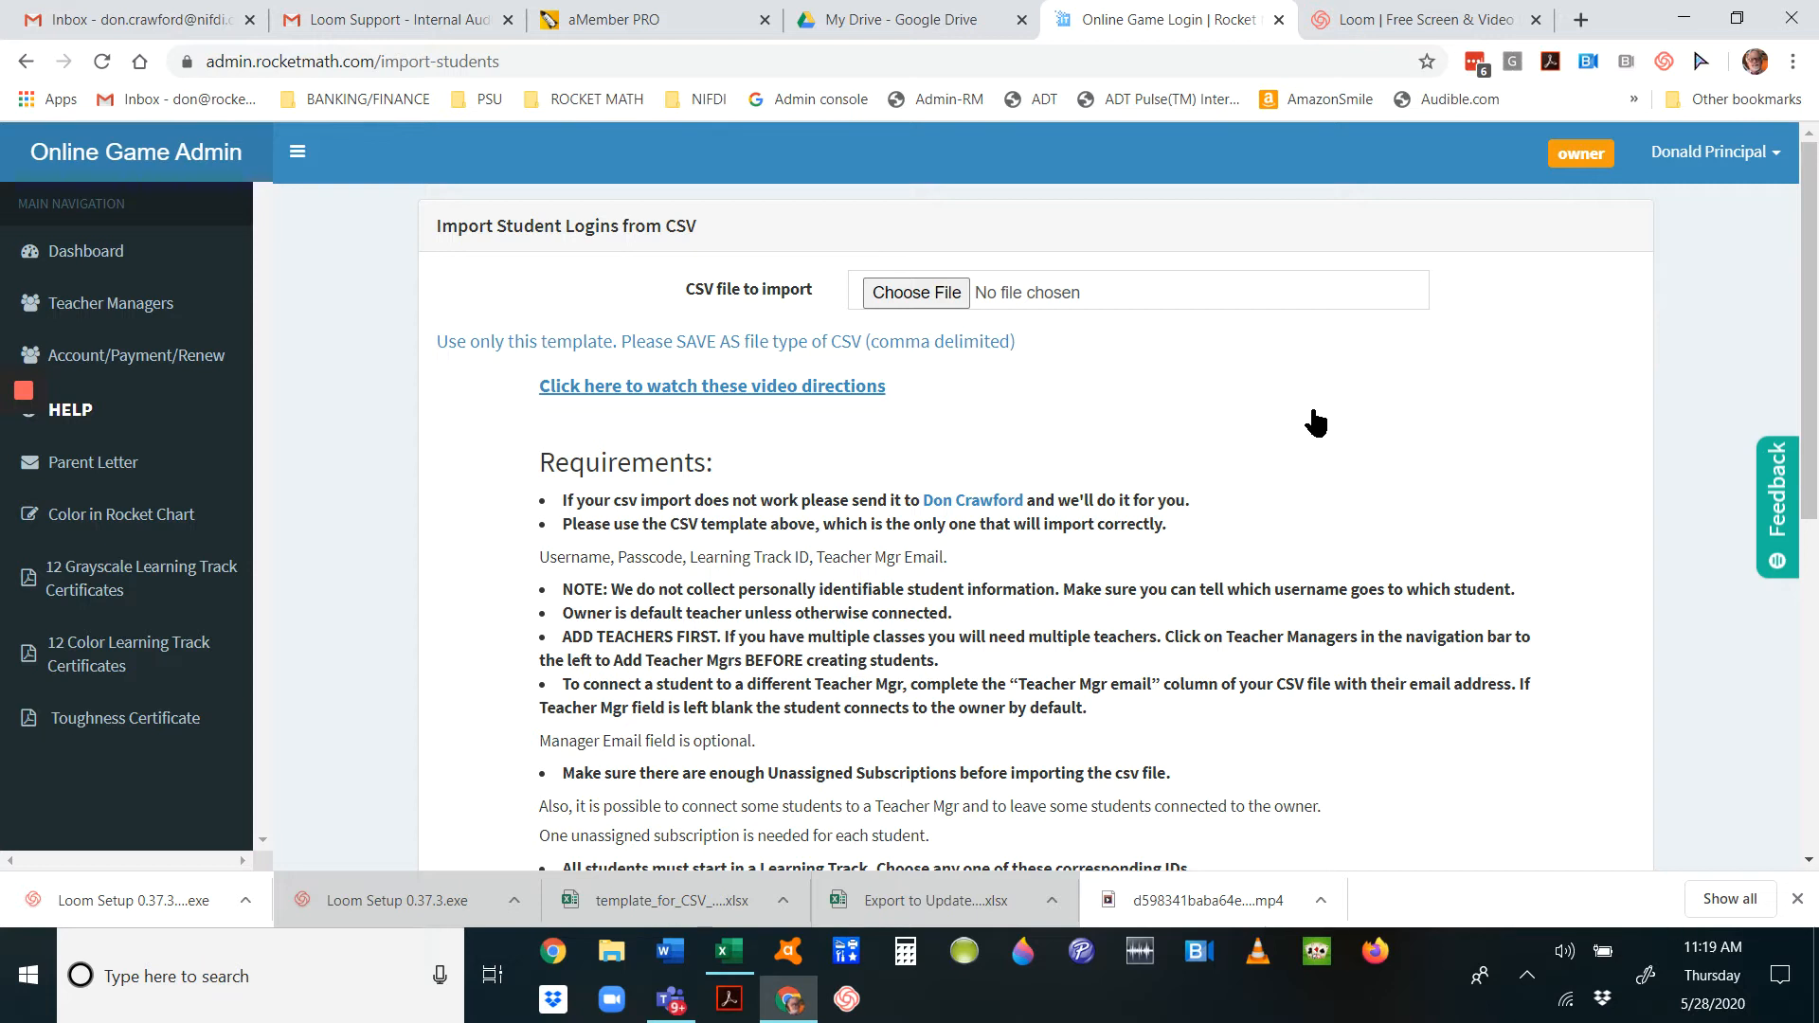
{"action": "mouse_move", "coordinate": [470, 356]}
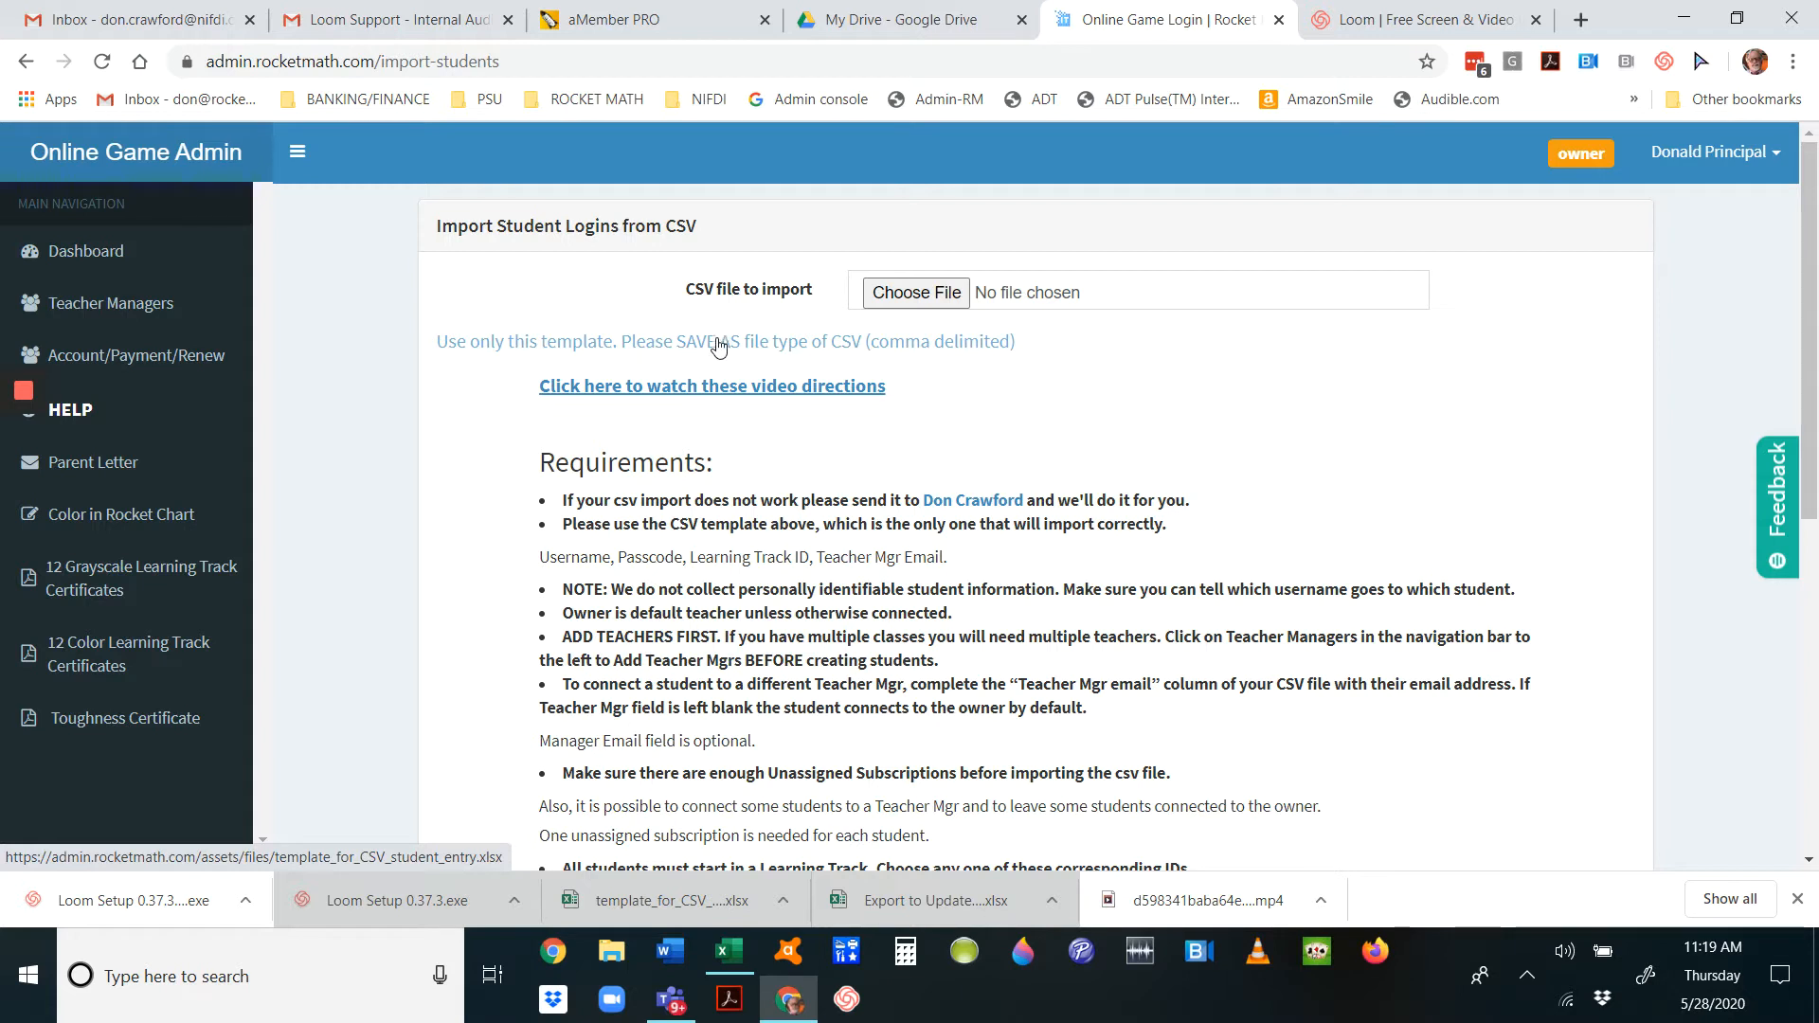
{"action": "mouse_move", "coordinate": [724, 352]}
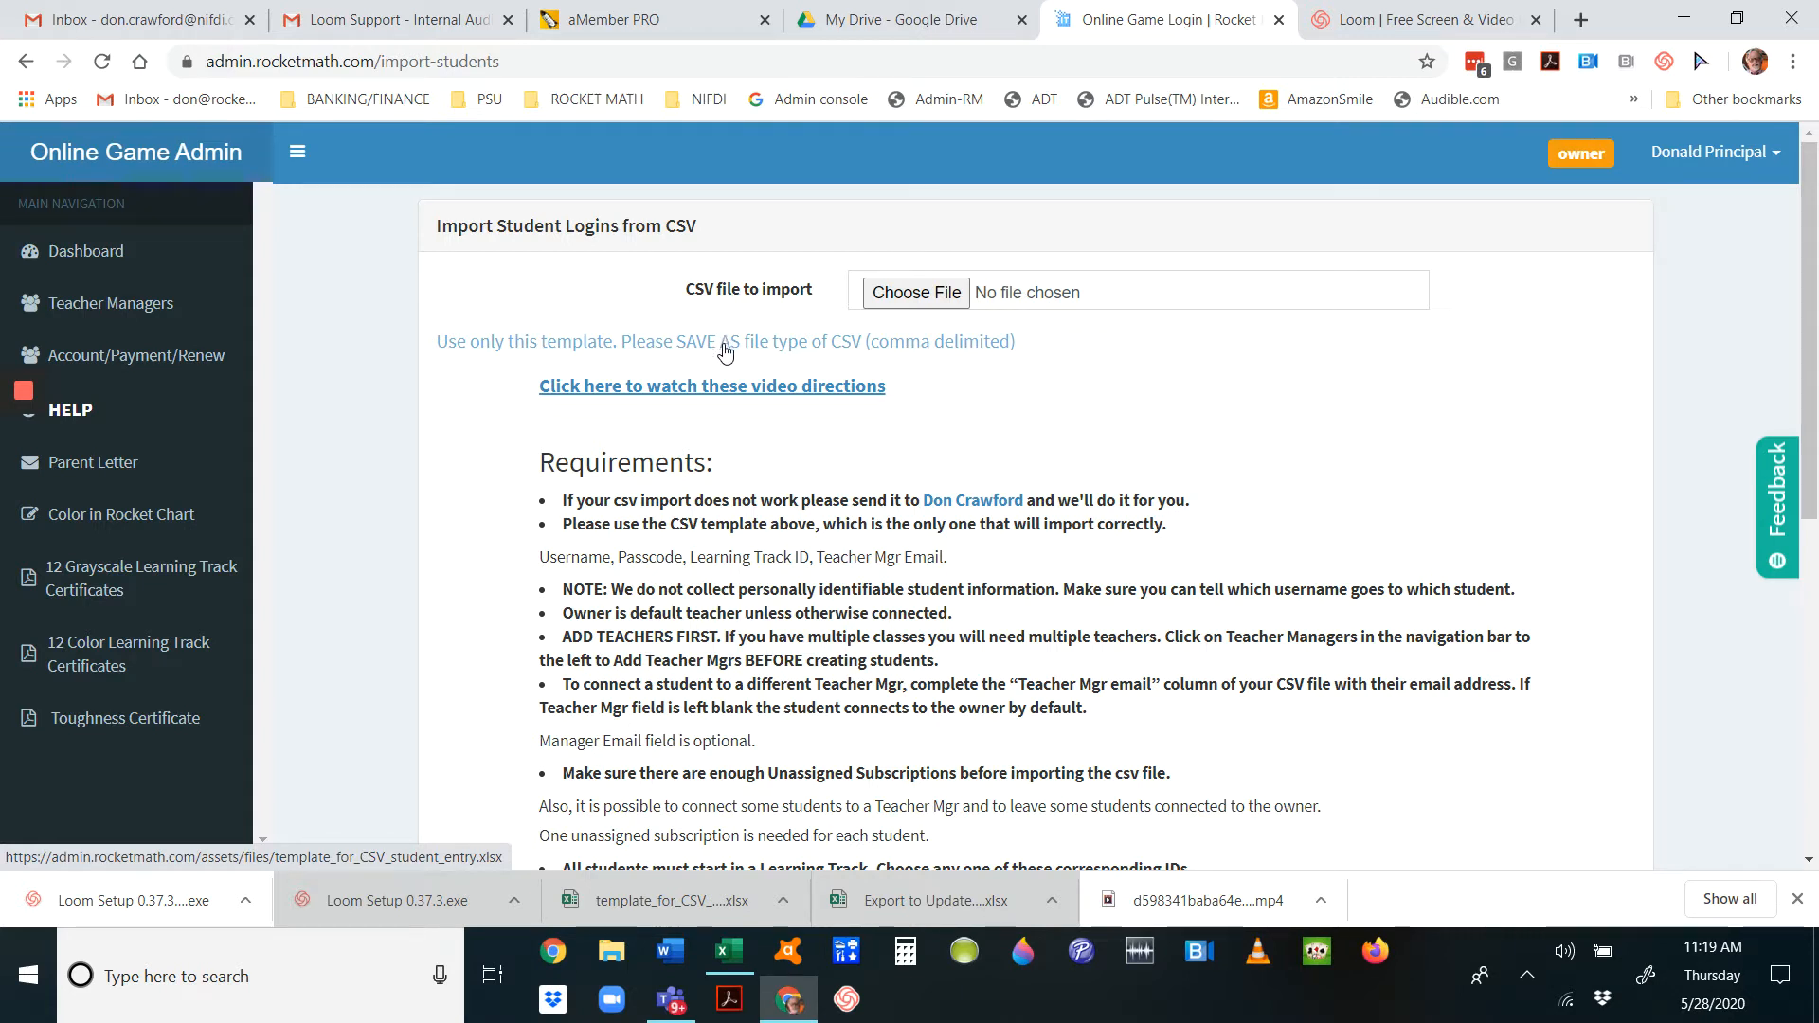
{"action": "mouse_move", "coordinate": [533, 377]}
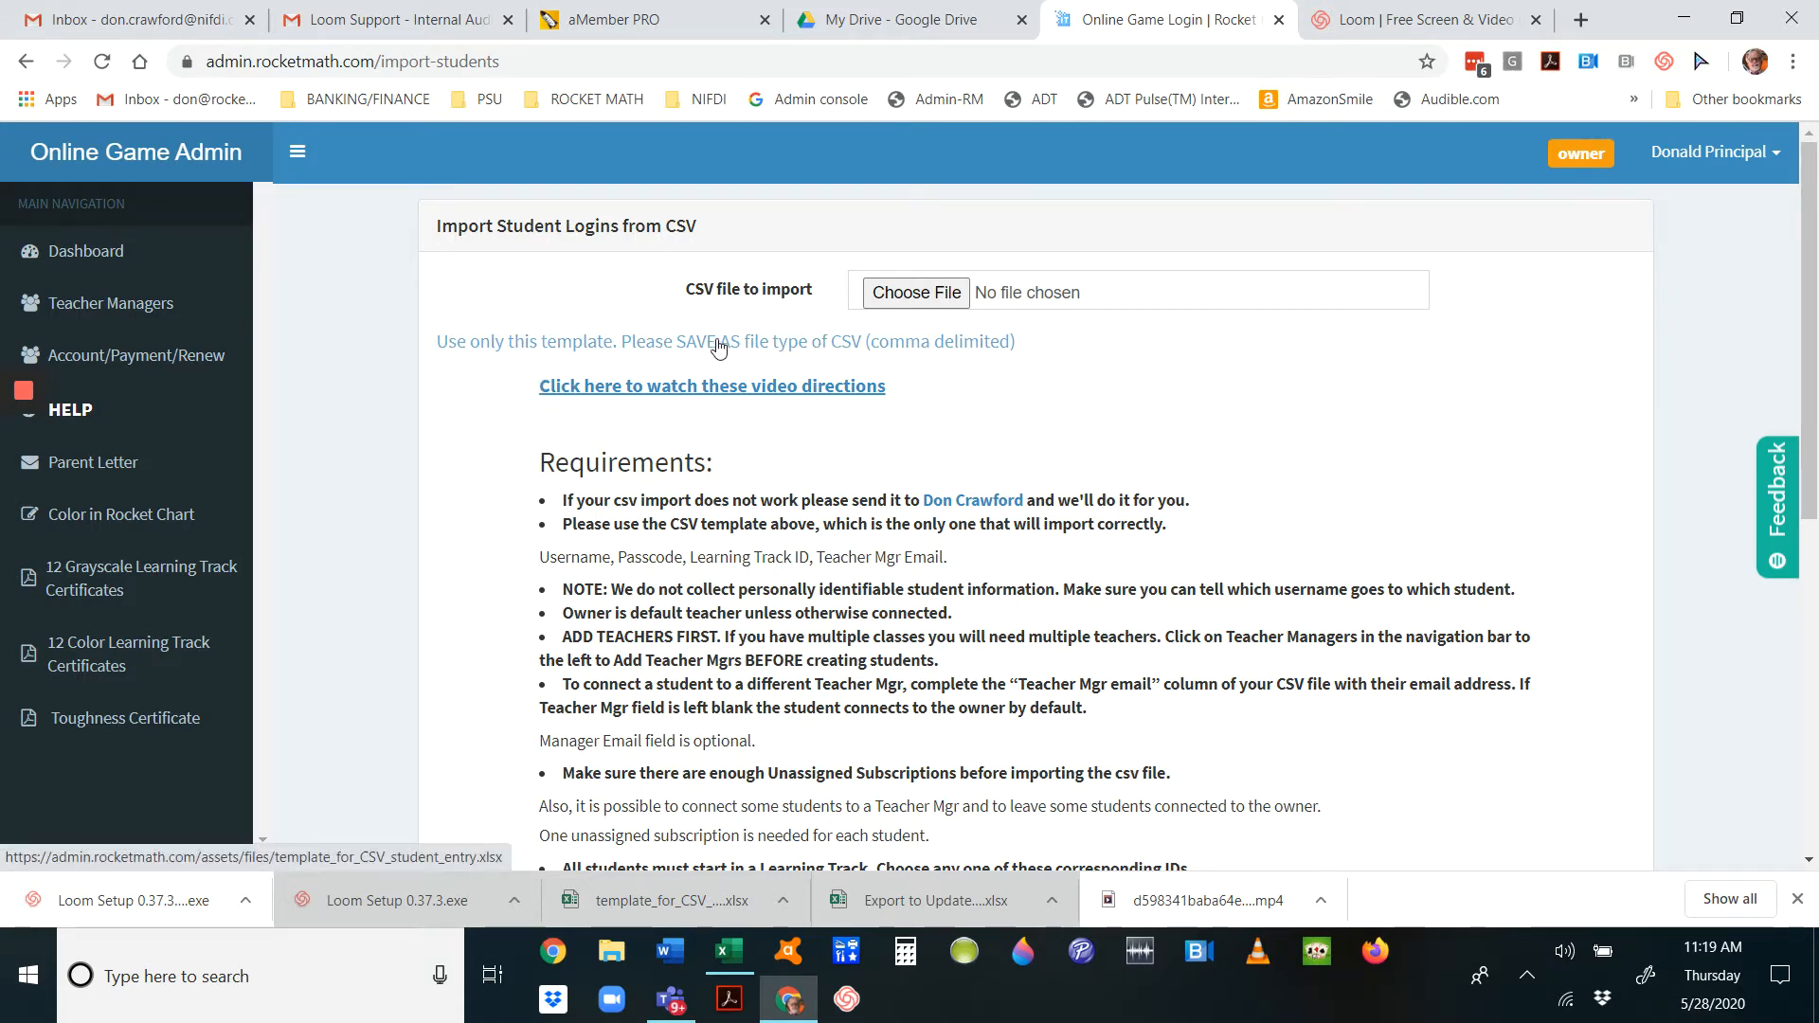
Step: Open the downloaded student-entry CSV template in Excel and enable editing
{"action": "left_click", "coordinate": [497, 341]}
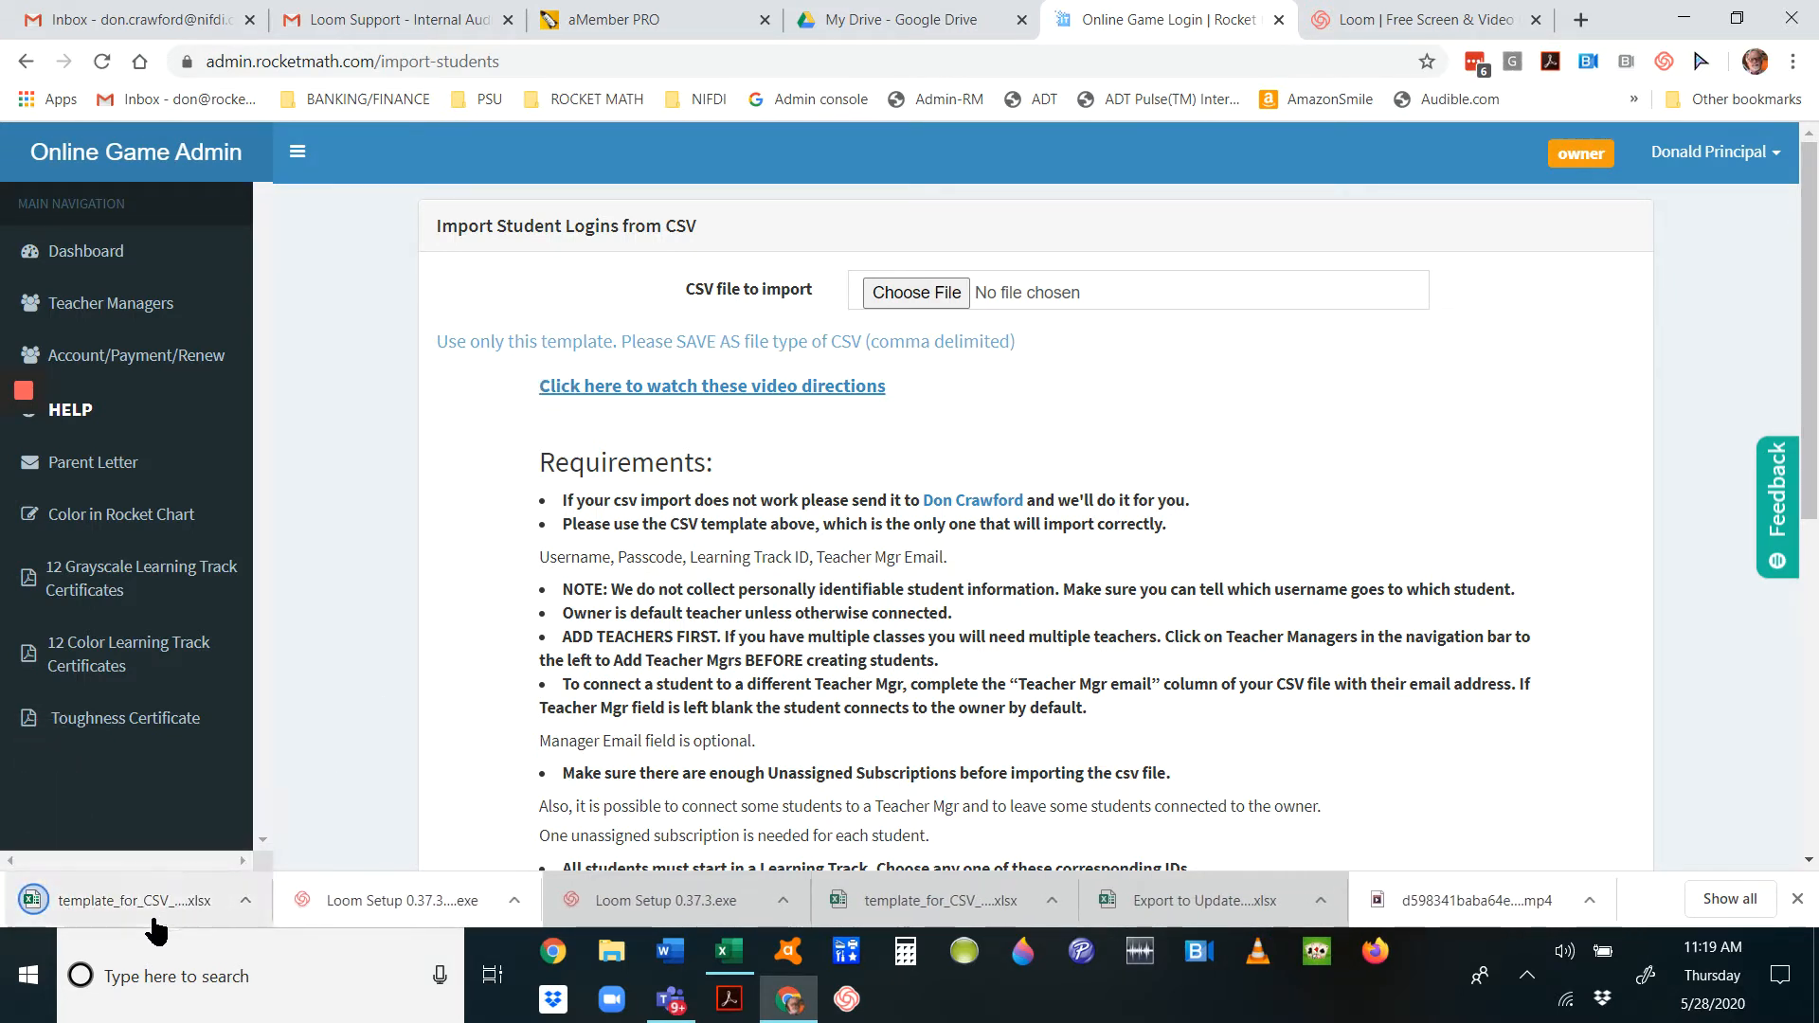
{"action": "mouse_move", "coordinate": [114, 917]}
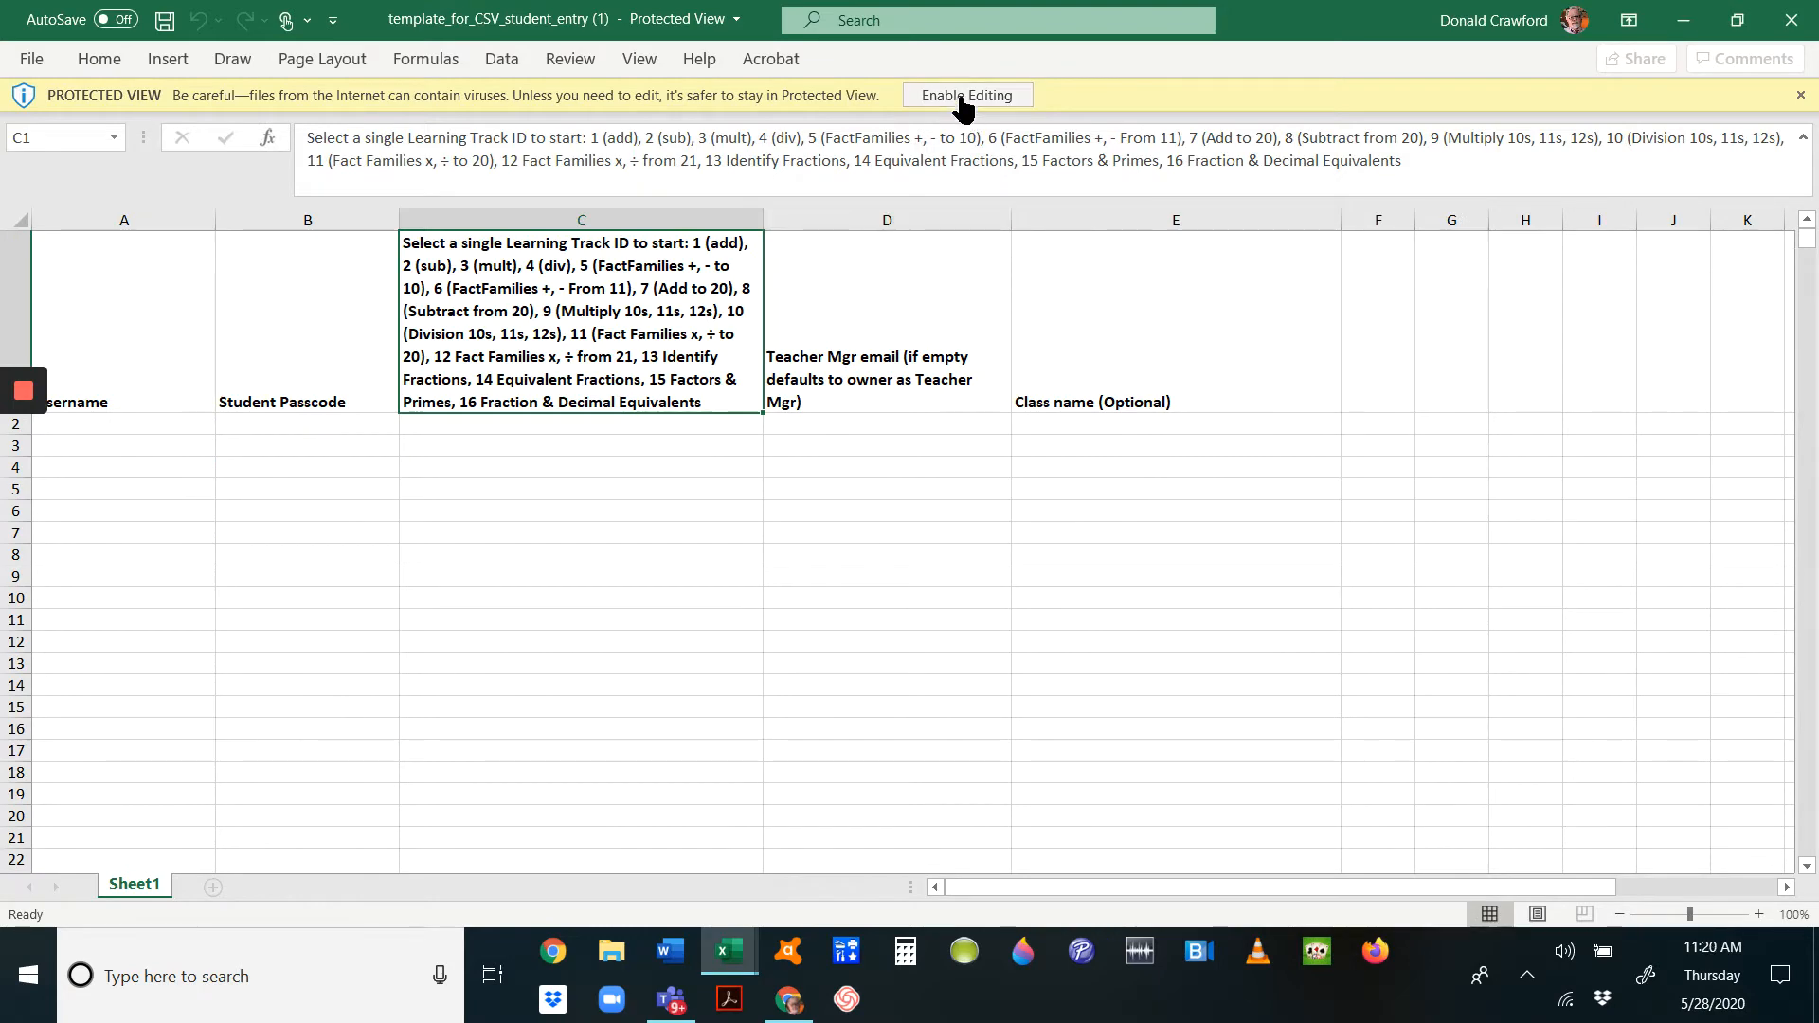
{"action": "left_click", "coordinate": [969, 95]}
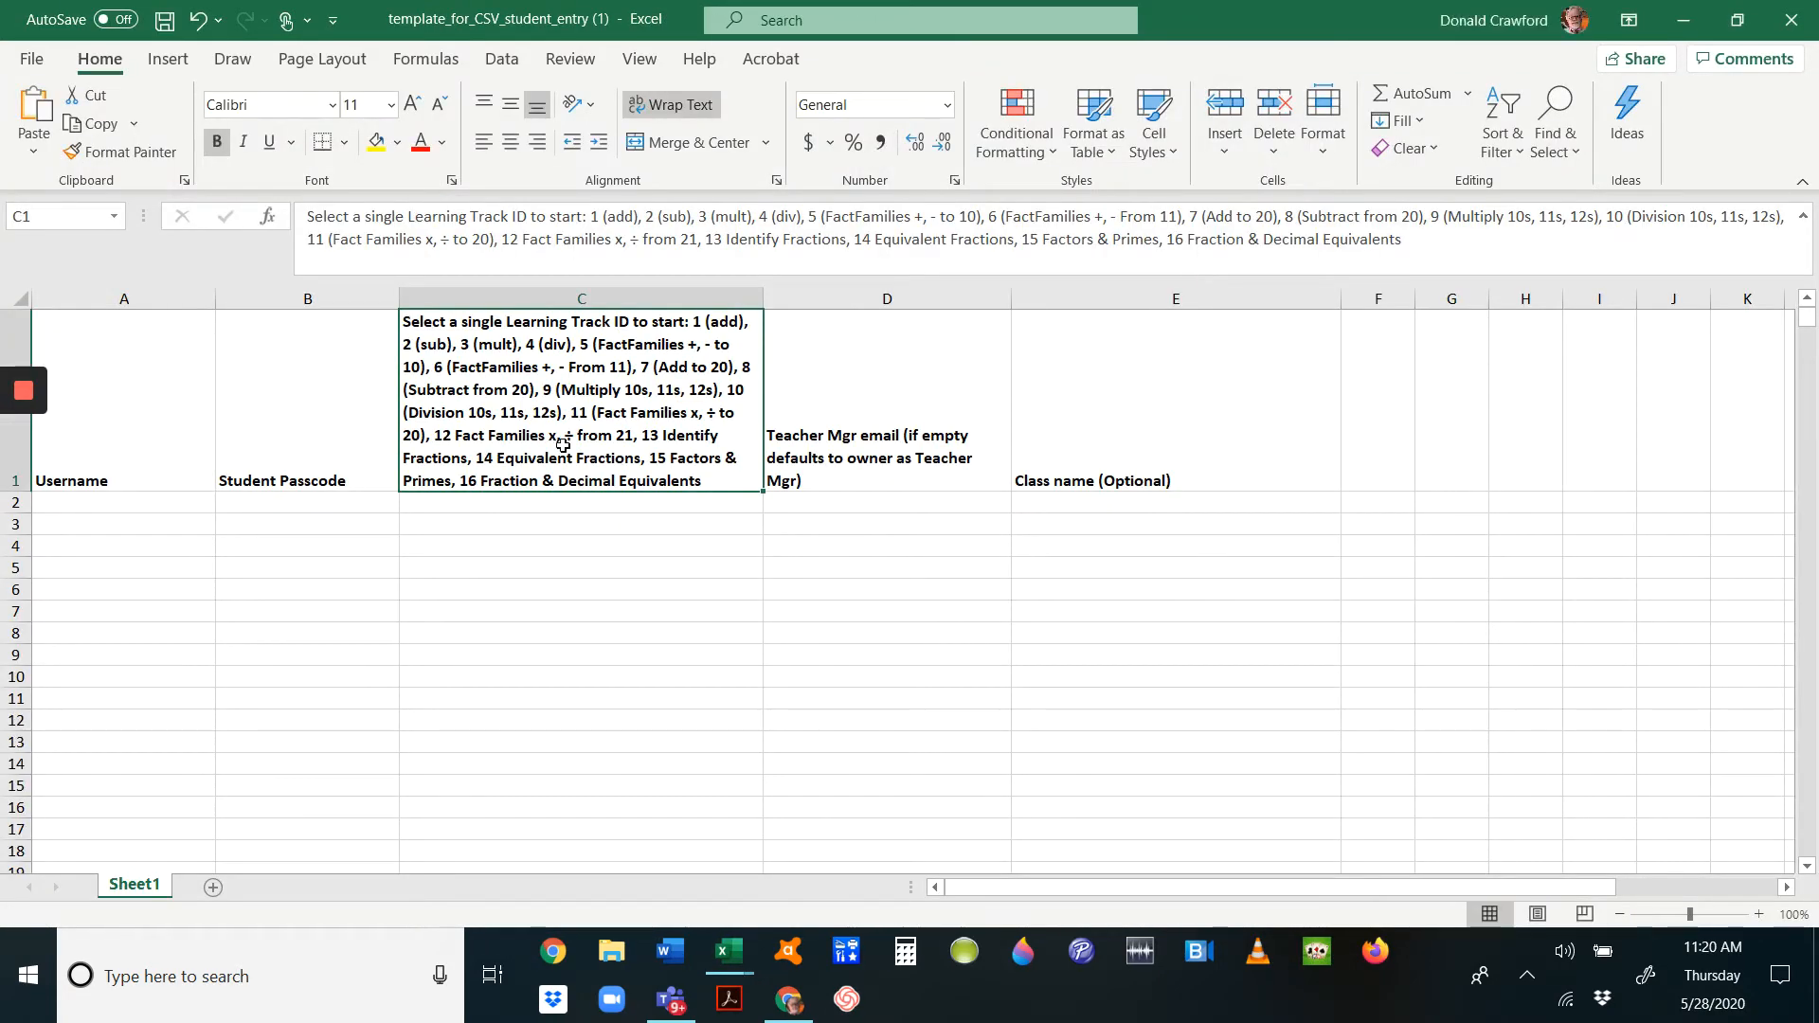
{"action": "mouse_move", "coordinate": [271, 427]}
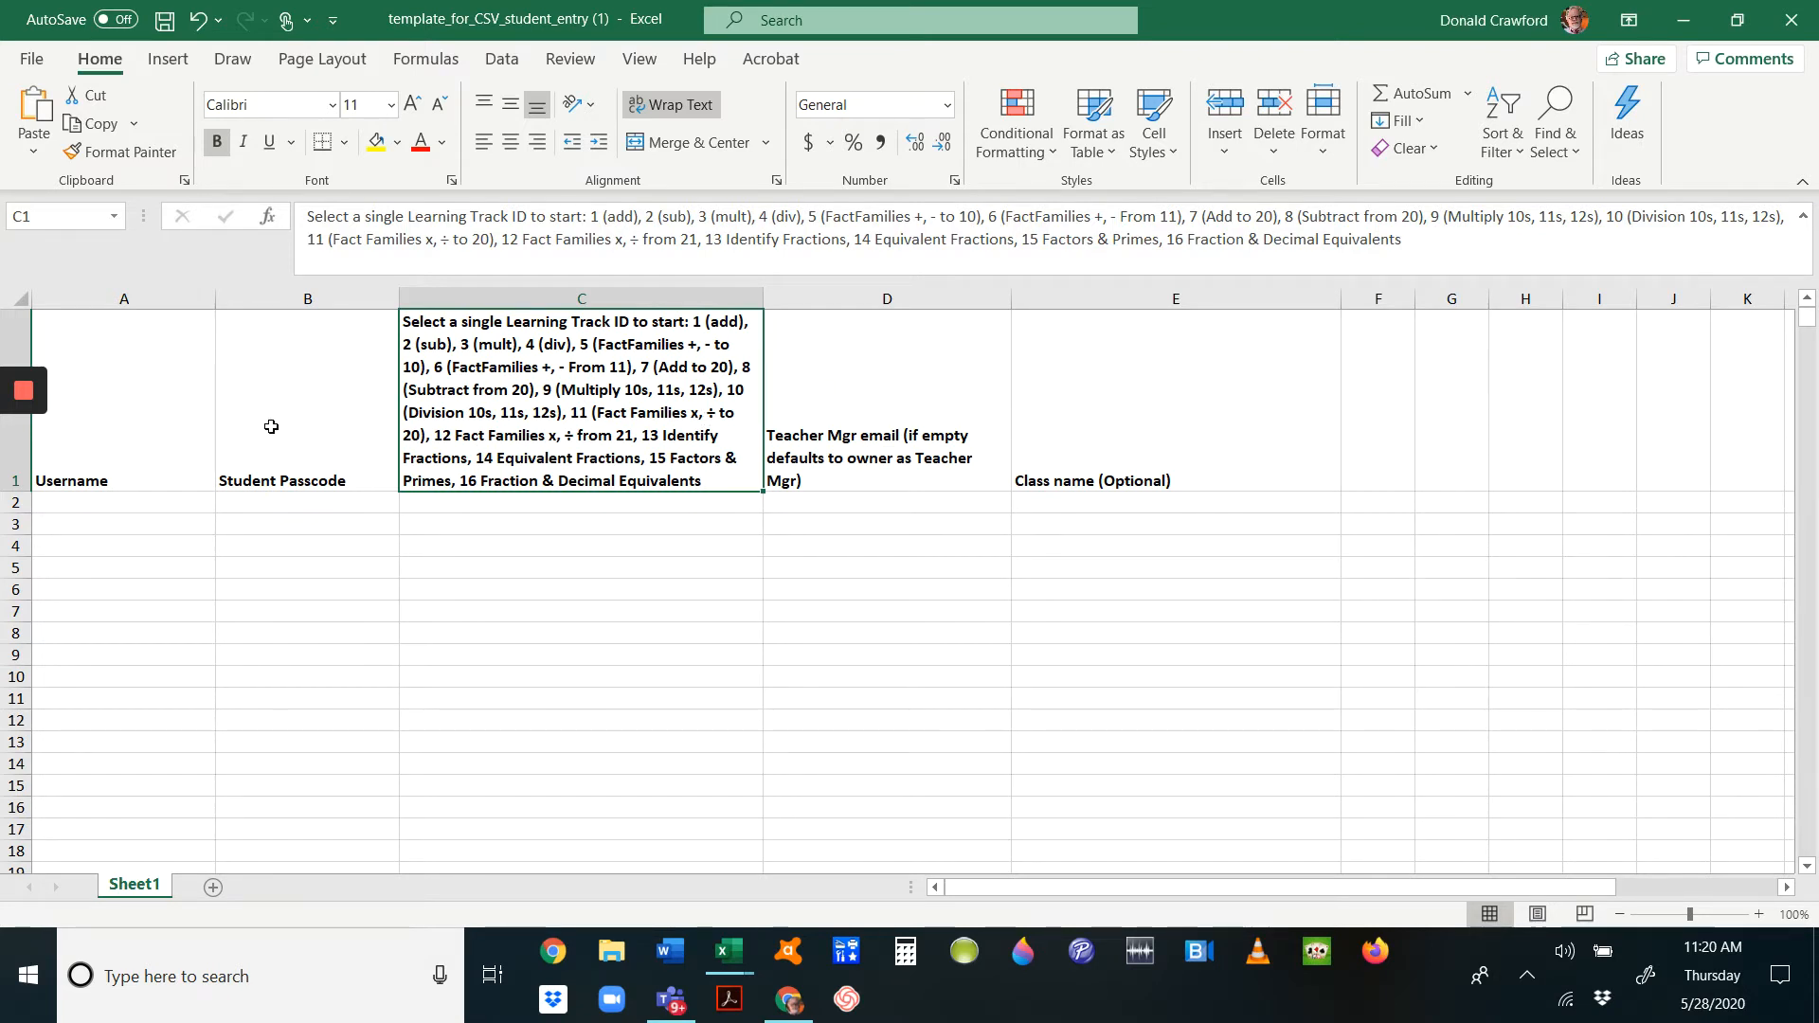
{"action": "mouse_move", "coordinate": [1183, 388]}
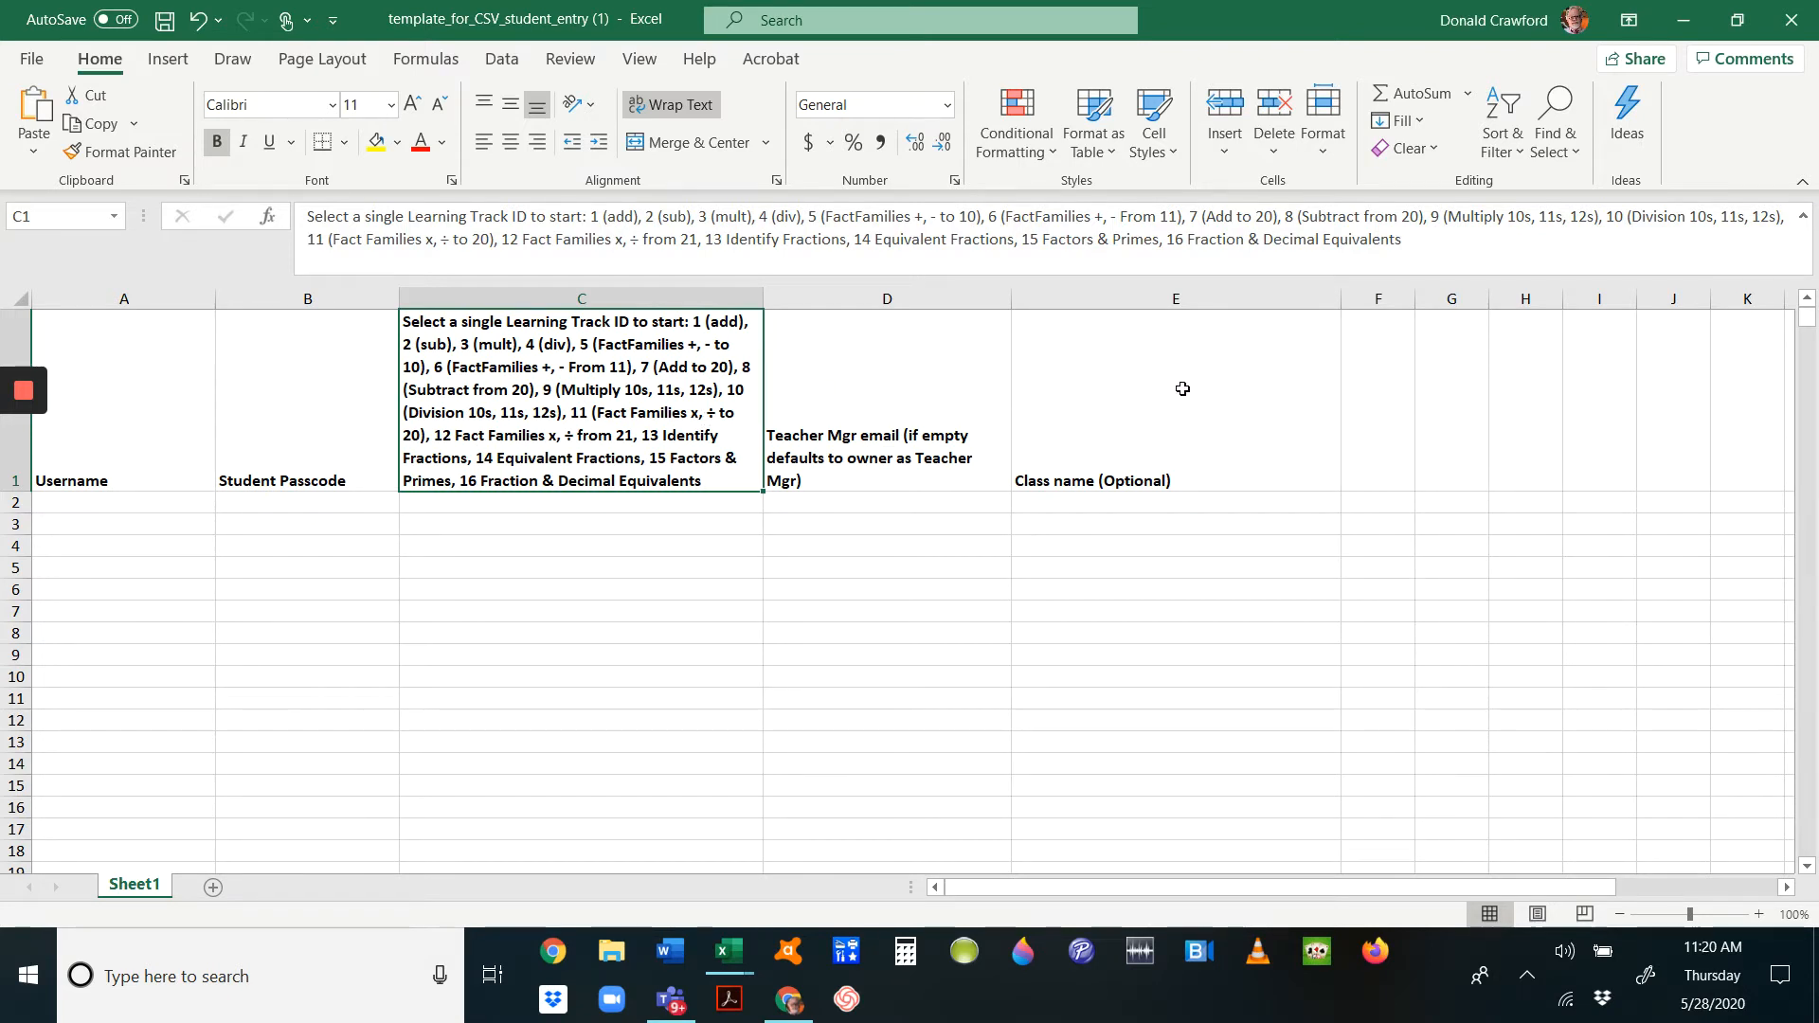
{"action": "mouse_move", "coordinate": [924, 372]}
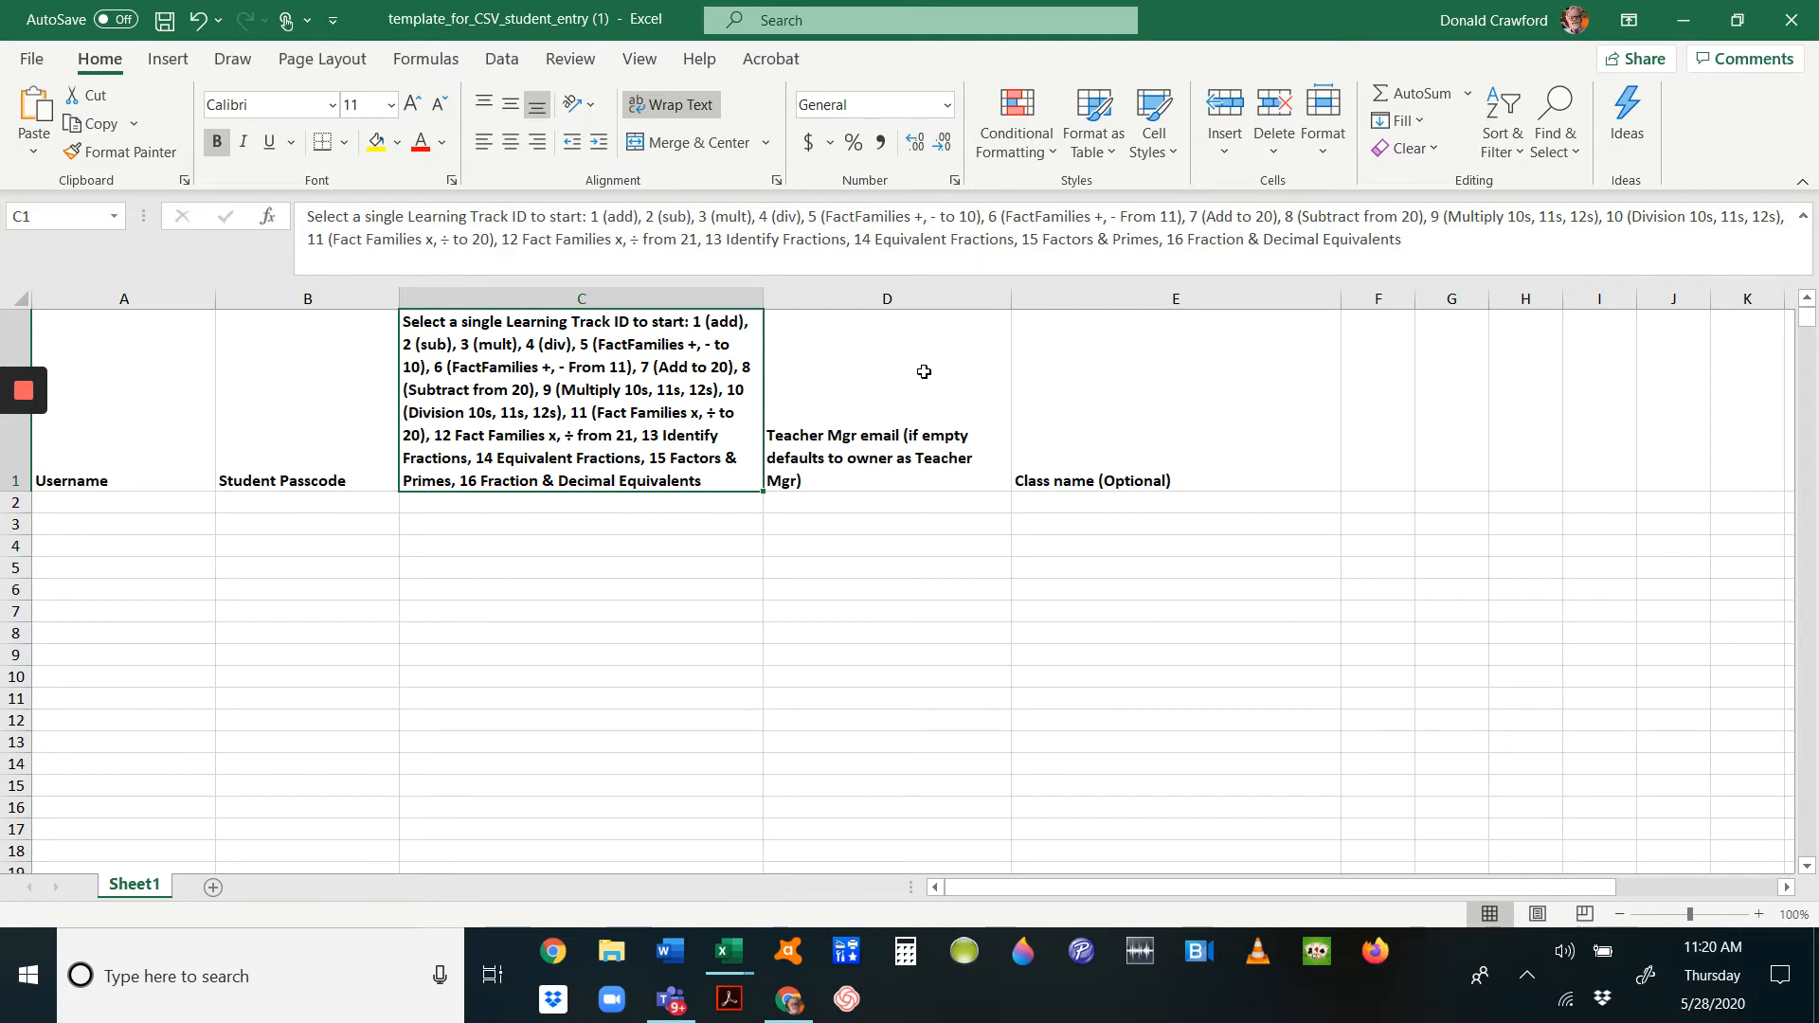
{"action": "mouse_move", "coordinate": [656, 390]}
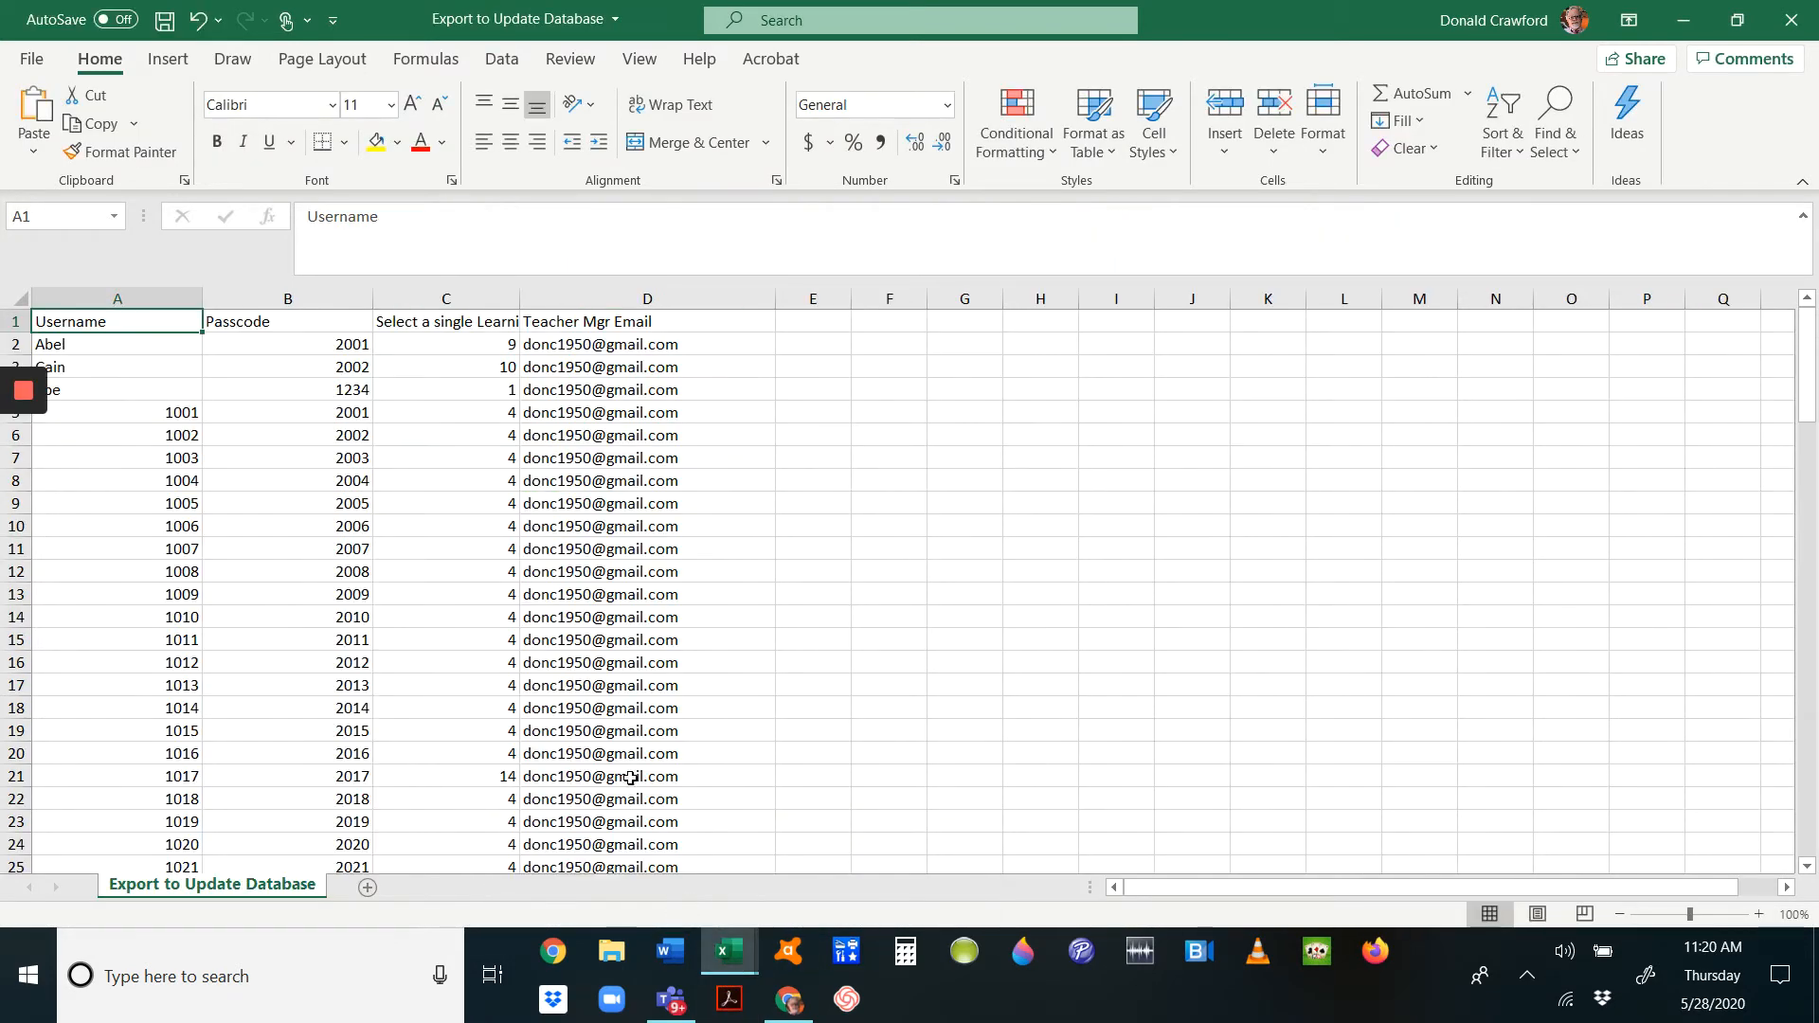
Step: Select and copy the student rows in columns A–D of Export to Update Database, starting at Abel
{"action": "left_click", "coordinate": [91, 343]}
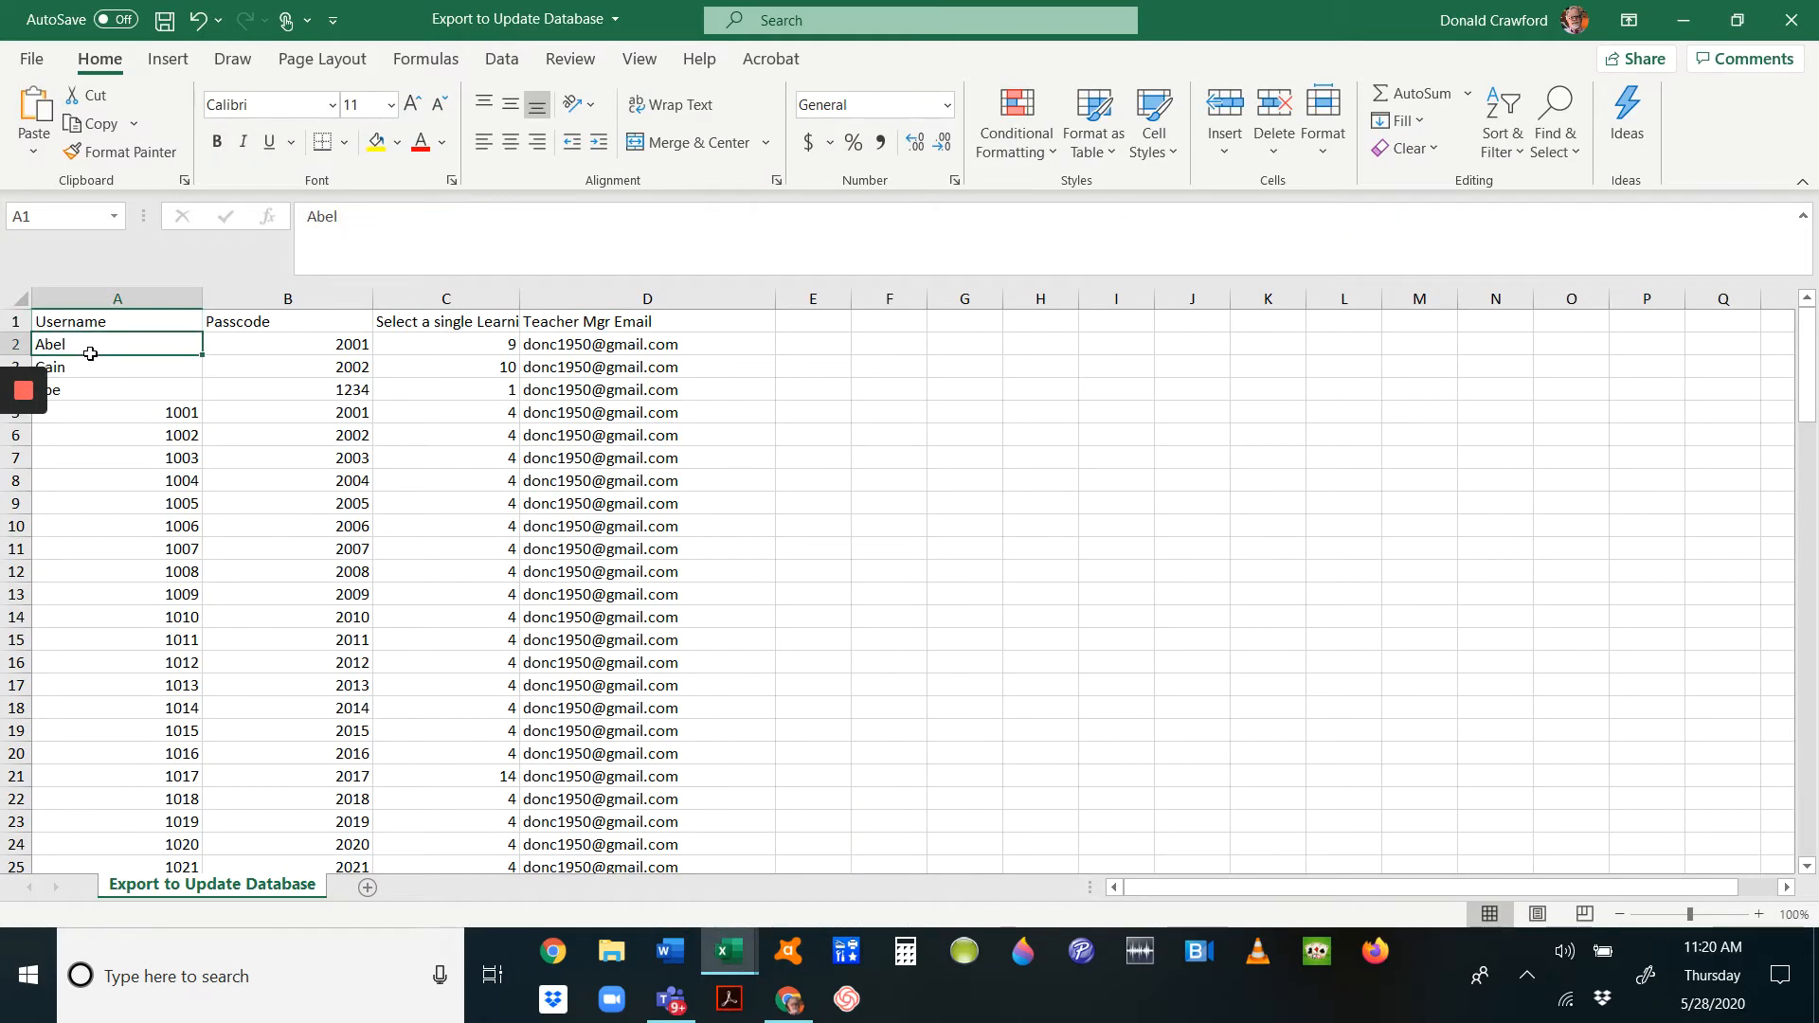
{"action": "left_click_drag", "start_coordinate": [50, 343], "coordinate": [472, 365]}
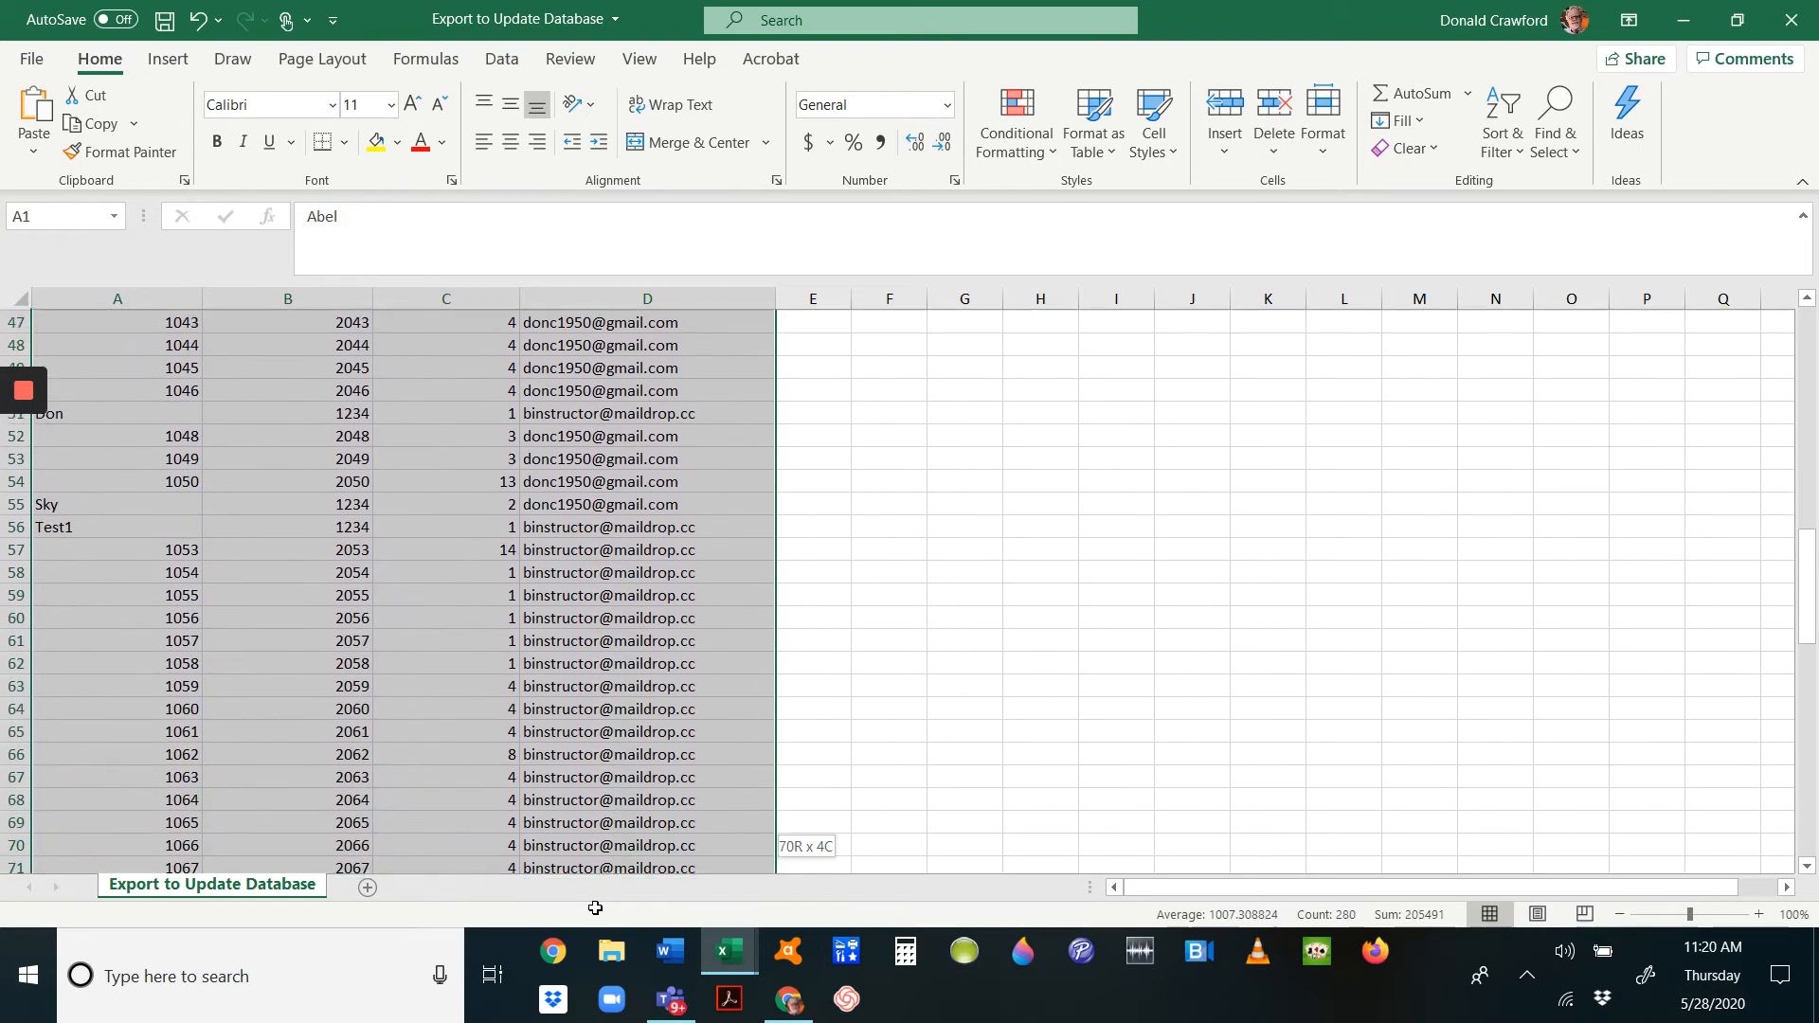
{"action": "scroll", "scroll_direction": "down", "scroll_amount": 3}
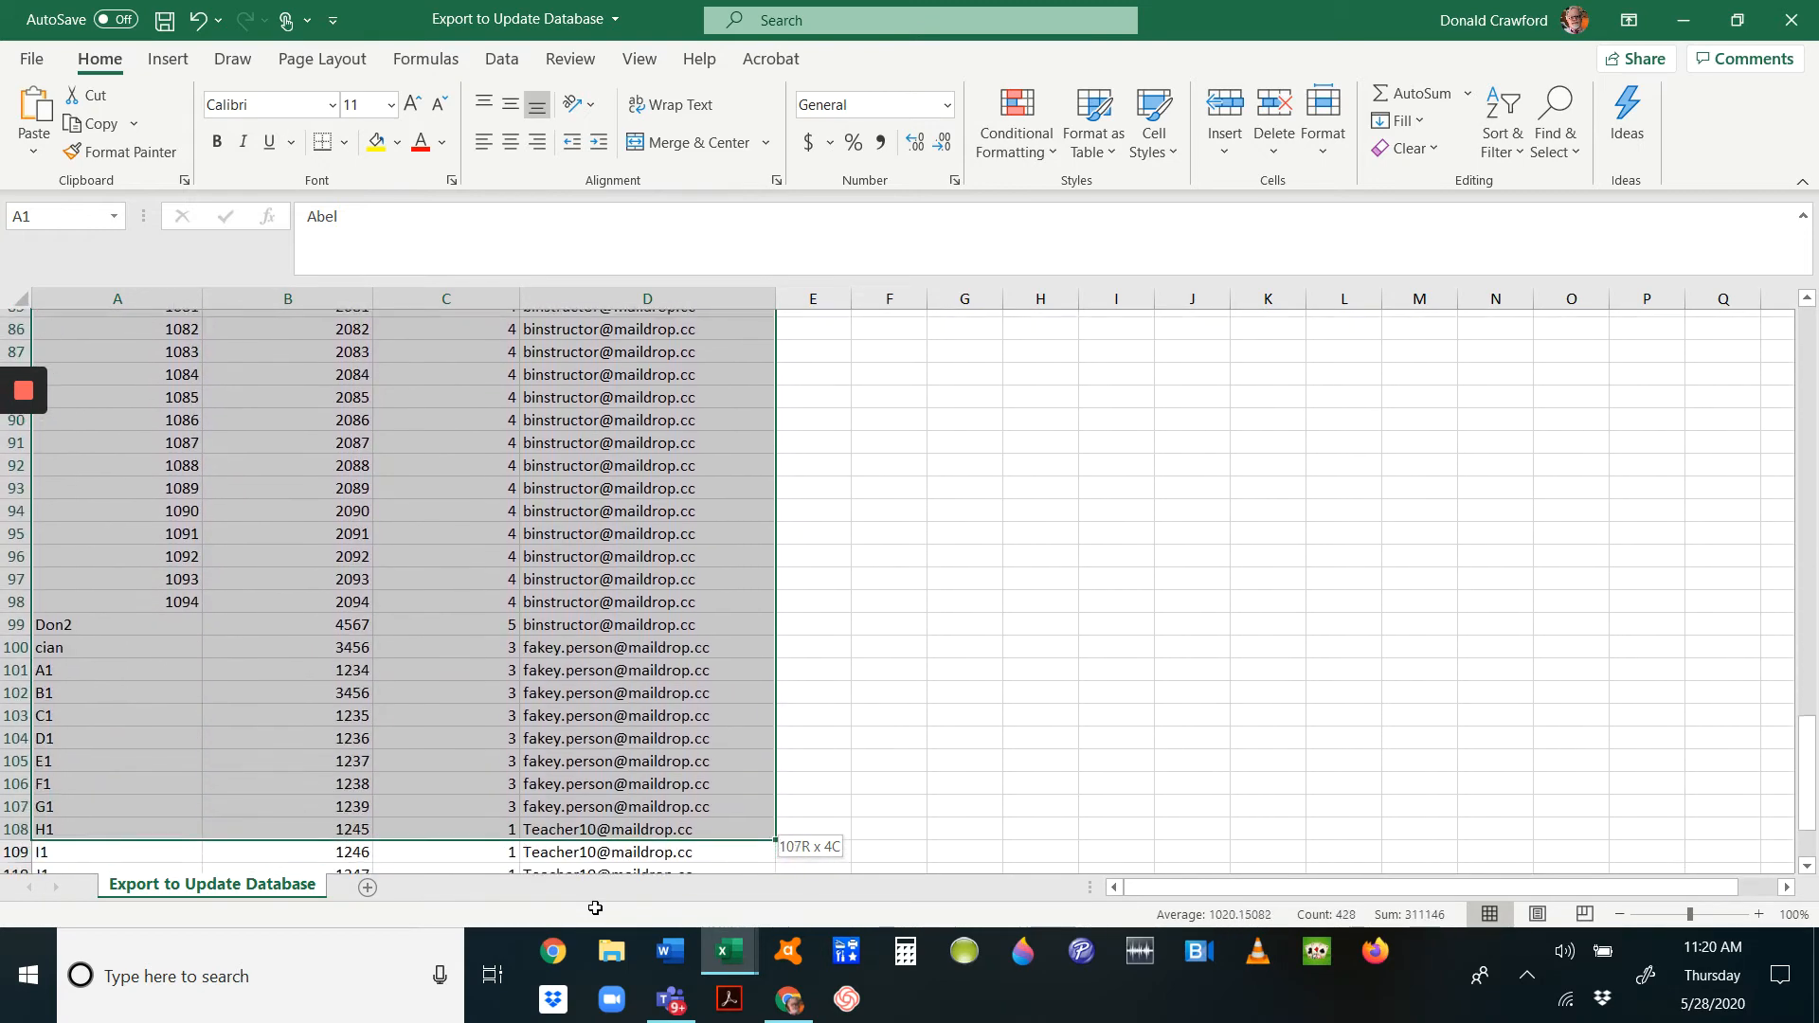
{"action": "scroll", "scroll_direction": "down", "scroll_amount": 3}
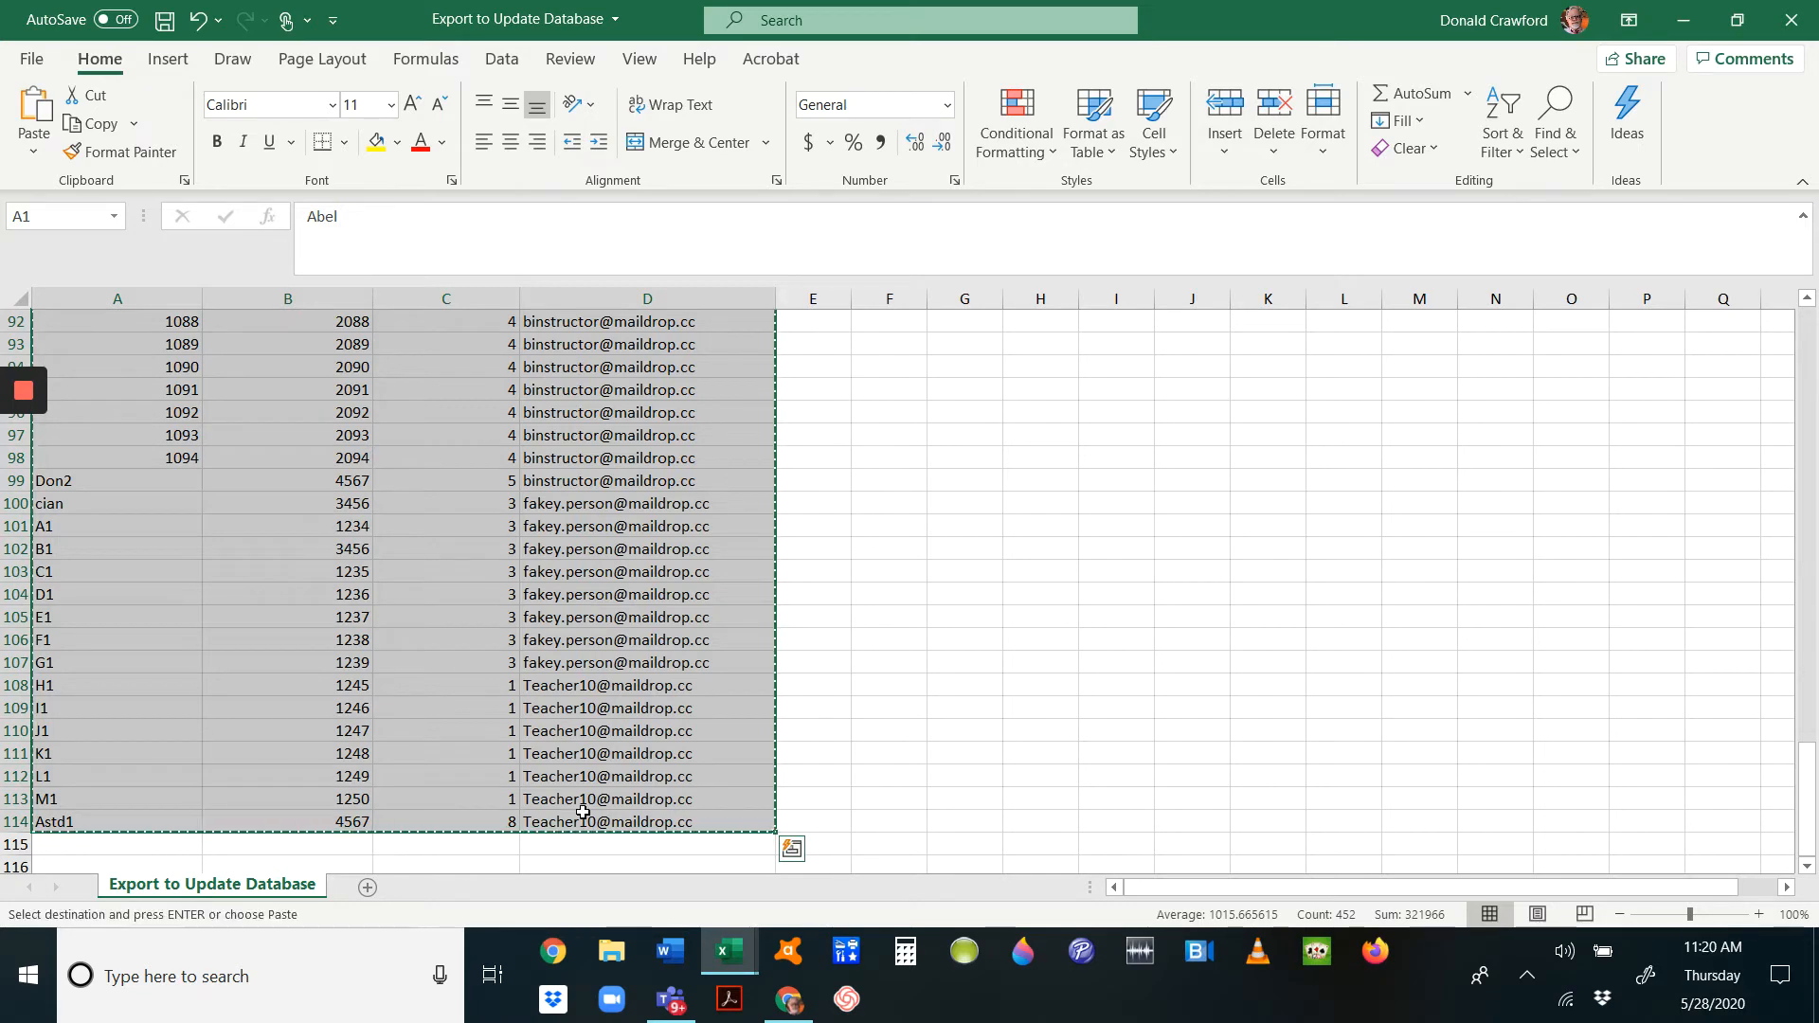
{"action": "mouse_move", "coordinate": [727, 951]}
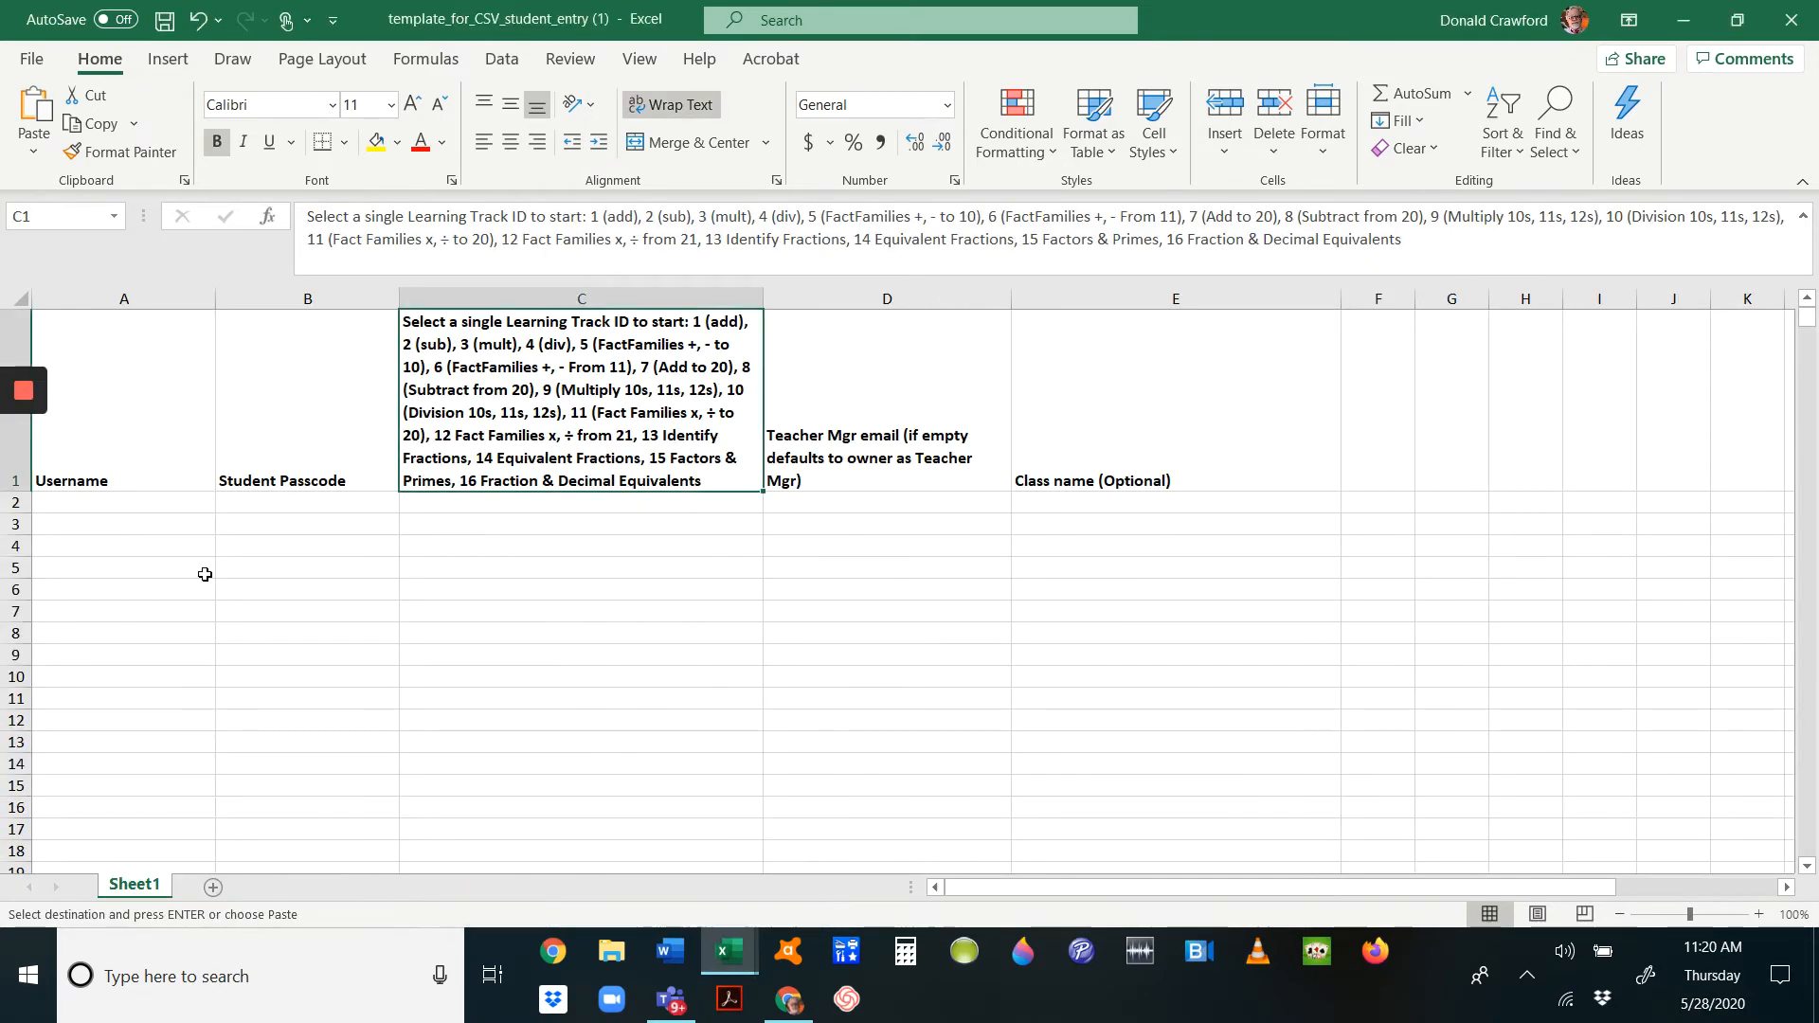
Step: Paste the copied student rows into the template starting at cell A2 under Username
{"action": "left_click", "coordinate": [99, 502]}
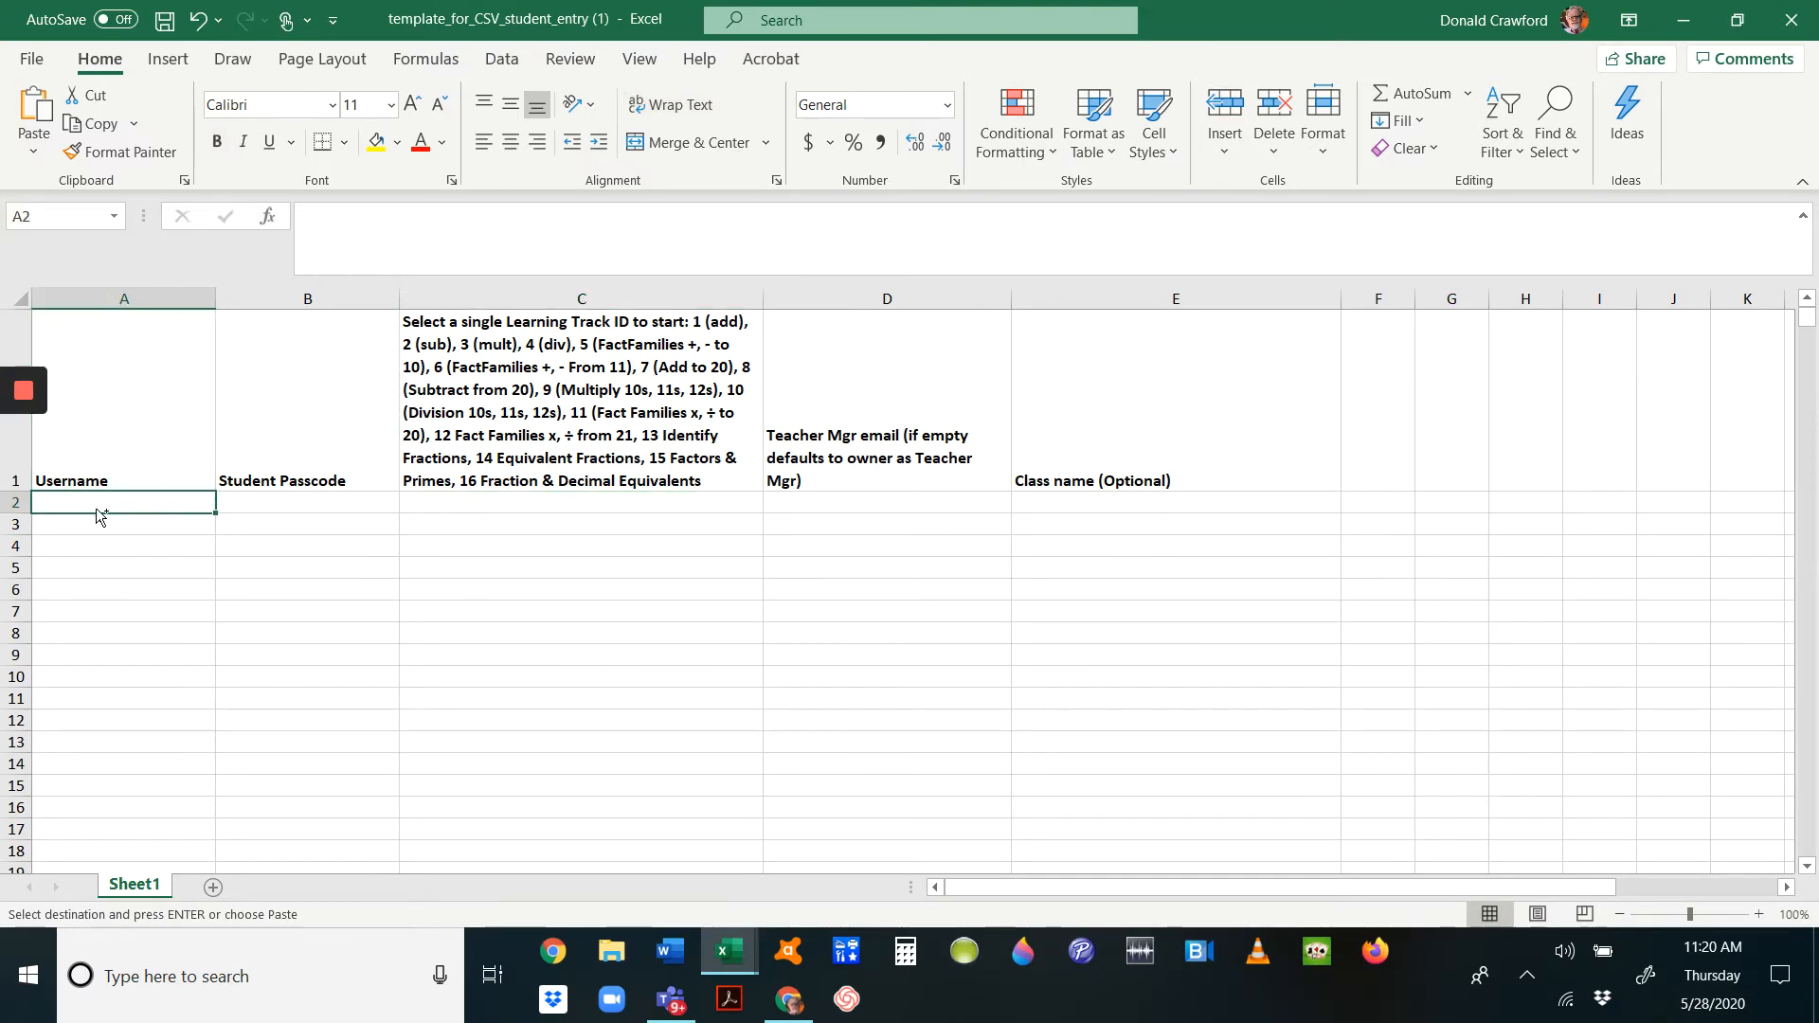
{"action": "key", "text": "ctrl+v"}
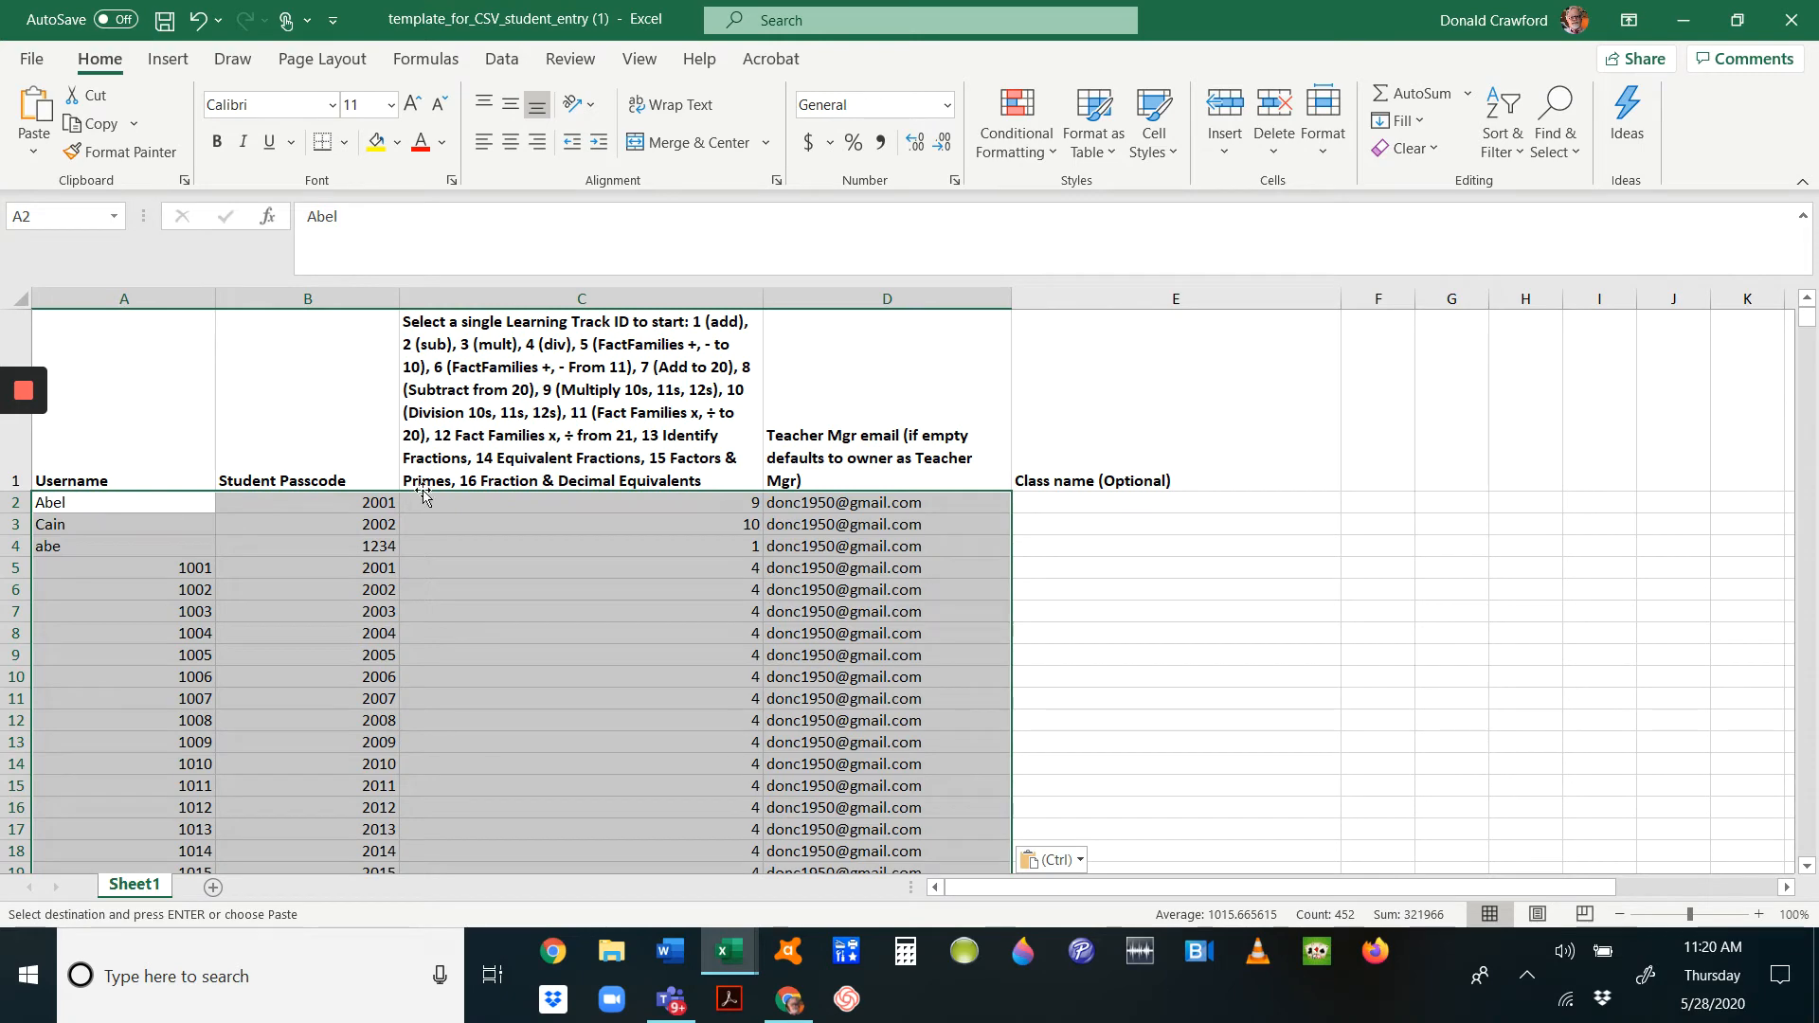
{"action": "scroll", "scroll_direction": "down", "scroll_amount": 3}
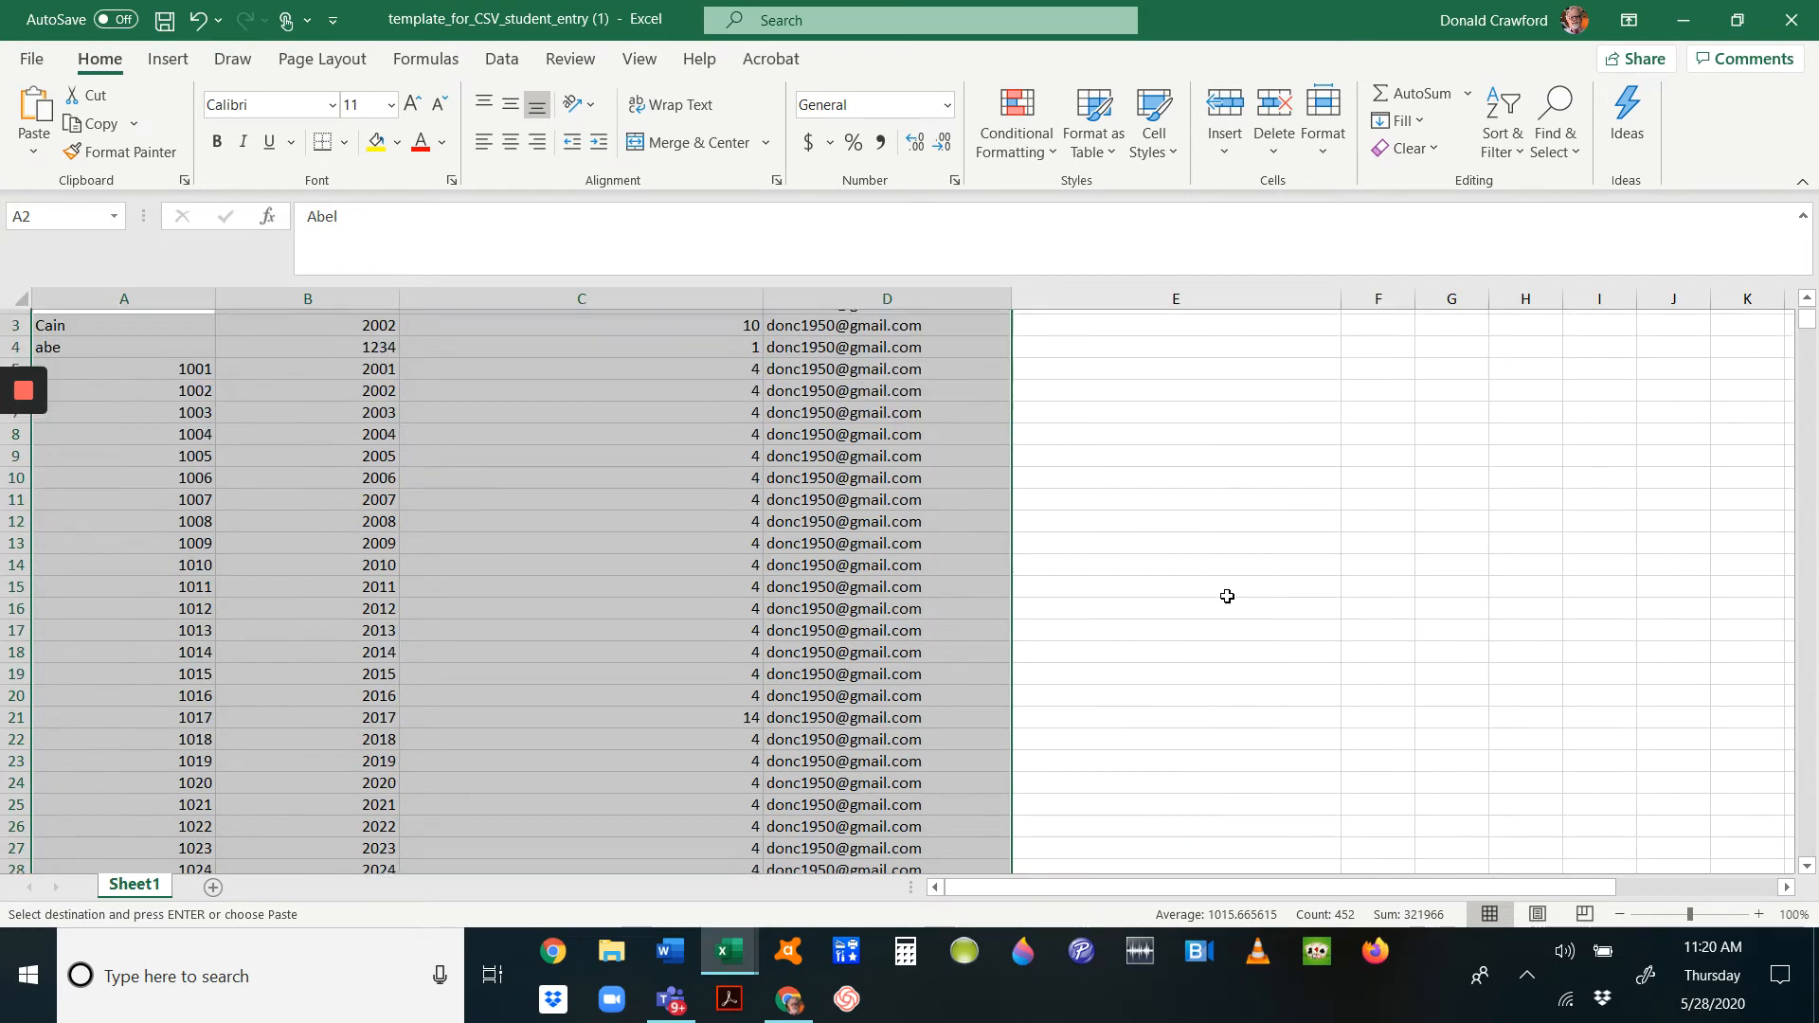
{"action": "scroll", "scroll_direction": "down", "scroll_amount": 3}
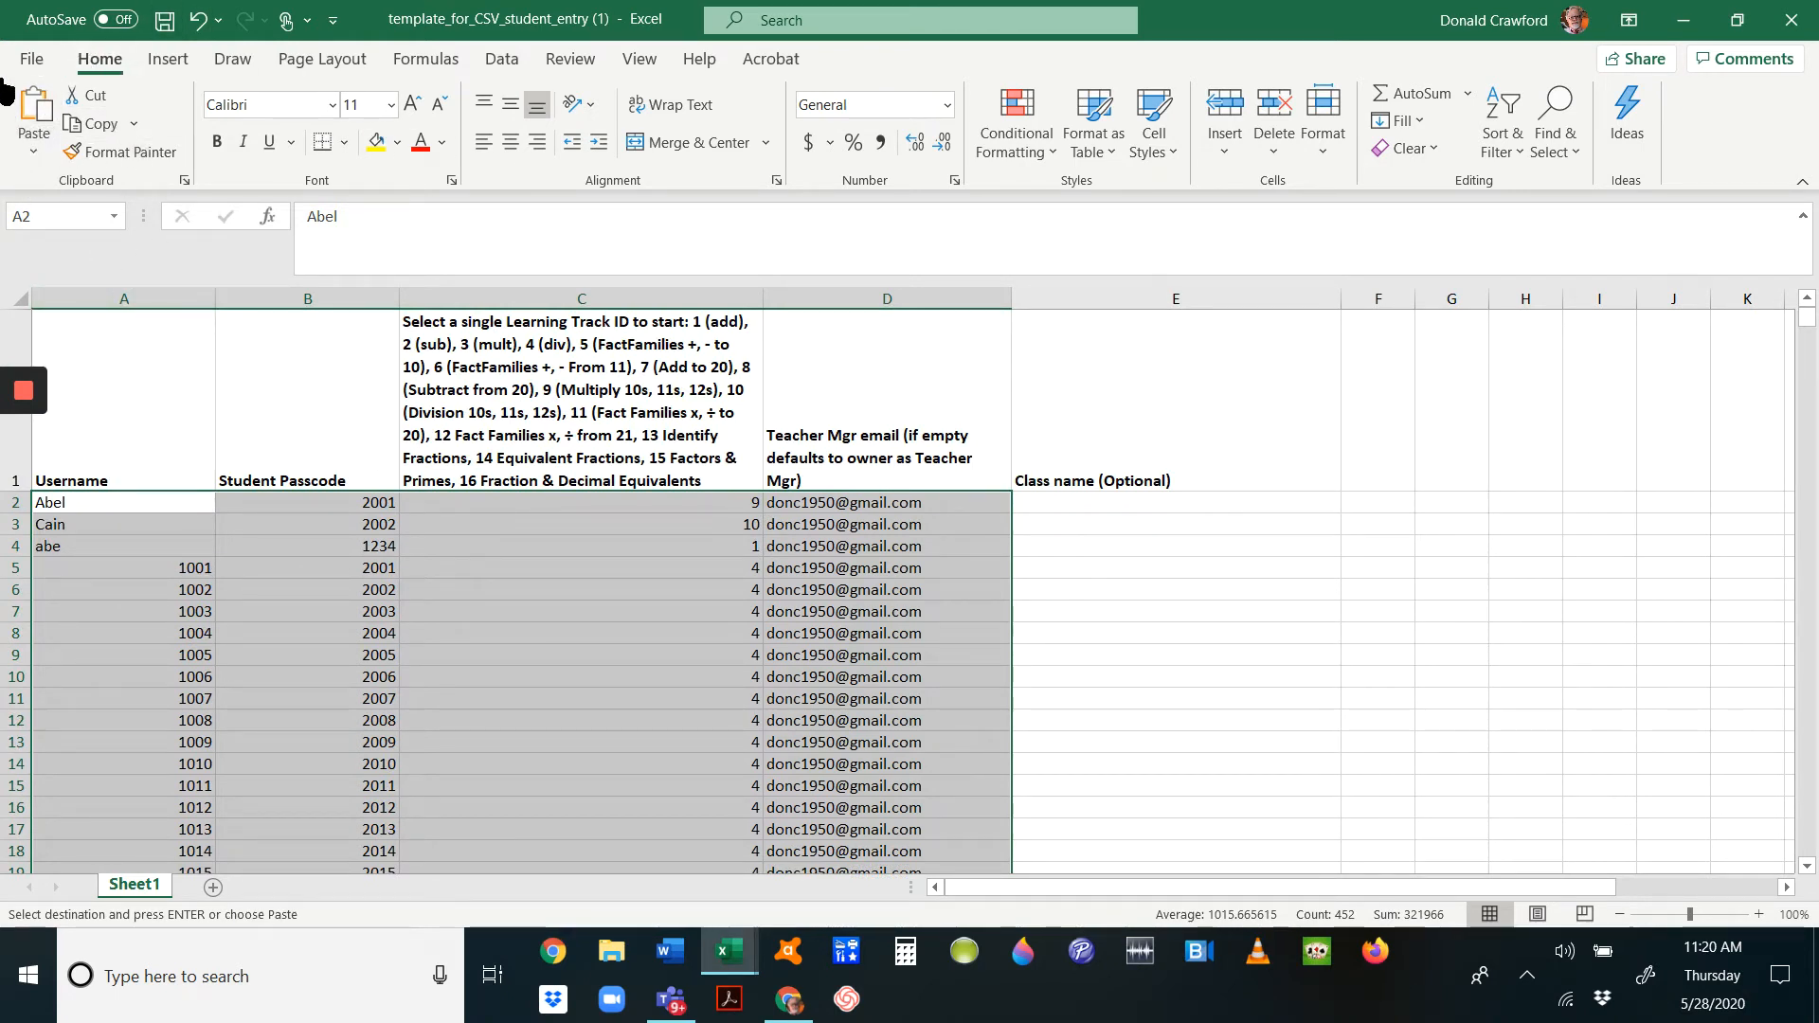
Step: Bring up the Save As dialog for the filled student-entry template in Downloads
{"action": "left_click", "coordinate": [32, 59]}
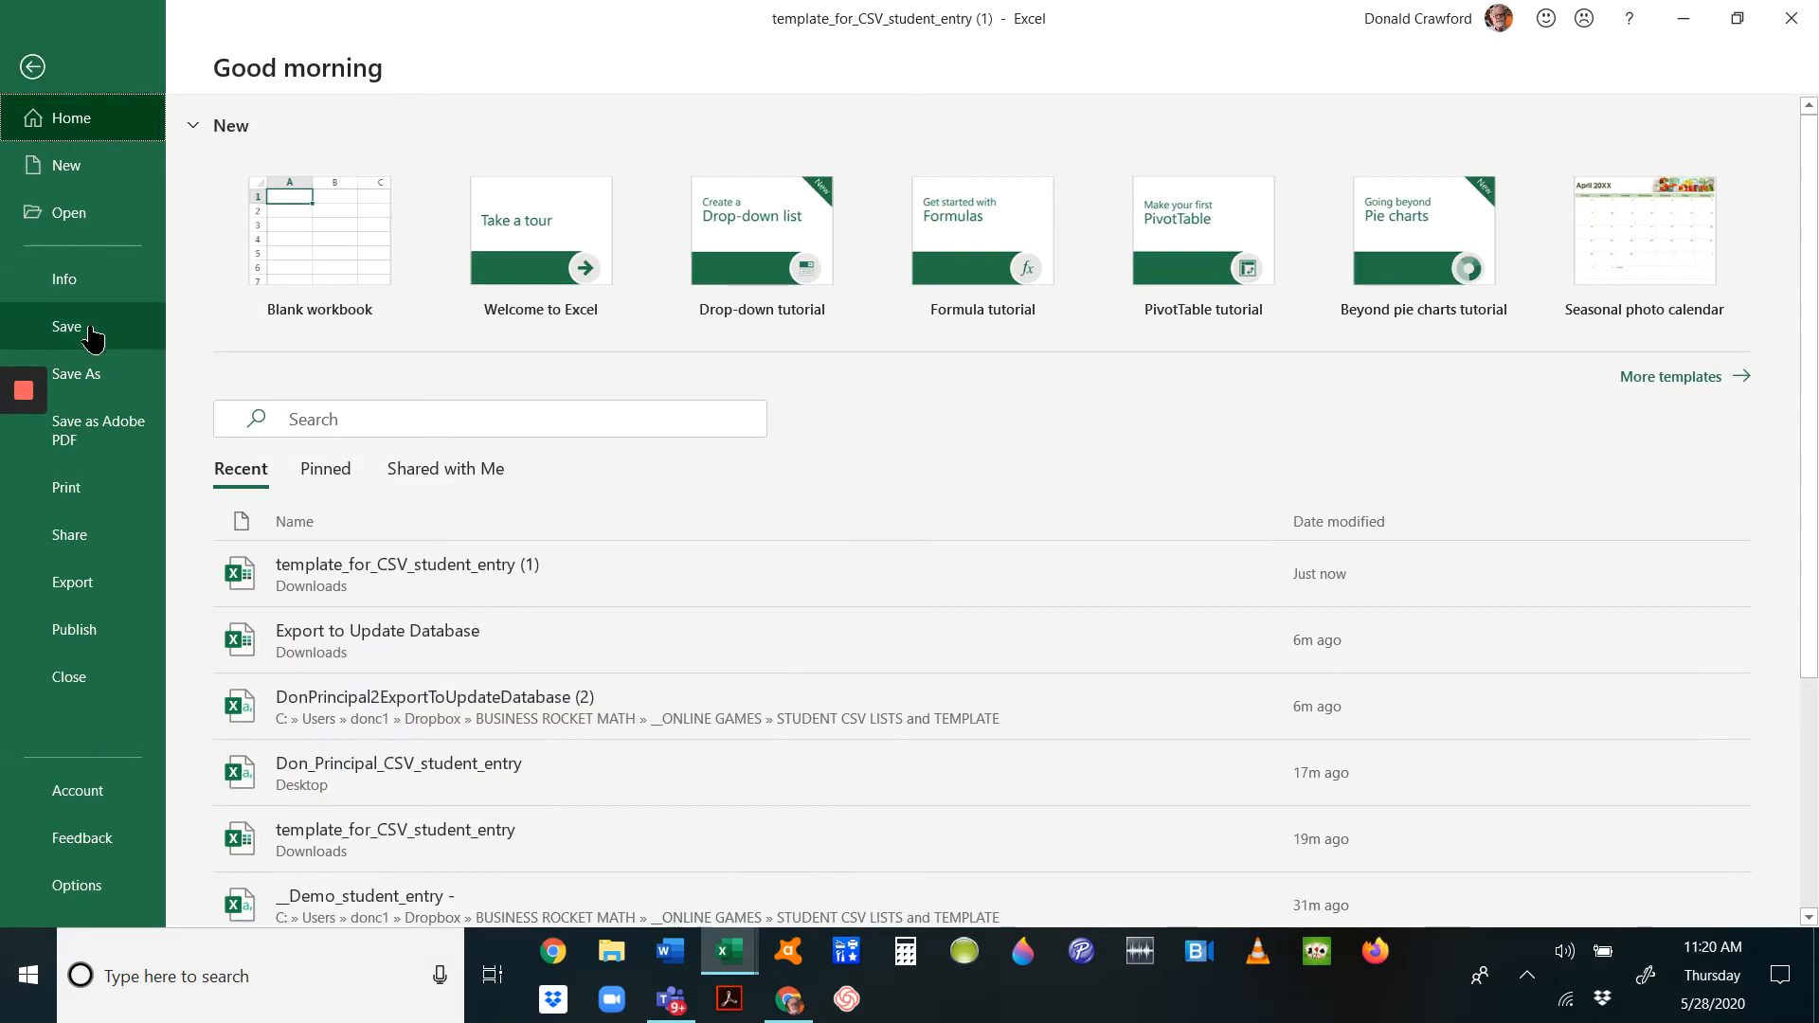
{"action": "left_click", "coordinate": [76, 373]}
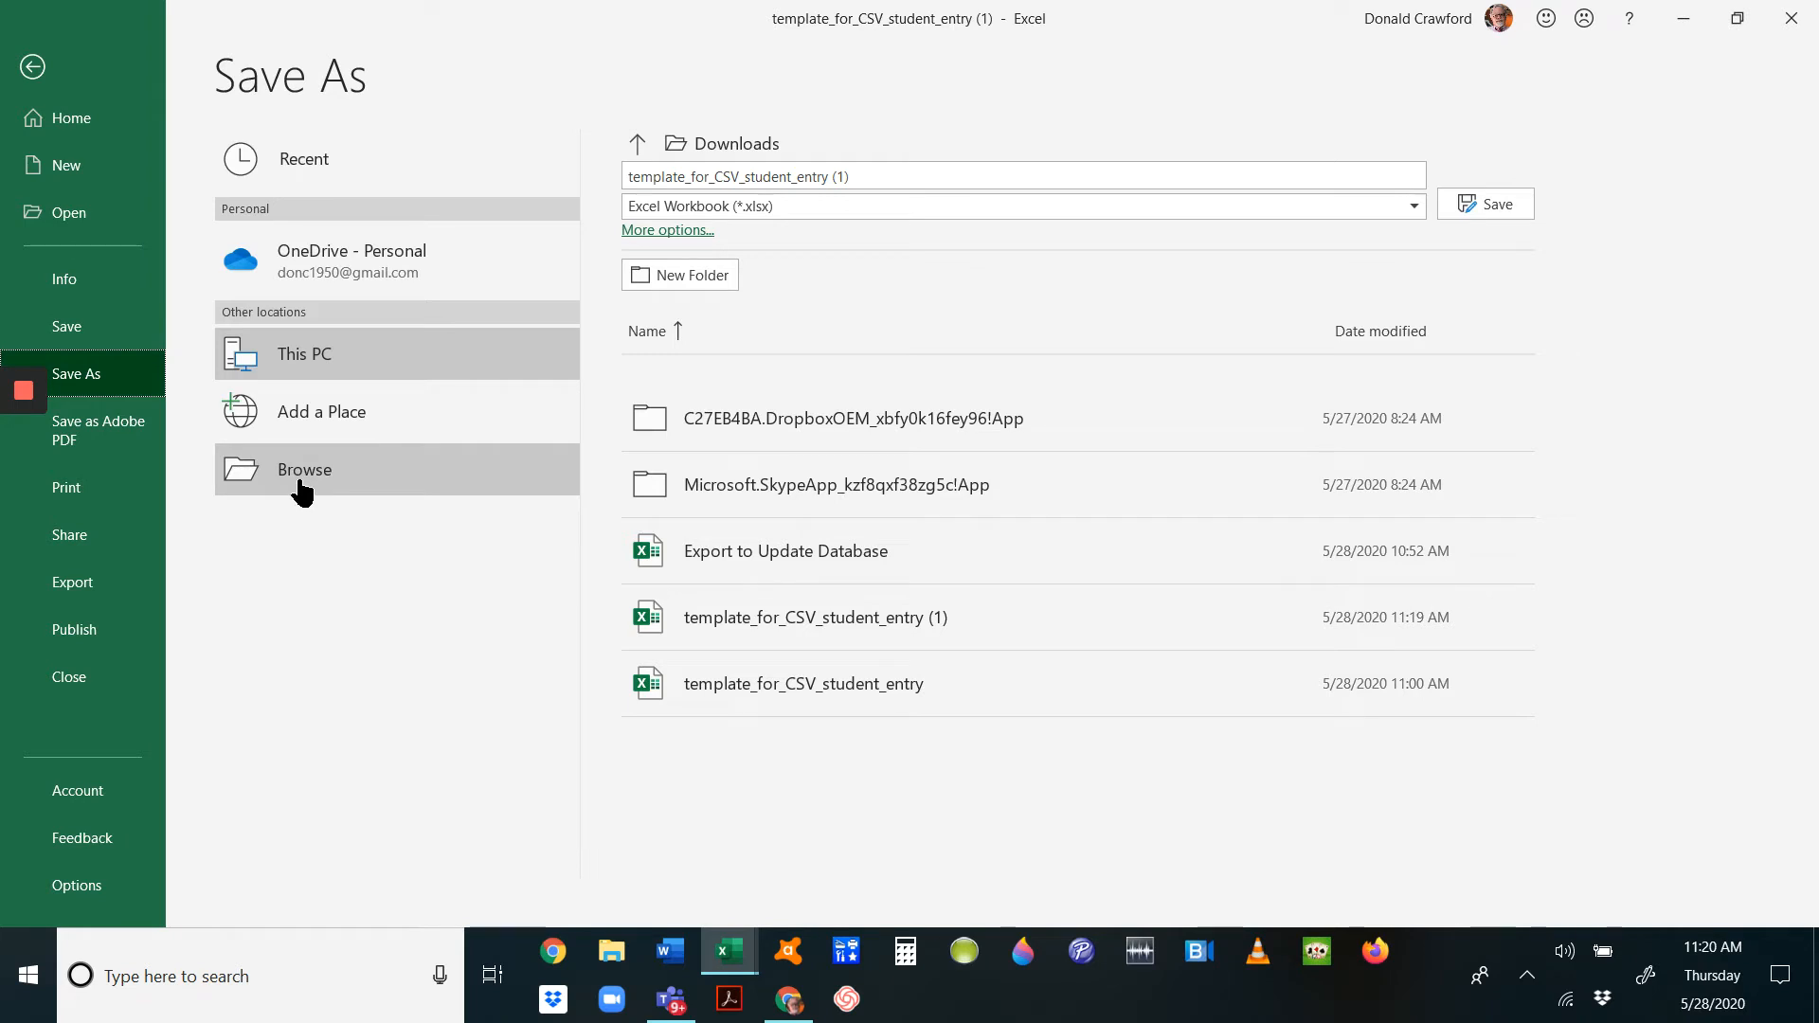
{"action": "left_click", "coordinate": [303, 471]}
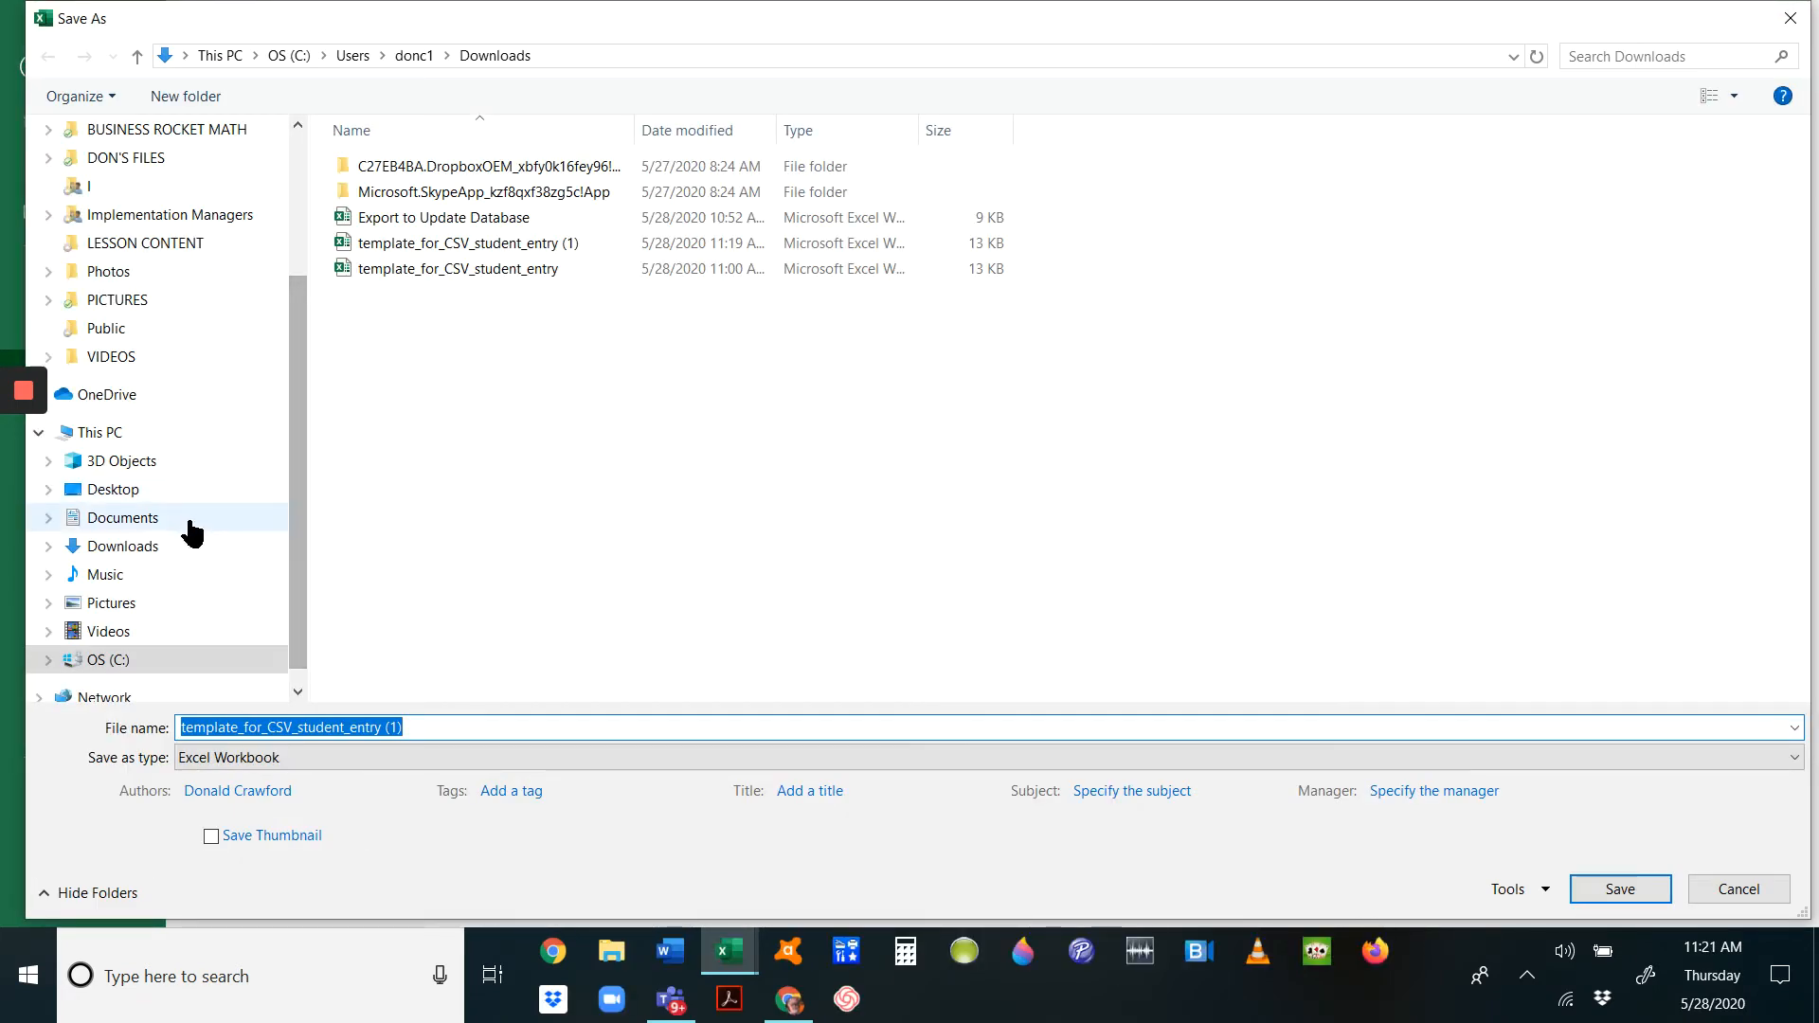
Step: Target the Desktop and name the file Donald_Principal_new_CSV_student_entry, dropping the (1) suffix
{"action": "left_click", "coordinate": [110, 489]}
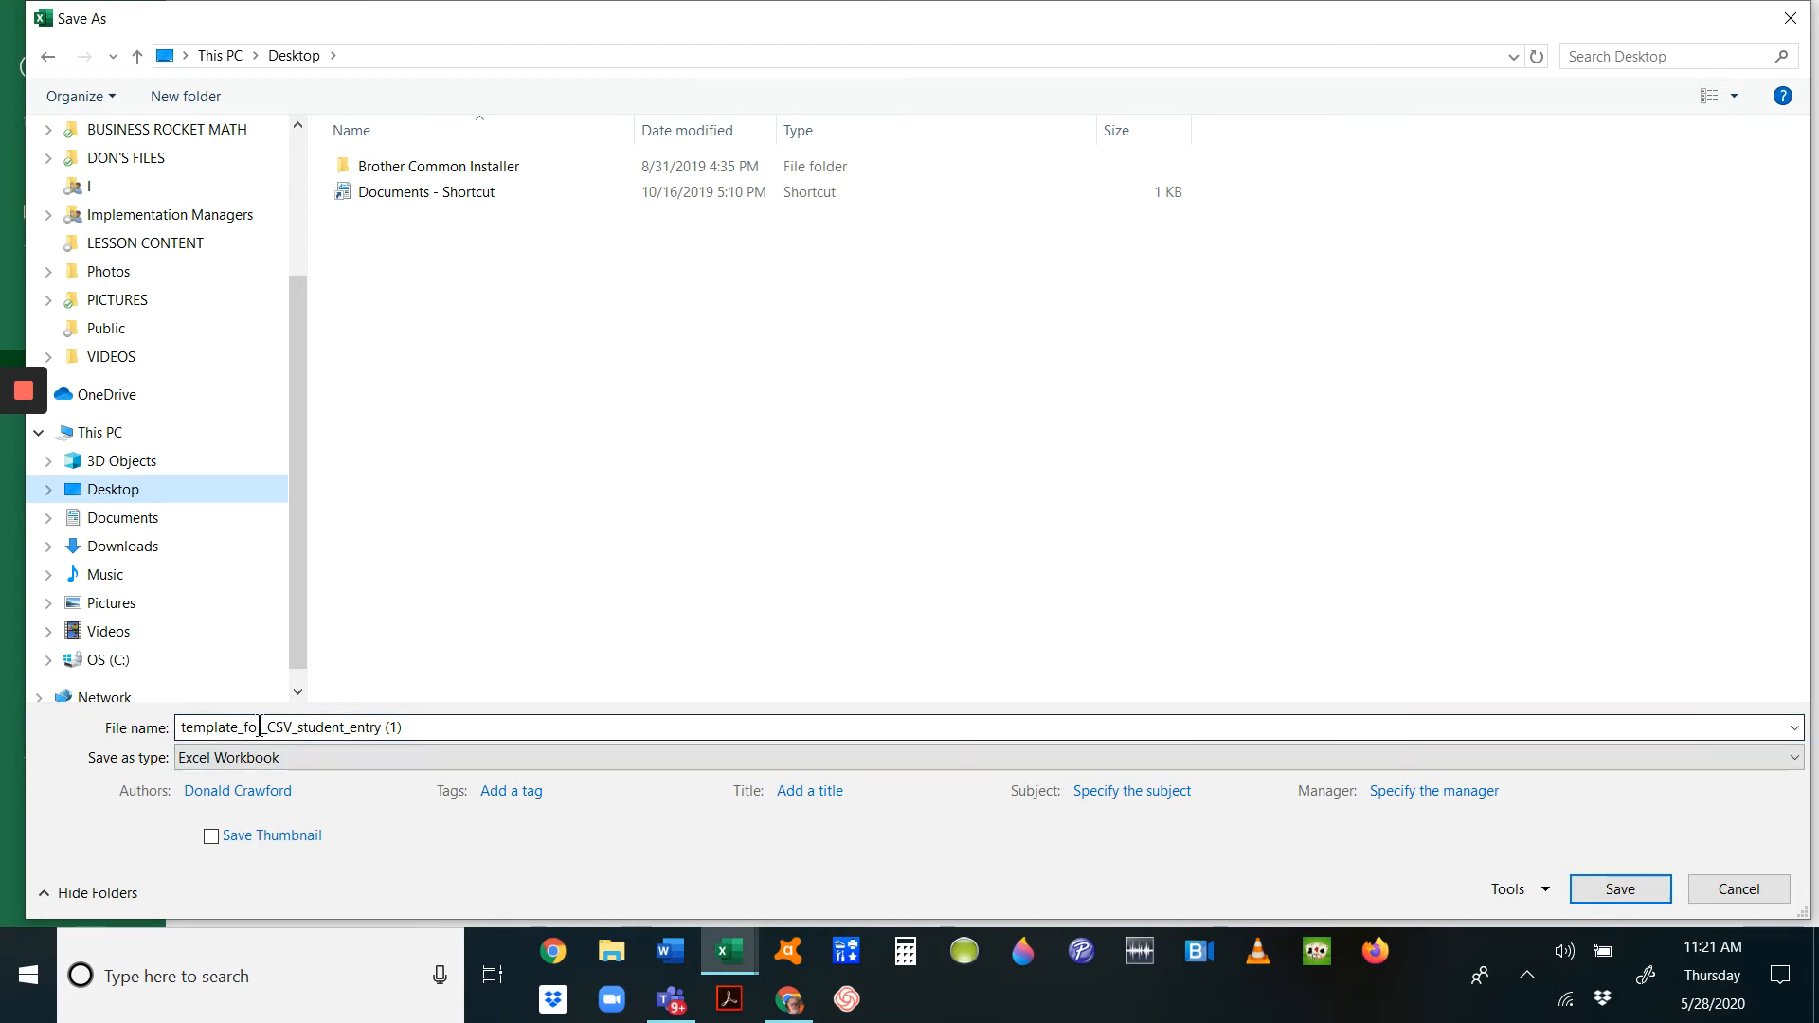
{"action": "triple_click", "coordinate": [285, 728]}
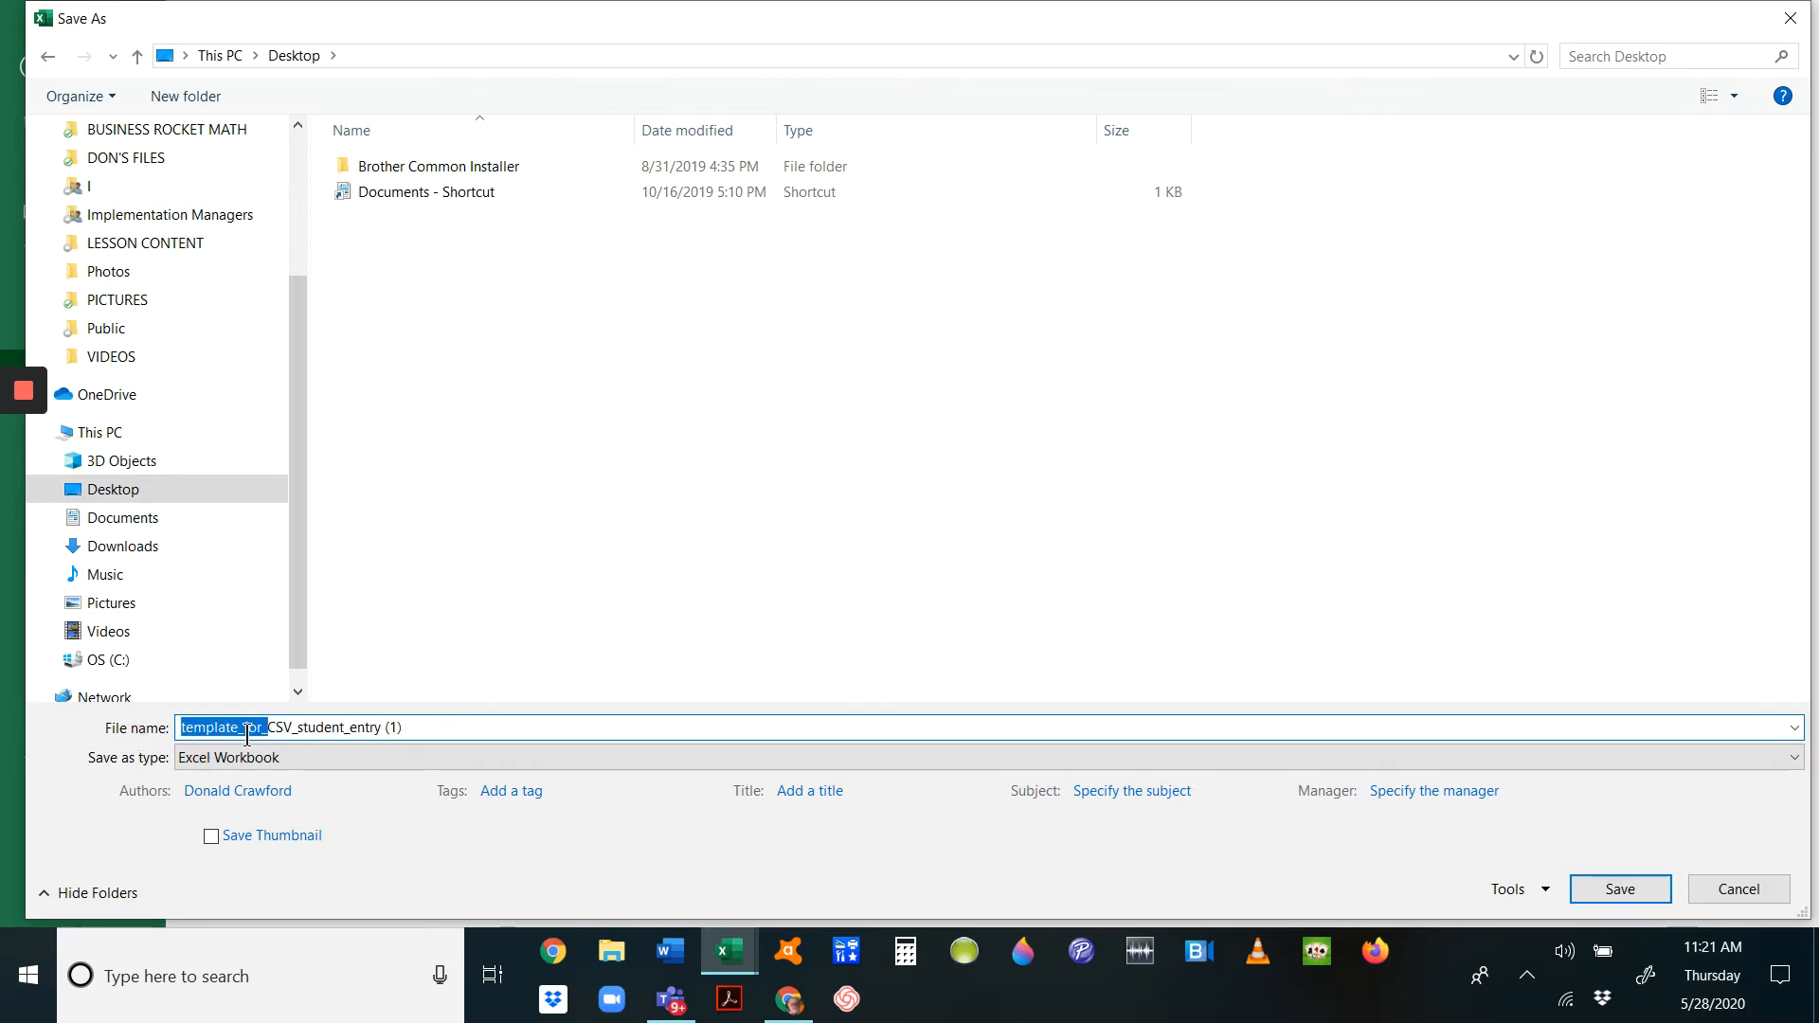
{"action": "type", "text": "Donald_Principal_new"}
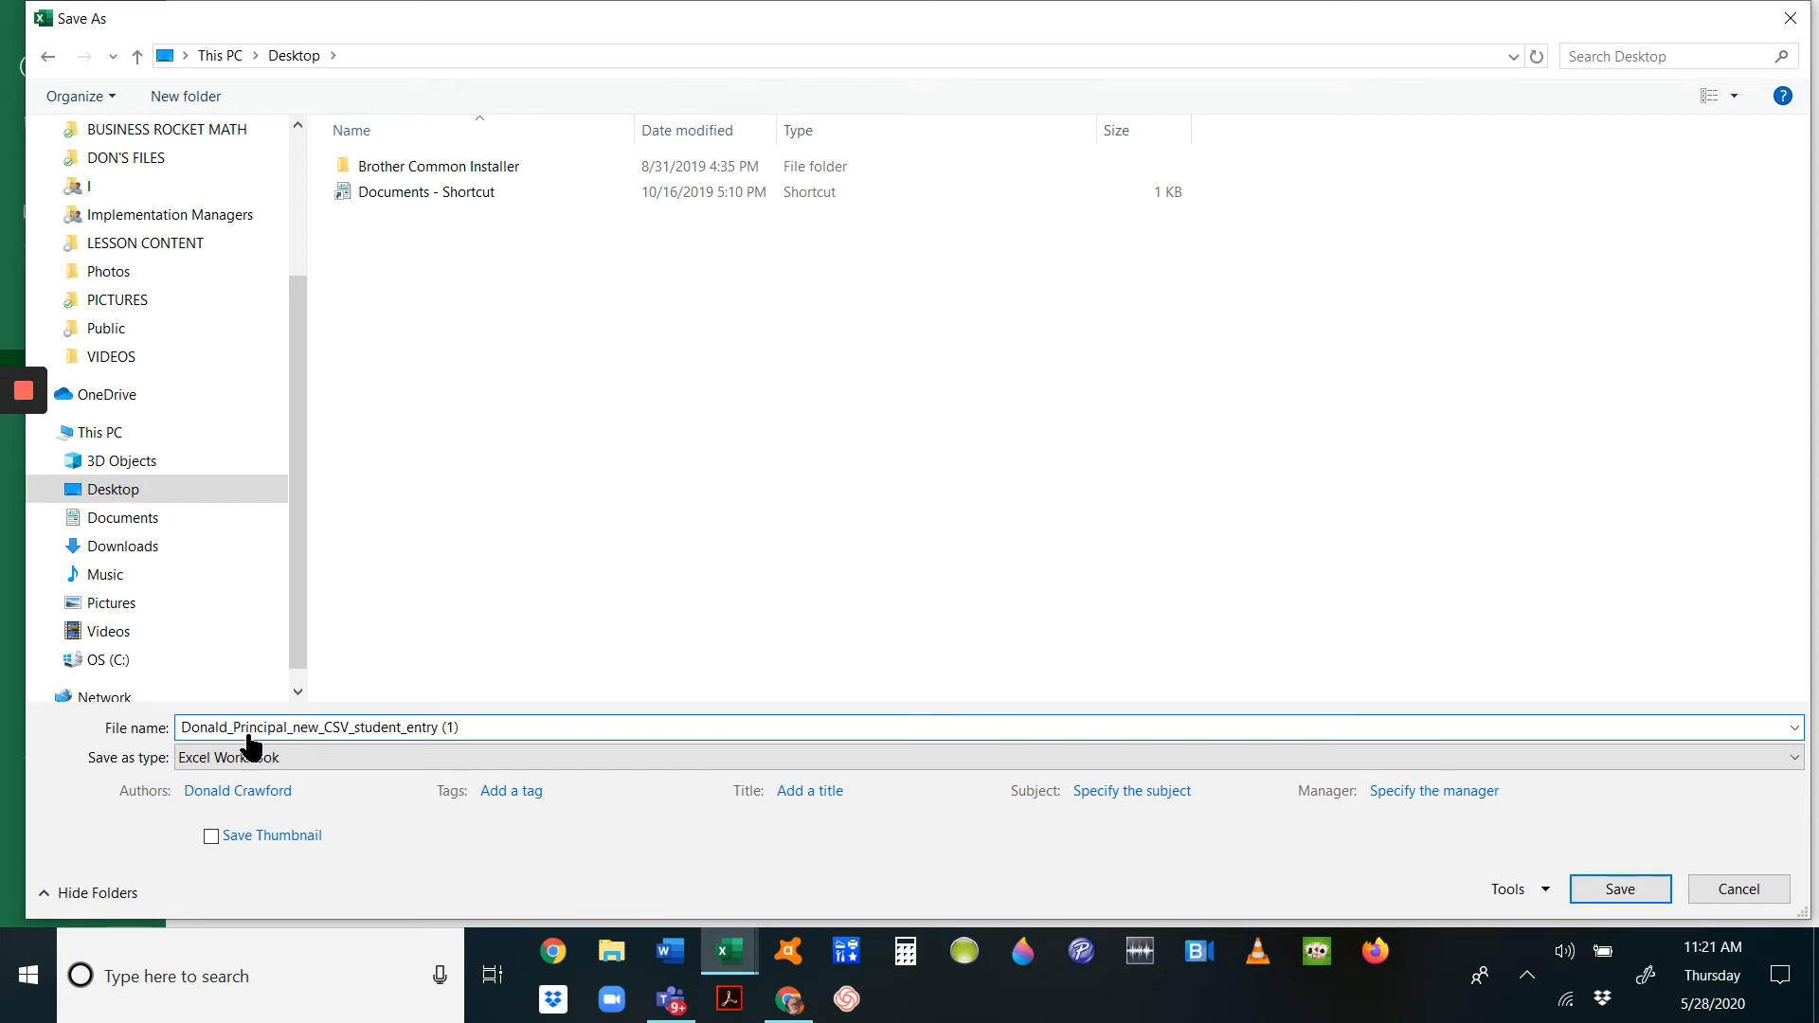
{"action": "left_click", "coordinate": [478, 728]}
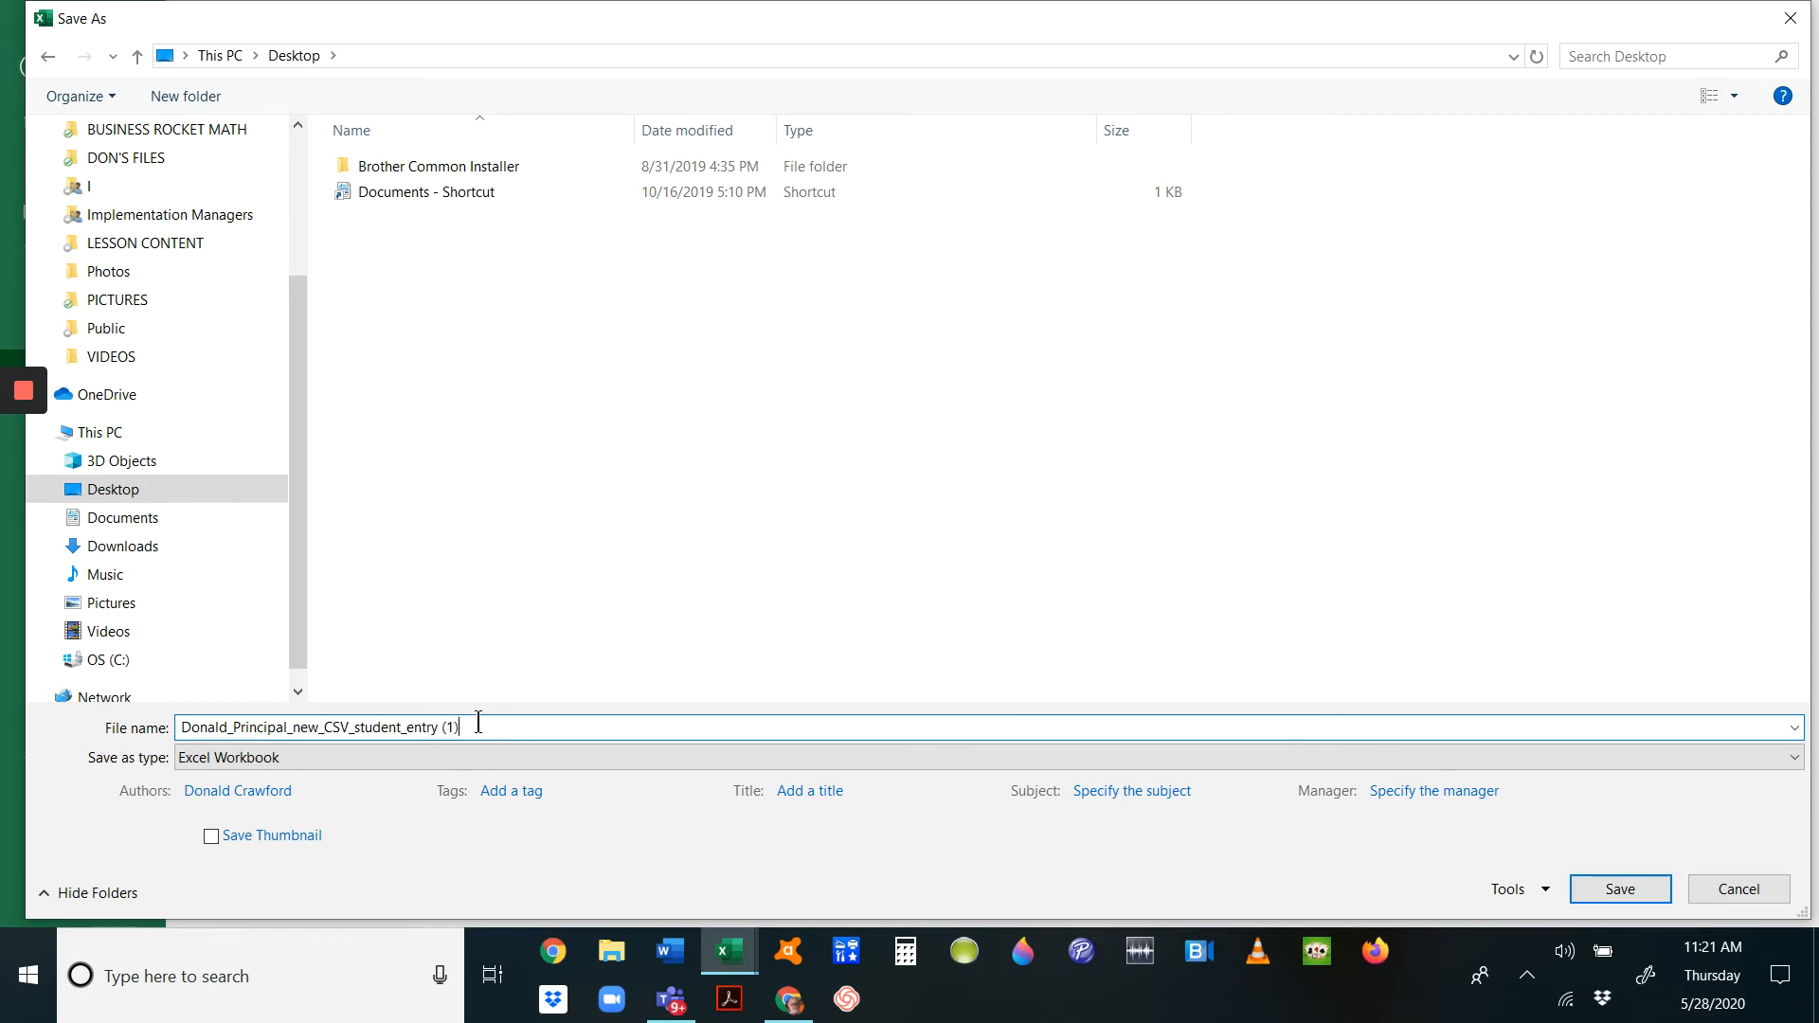
{"action": "key", "text": "BackSpace"}
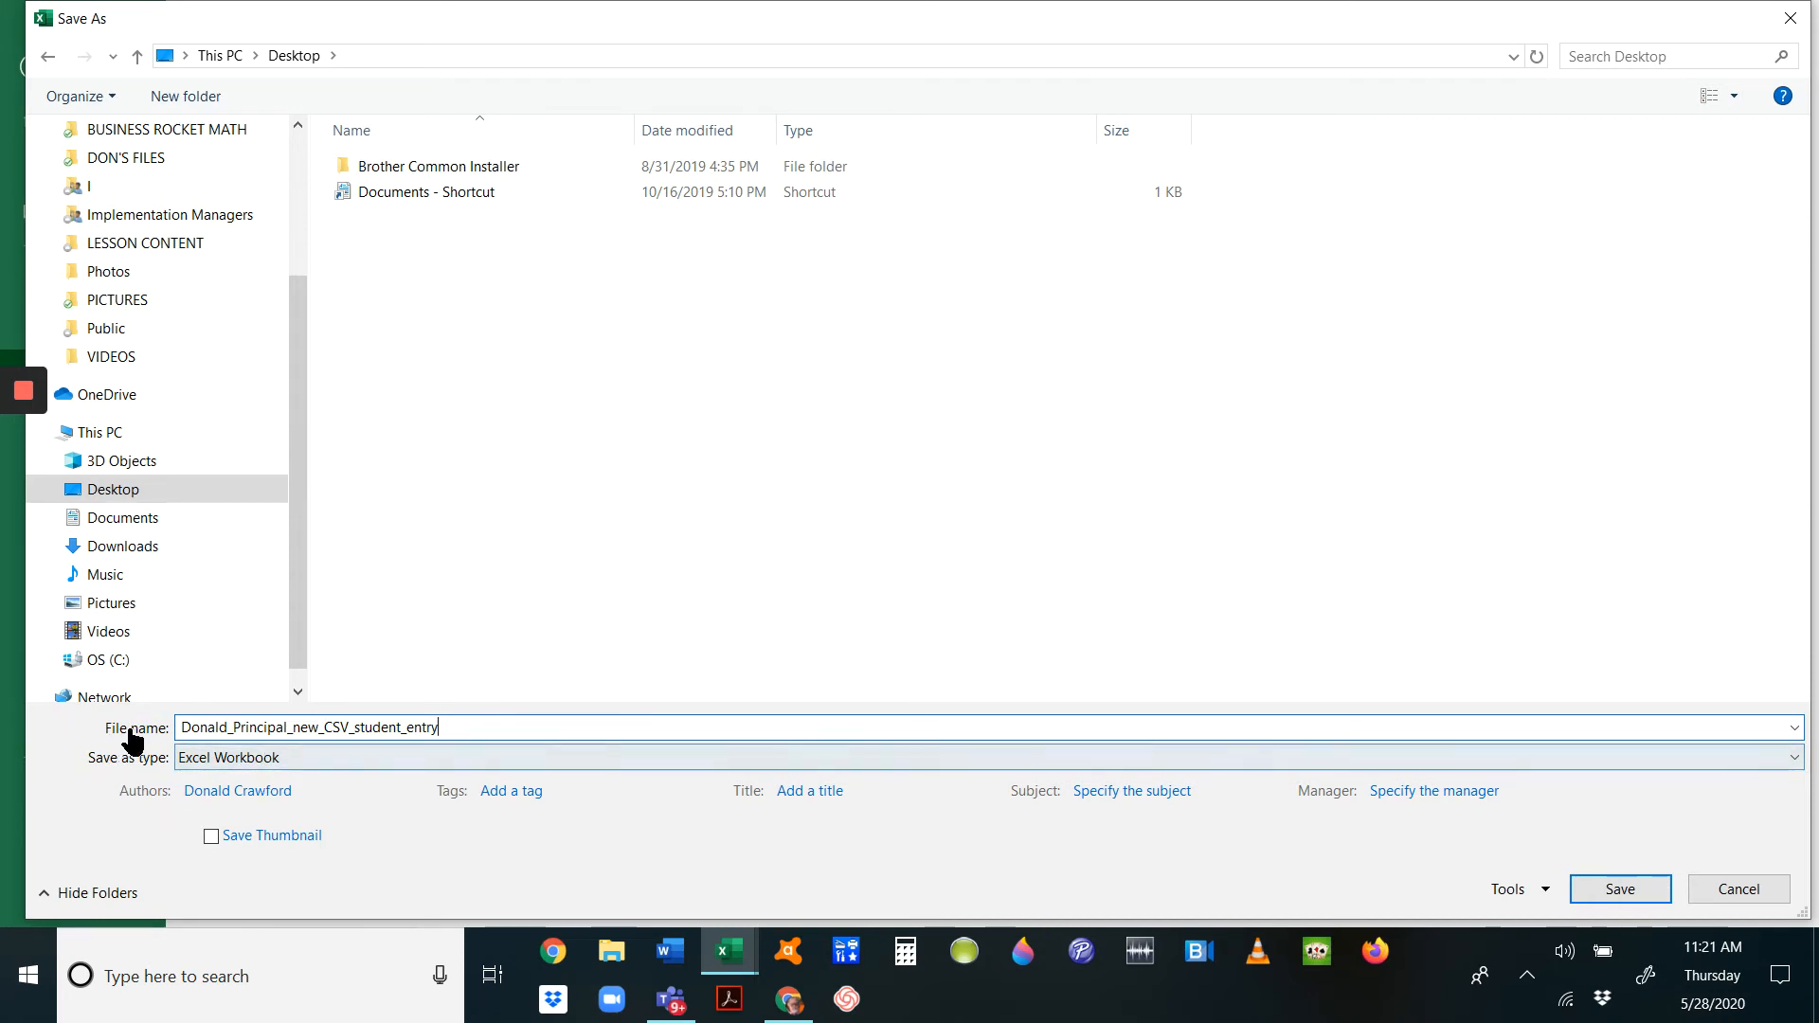
Step: Set the save file type to CSV (Comma delimited)
{"action": "left_click", "coordinate": [1434, 790]}
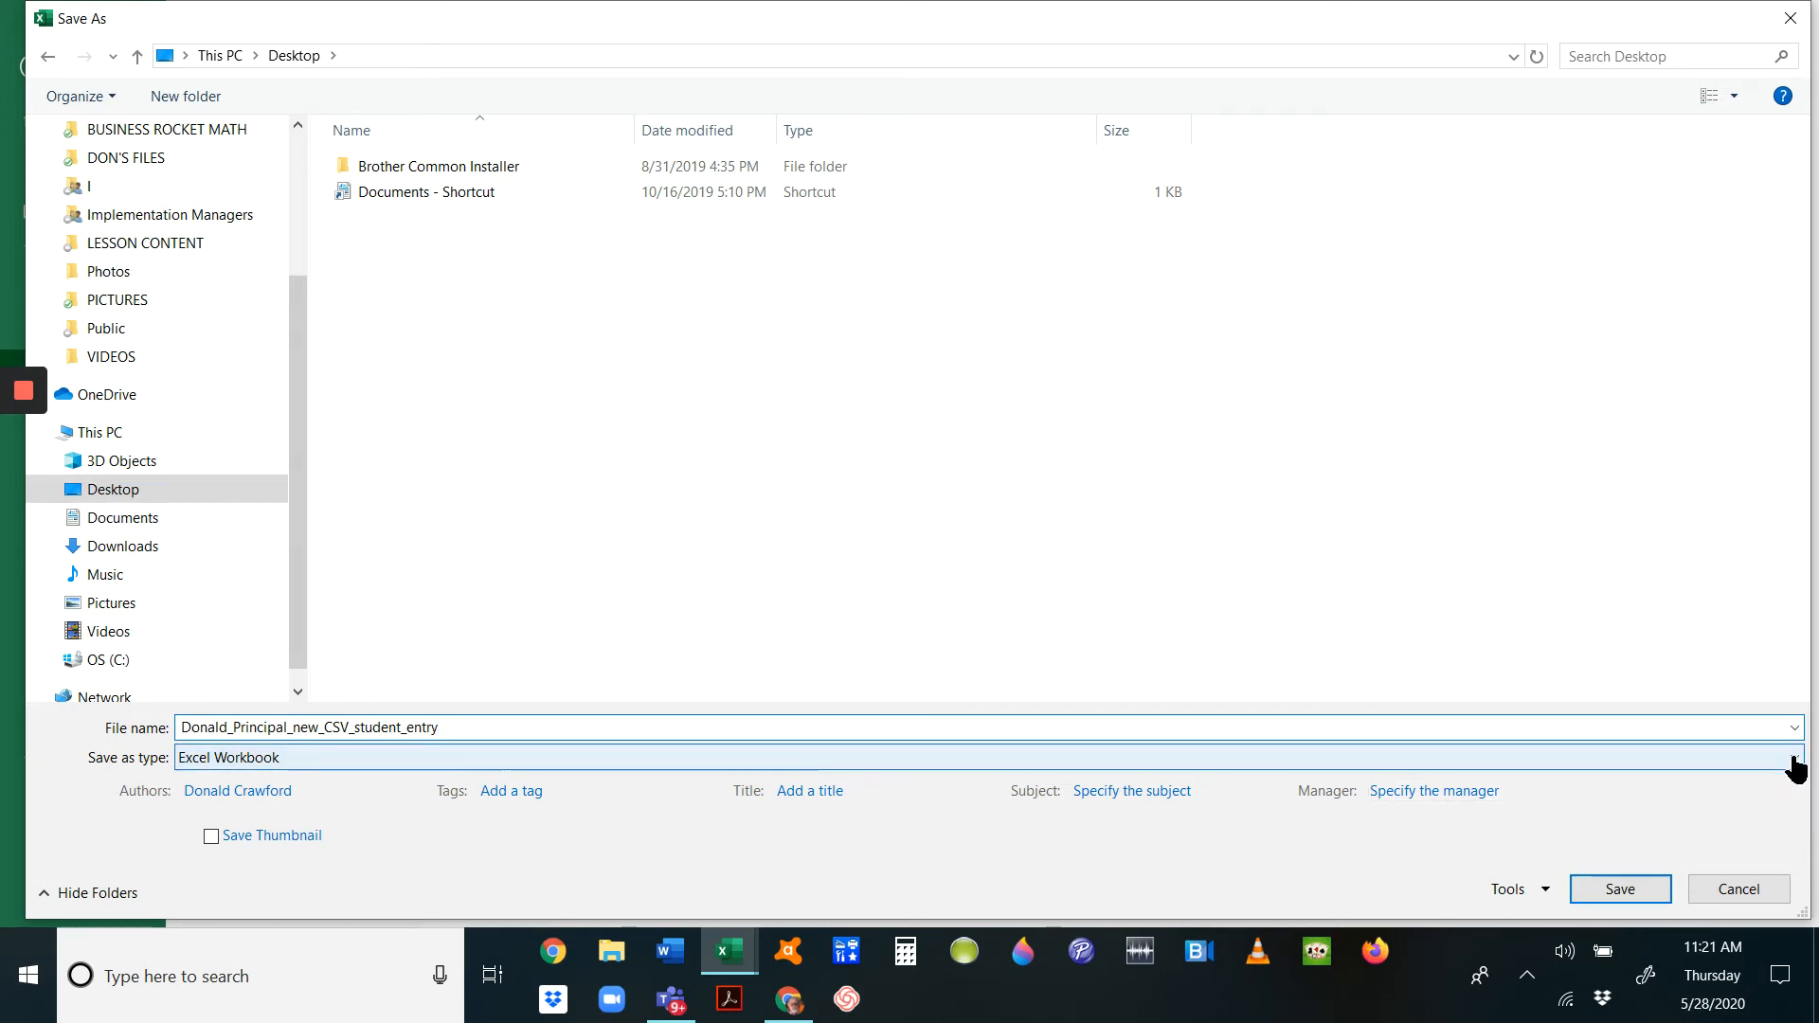
{"action": "left_click", "coordinate": [1793, 754]}
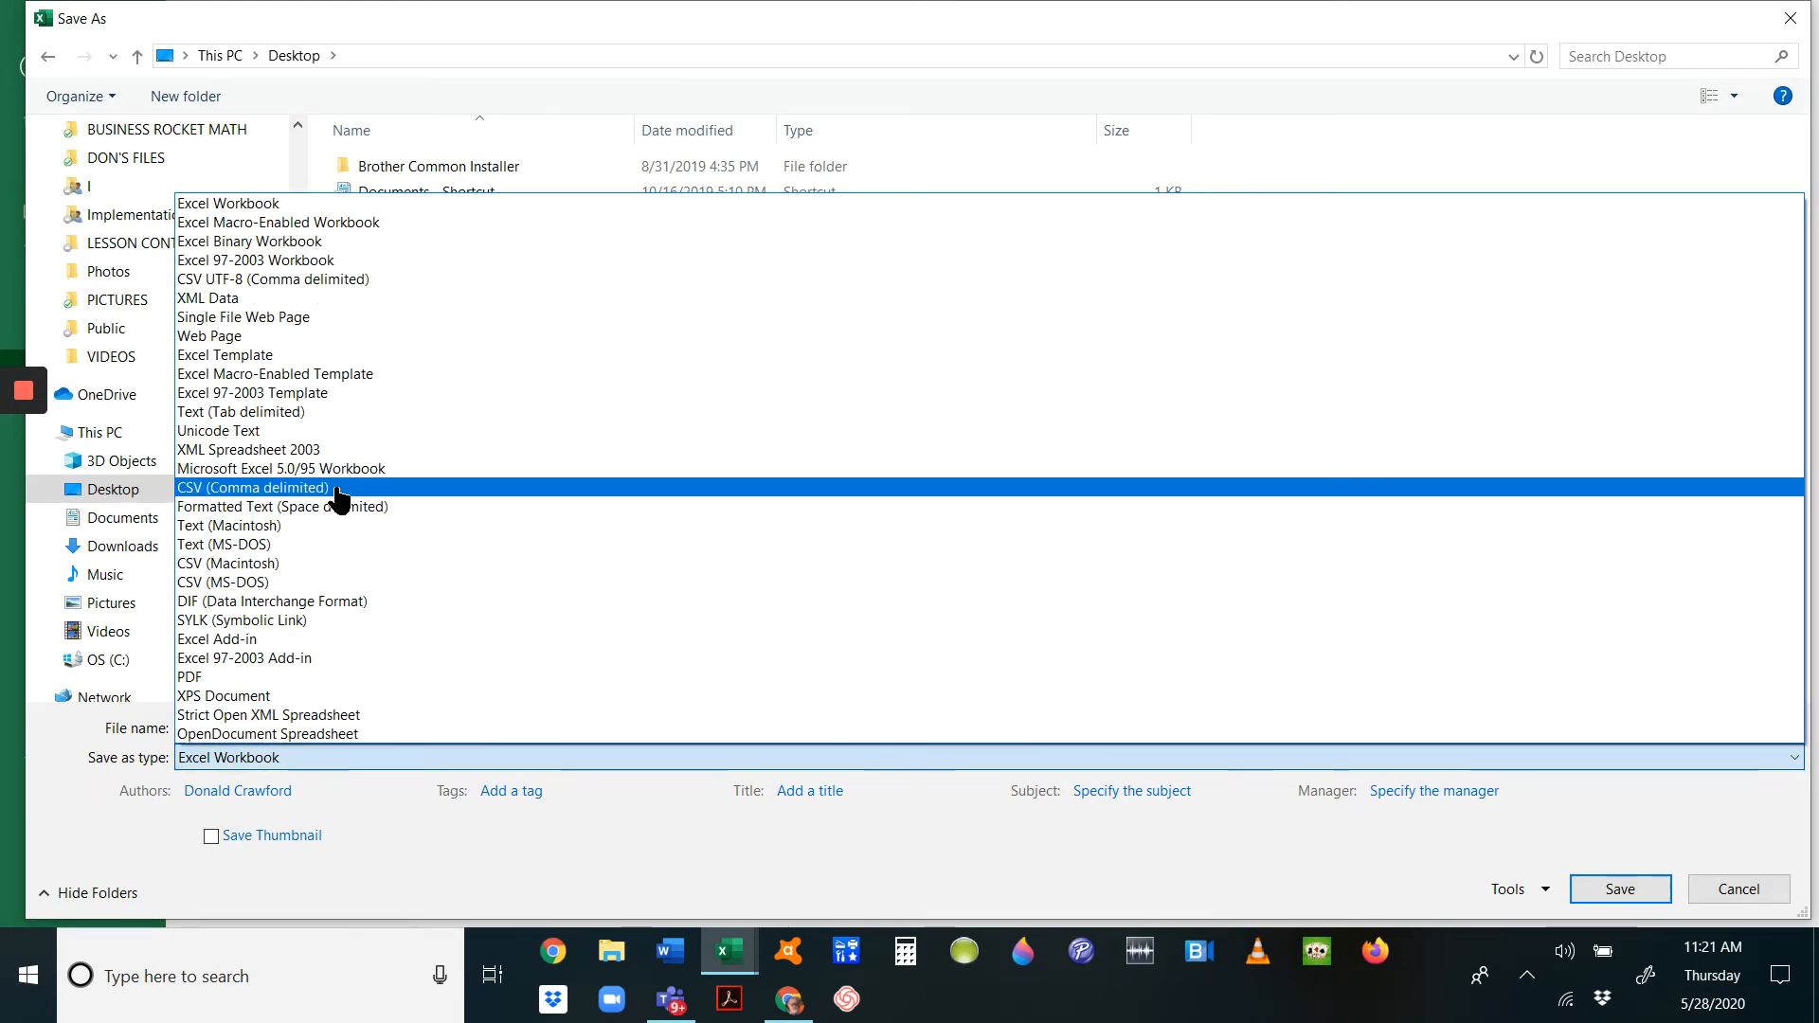
{"action": "mouse_move", "coordinate": [349, 500]}
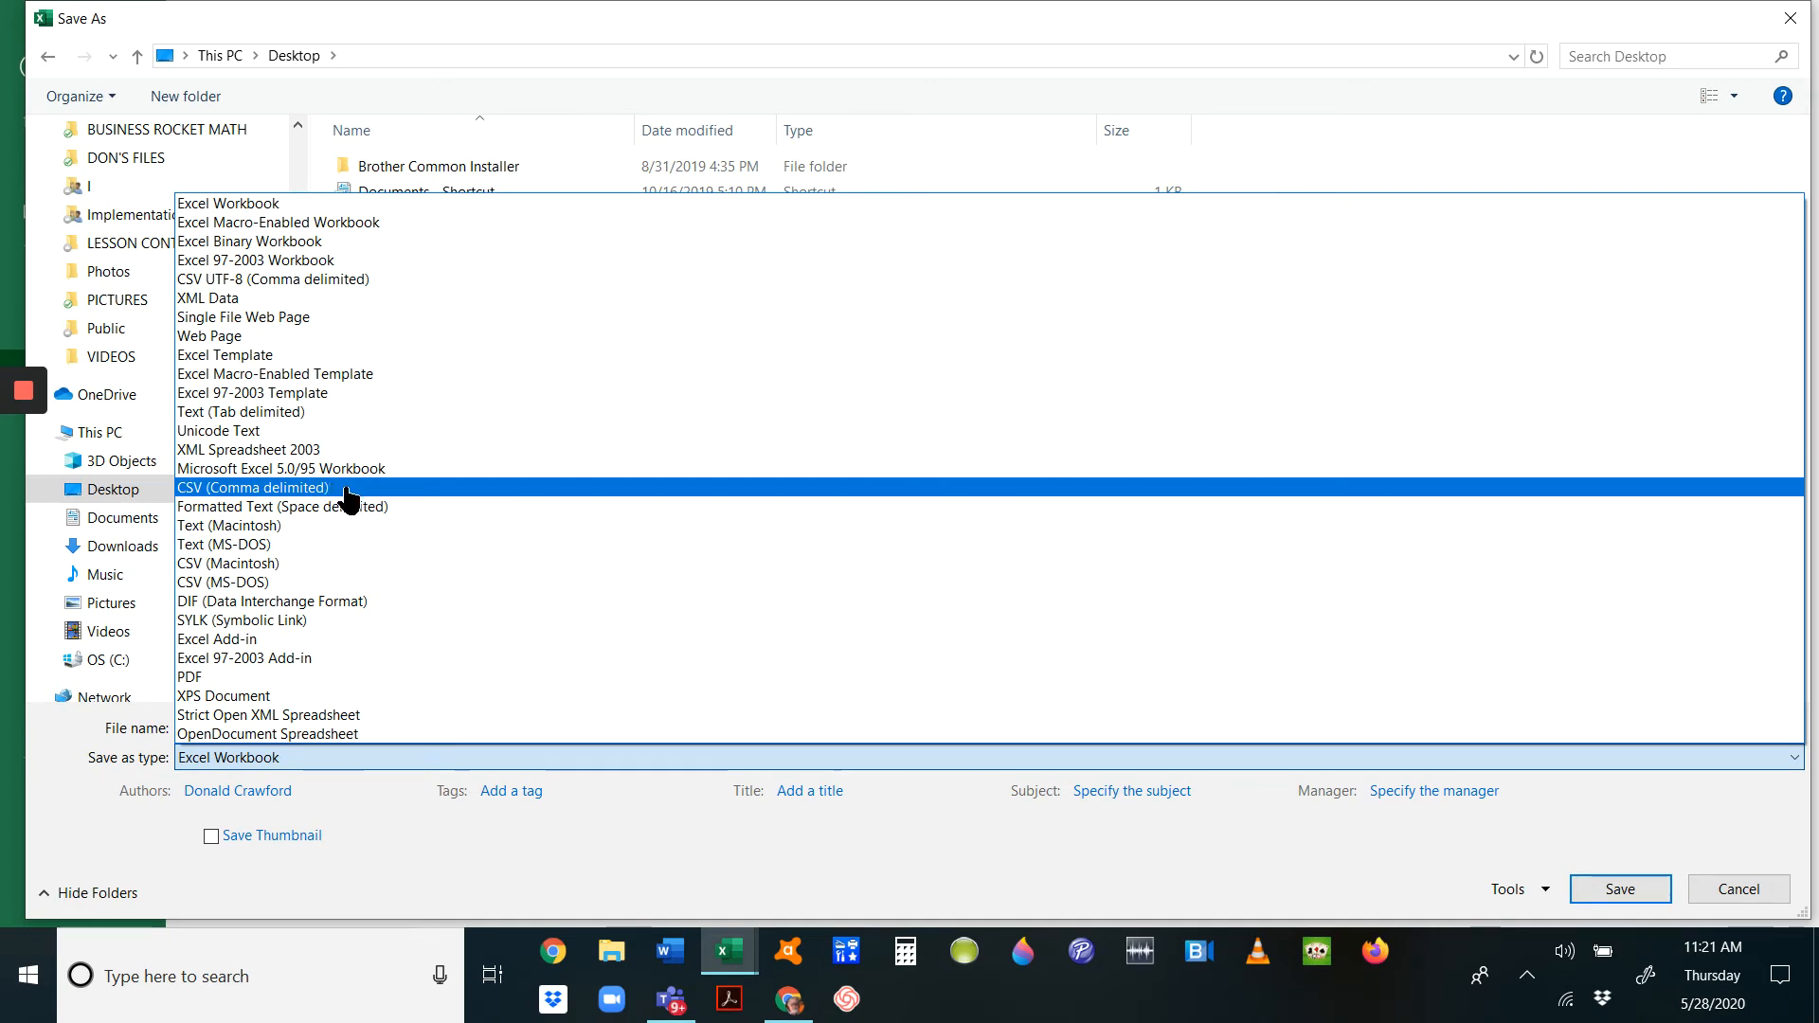
{"action": "left_click", "coordinate": [250, 489]}
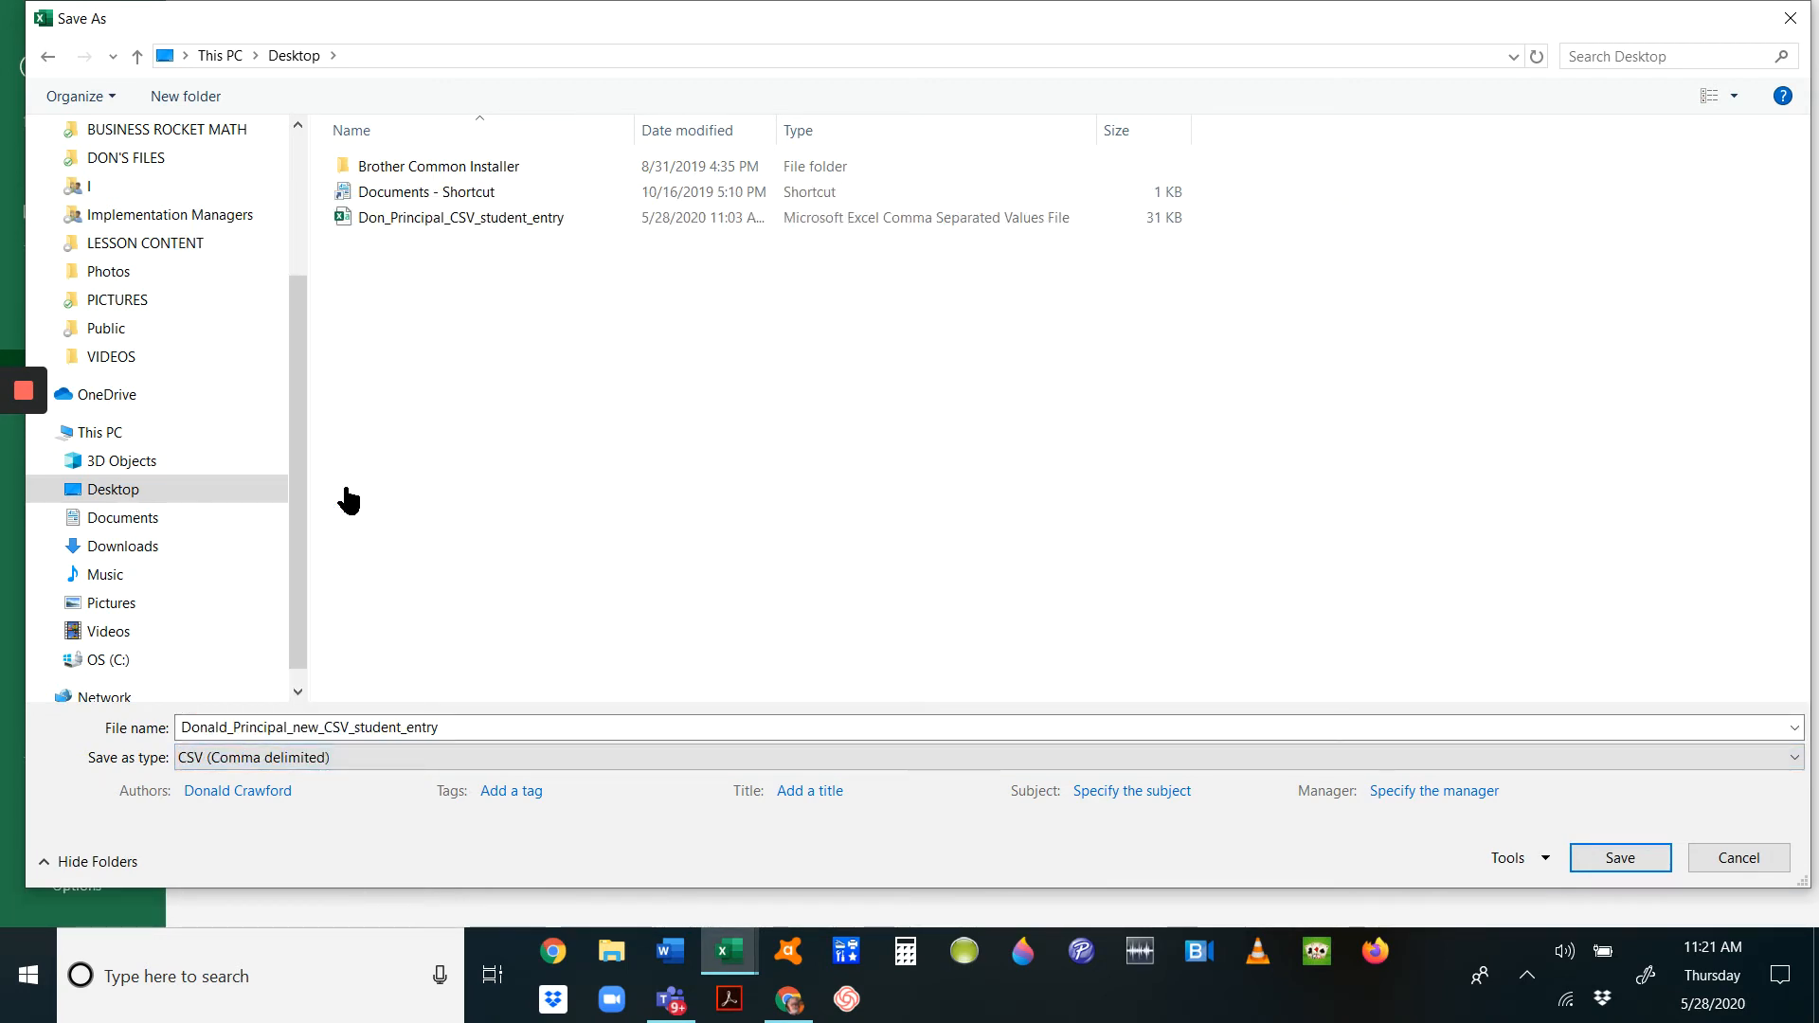
{"action": "mouse_move", "coordinate": [185, 781]}
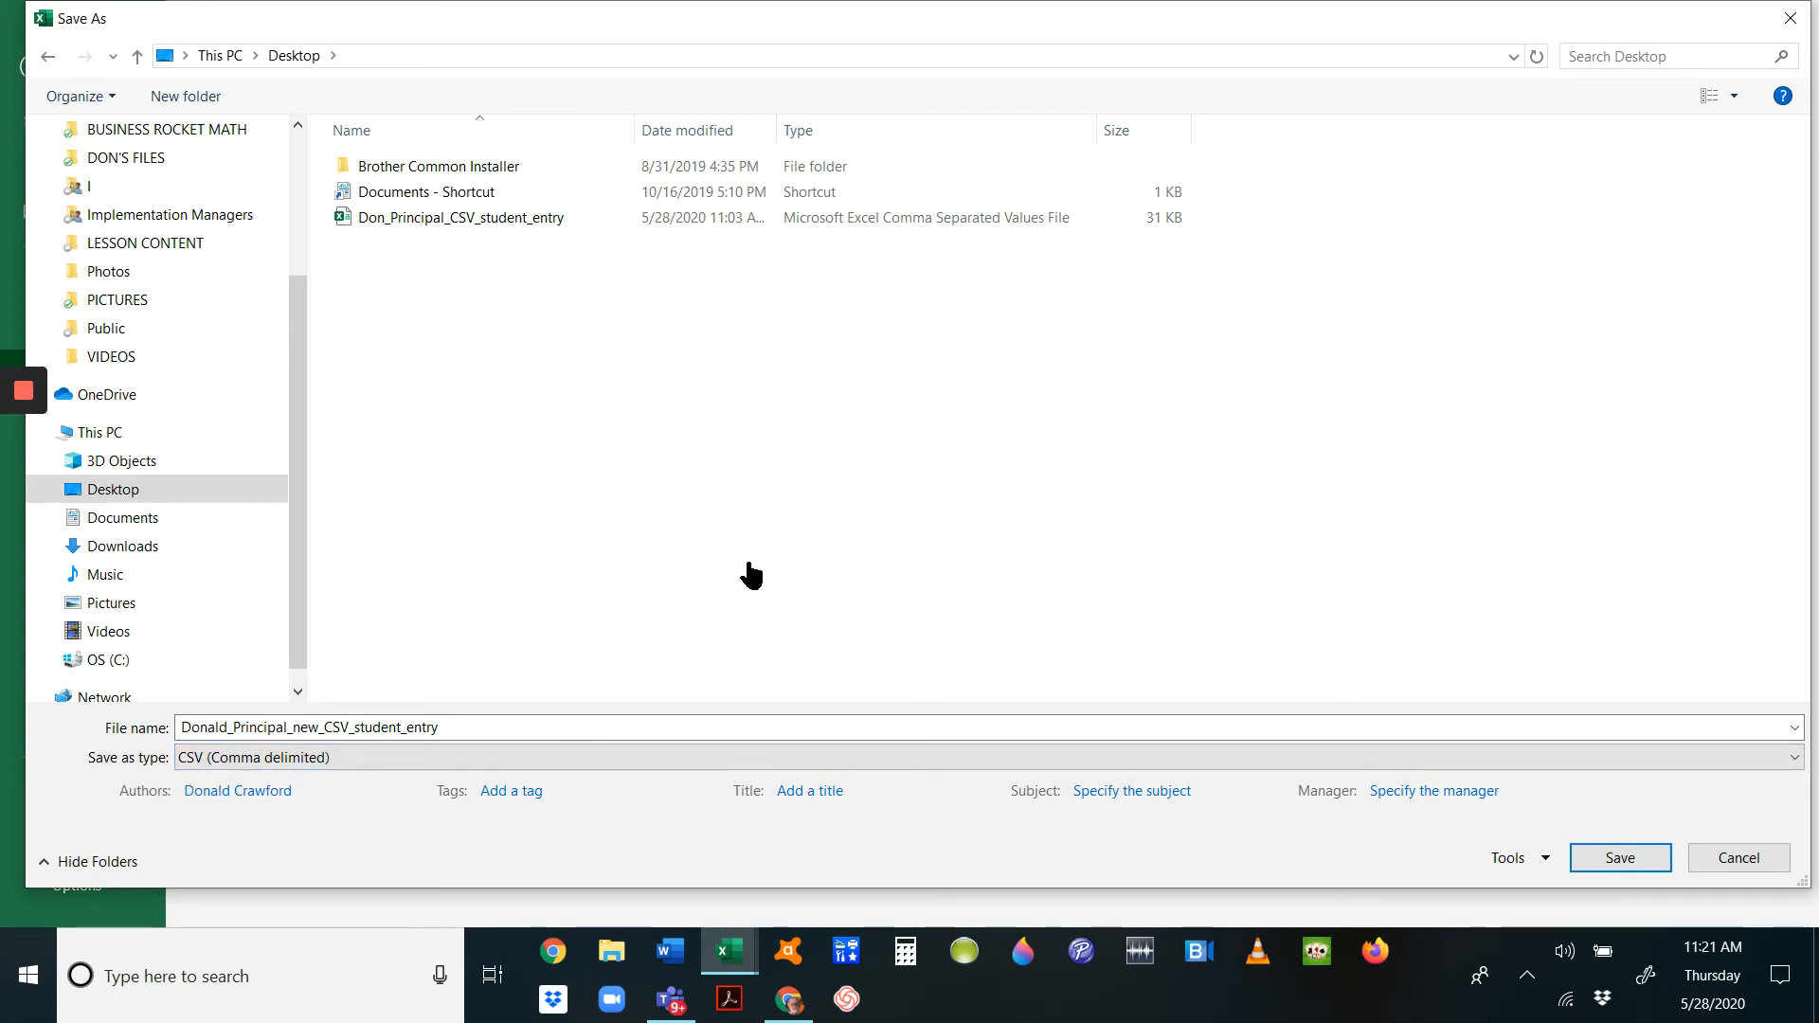
{"action": "mouse_move", "coordinate": [1569, 724]}
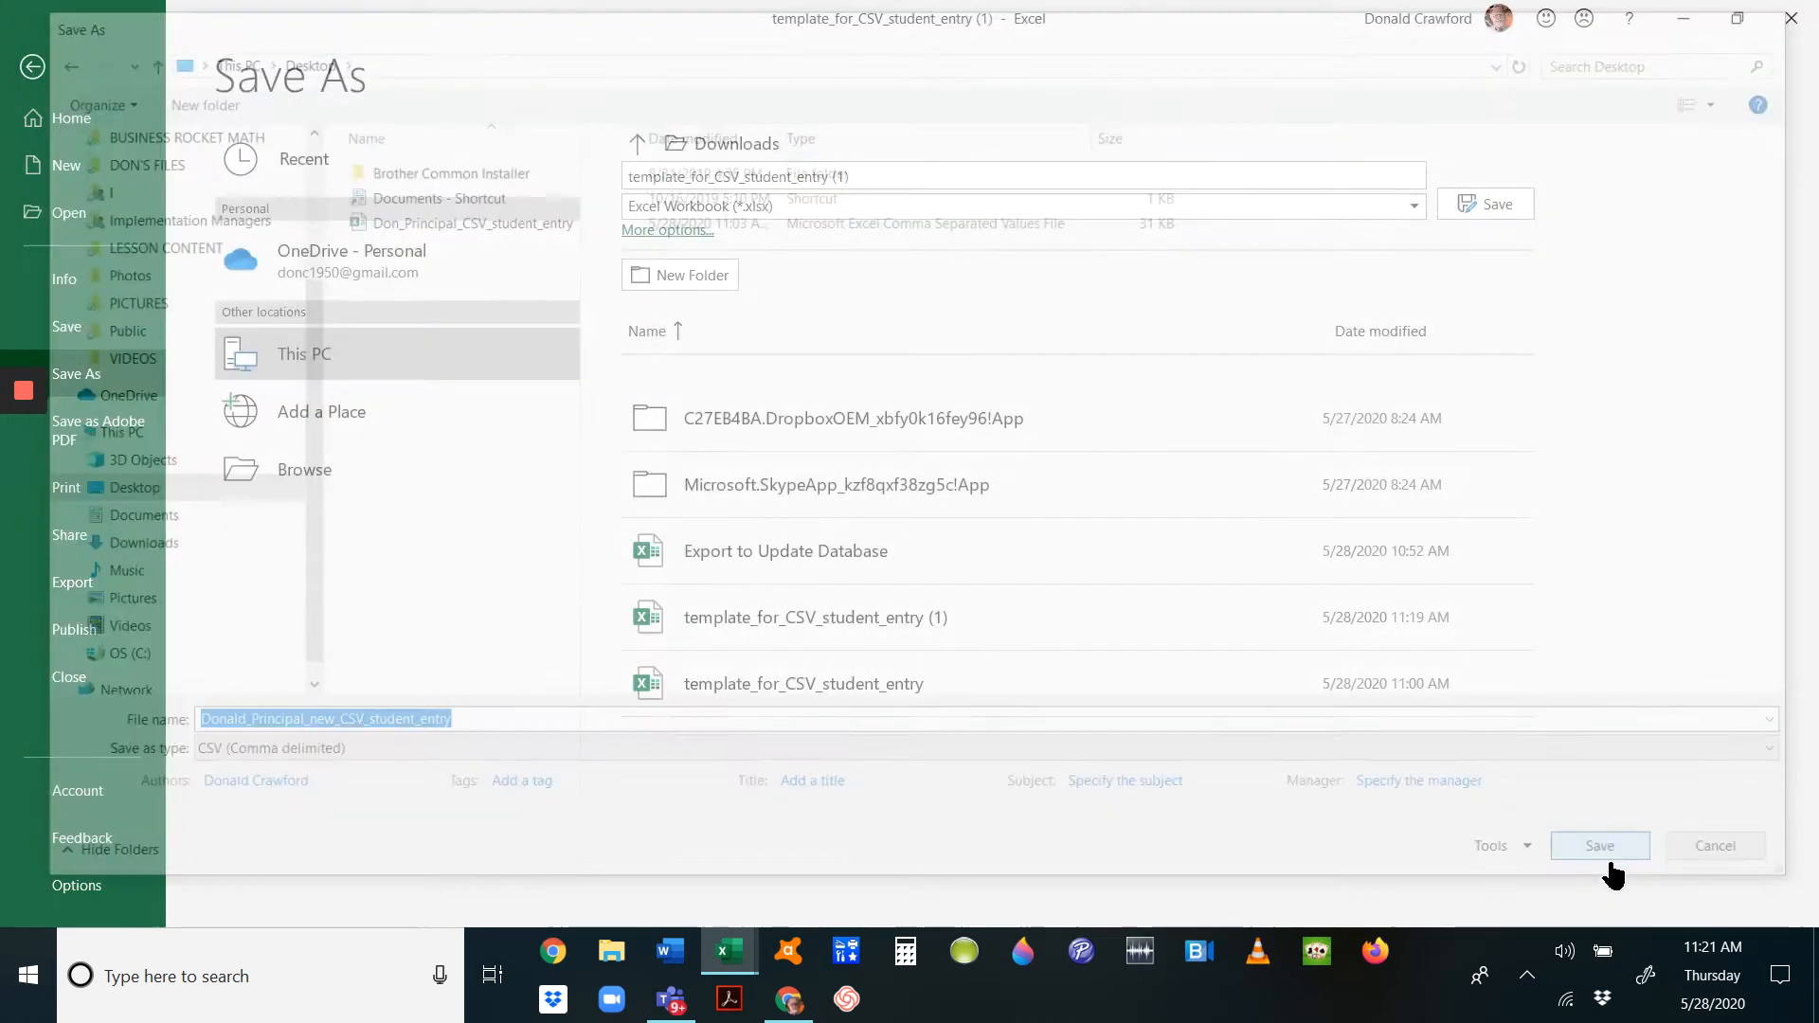
Step: Save the student list as a CSV on the Desktop and close Excel
{"action": "left_click", "coordinate": [1600, 845]}
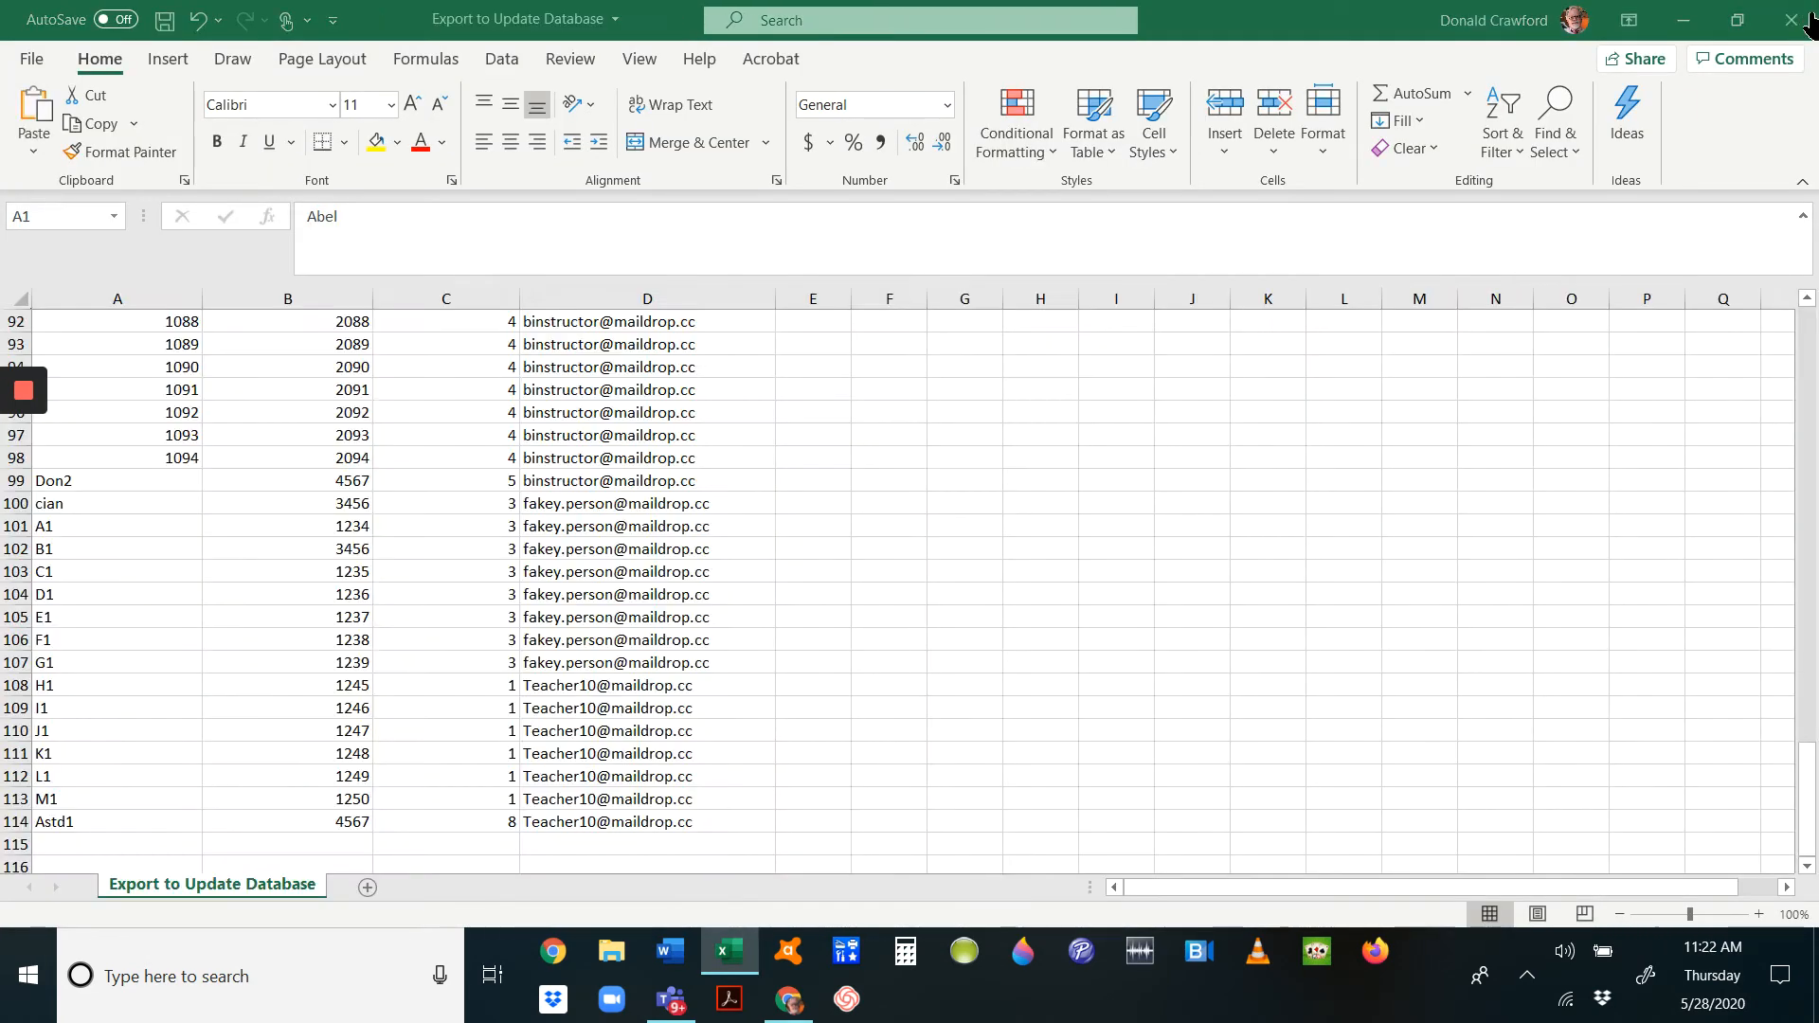
{"action": "left_click", "coordinate": [1793, 19]}
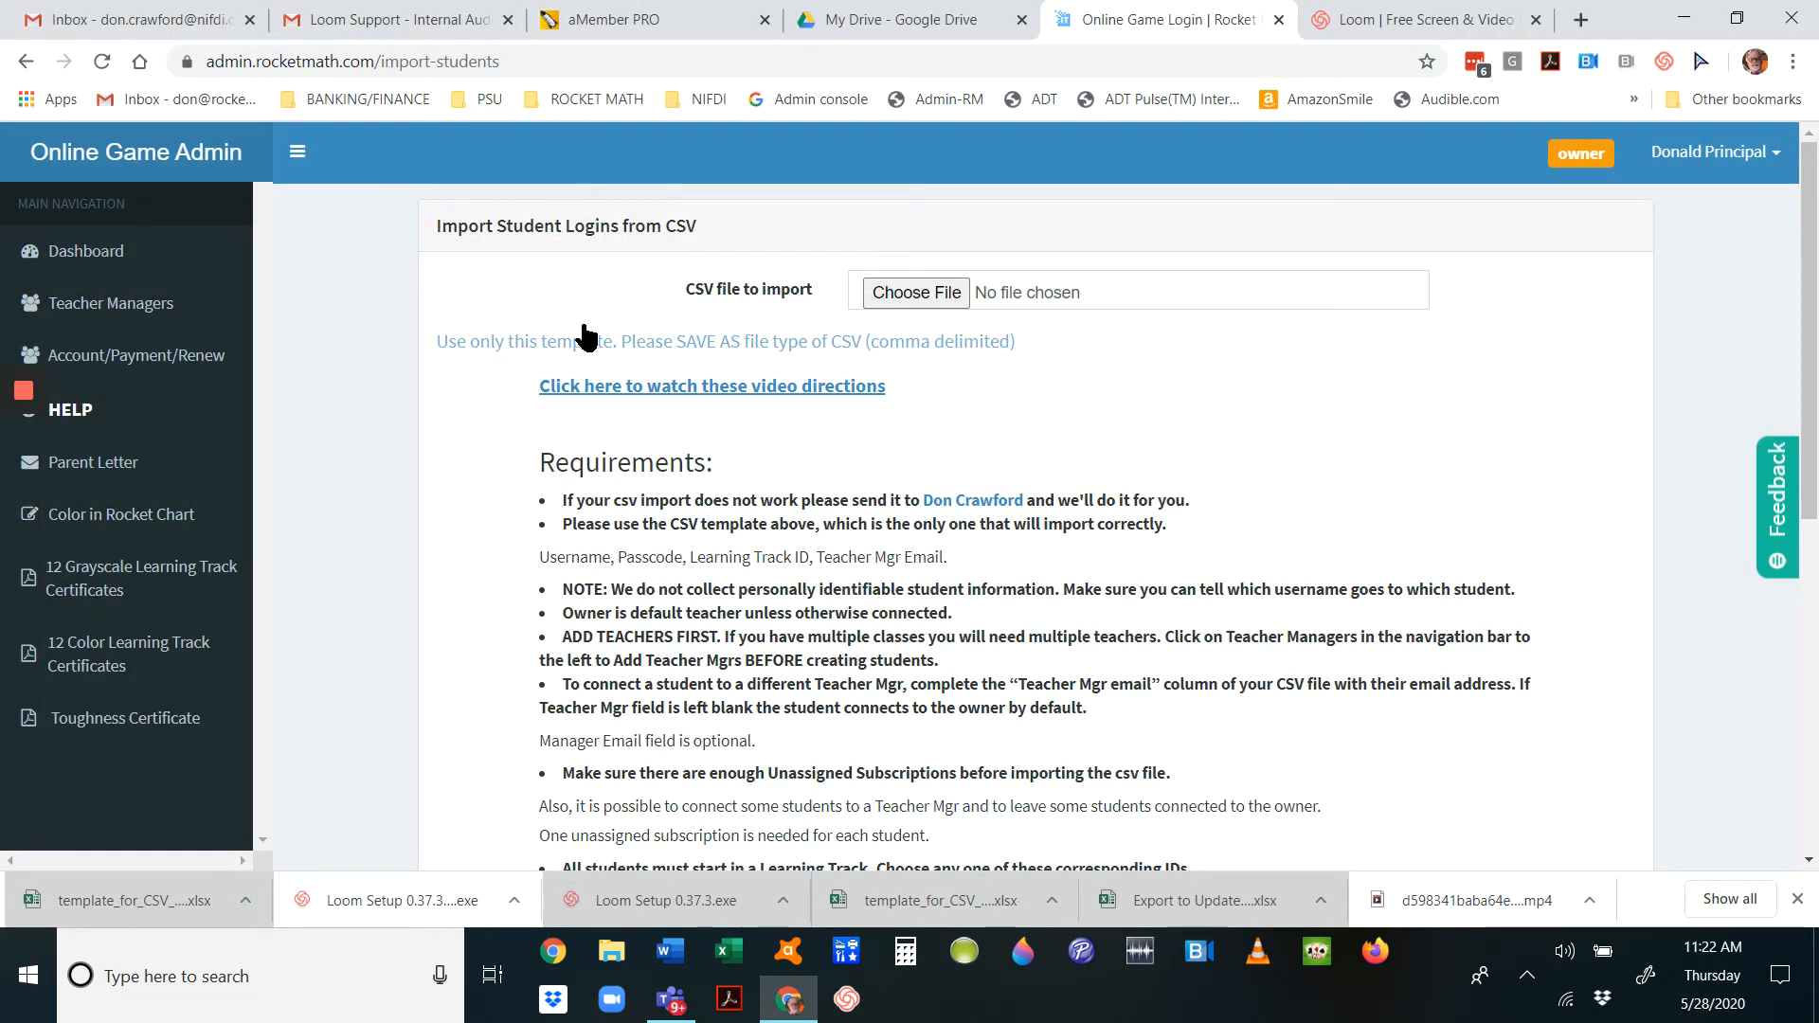
{"action": "left_click", "coordinate": [85, 250]}
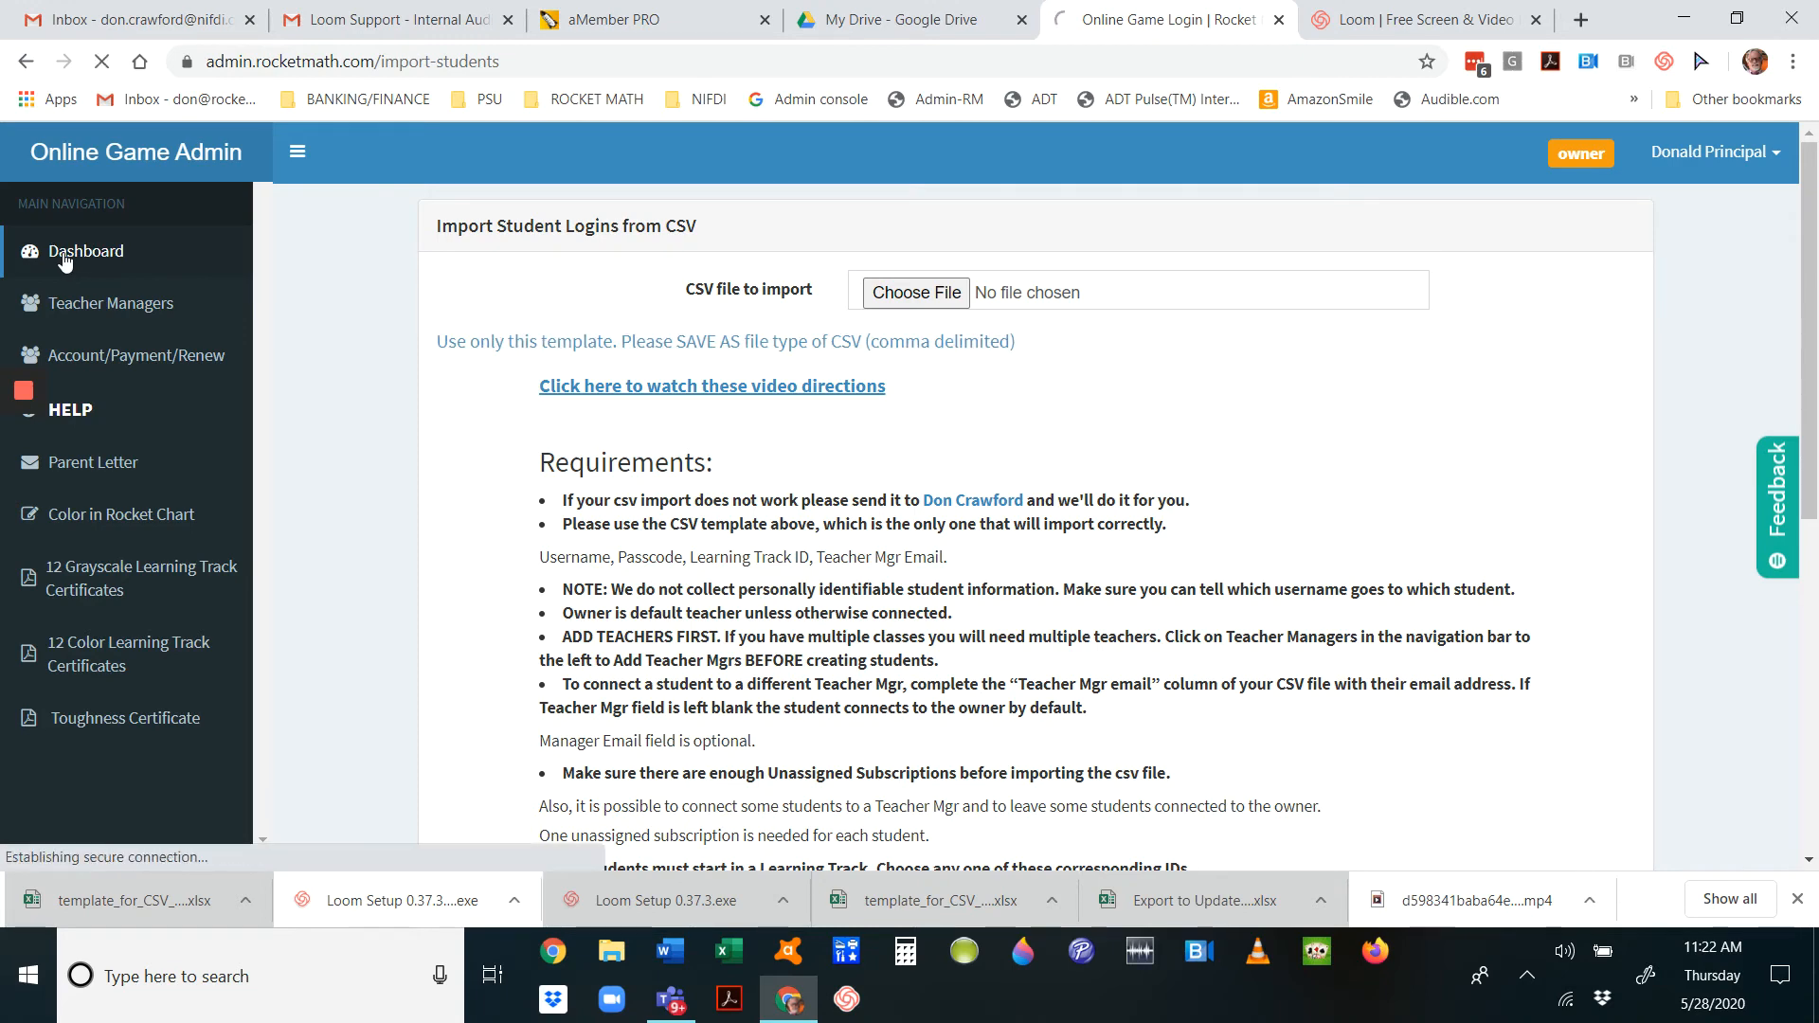
{"action": "left_click", "coordinate": [85, 250]}
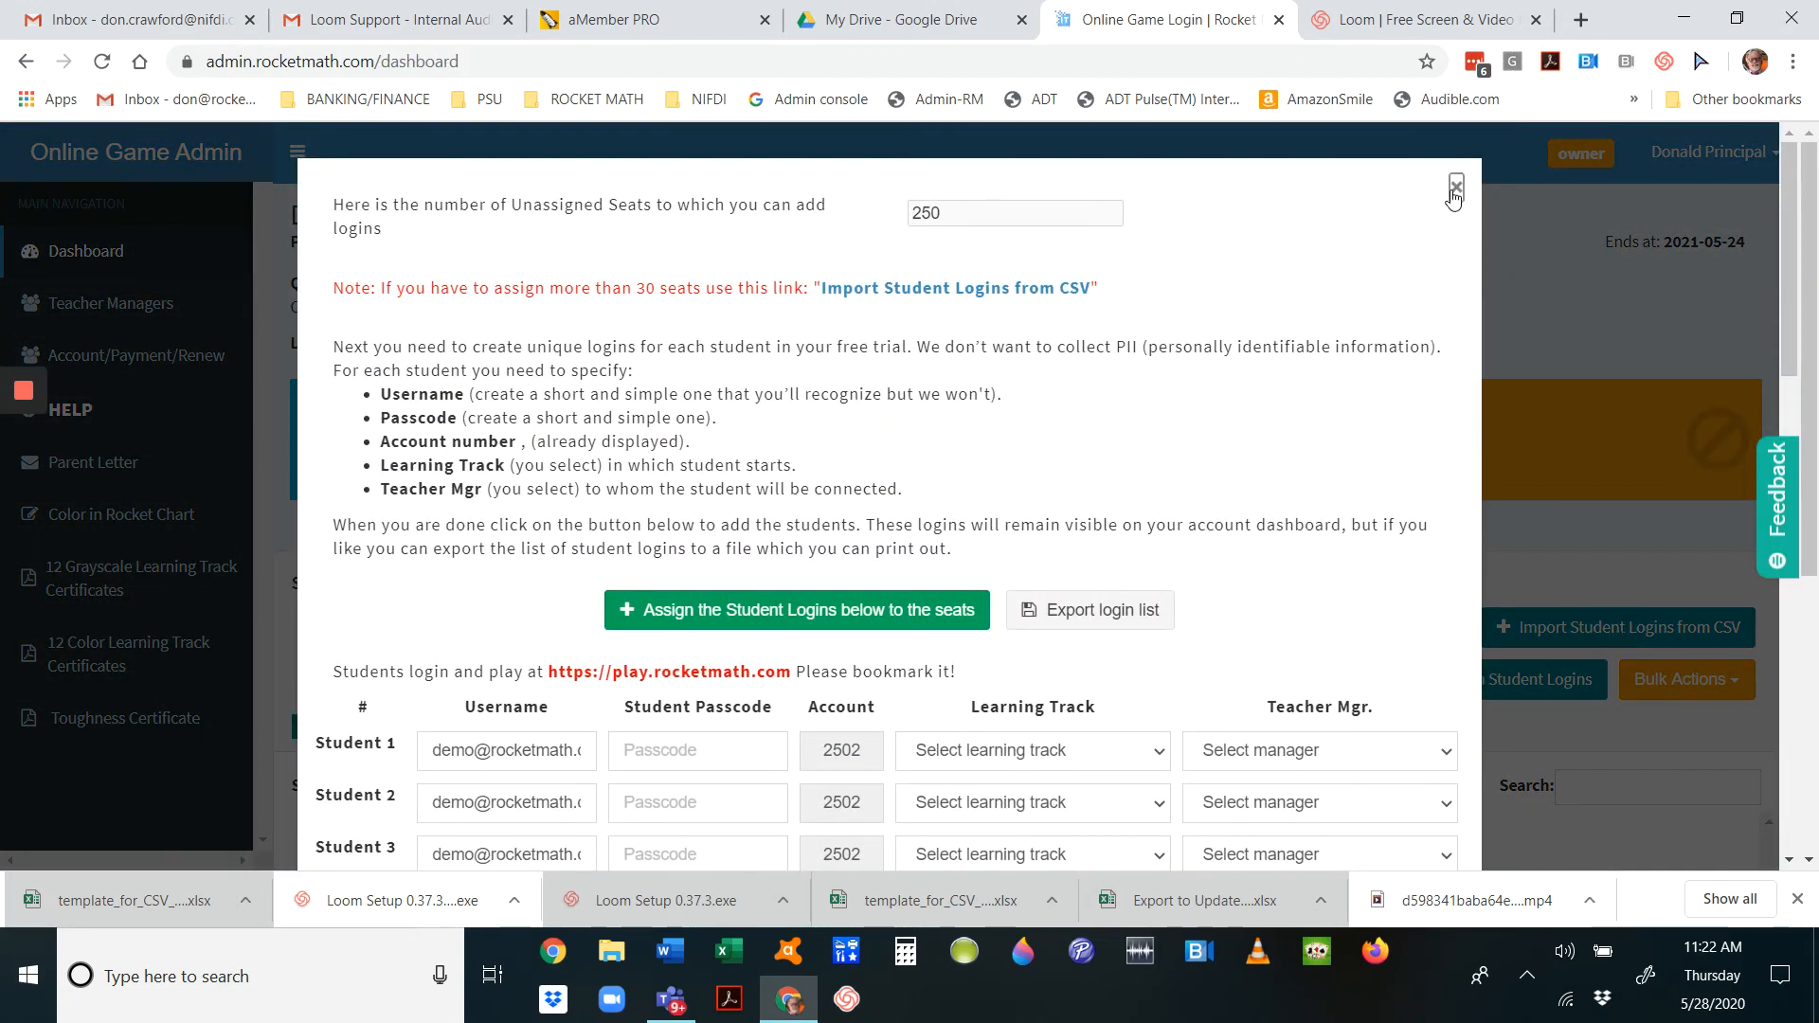
{"action": "left_click", "coordinate": [1455, 186]}
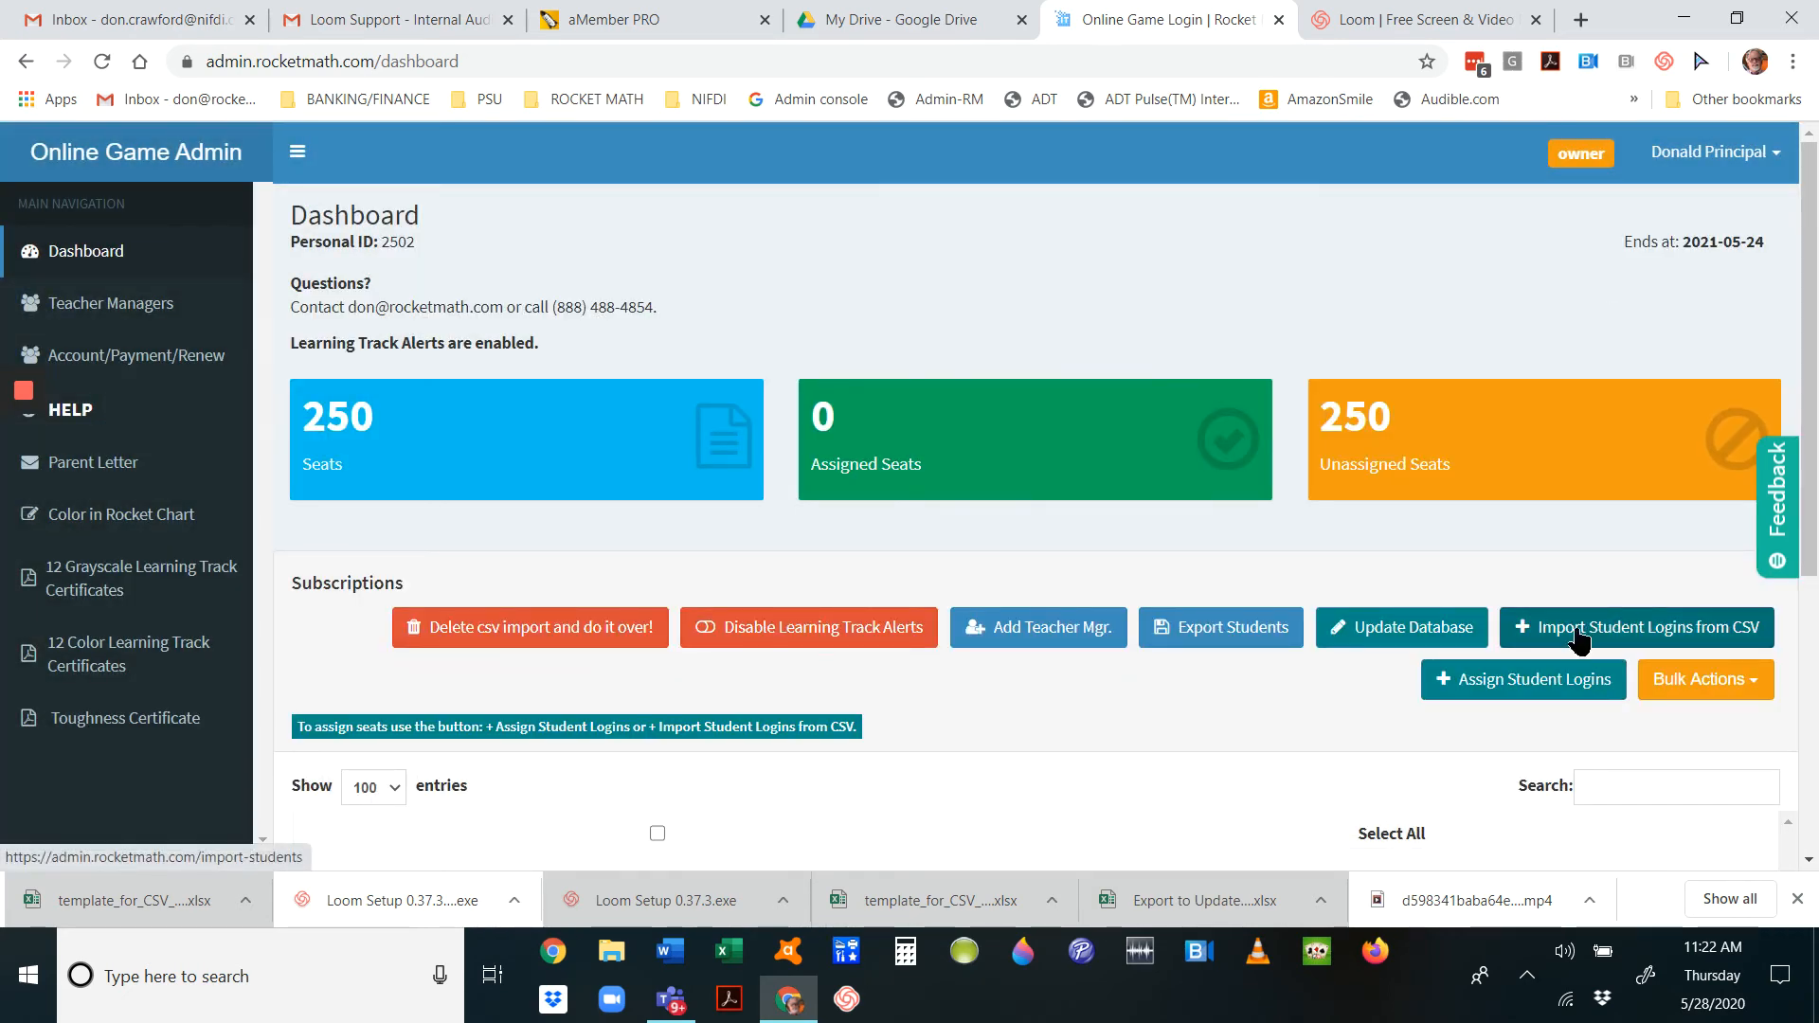
{"action": "left_click", "coordinate": [1649, 628]}
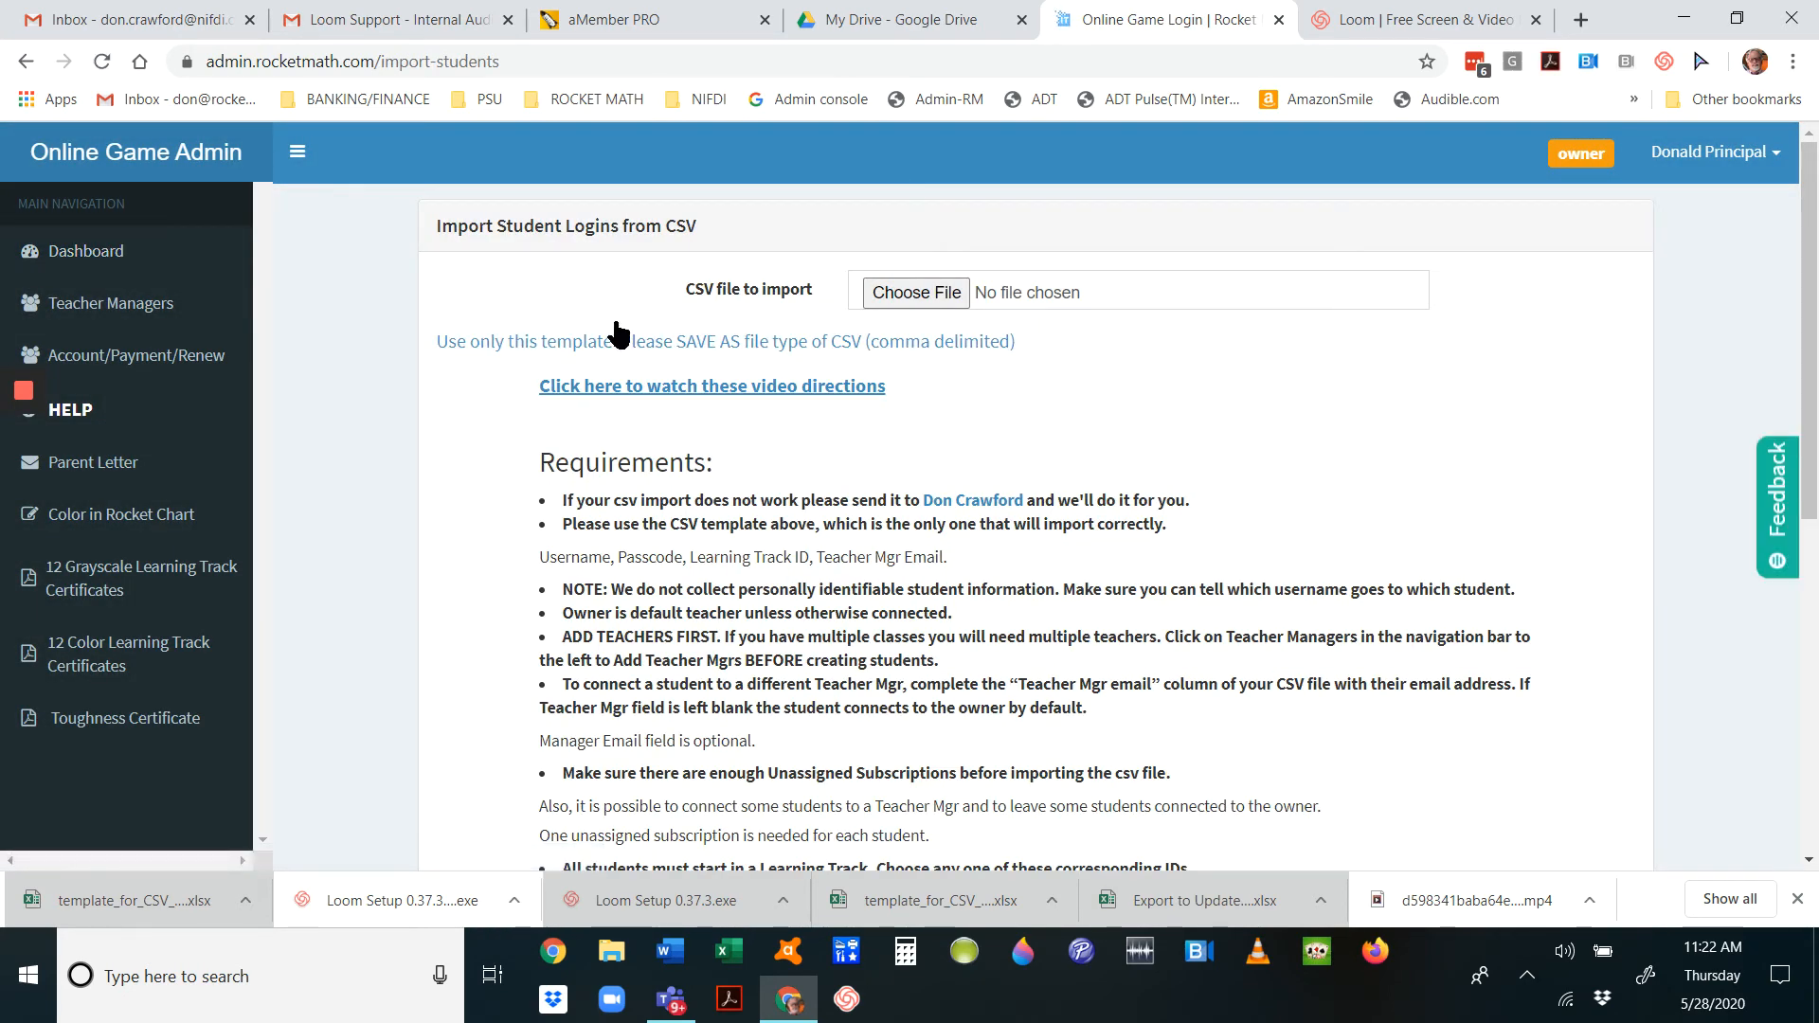
{"action": "mouse_move", "coordinate": [895, 302]}
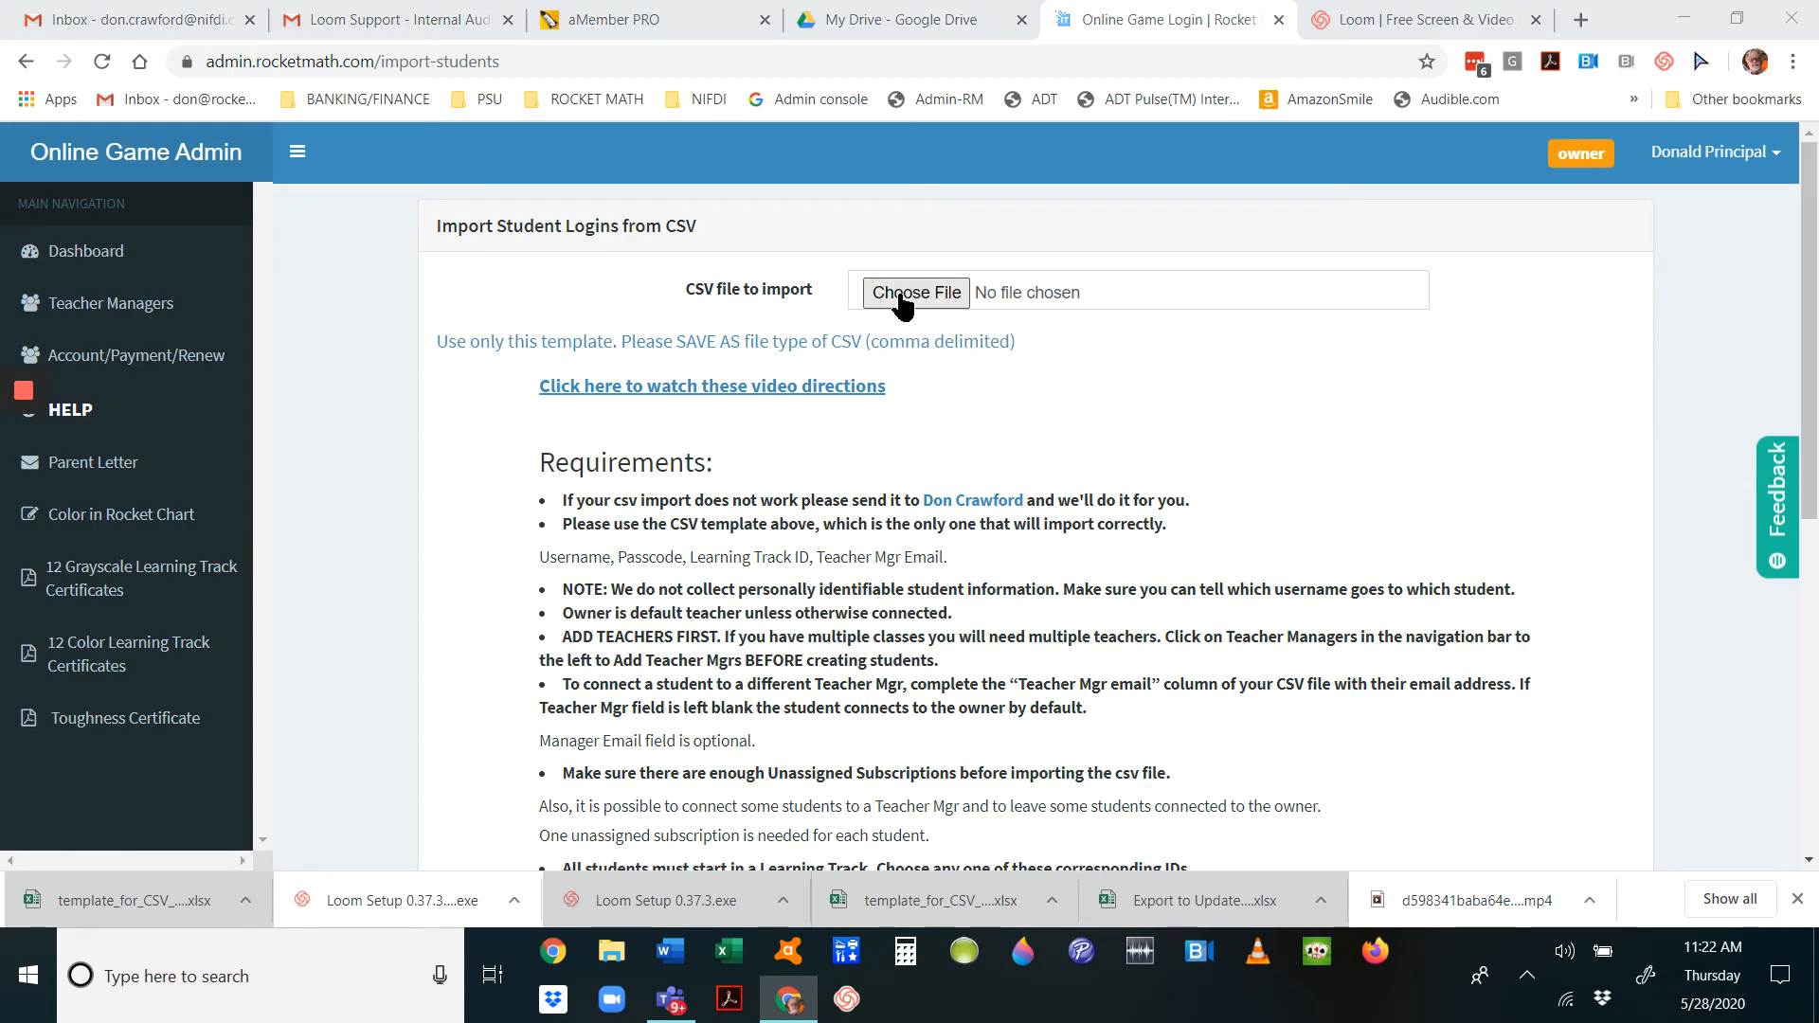
Step: Choose Donald_Principal_new_CSV_student_entry.csv as the import file and move down to the Parse CSV button
{"action": "left_click", "coordinate": [918, 292]}
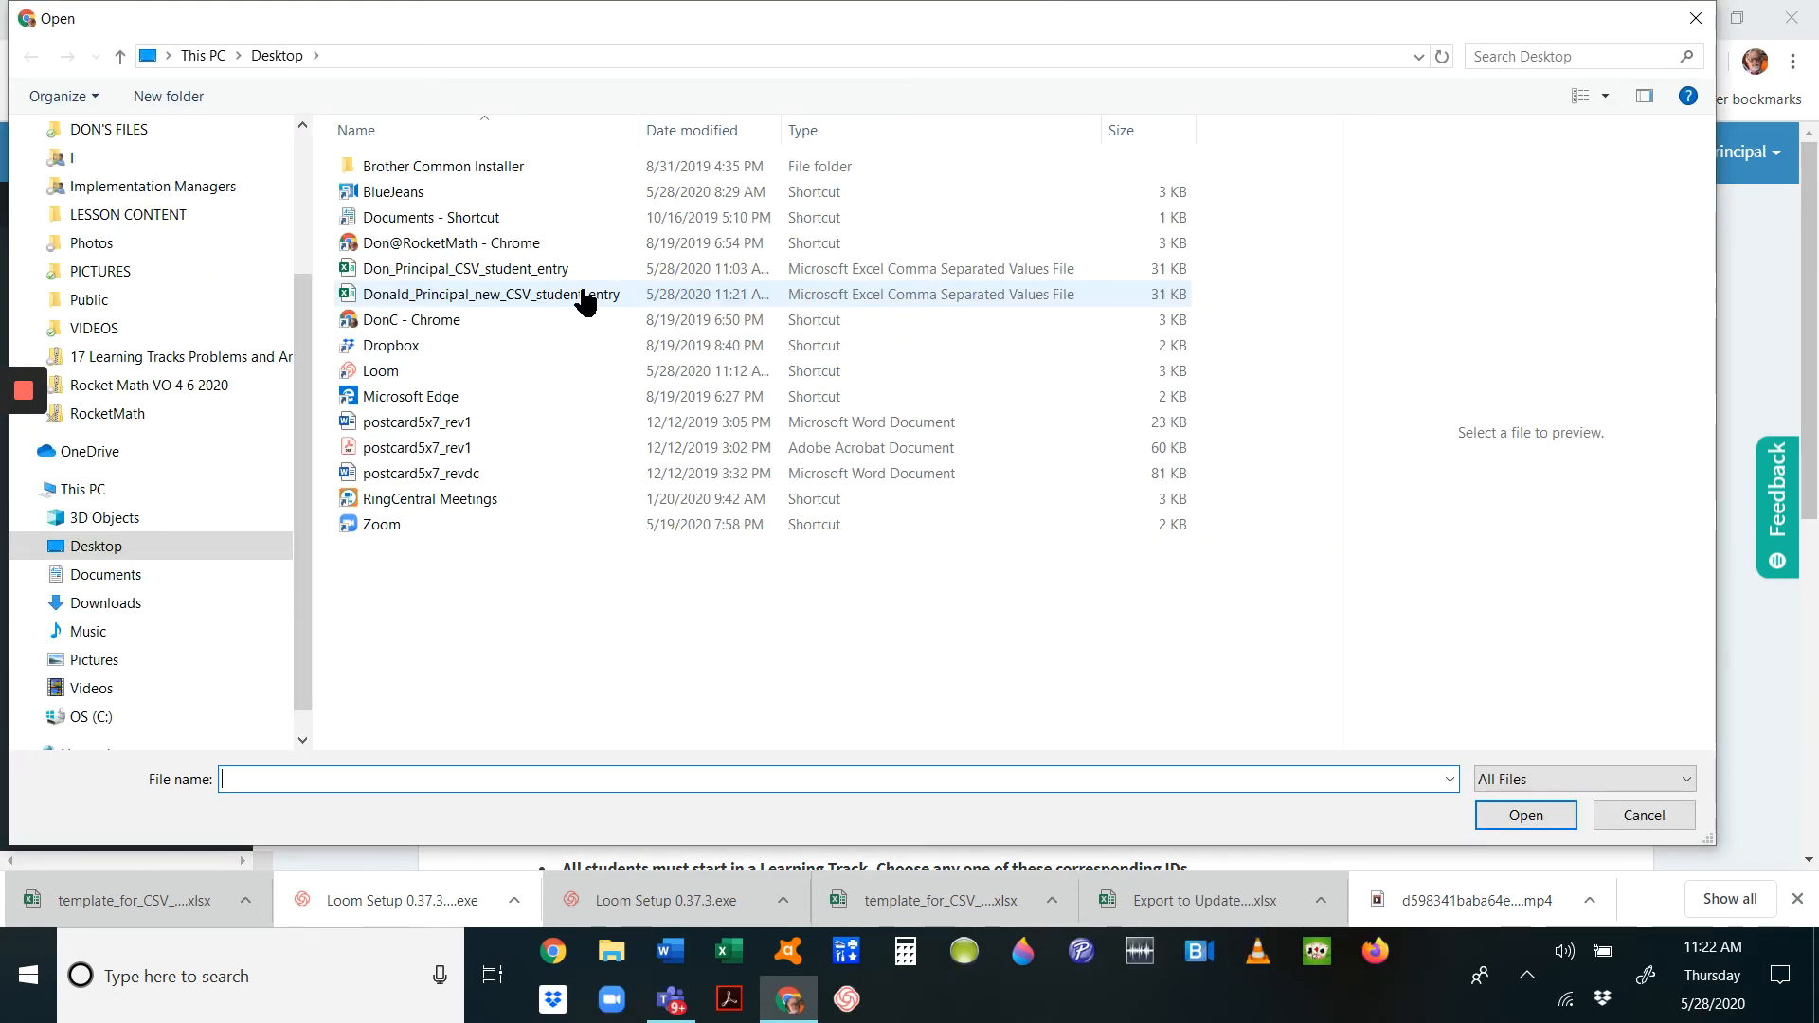
{"action": "left_click", "coordinate": [489, 294]}
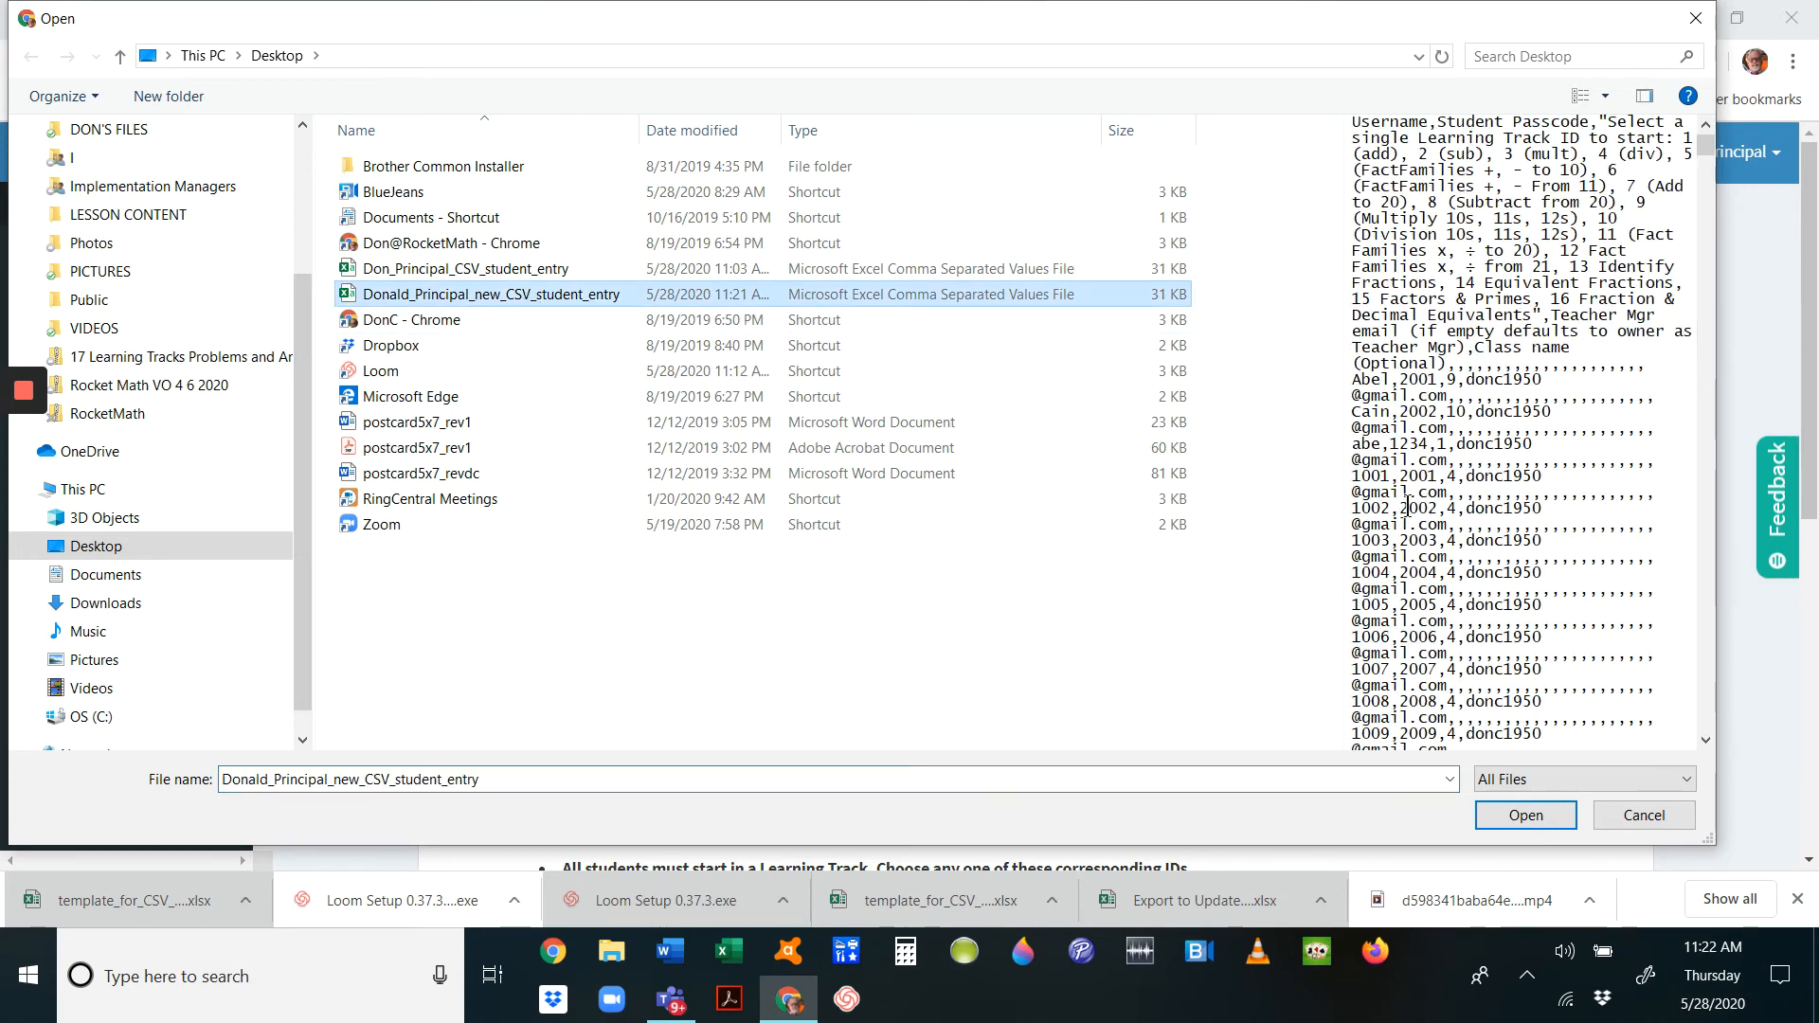
{"action": "left_click", "coordinate": [1525, 815]}
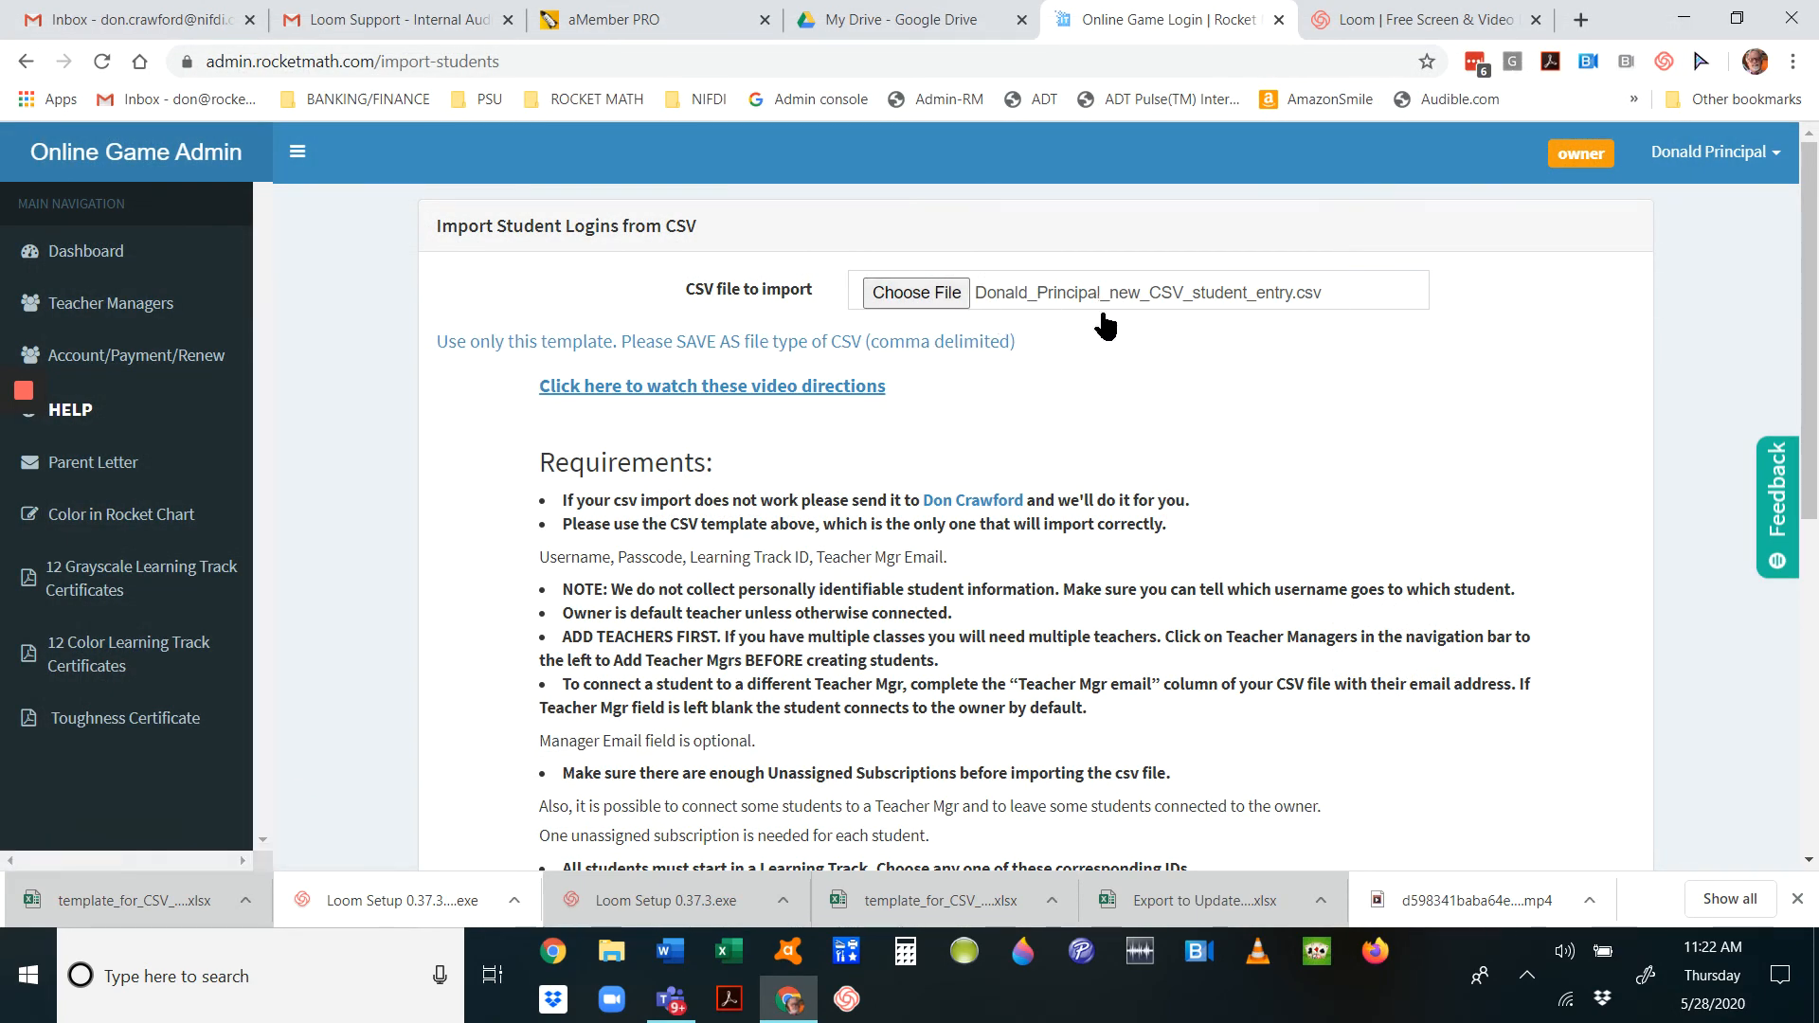
{"action": "mouse_move", "coordinate": [1173, 383]}
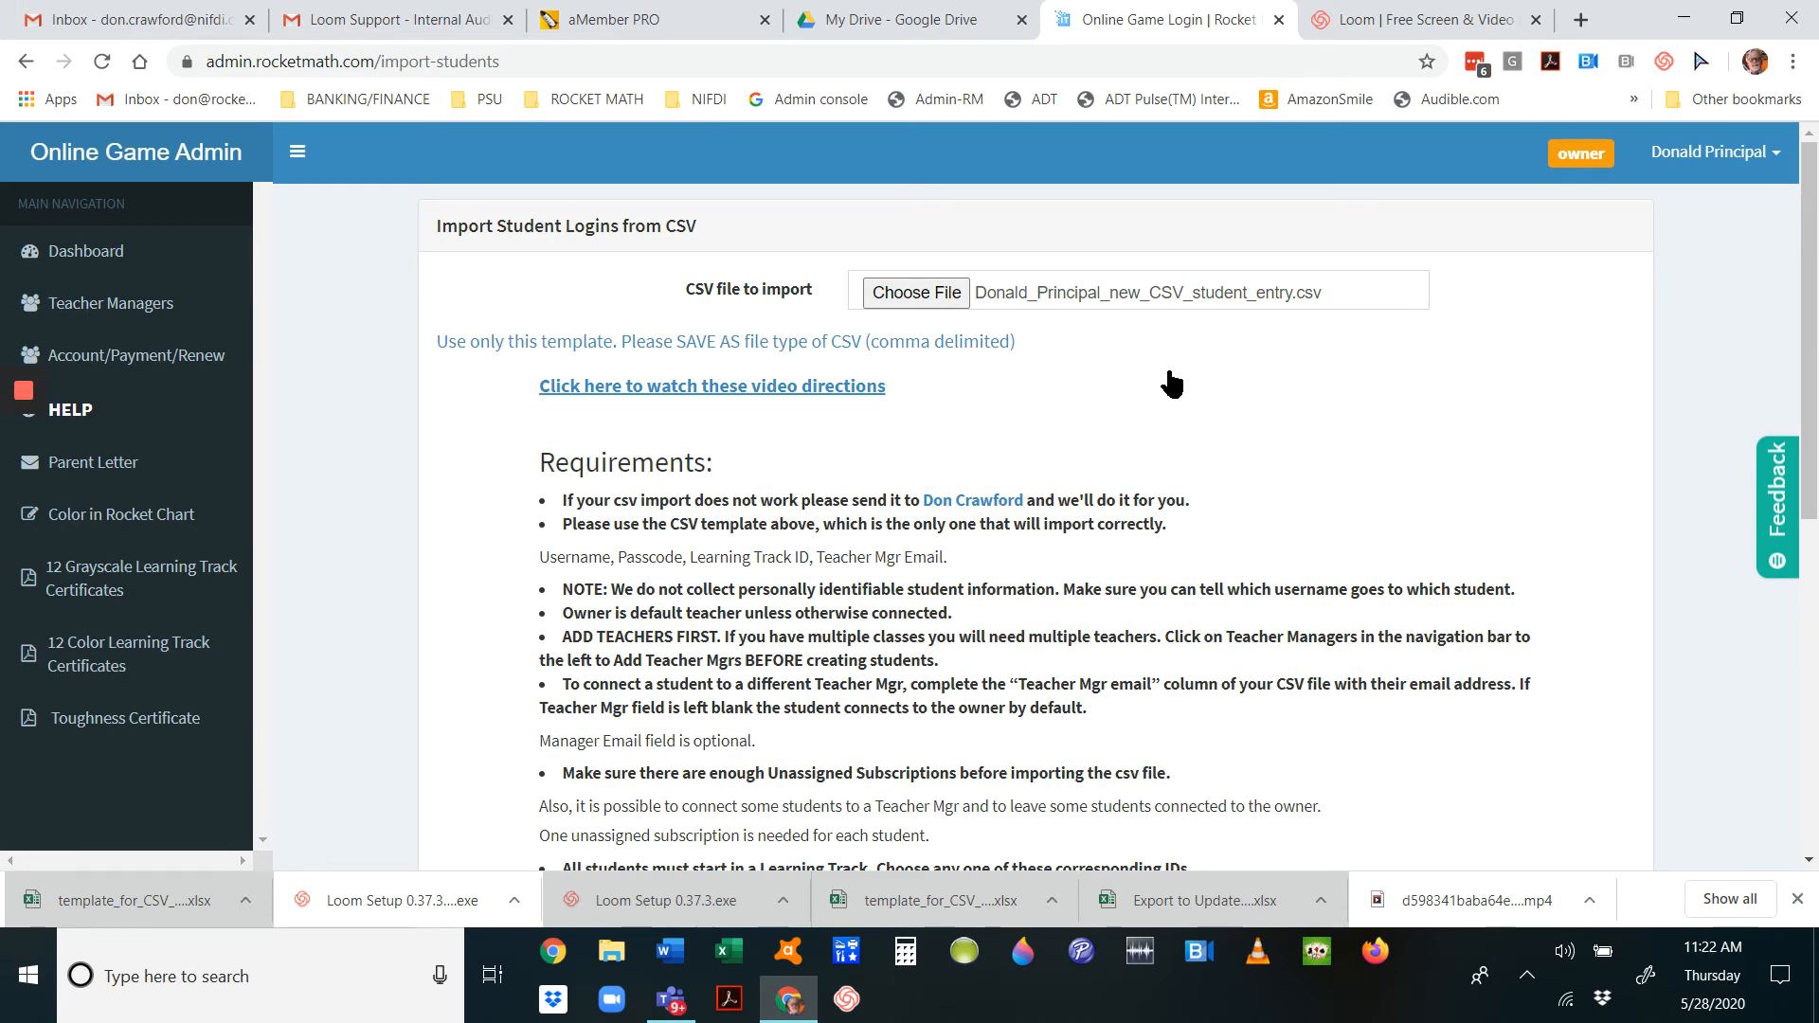
{"action": "scroll", "scroll_direction": "down", "scroll_amount": 3}
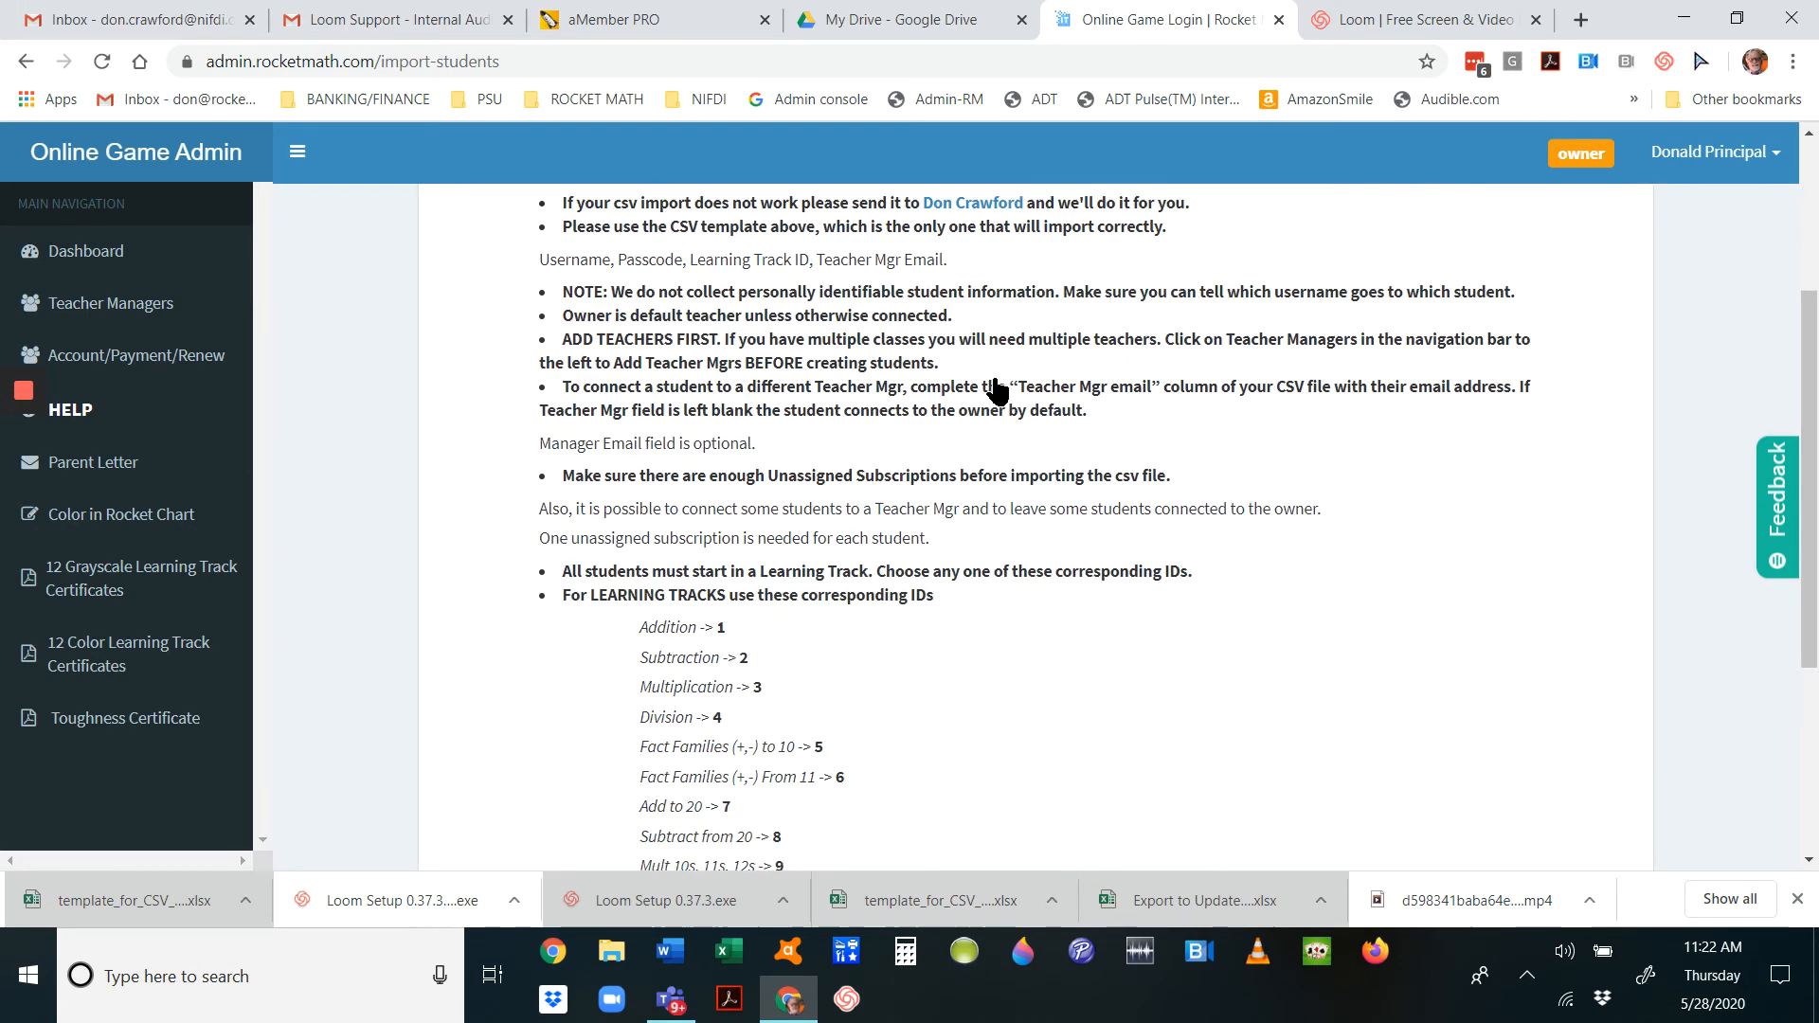
{"action": "scroll", "scroll_direction": "down", "scroll_amount": 3}
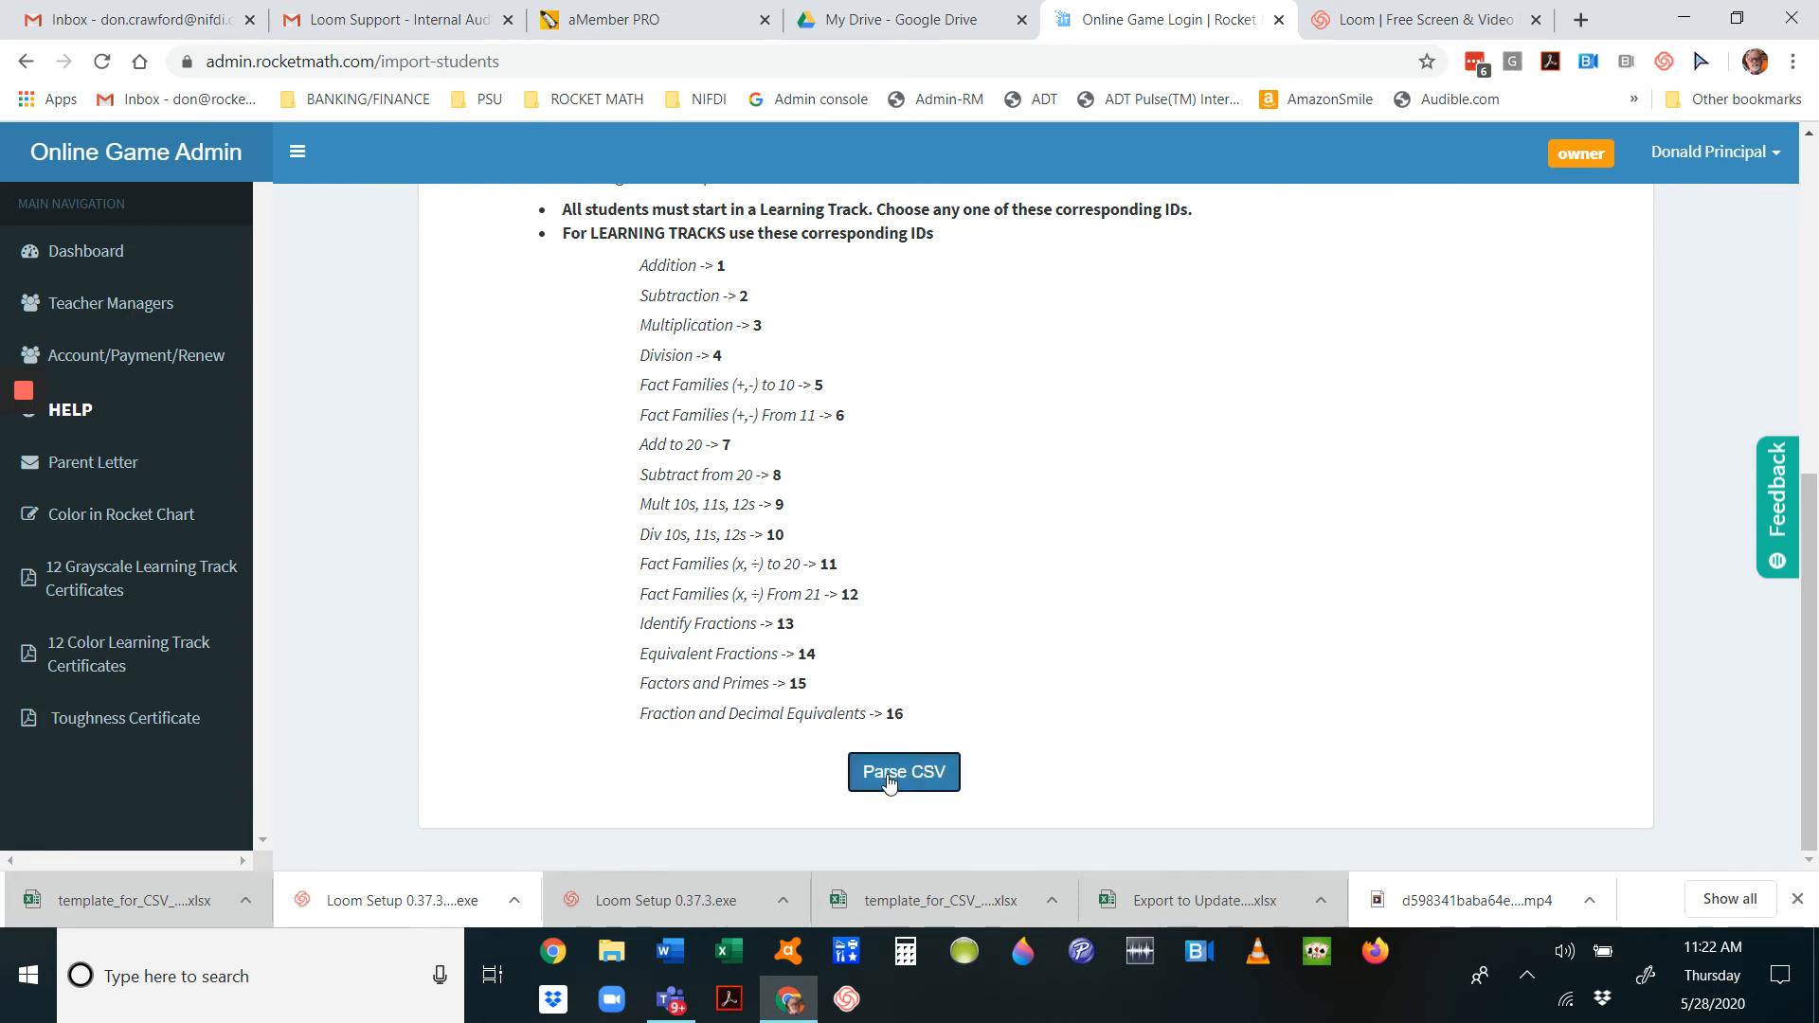
Step: Parse the CSV and review the previewed student rows down to the Import Students button
{"action": "left_click", "coordinate": [902, 773]}
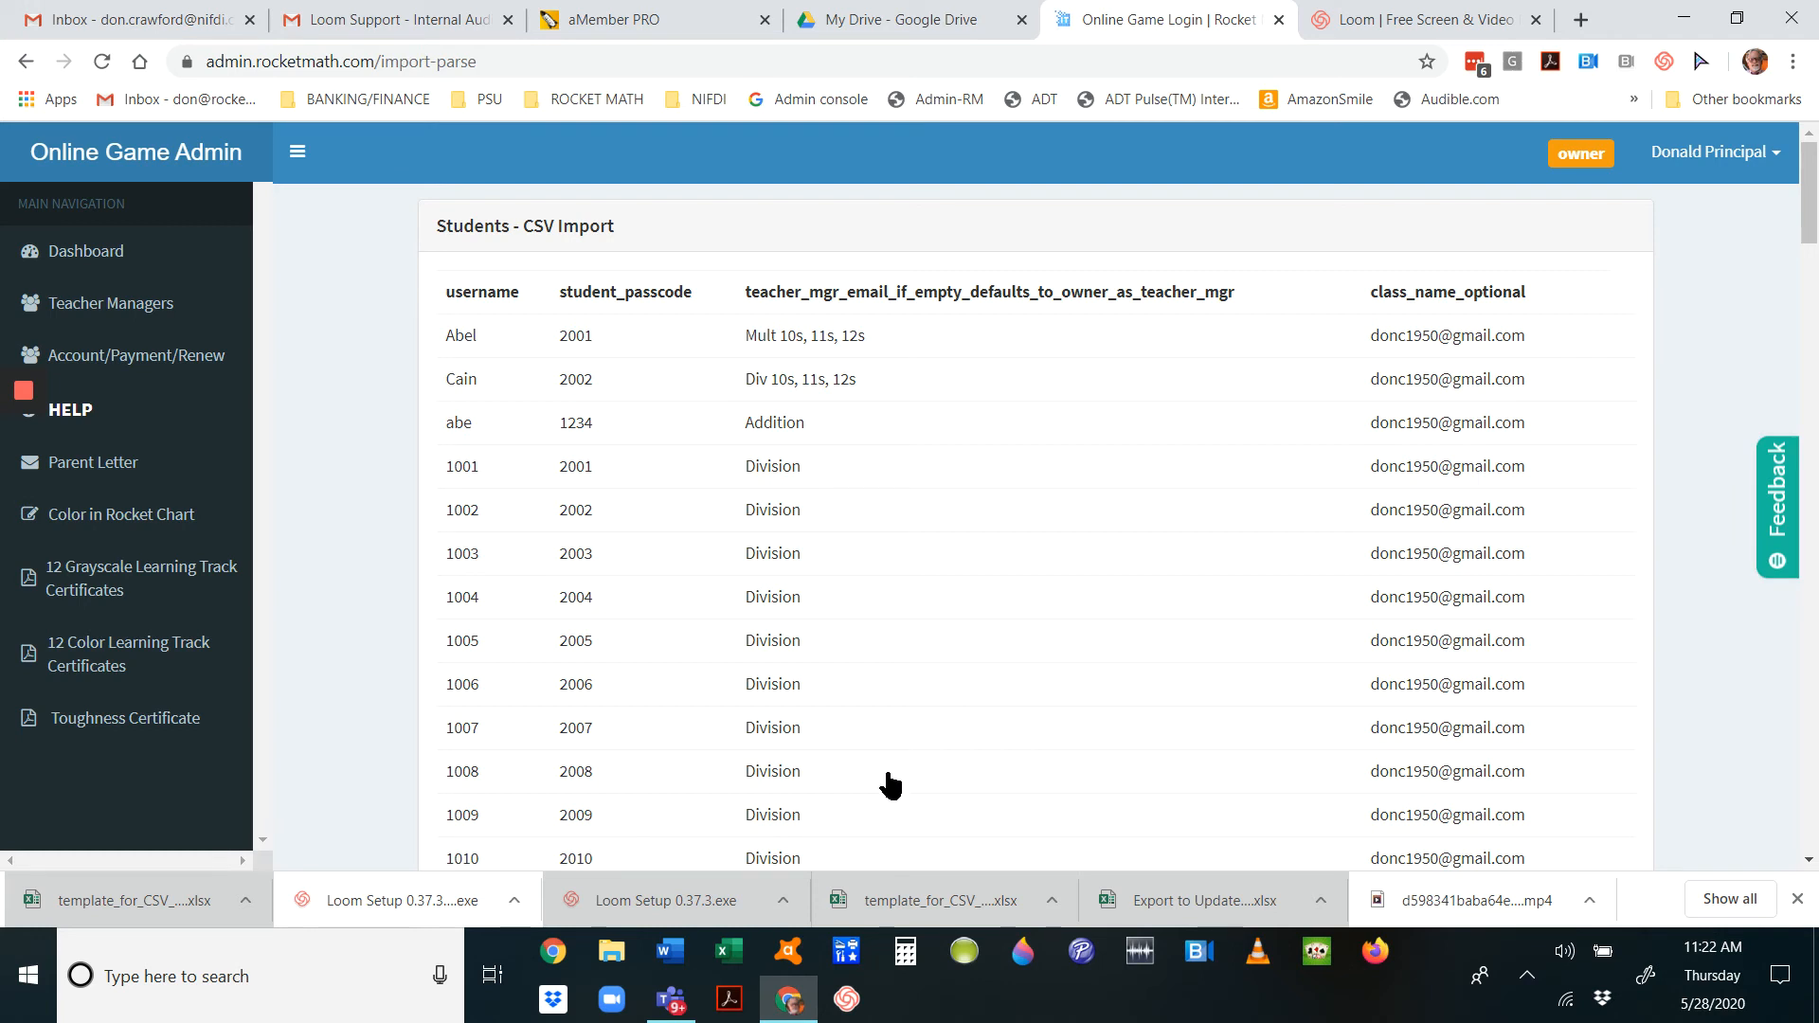
{"action": "mouse_move", "coordinate": [652, 341]}
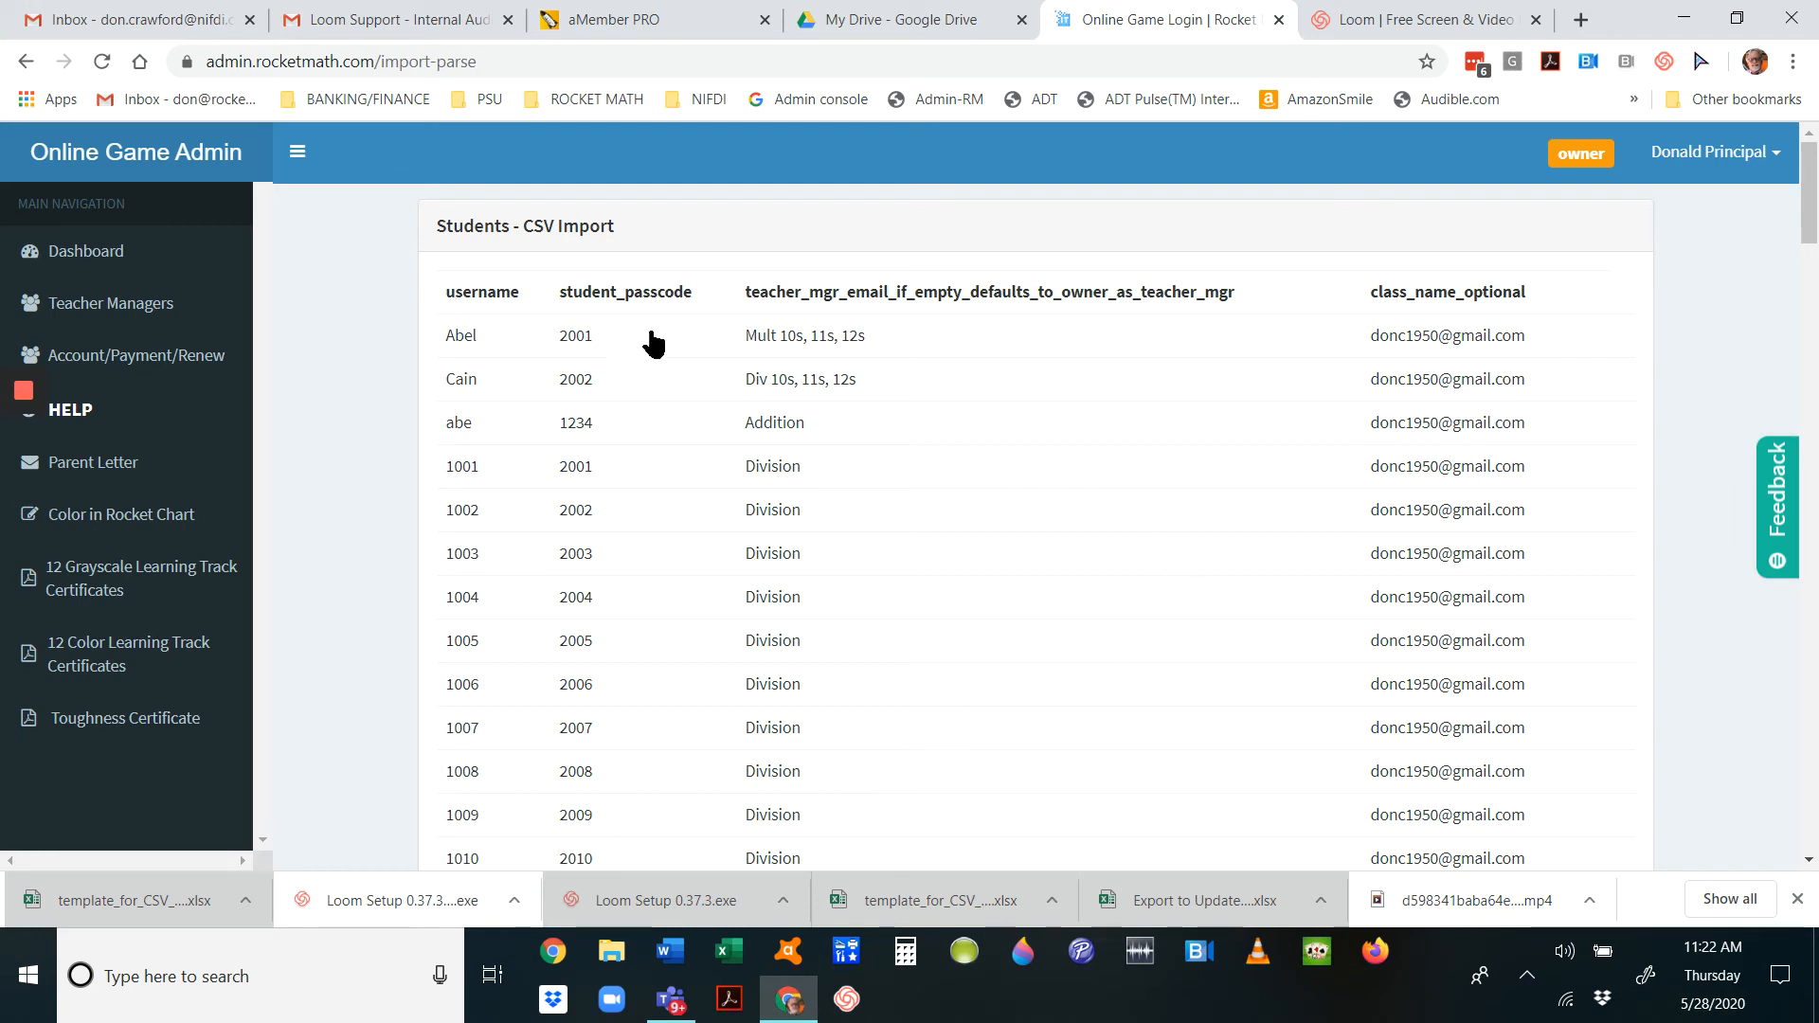
{"action": "mouse_move", "coordinate": [644, 371]}
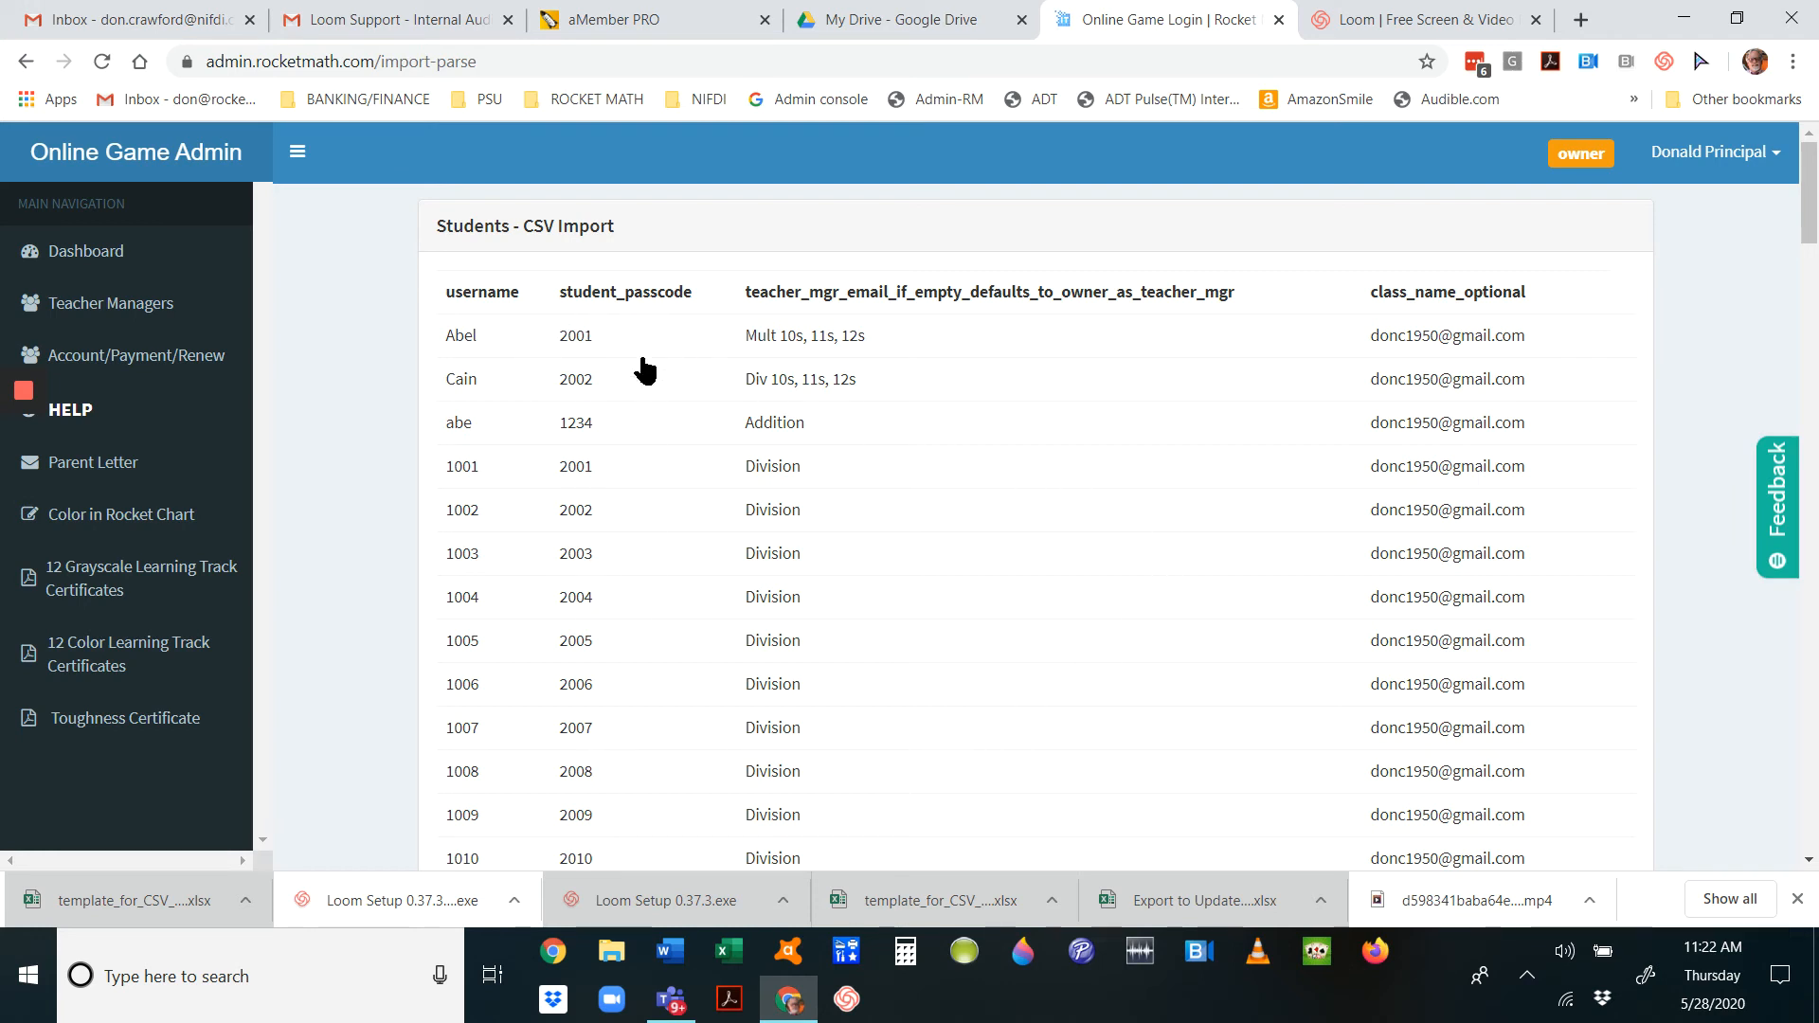
{"action": "mouse_move", "coordinate": [832, 705]}
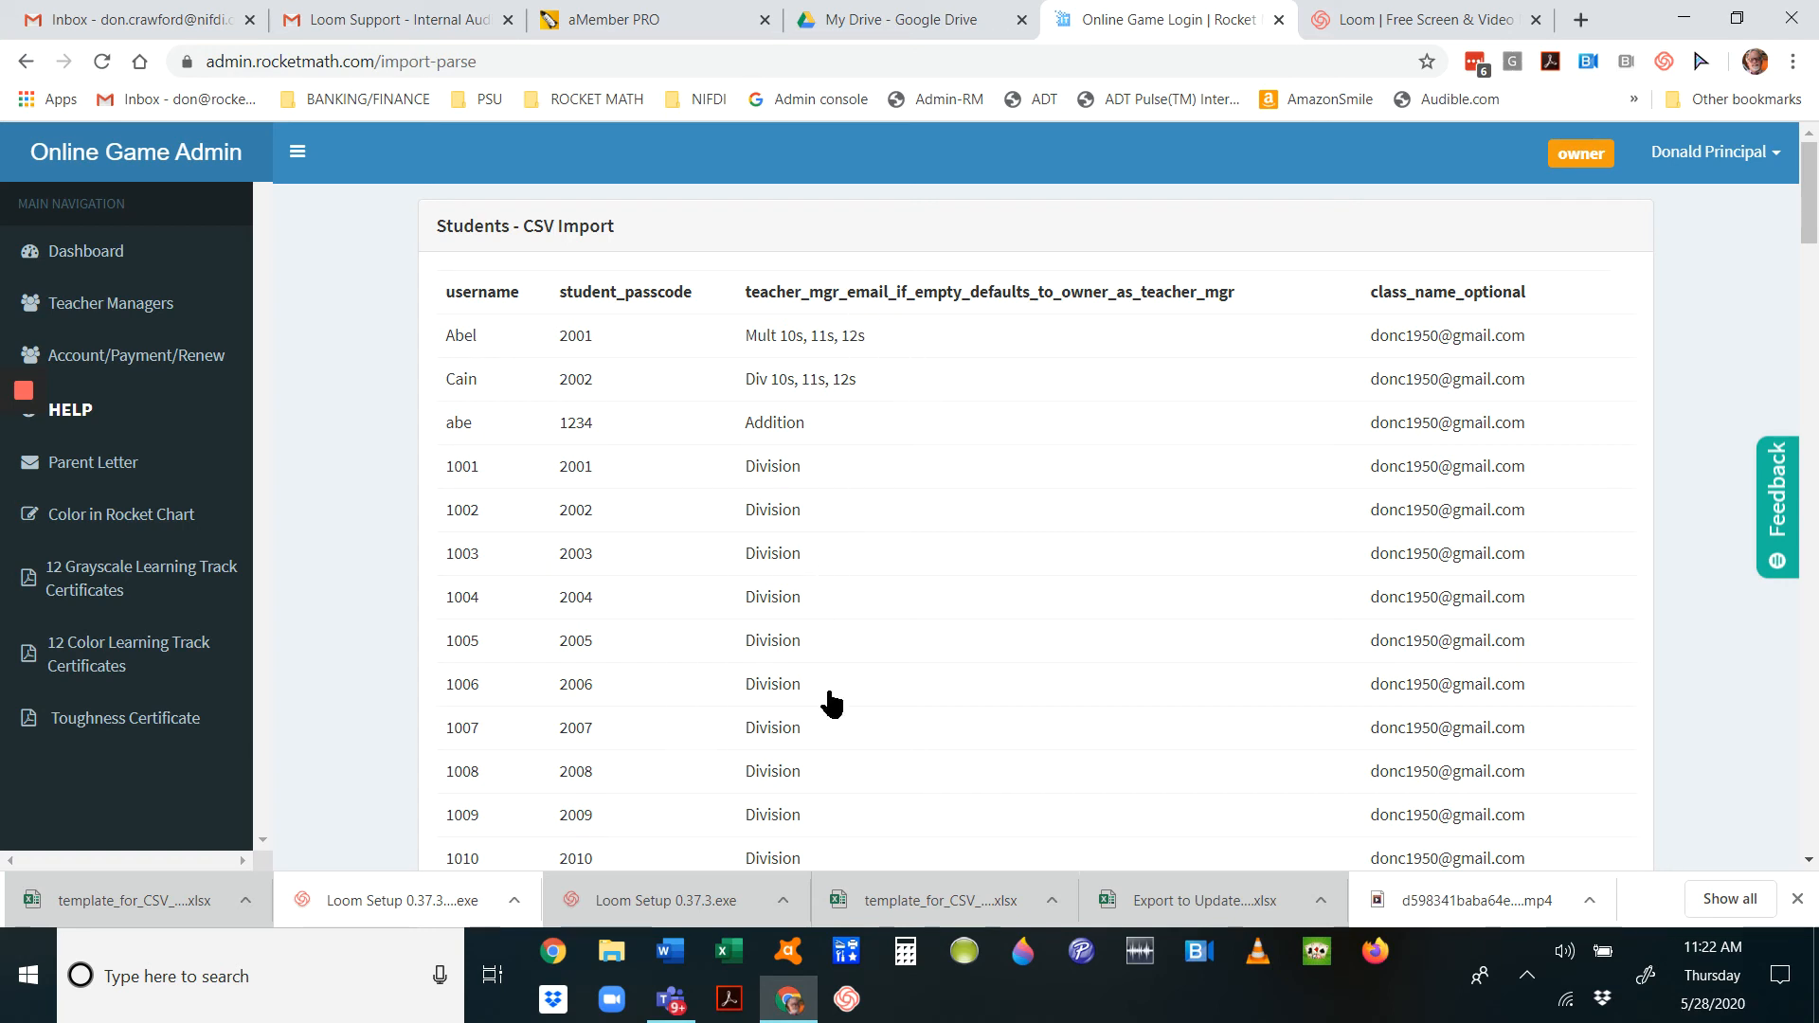
{"action": "mouse_move", "coordinate": [838, 845]}
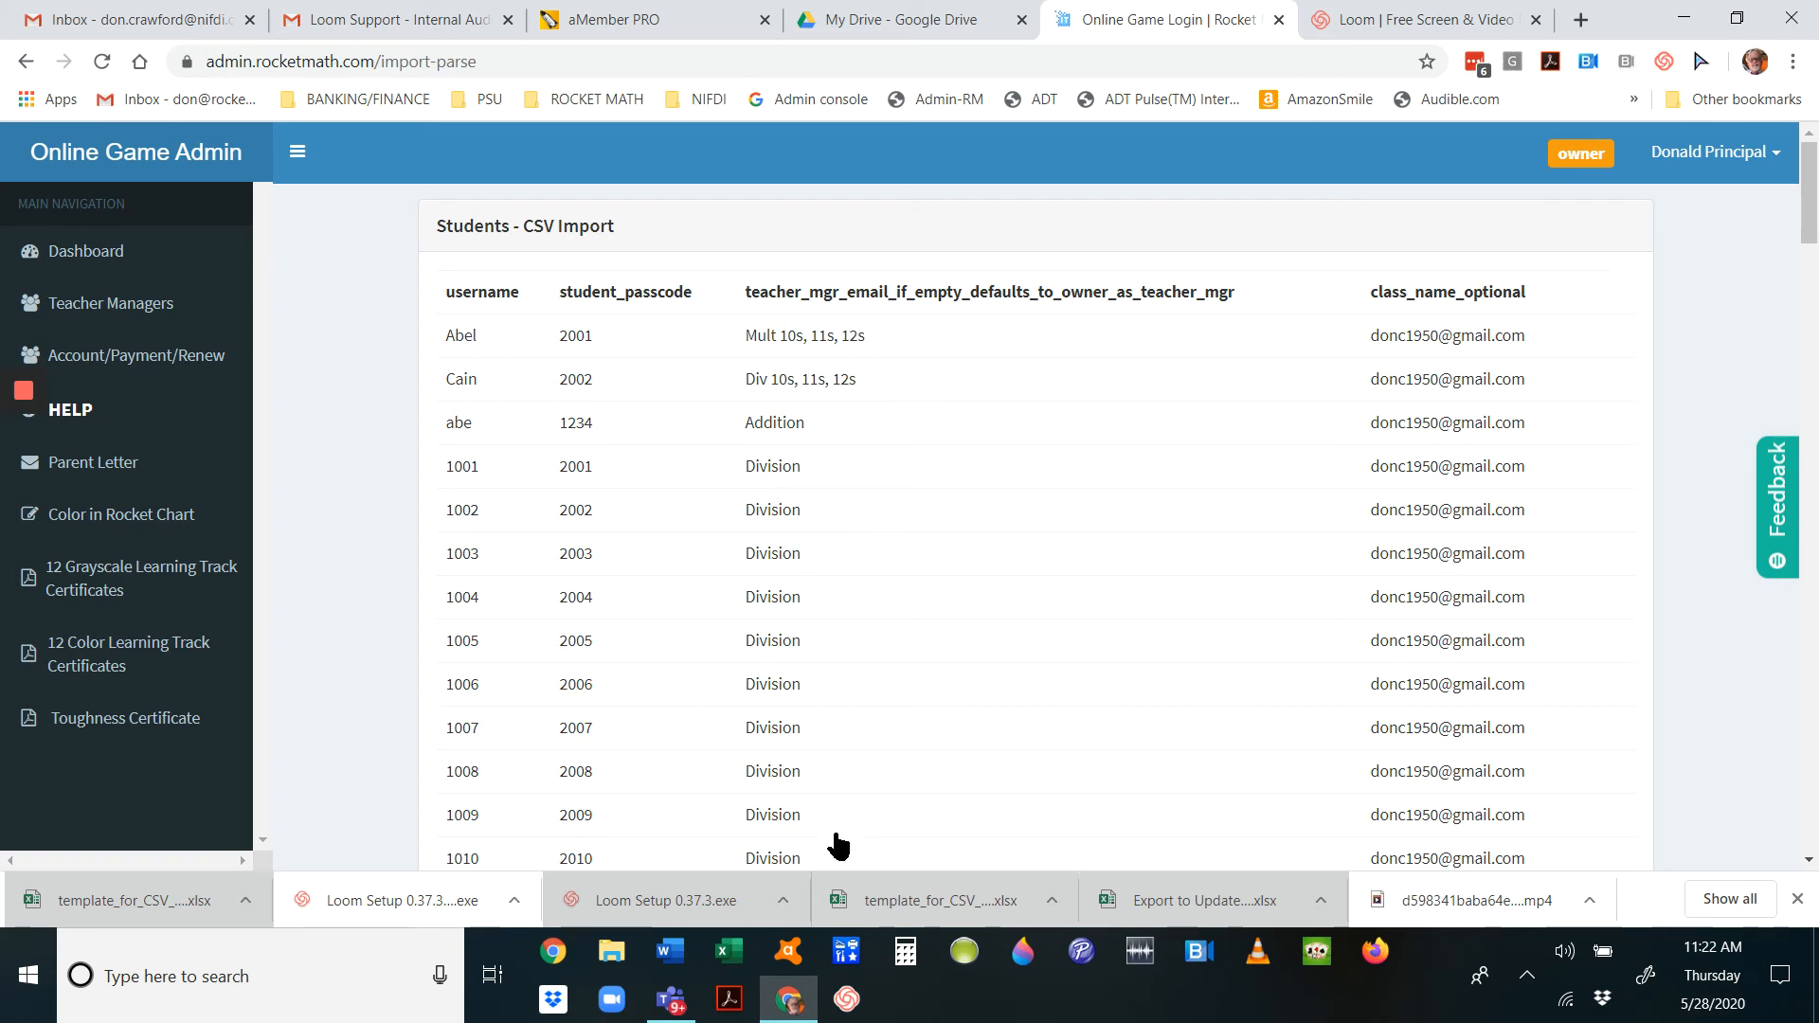
{"action": "scroll", "scroll_direction": "down", "scroll_amount": 3}
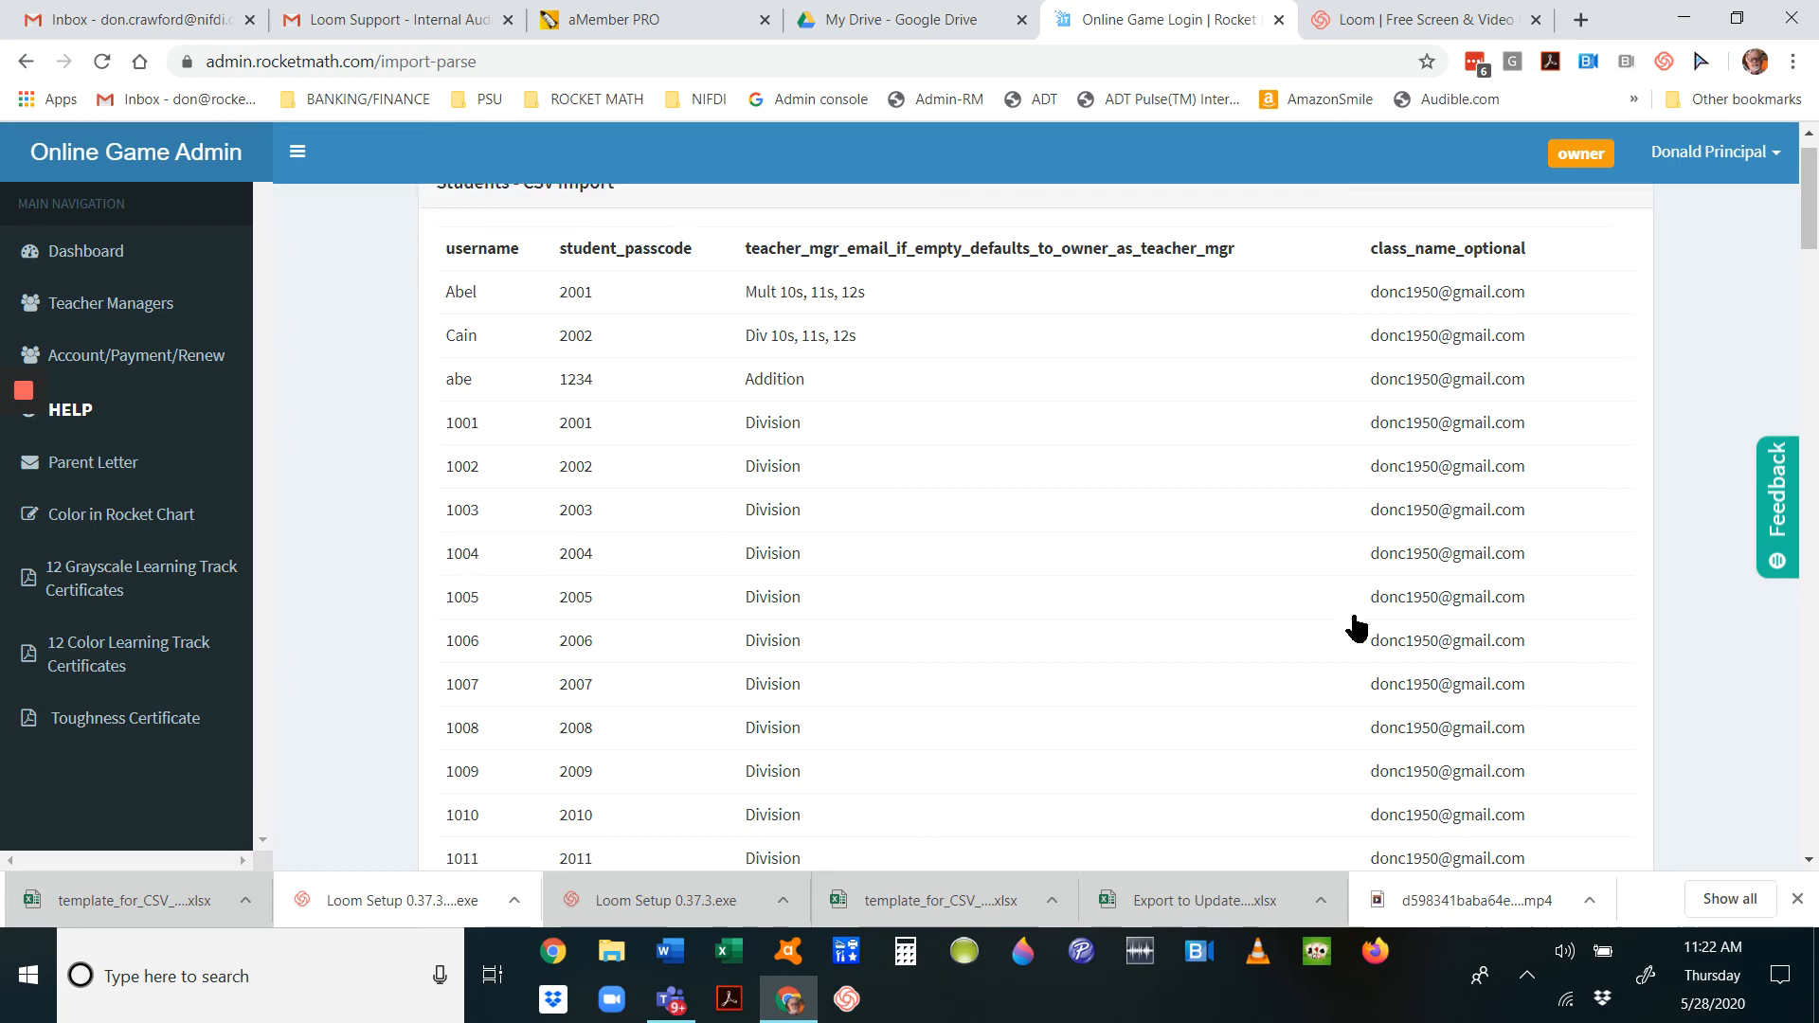
{"action": "scroll", "scroll_direction": "down", "scroll_amount": 3}
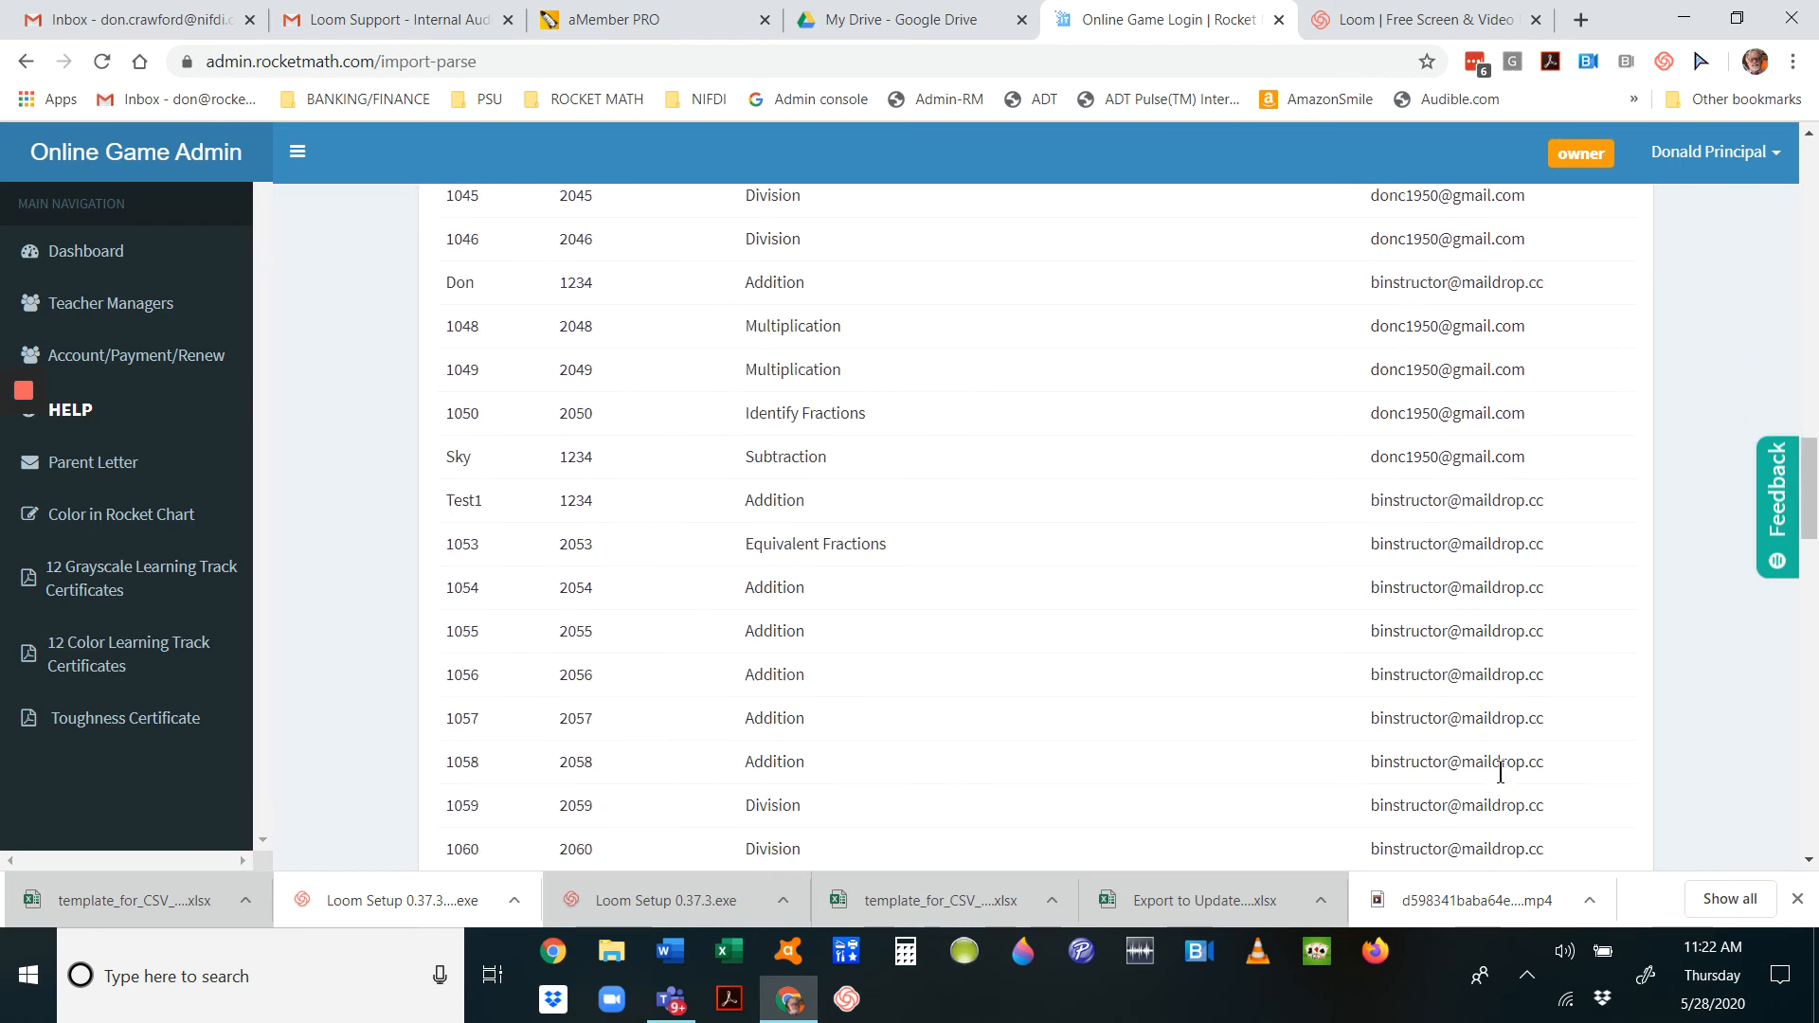
{"action": "scroll", "scroll_direction": "down", "scroll_amount": 3}
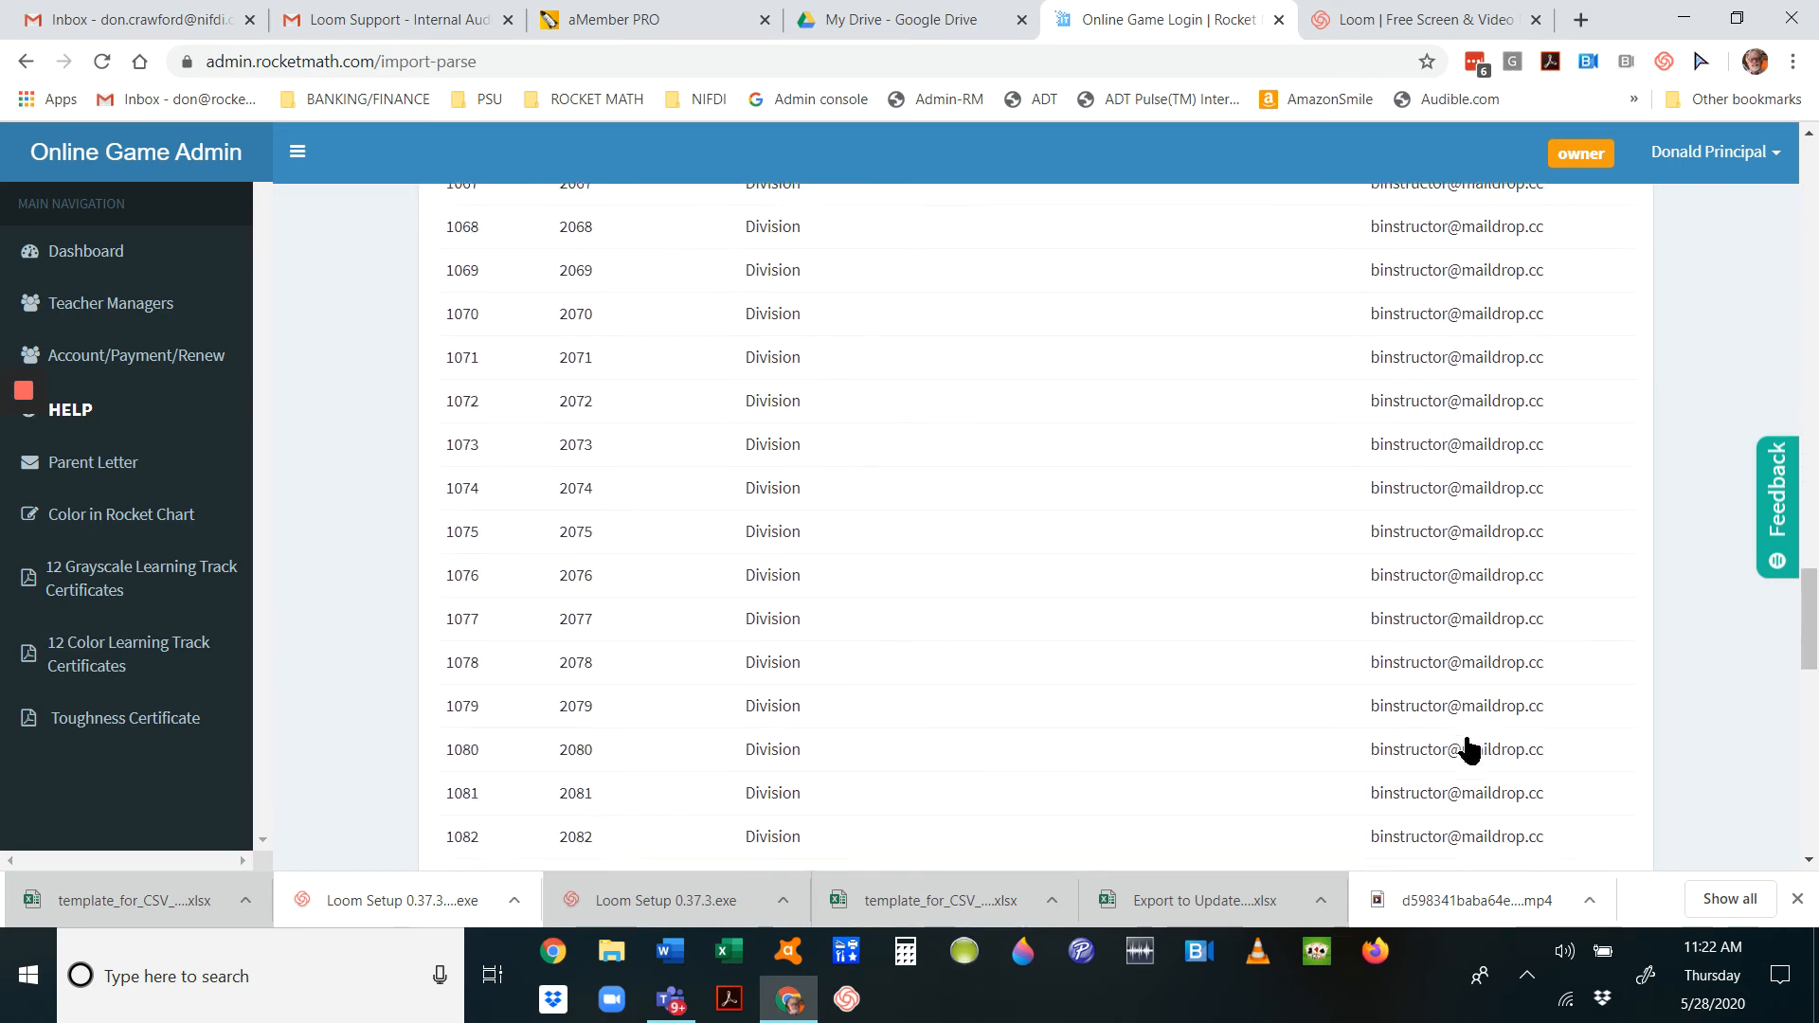
{"action": "scroll", "scroll_direction": "down", "scroll_amount": 3}
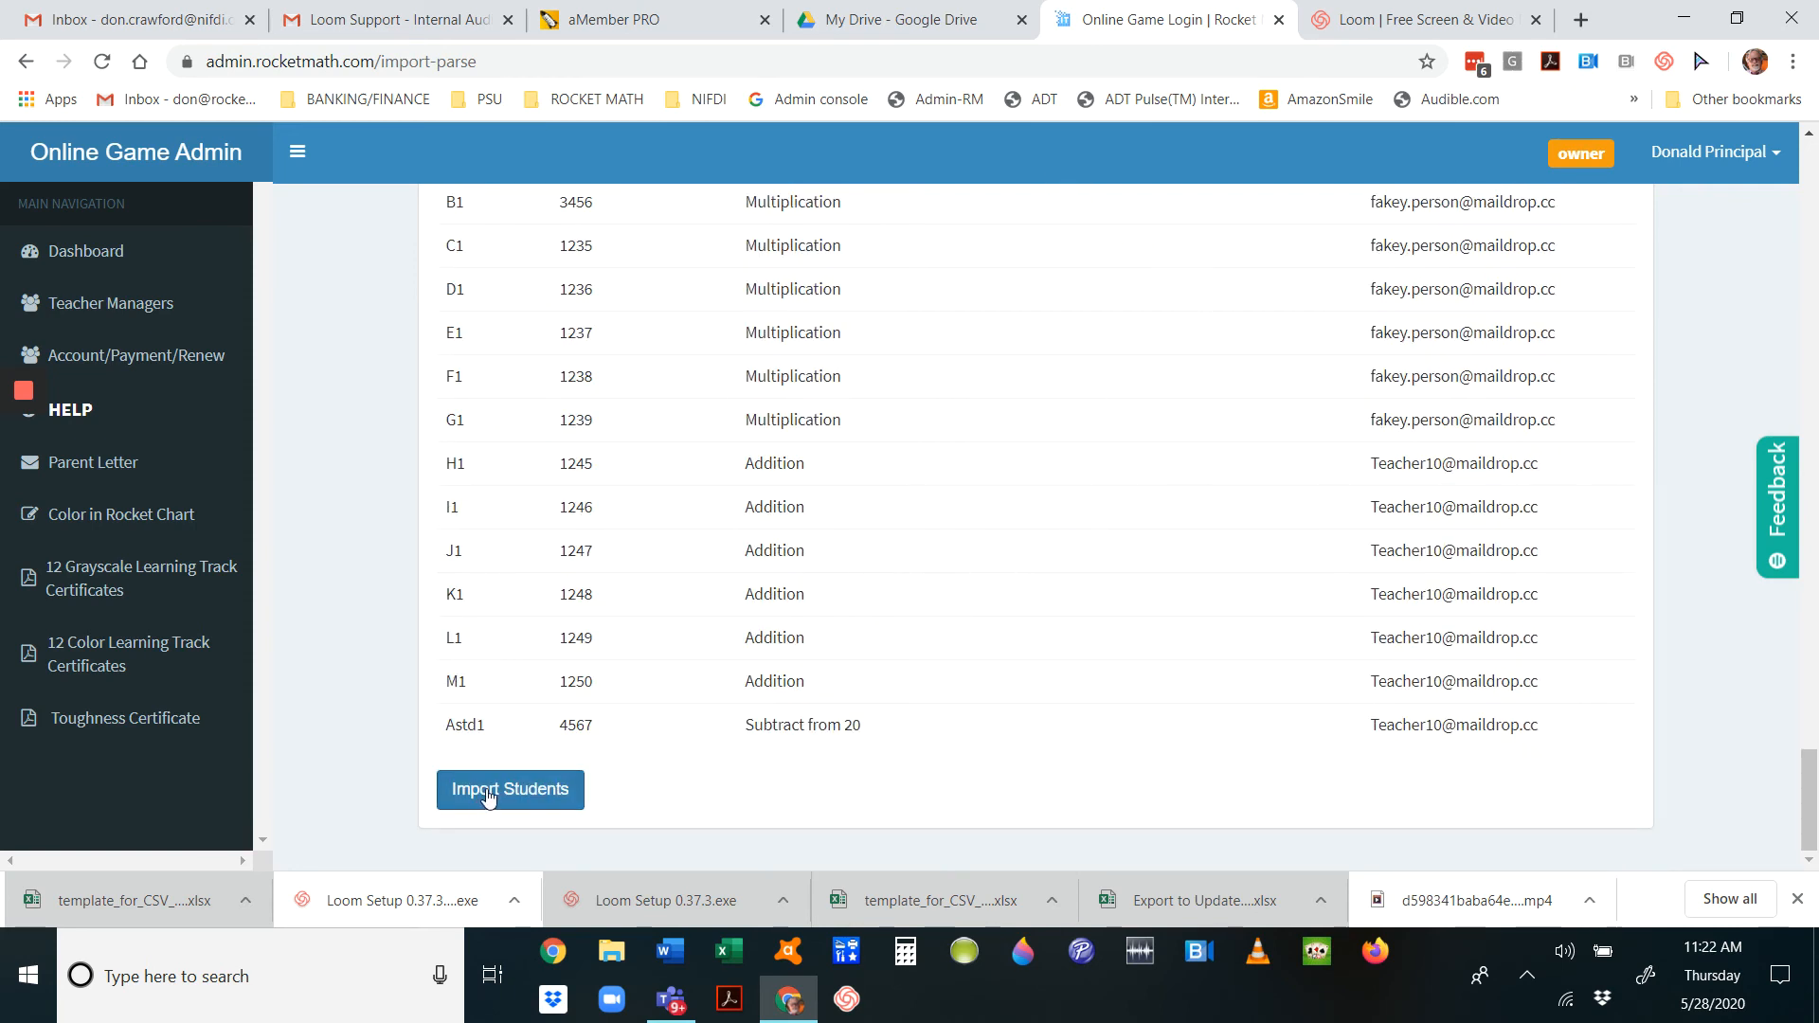
Step: Import the previewed students and review the dashboard table showing 113 of 250 seats assigned
{"action": "left_click", "coordinate": [510, 789]}
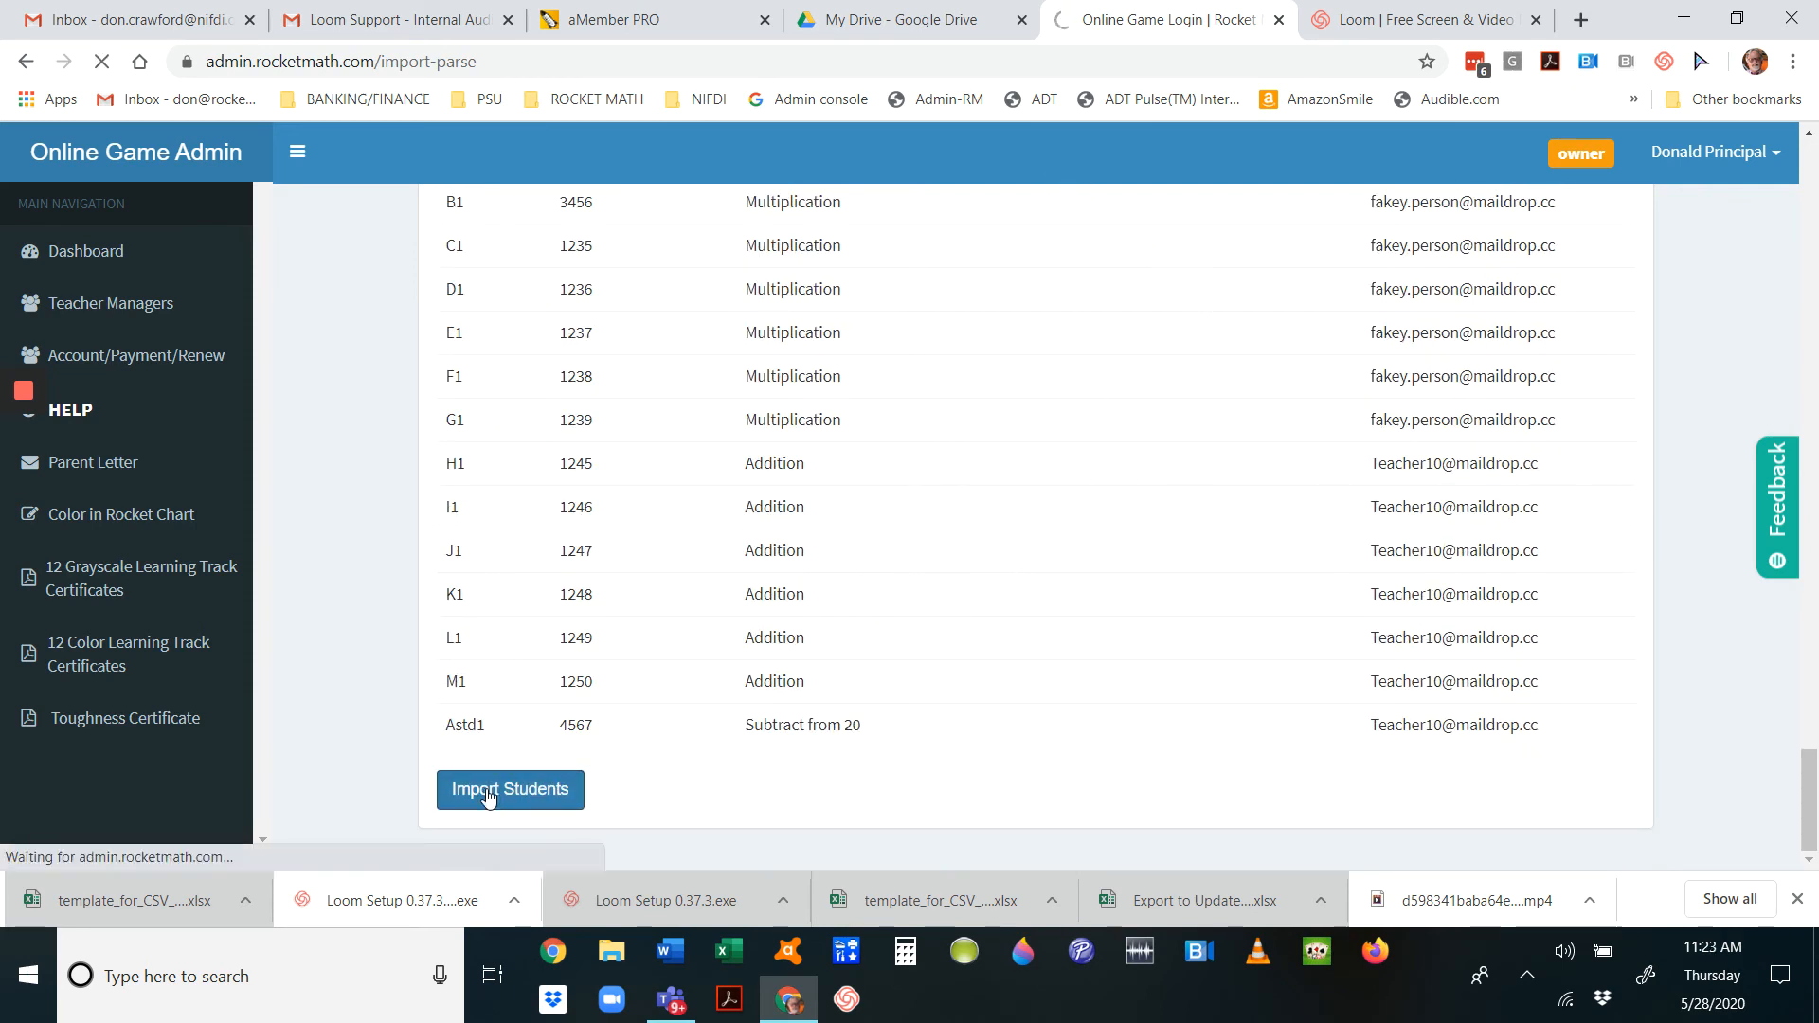
{"action": "left_click", "coordinate": [510, 788]}
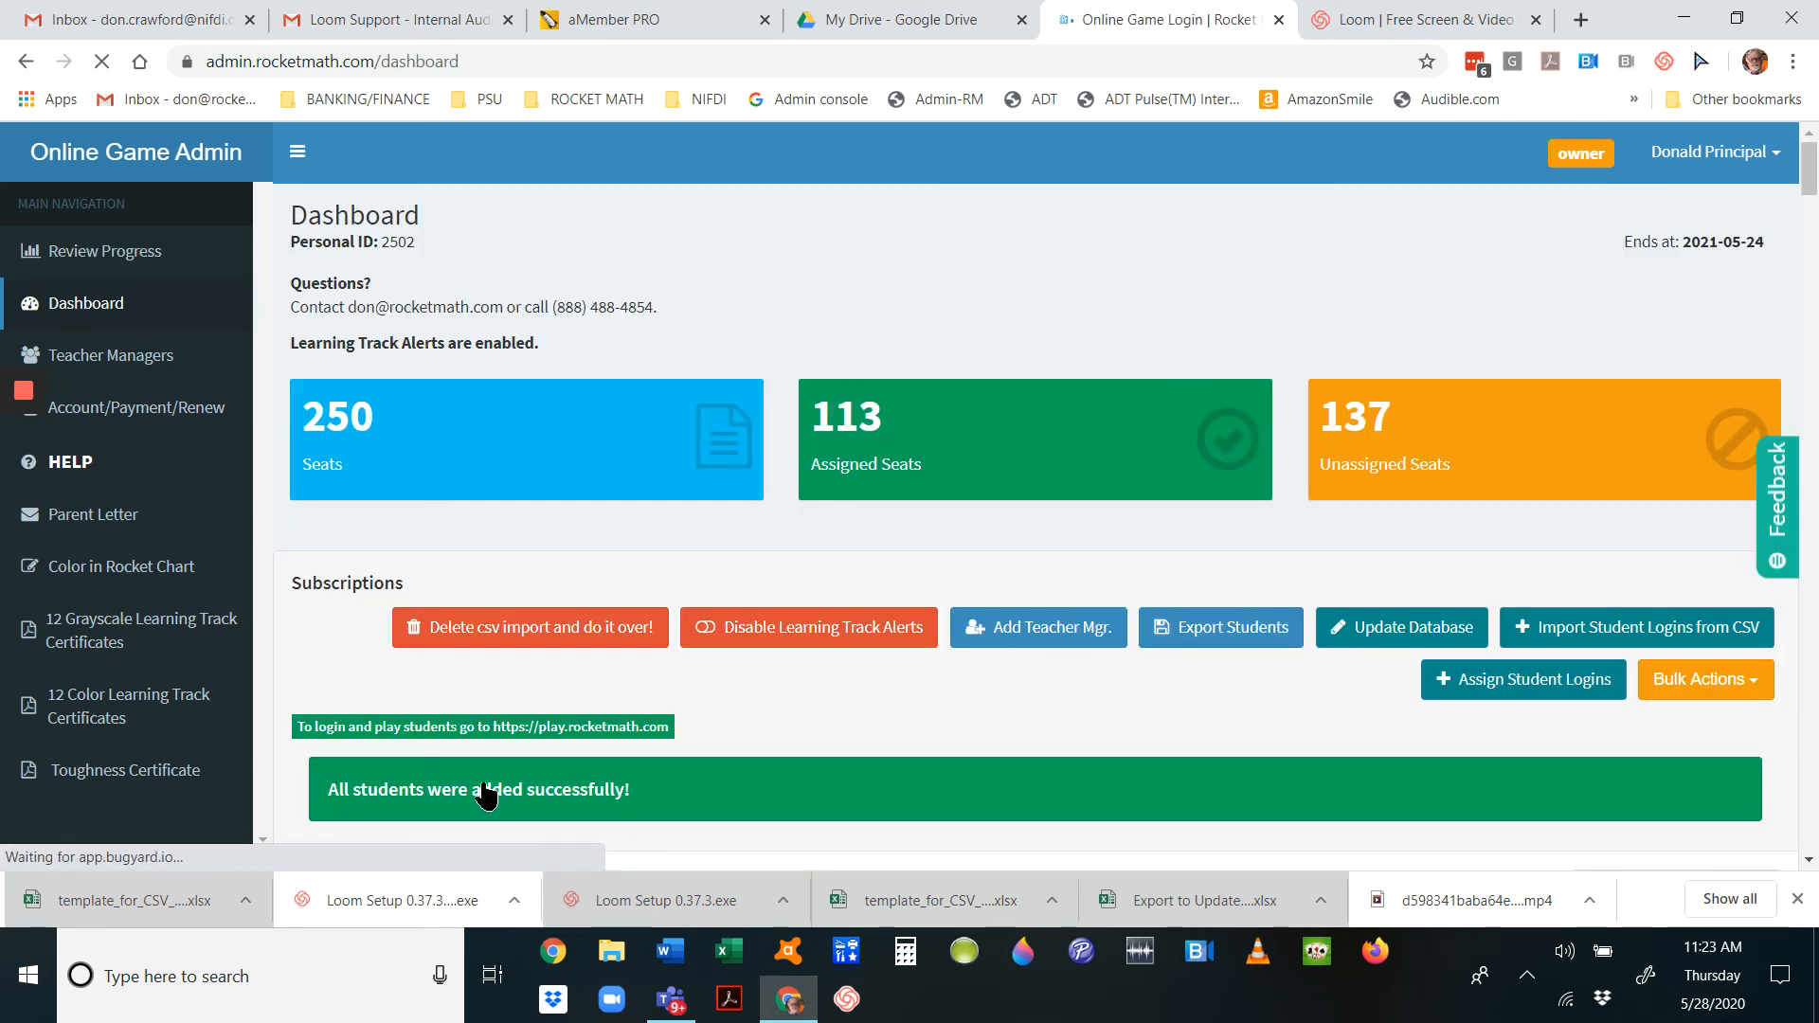
{"action": "scroll", "scroll_direction": "down", "scroll_amount": 3}
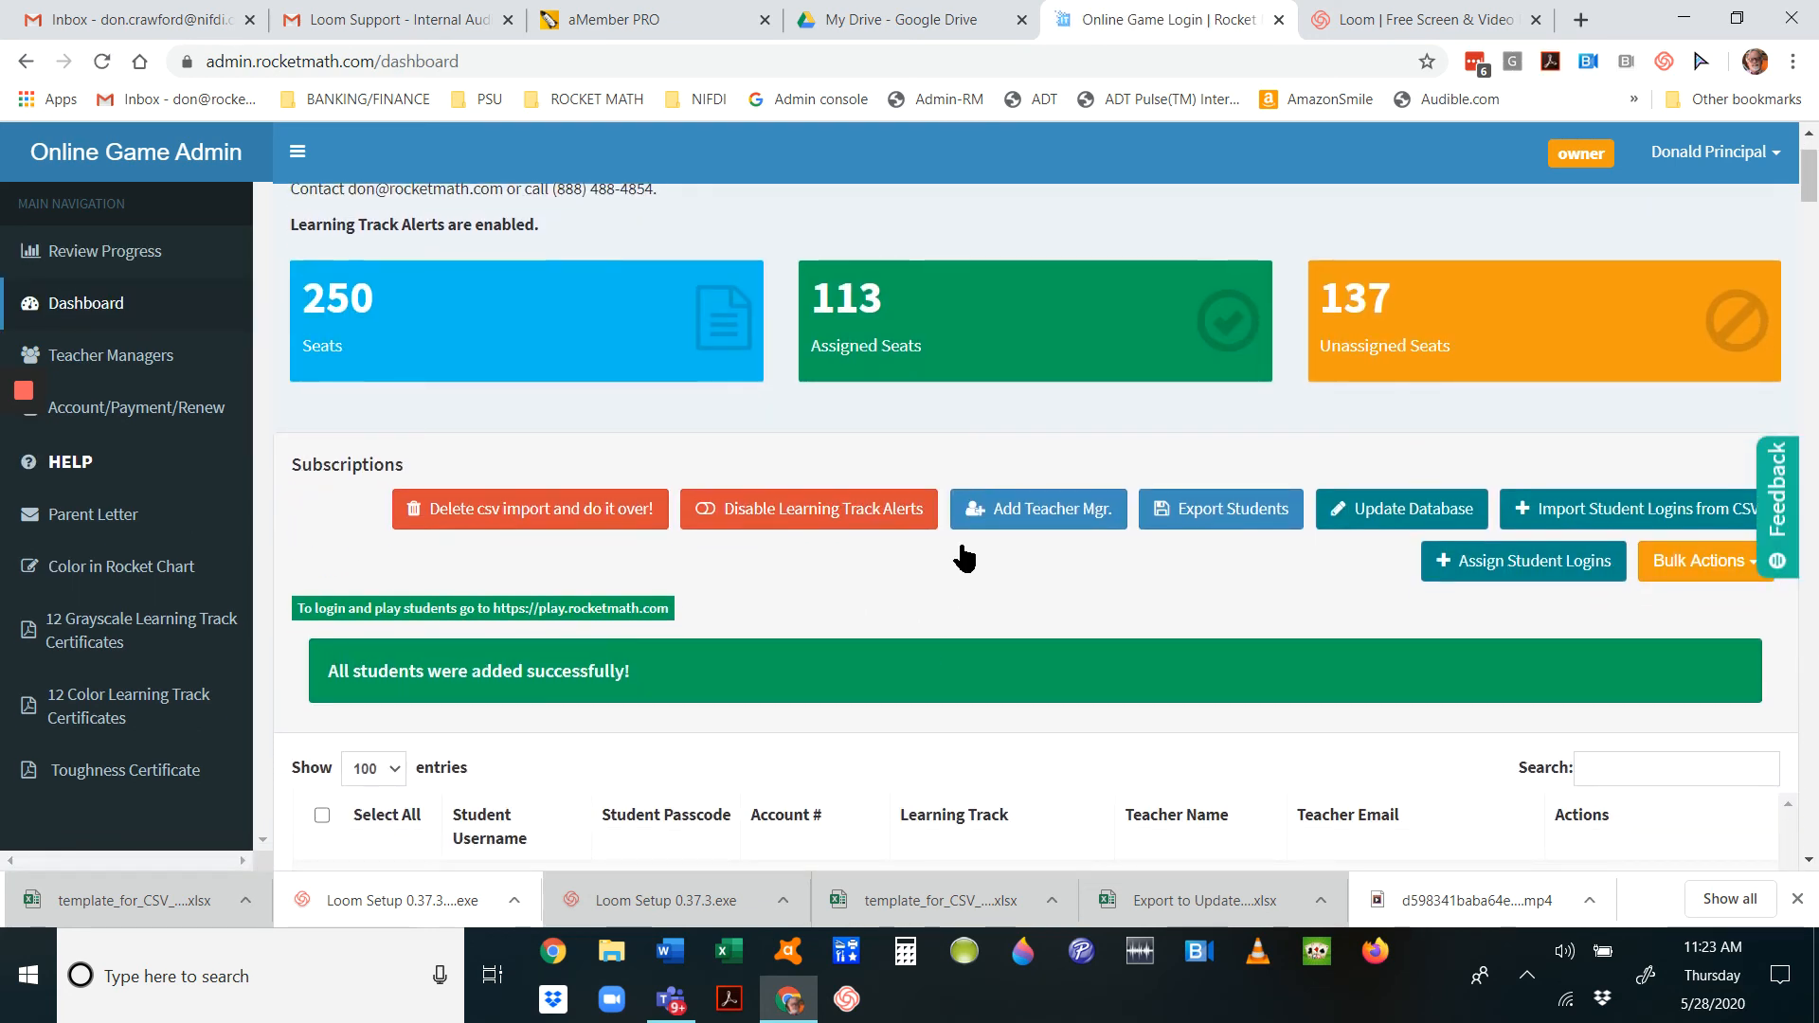
{"action": "mouse_move", "coordinate": [491, 732]}
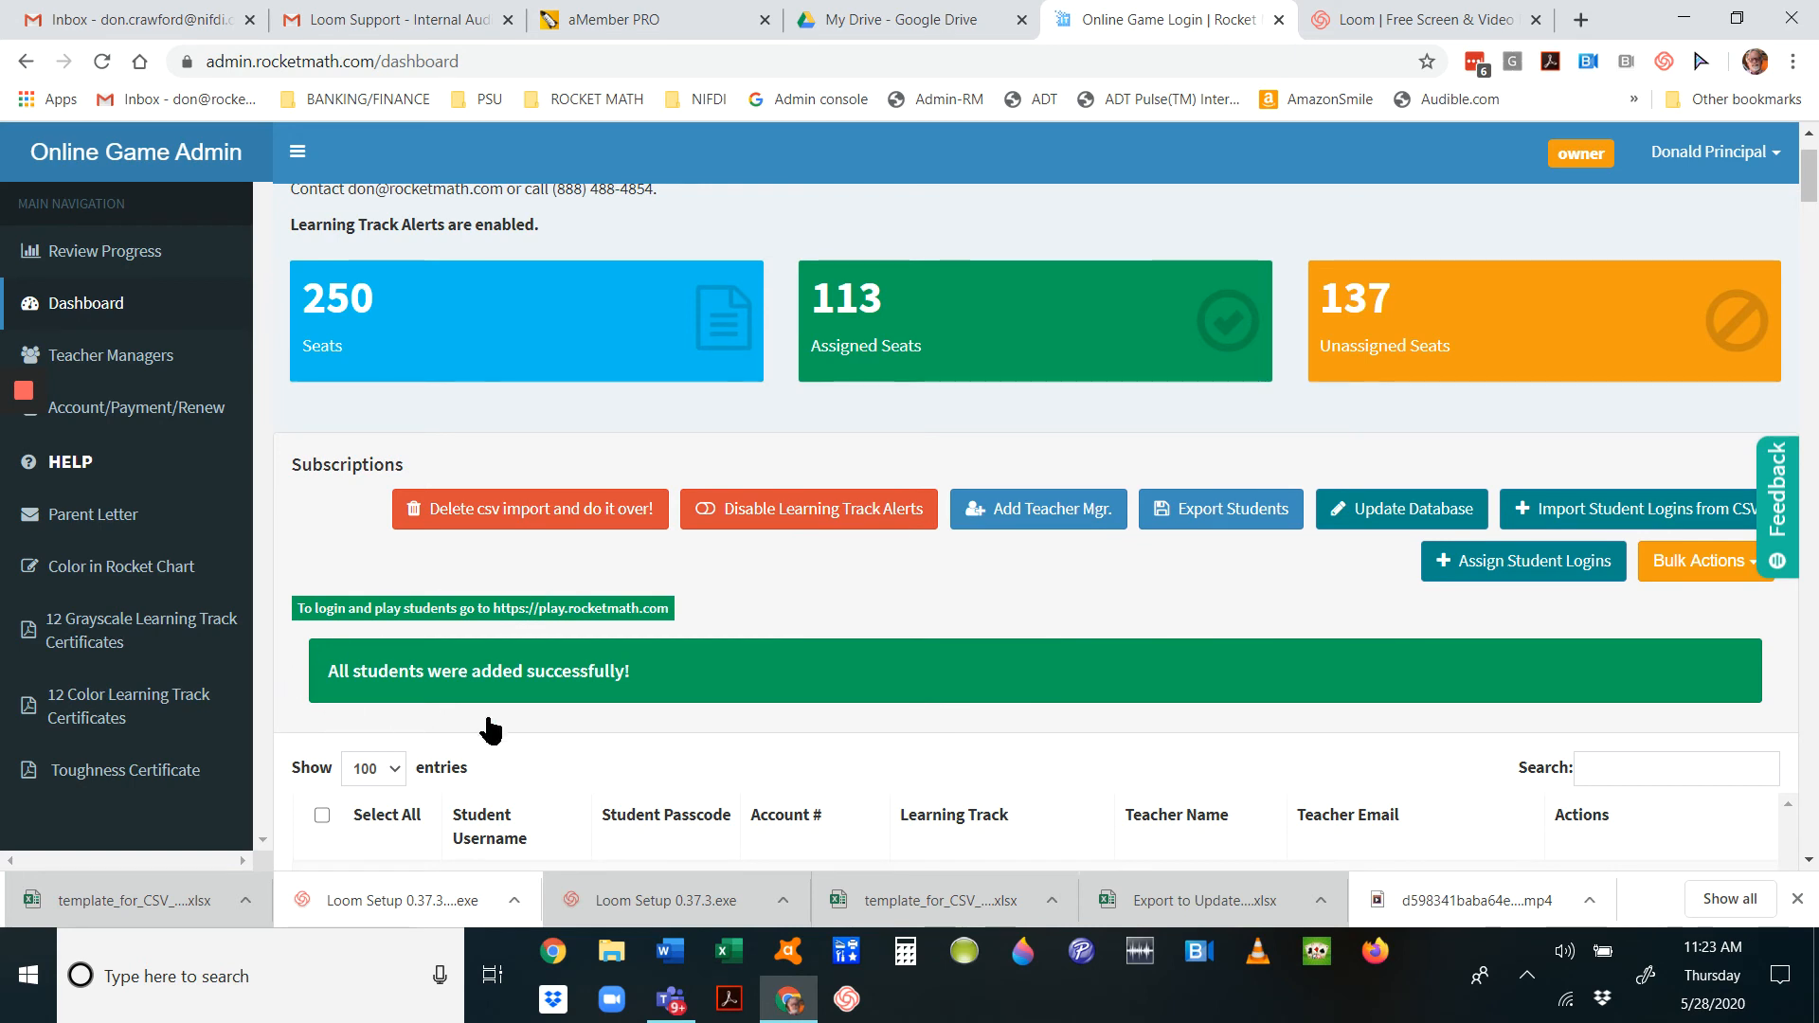
{"action": "mouse_move", "coordinate": [1029, 575]}
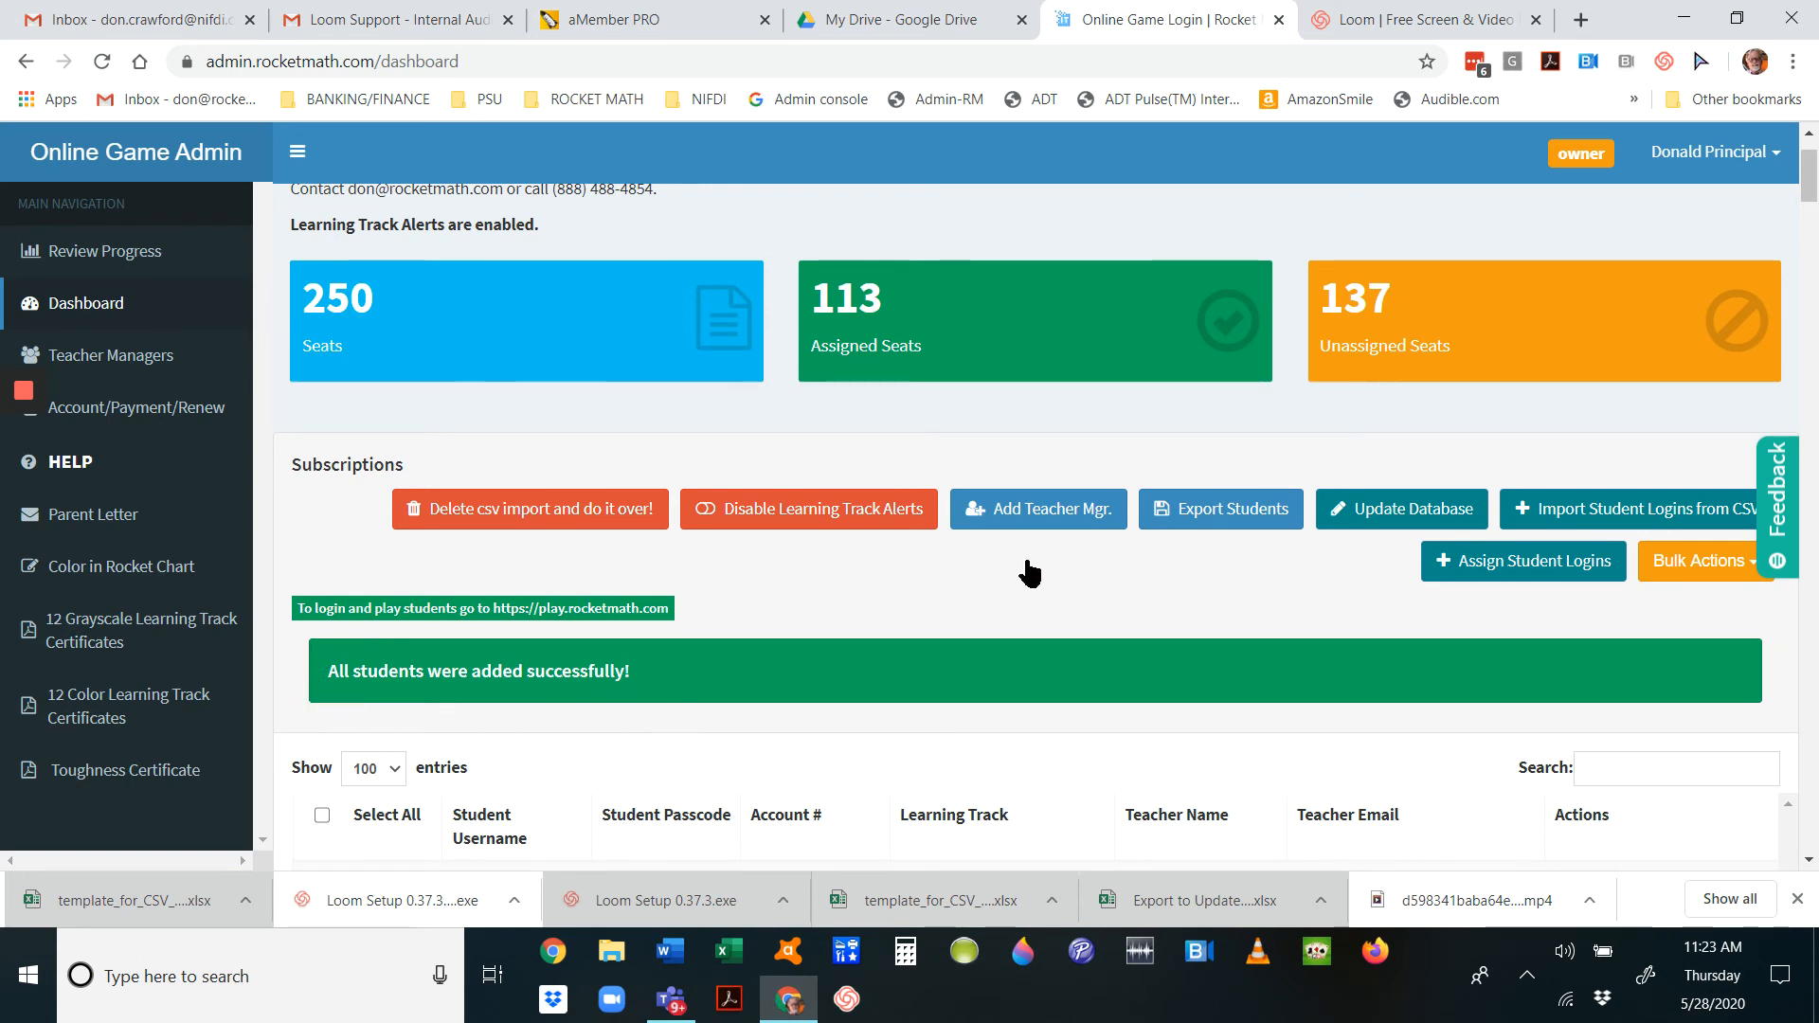
{"action": "scroll", "scroll_direction": "down", "scroll_amount": 3}
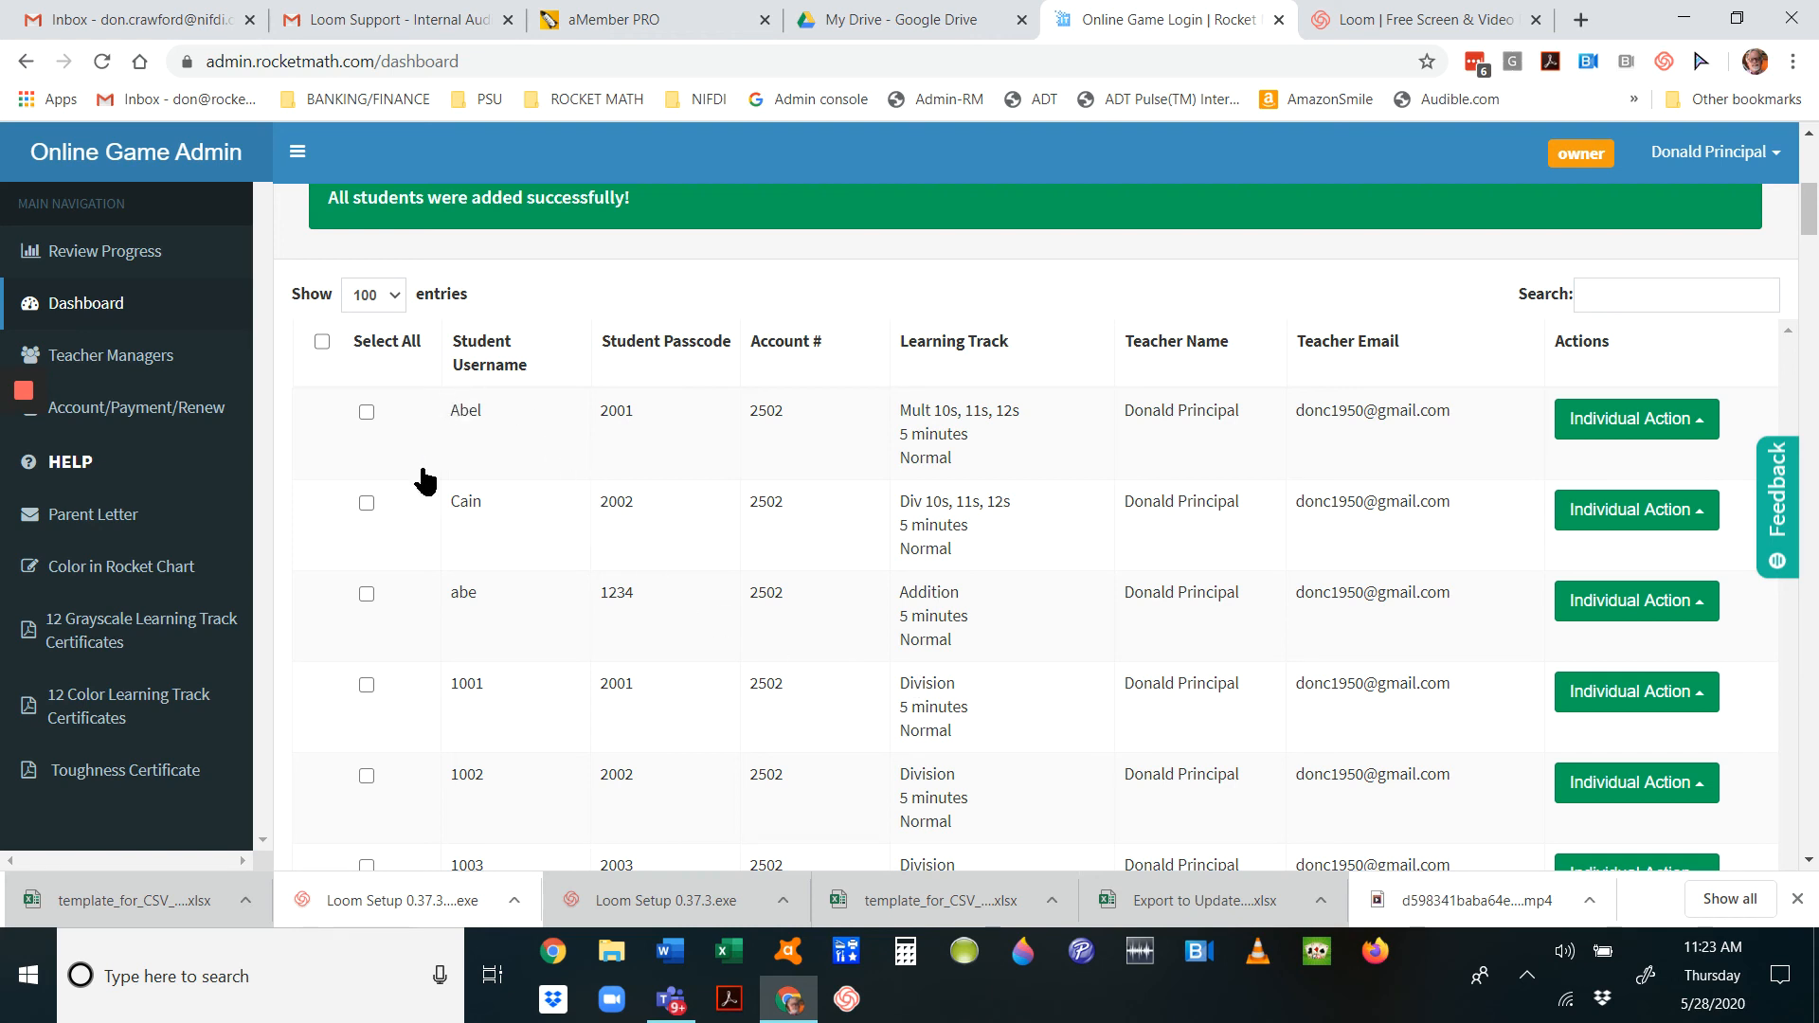
{"action": "mouse_move", "coordinate": [644, 440]}
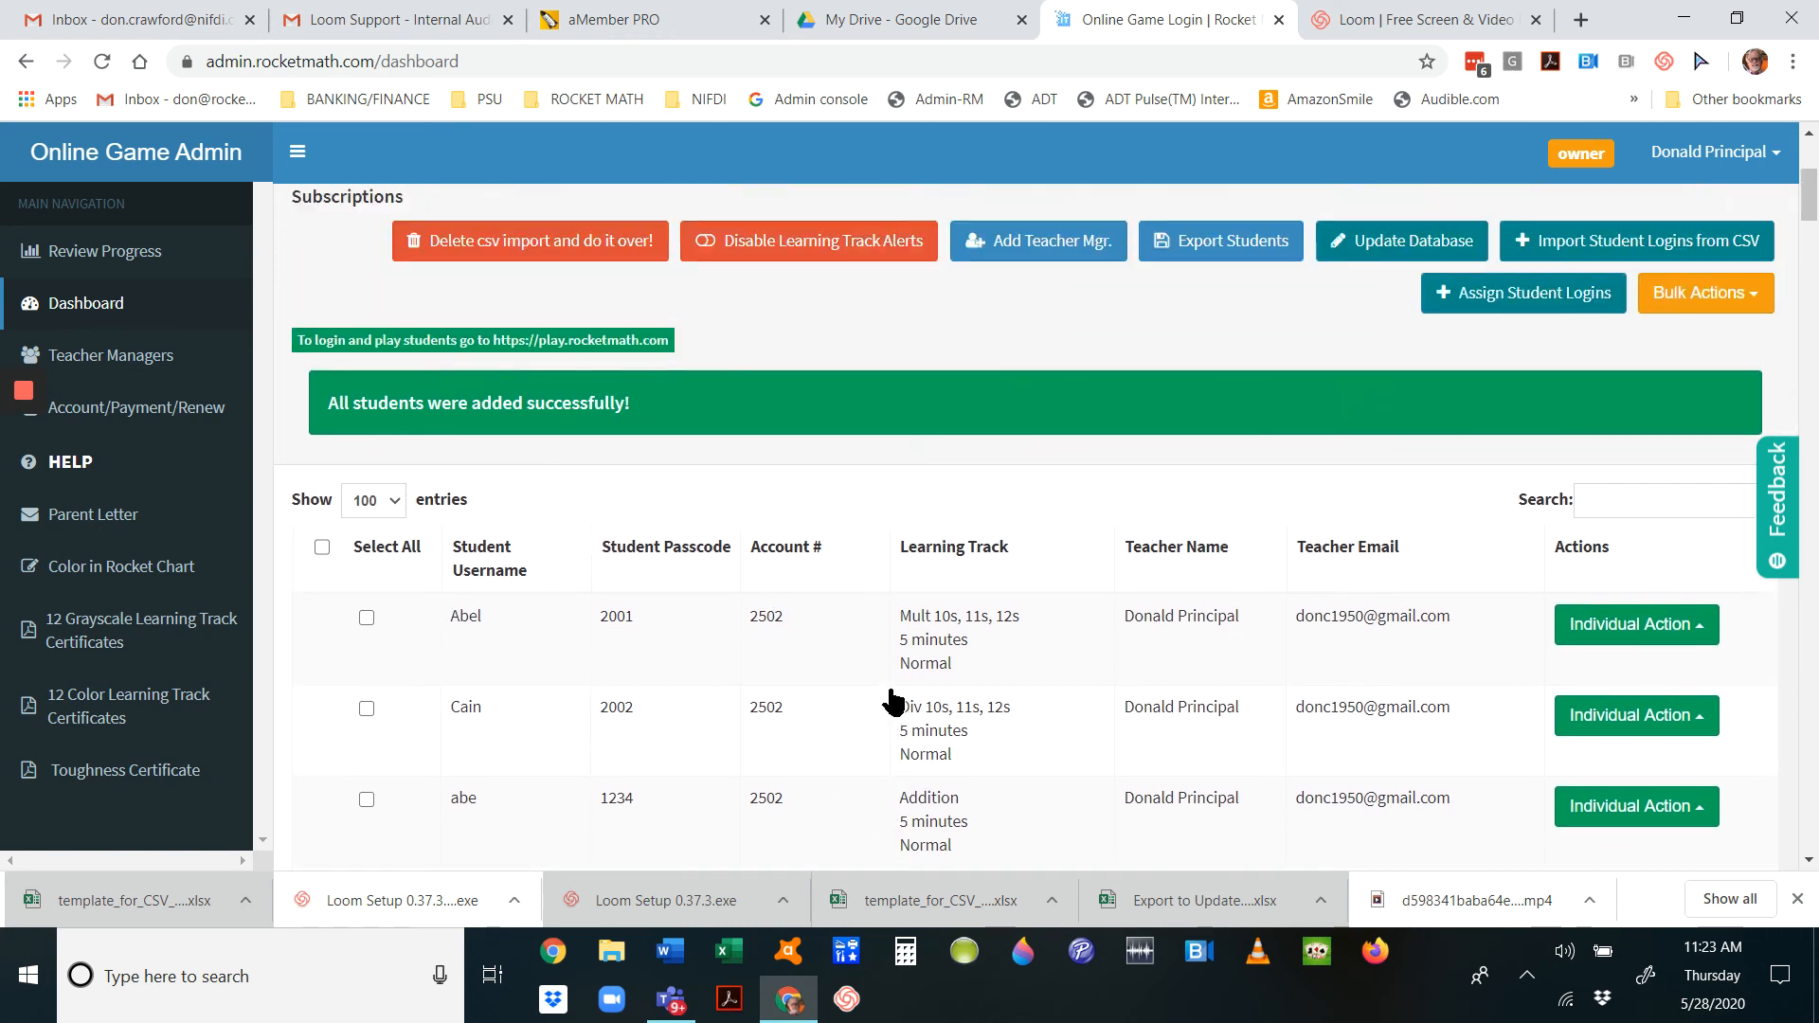
{"action": "scroll", "scroll_direction": "down", "scroll_amount": 3}
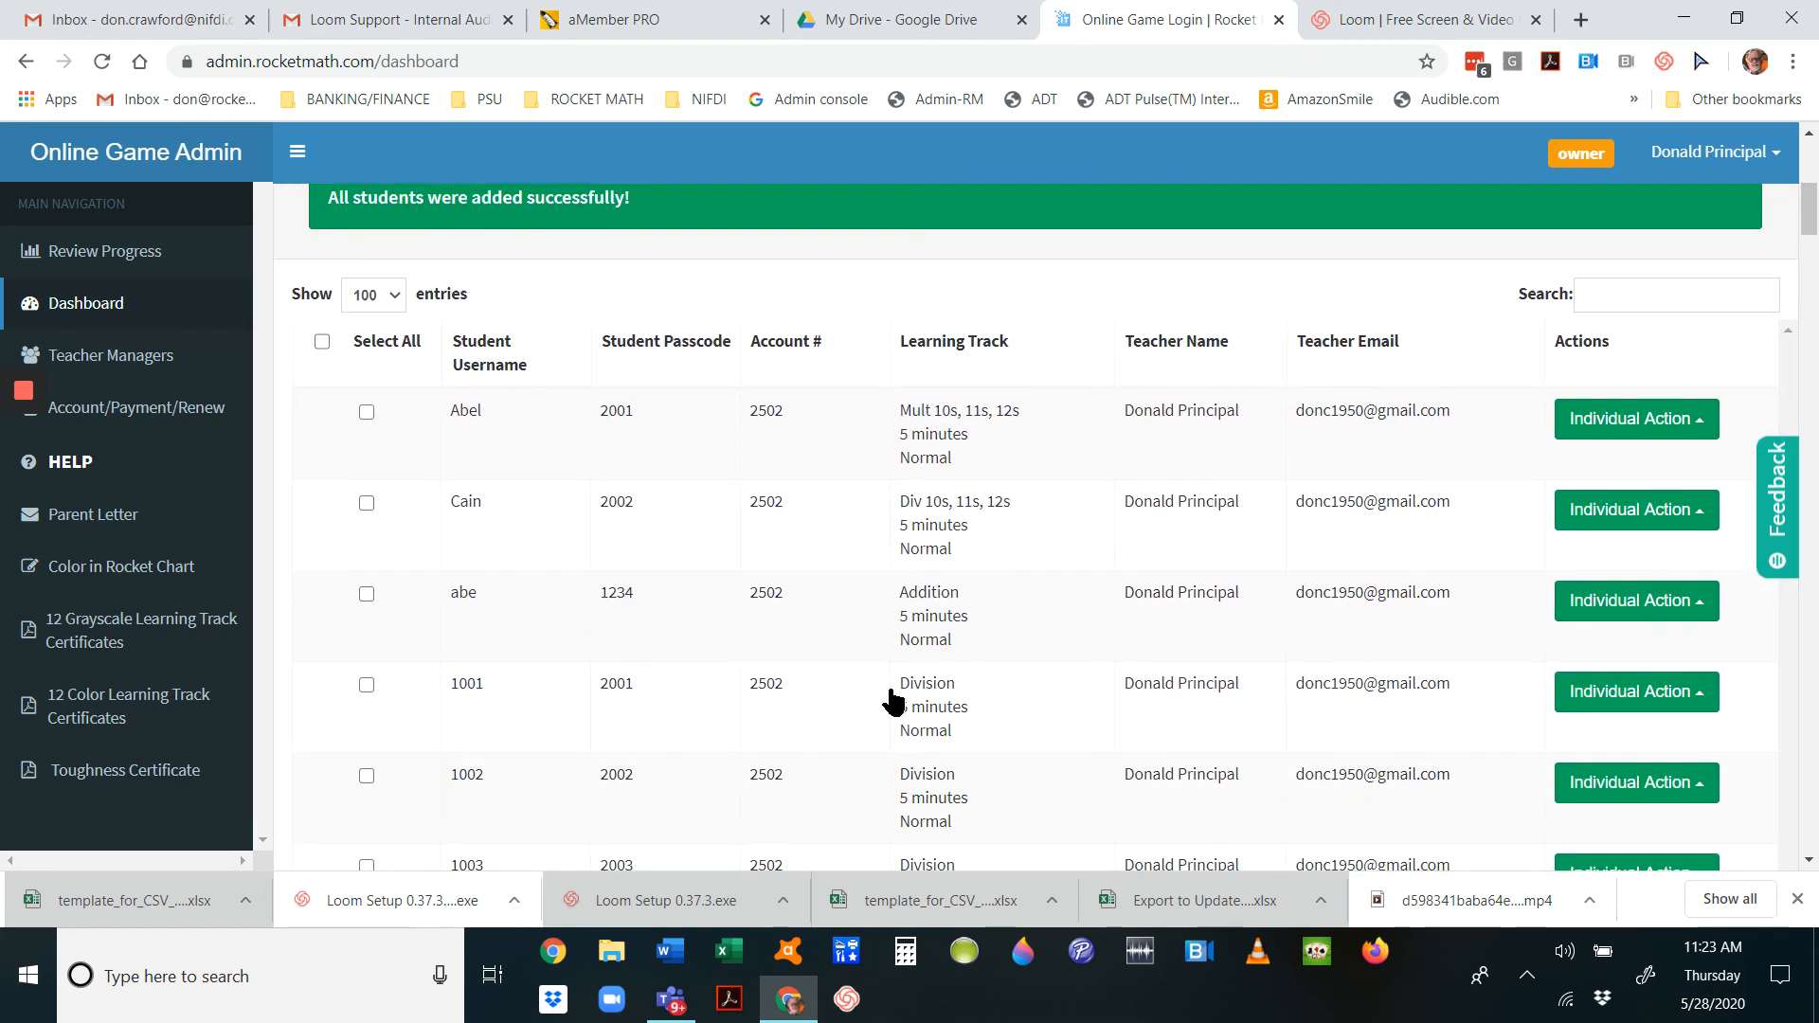
{"action": "scroll", "scroll_direction": "up", "scroll_amount": 3}
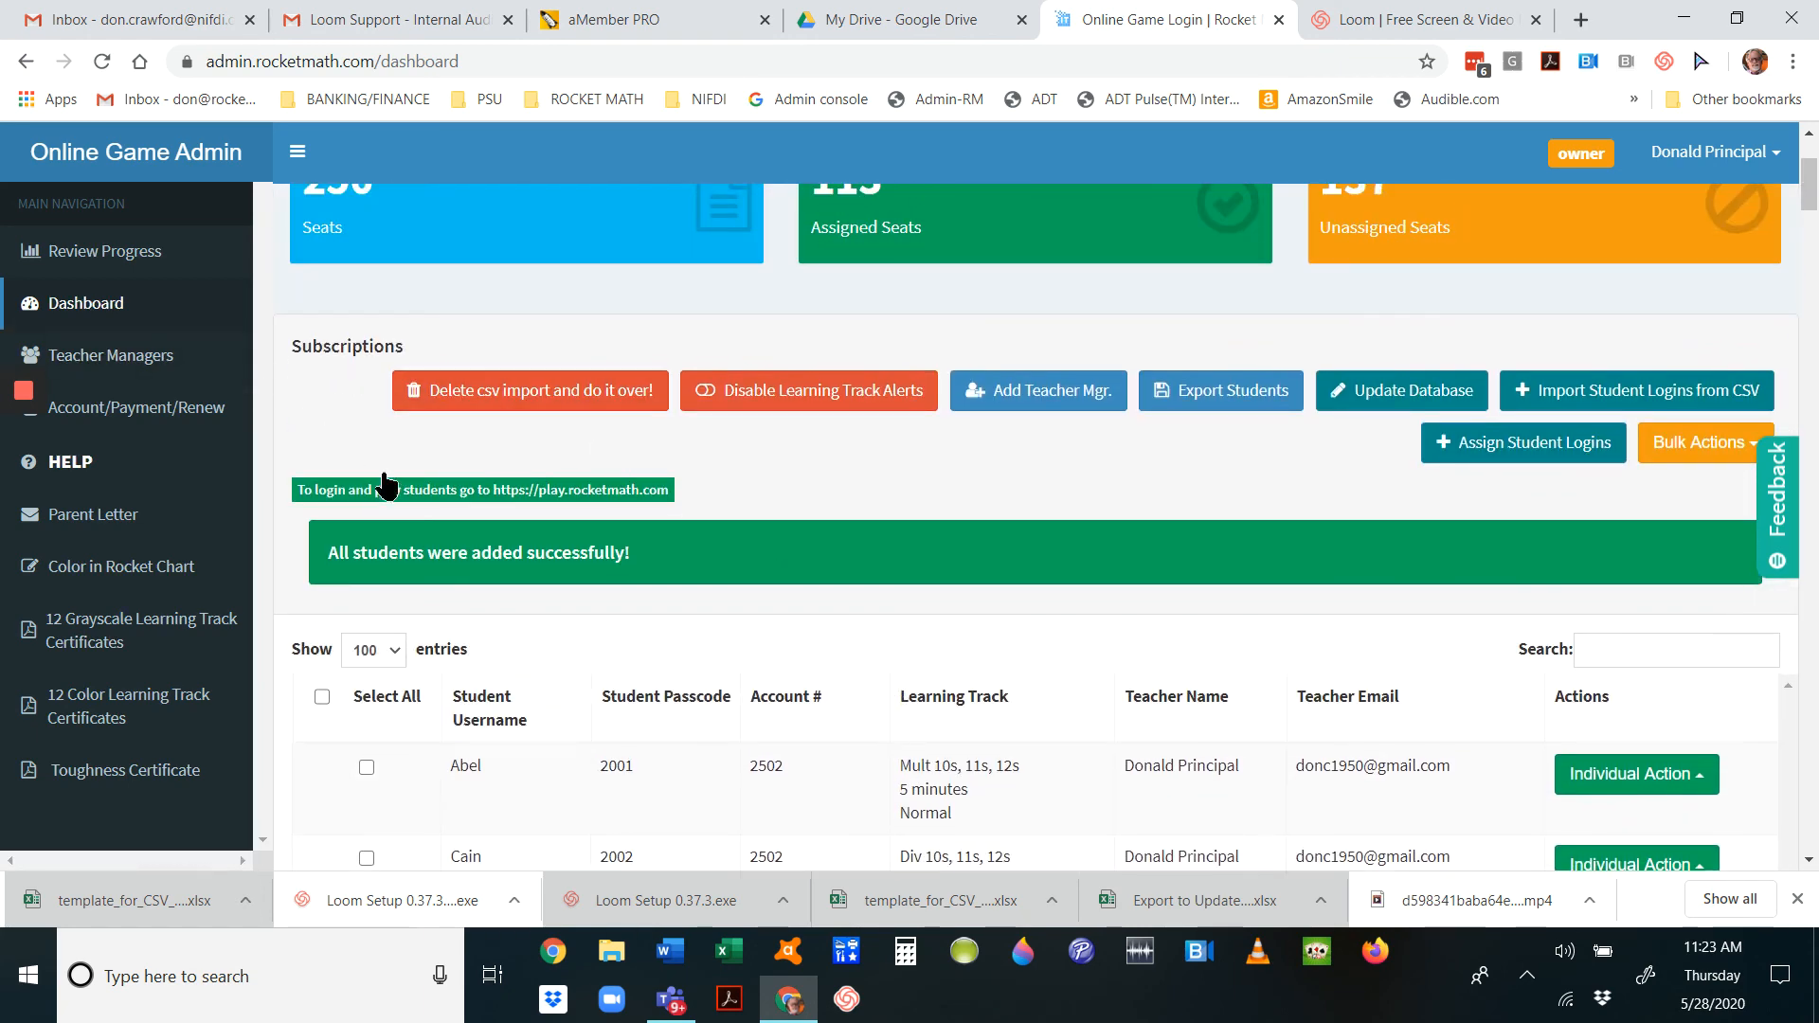
{"action": "scroll", "scroll_direction": "up", "scroll_amount": 3}
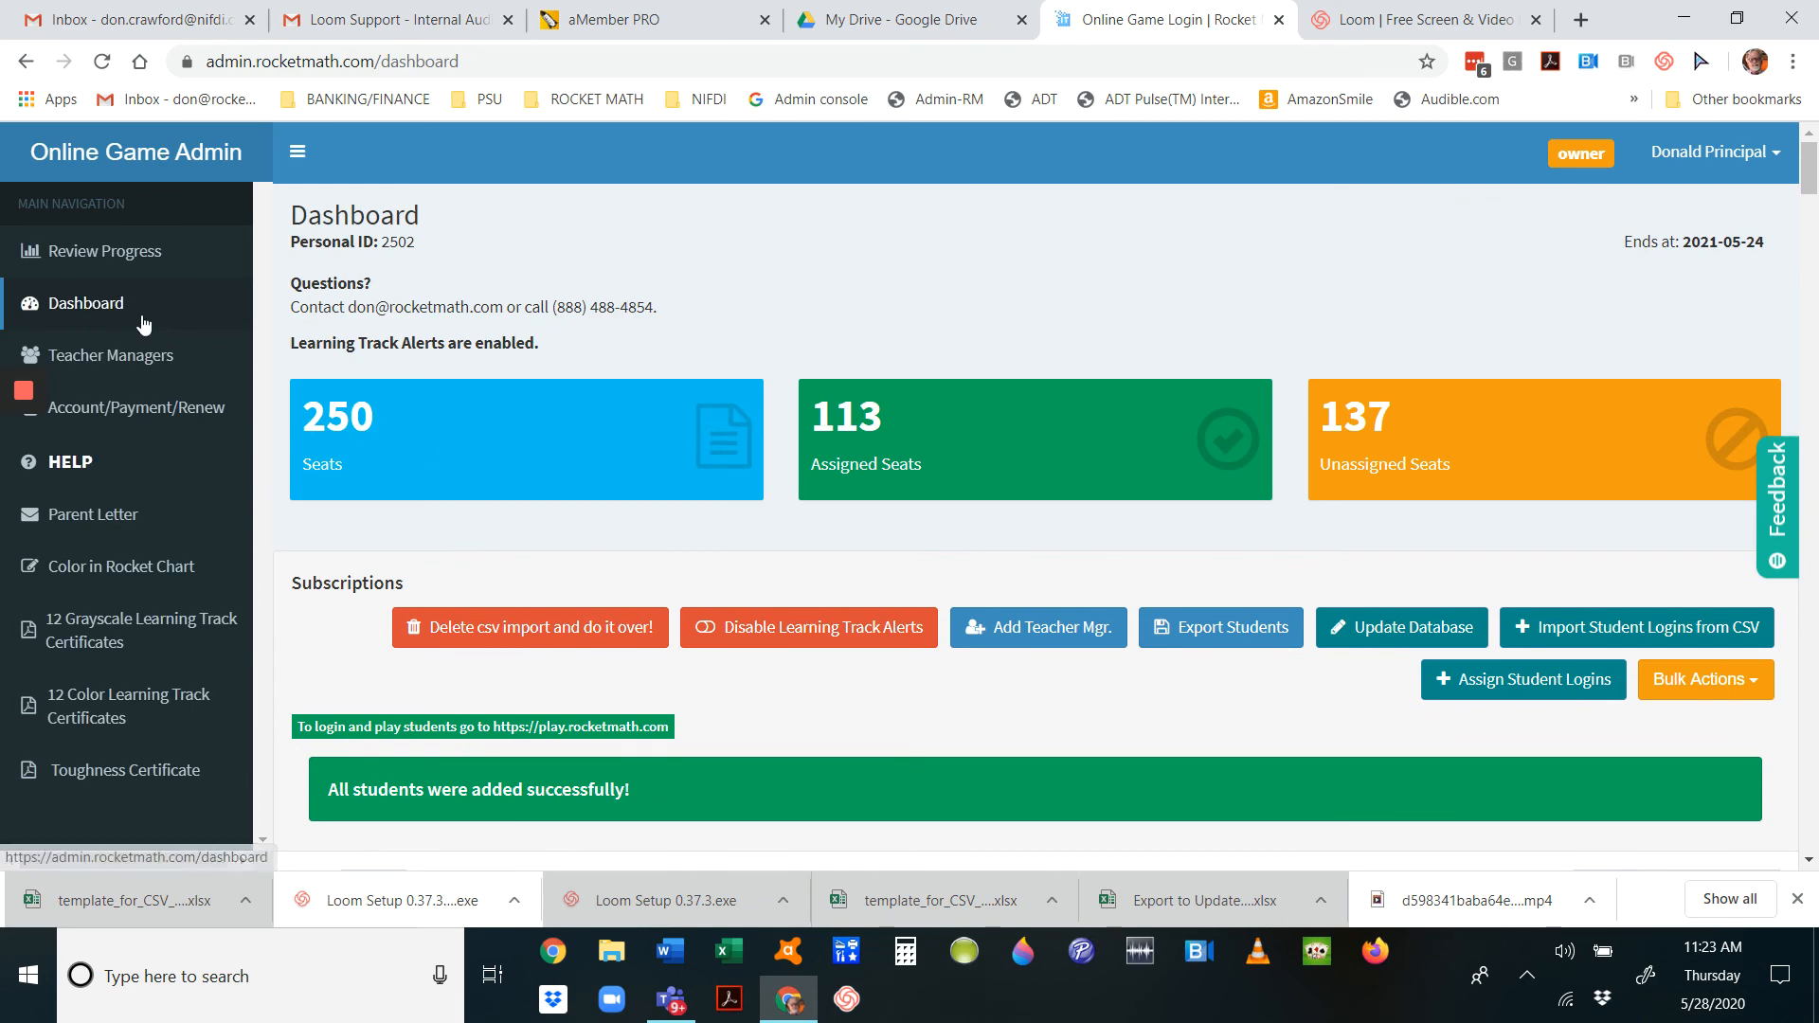
{"action": "mouse_move", "coordinate": [76, 258]}
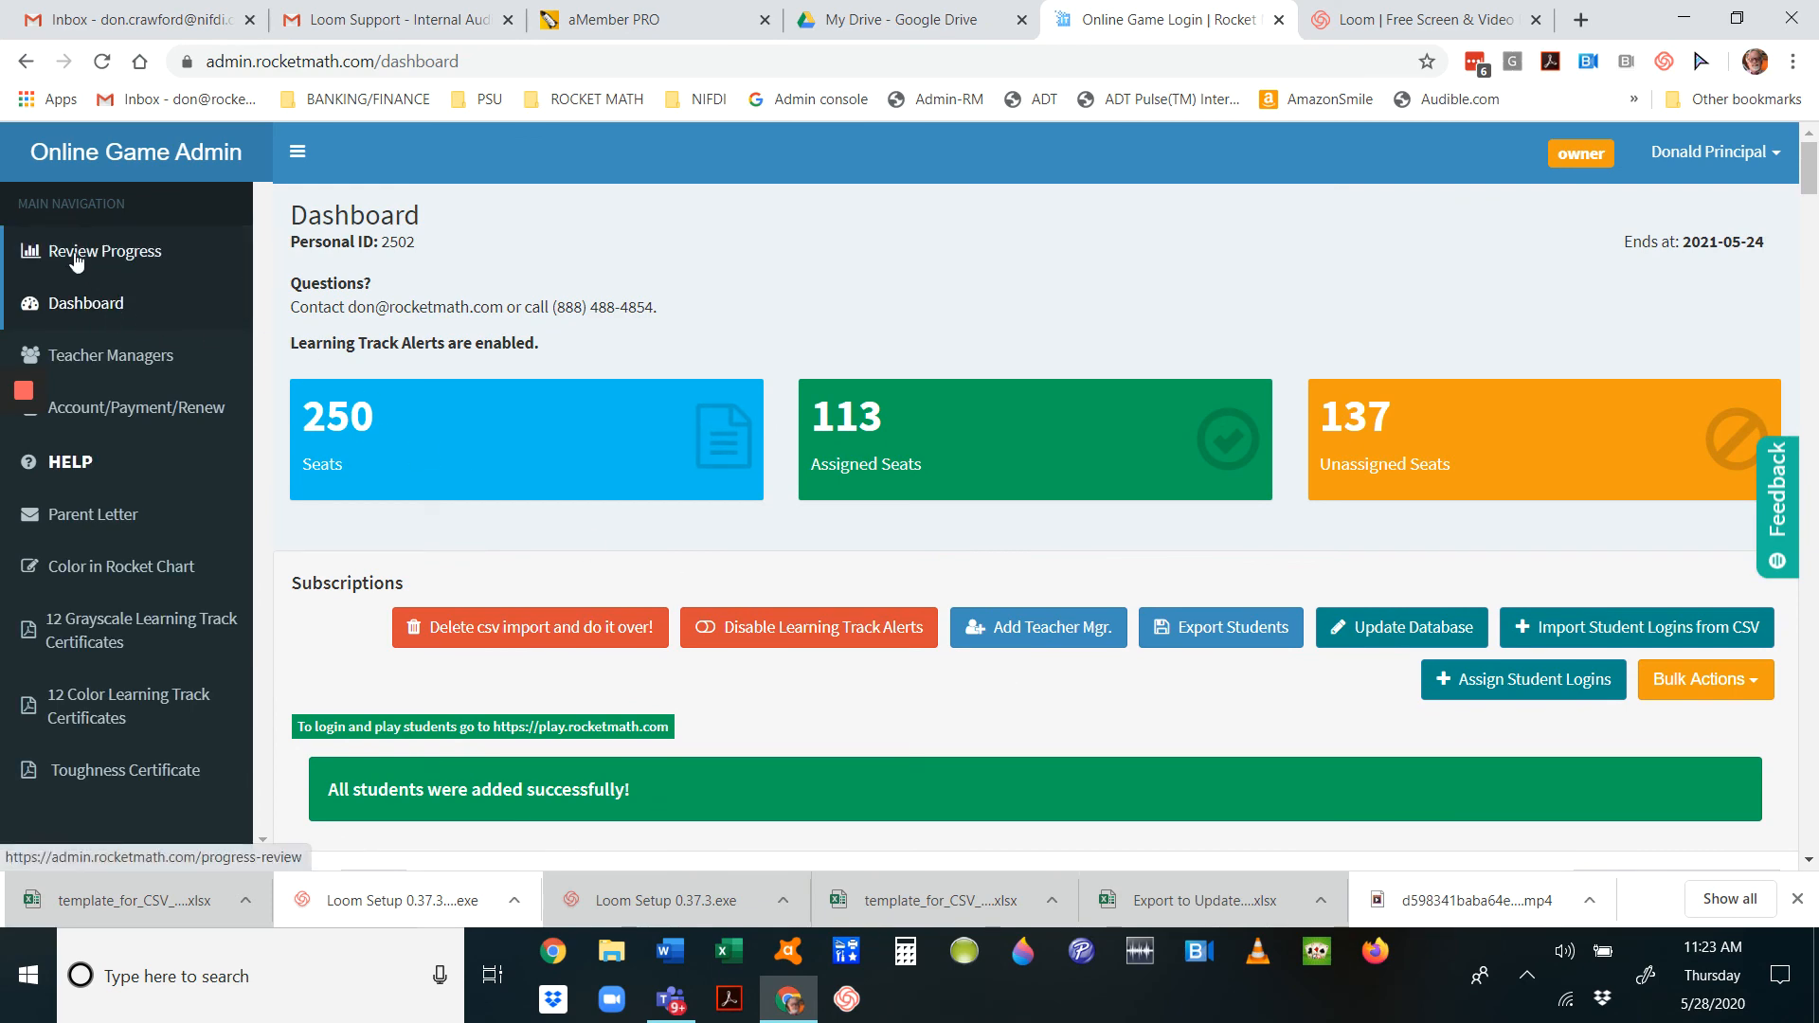
Step: Review Progress for the imported students starting with 1001, all at zero progress
{"action": "left_click", "coordinate": [104, 250]}
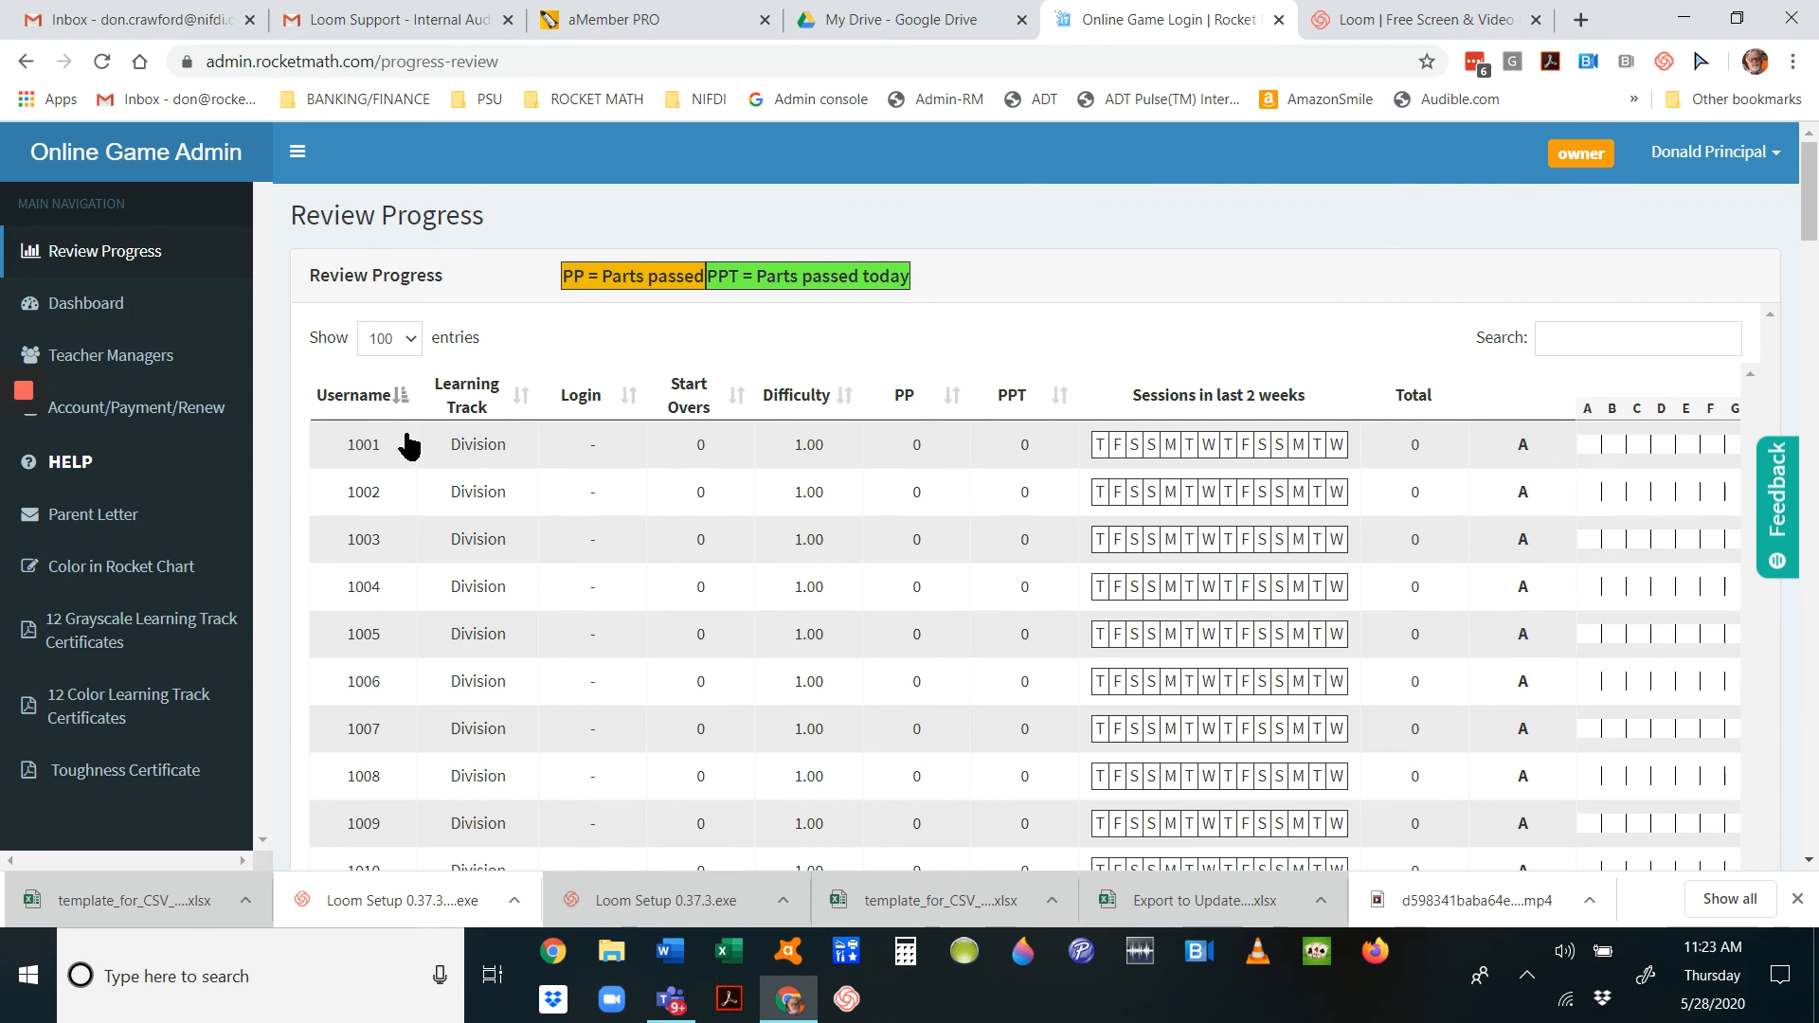
{"action": "scroll", "scroll_direction": "down", "scroll_amount": 3}
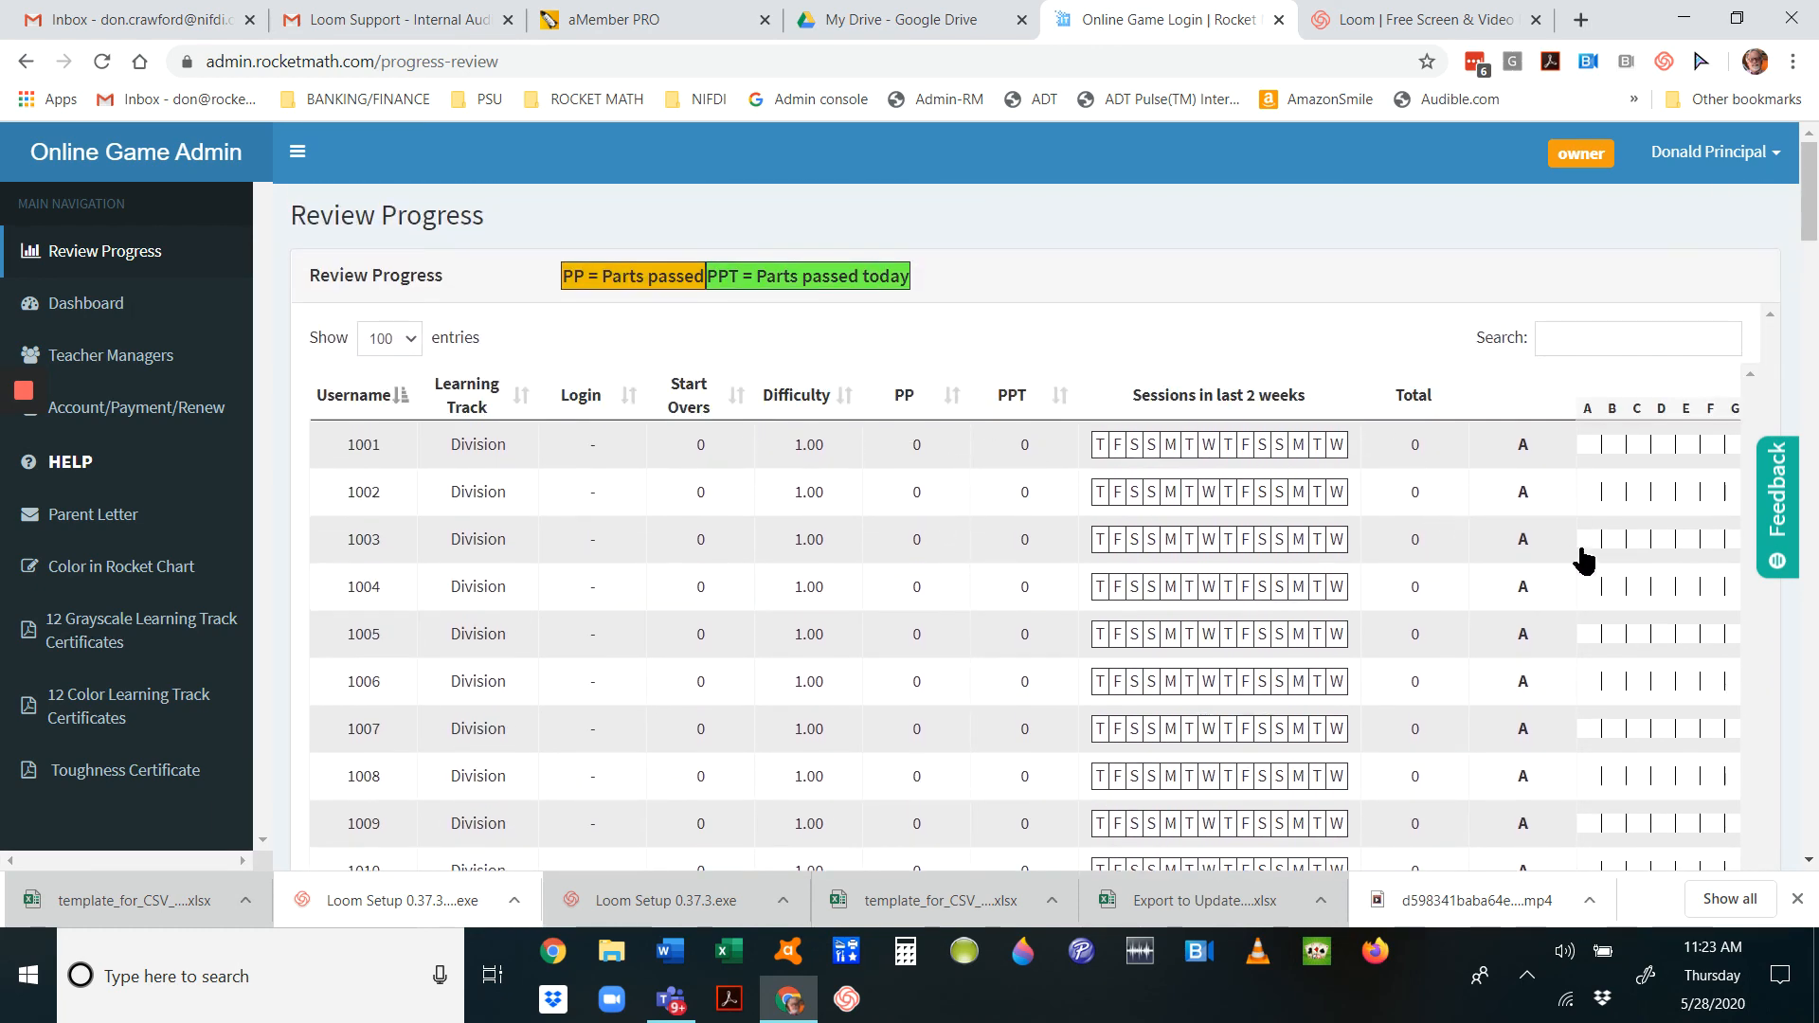
{"action": "scroll", "scroll_direction": "down", "scroll_amount": 3}
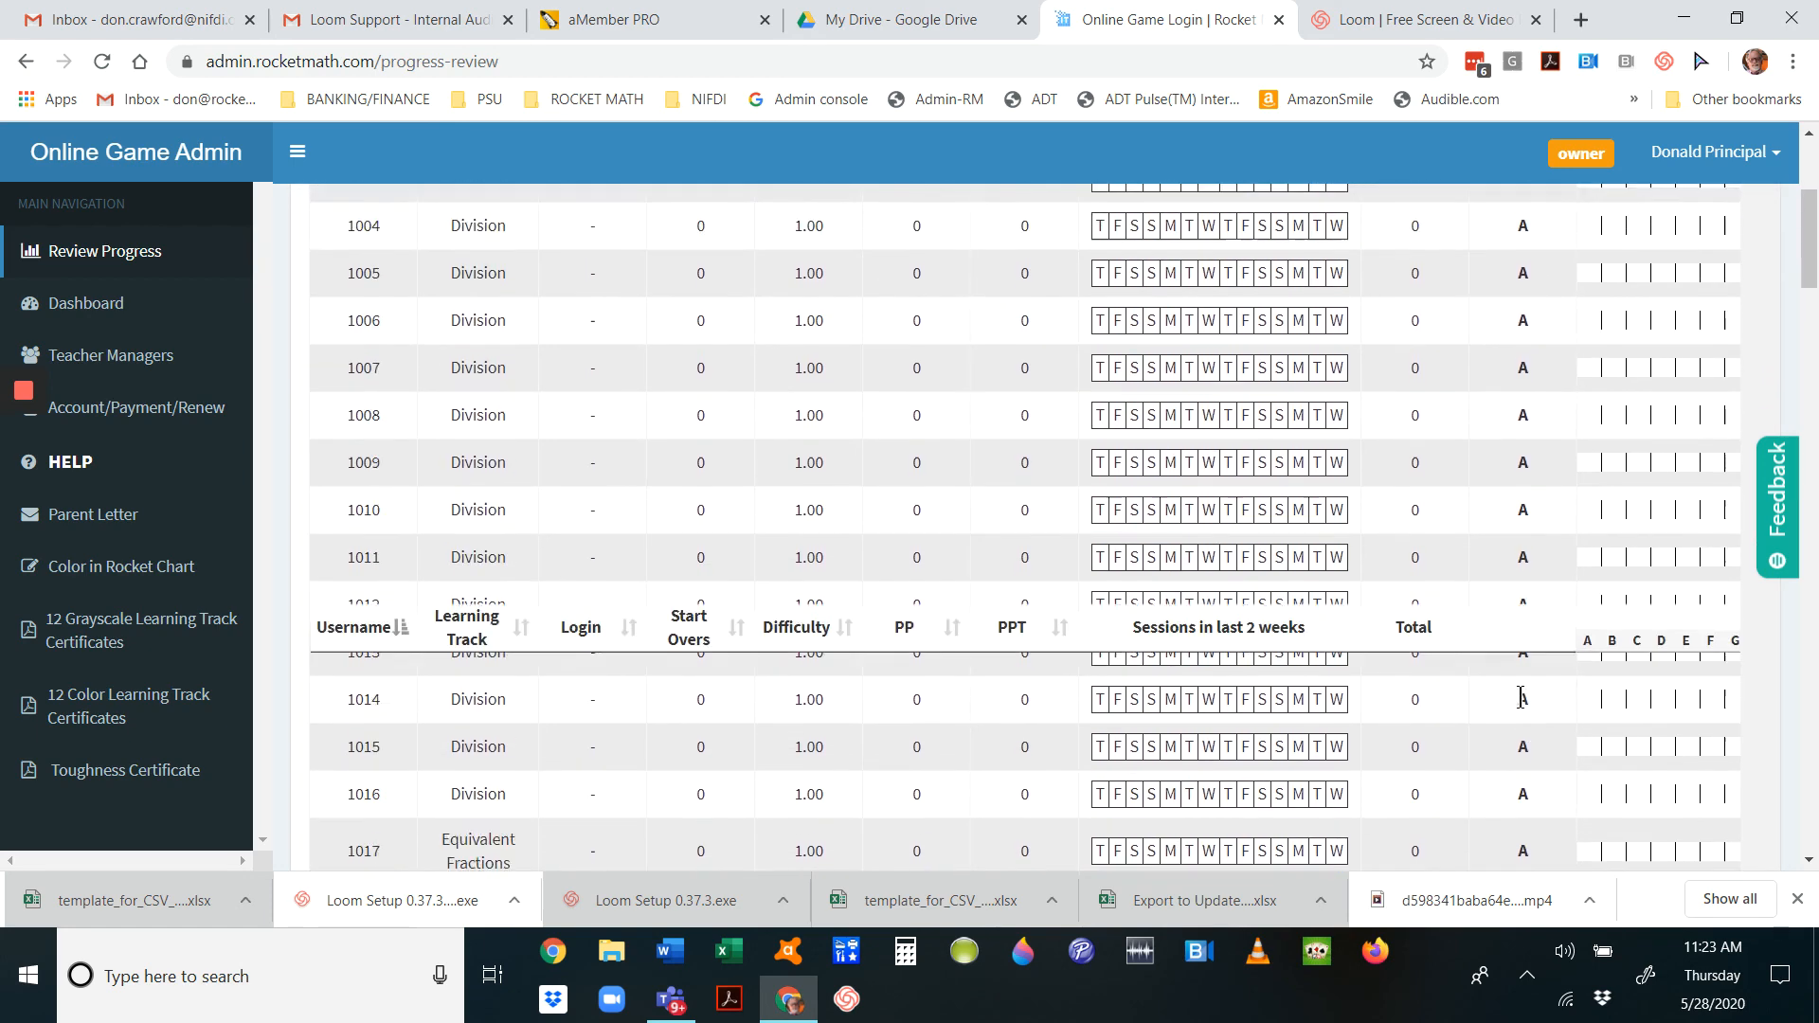
{"action": "scroll", "scroll_direction": "up", "scroll_amount": 3}
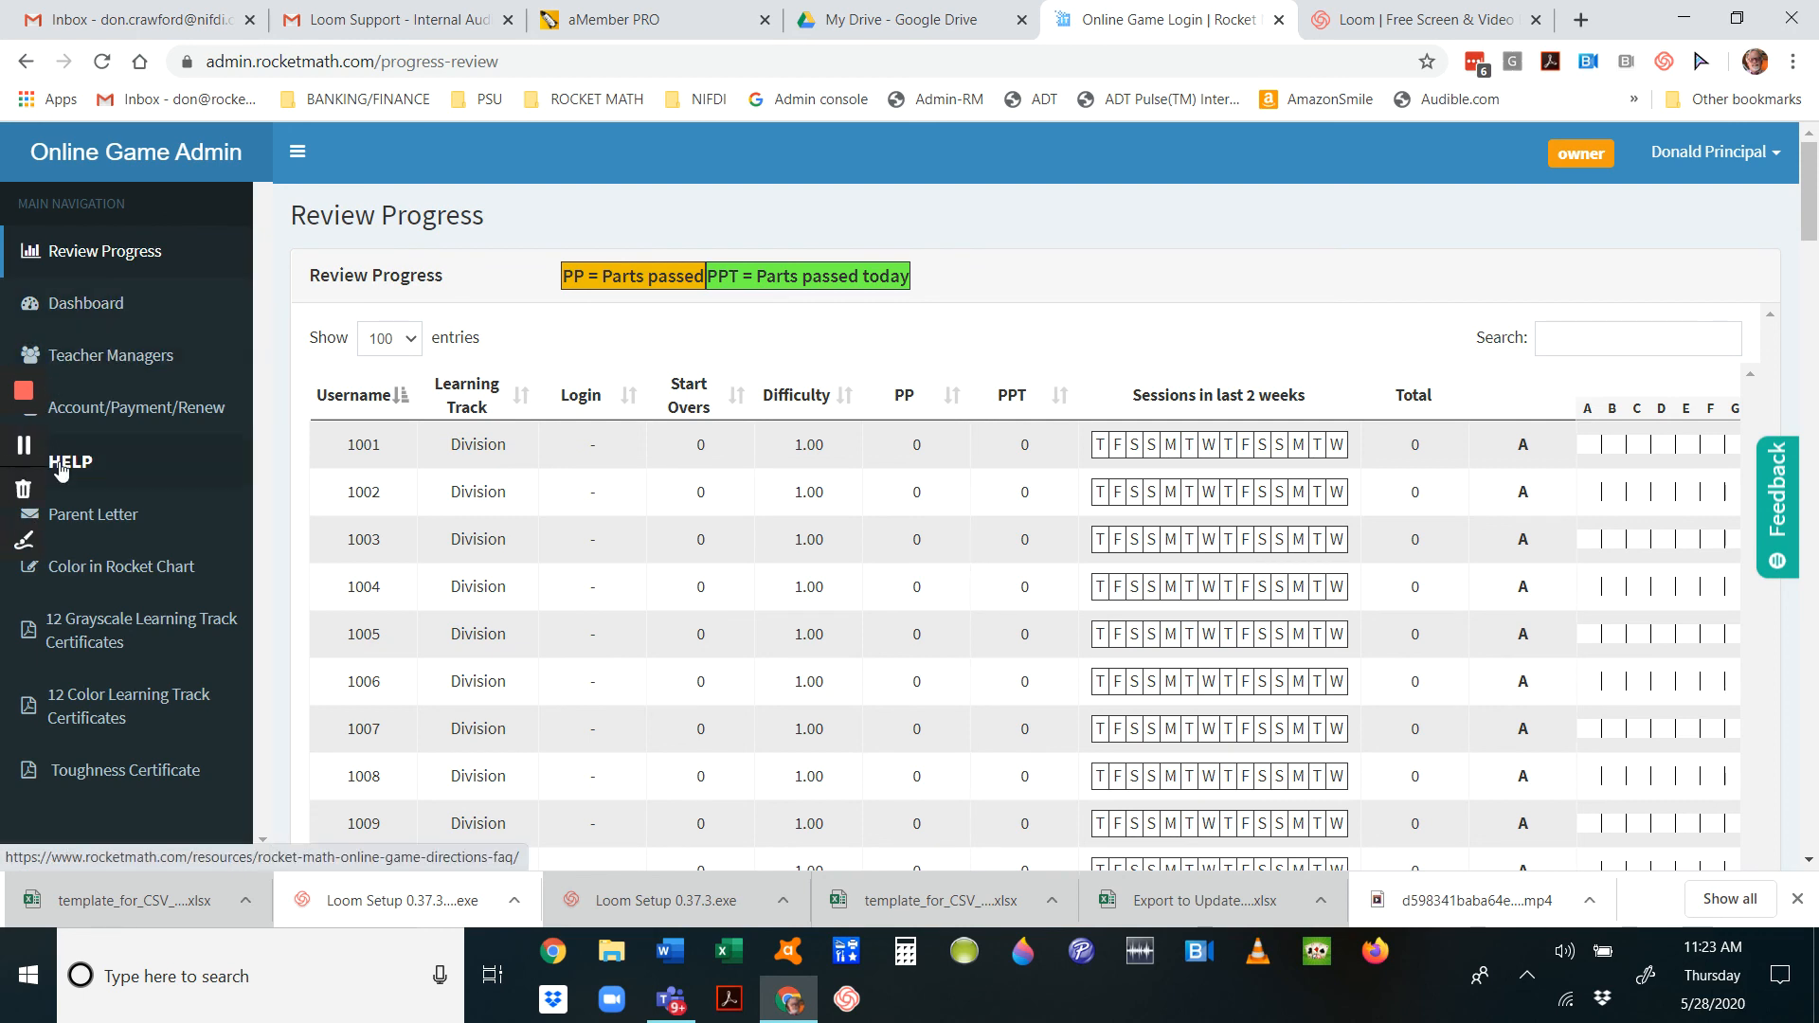
{"action": "mouse_move", "coordinate": [133, 383]}
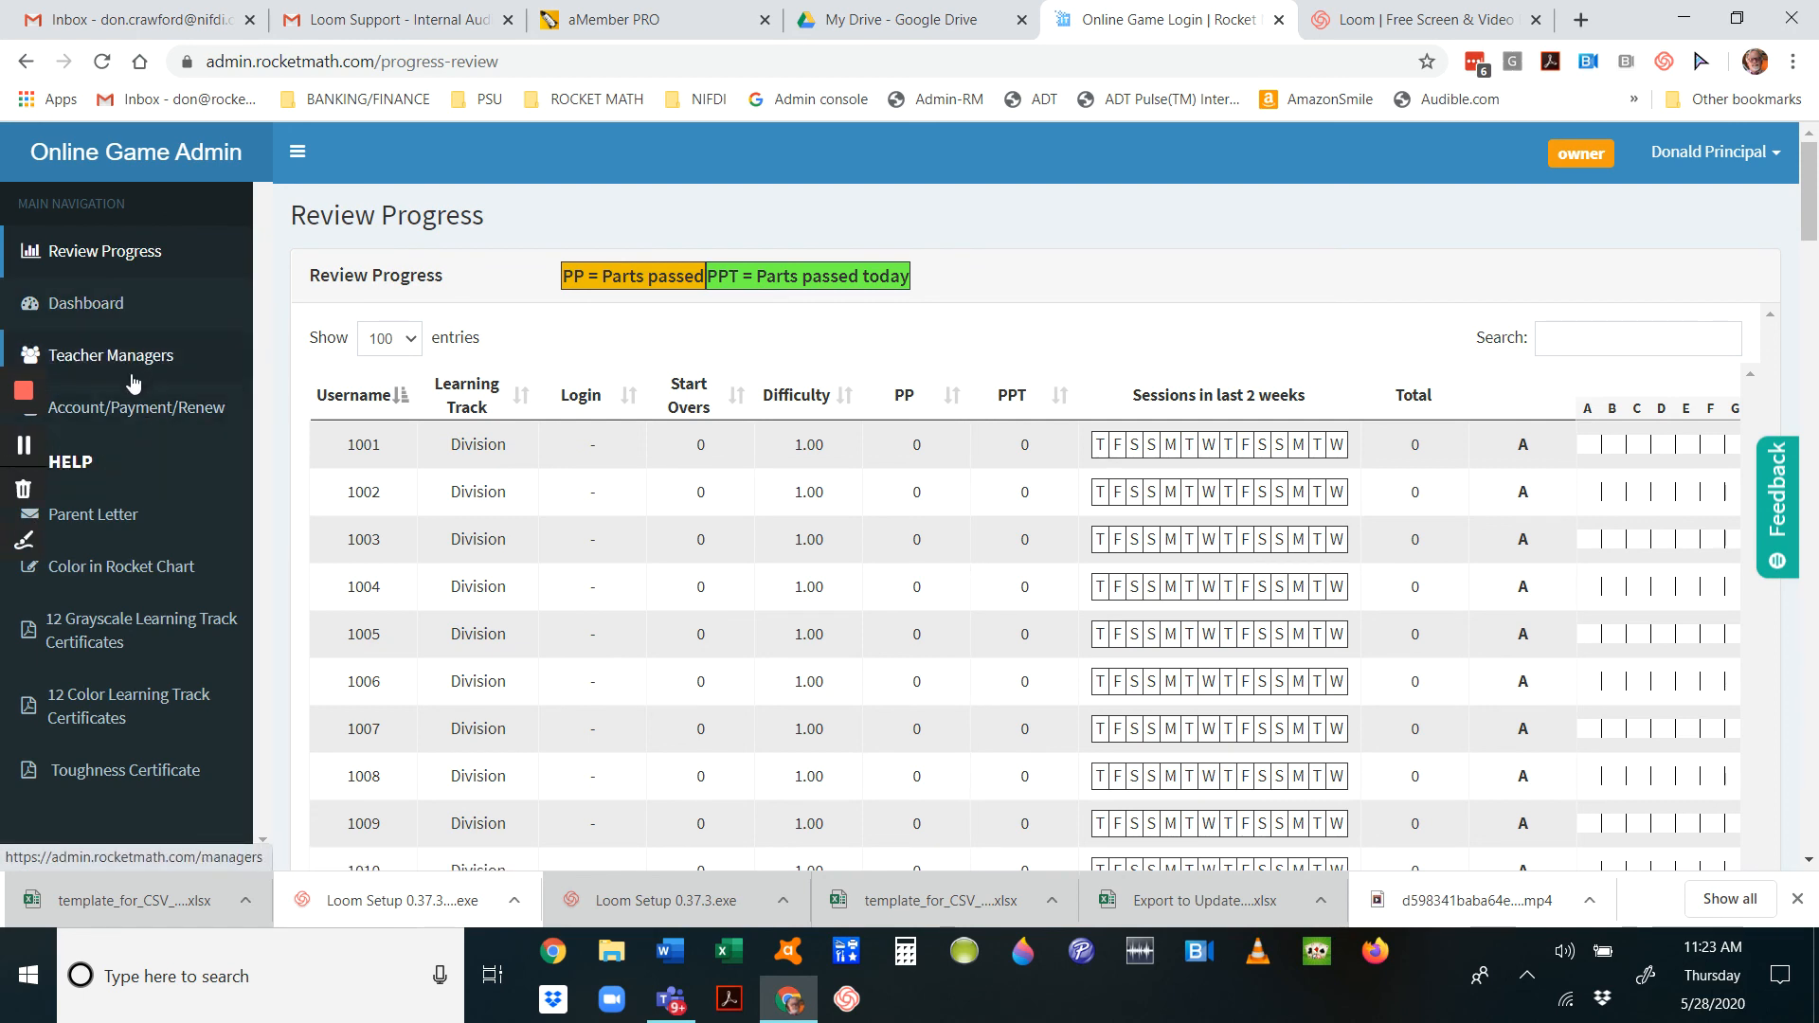